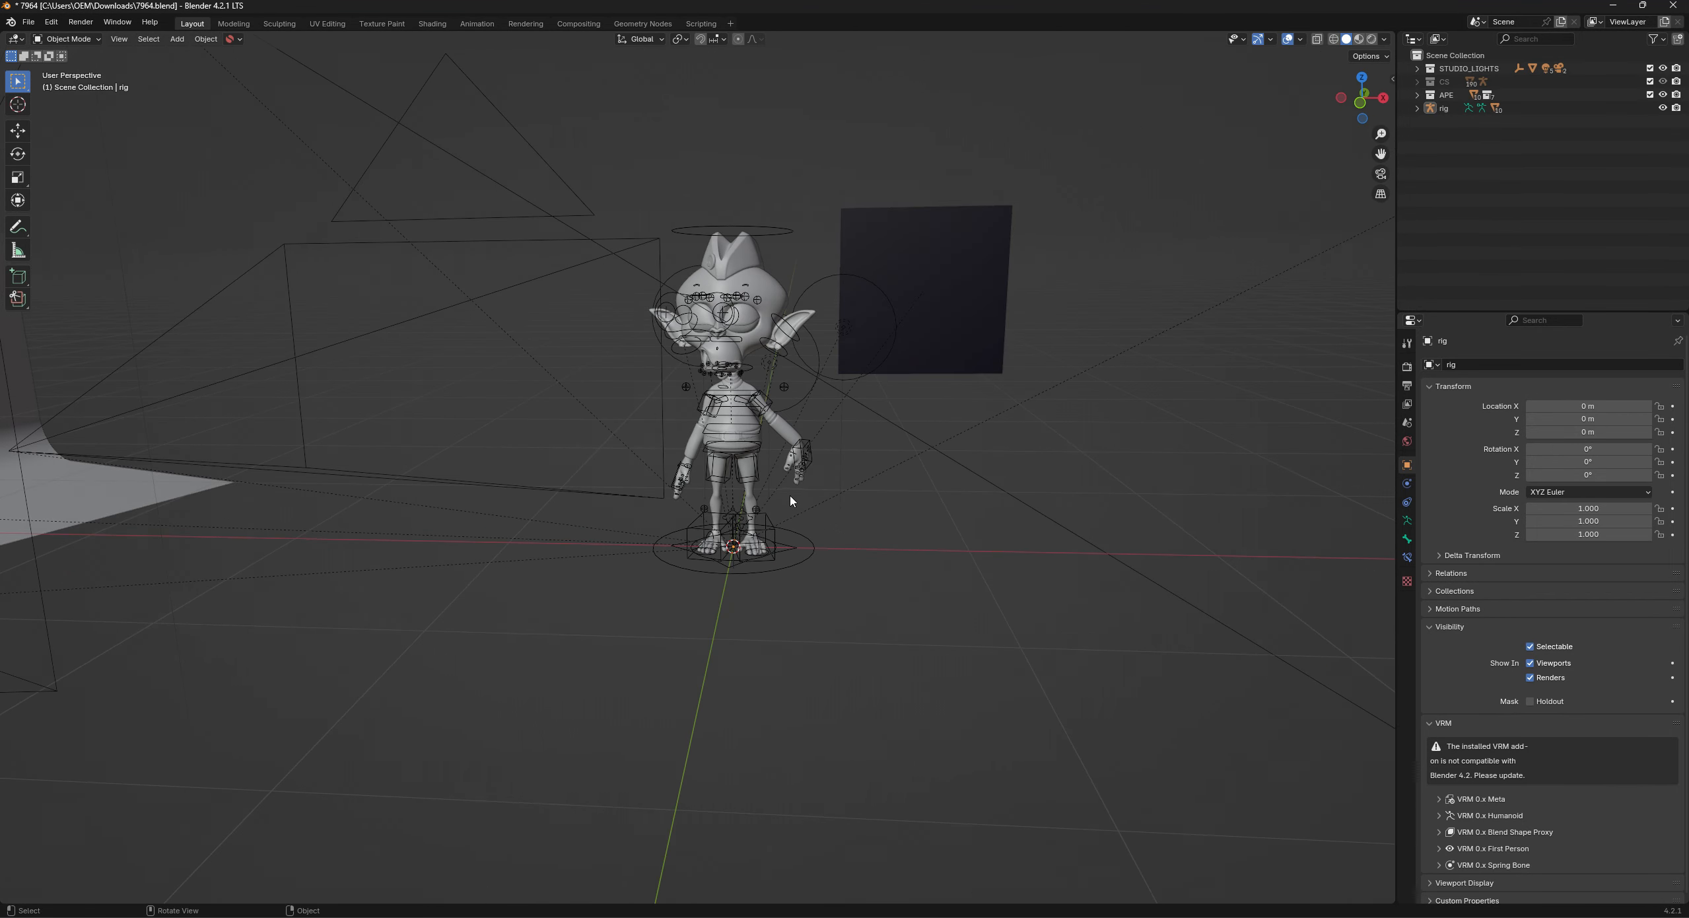
mouse_move(786, 486)
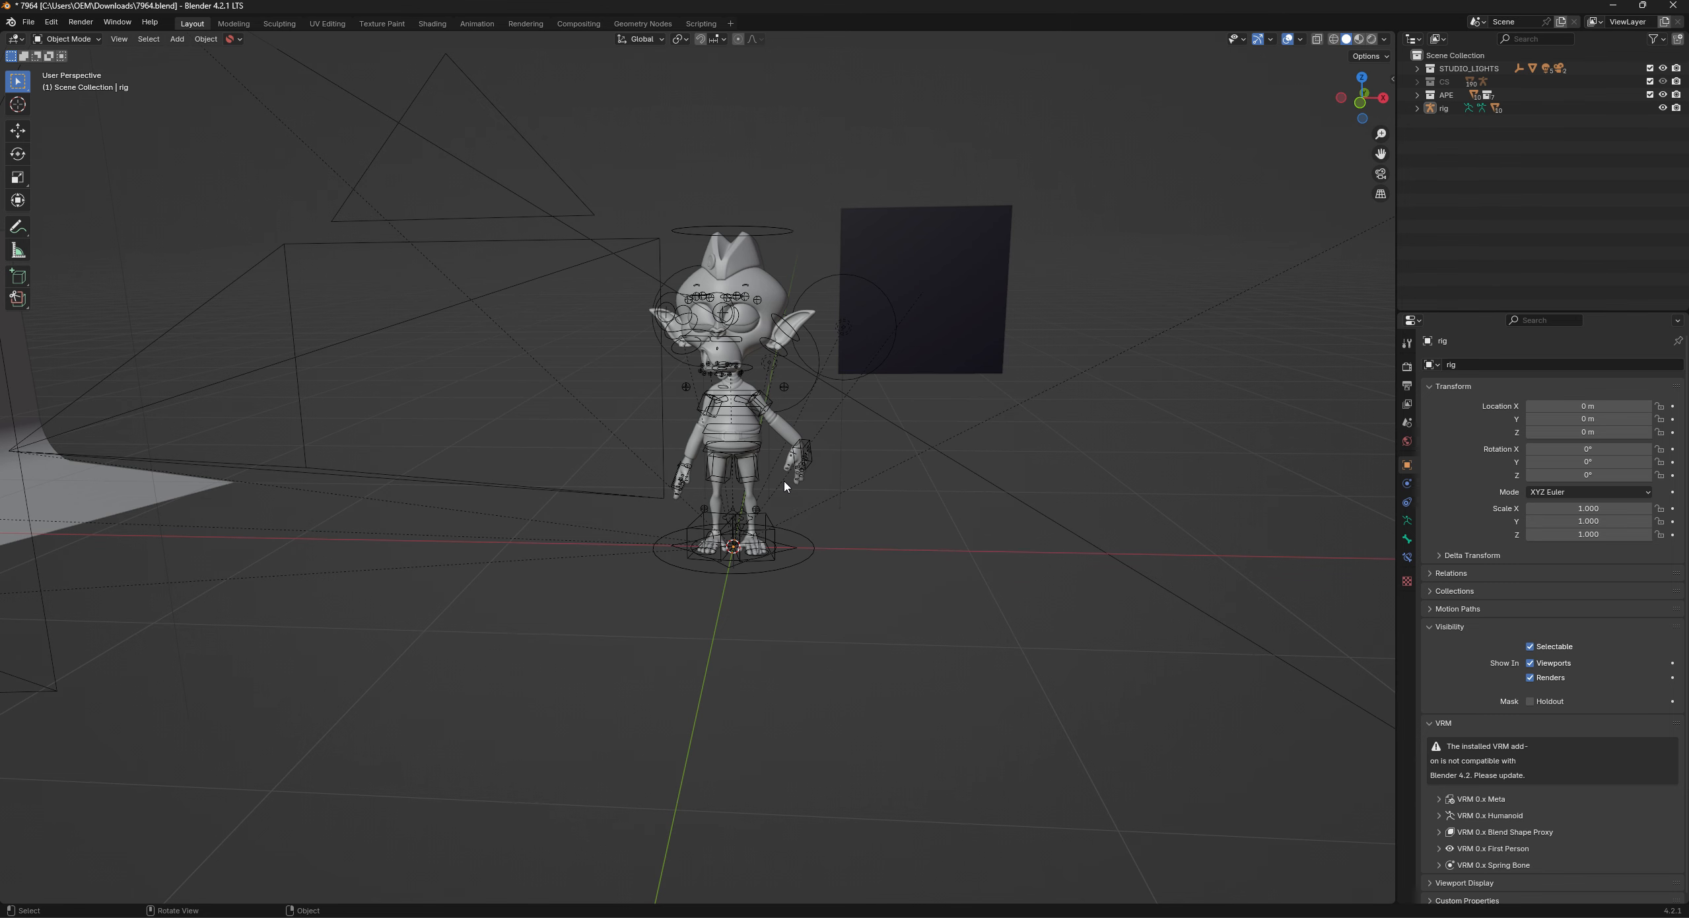
Orbit around the character and make the rig visible in the viewport again.
left_click_drag(784, 486, 862, 538)
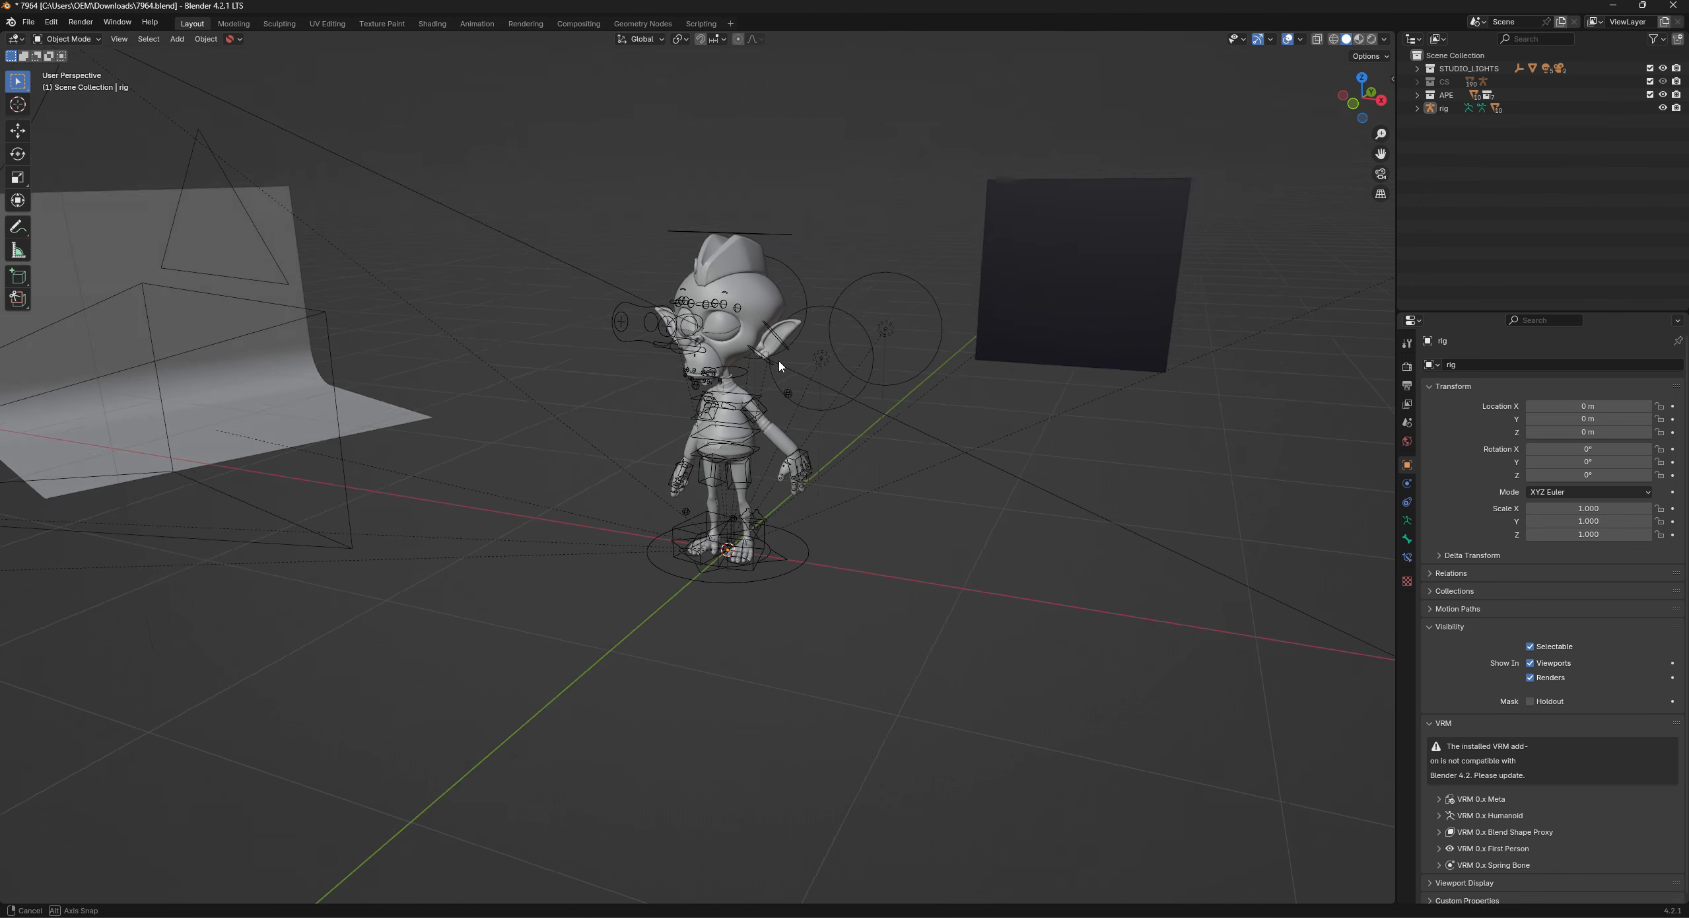
left_click_drag(778, 367, 506, 433)
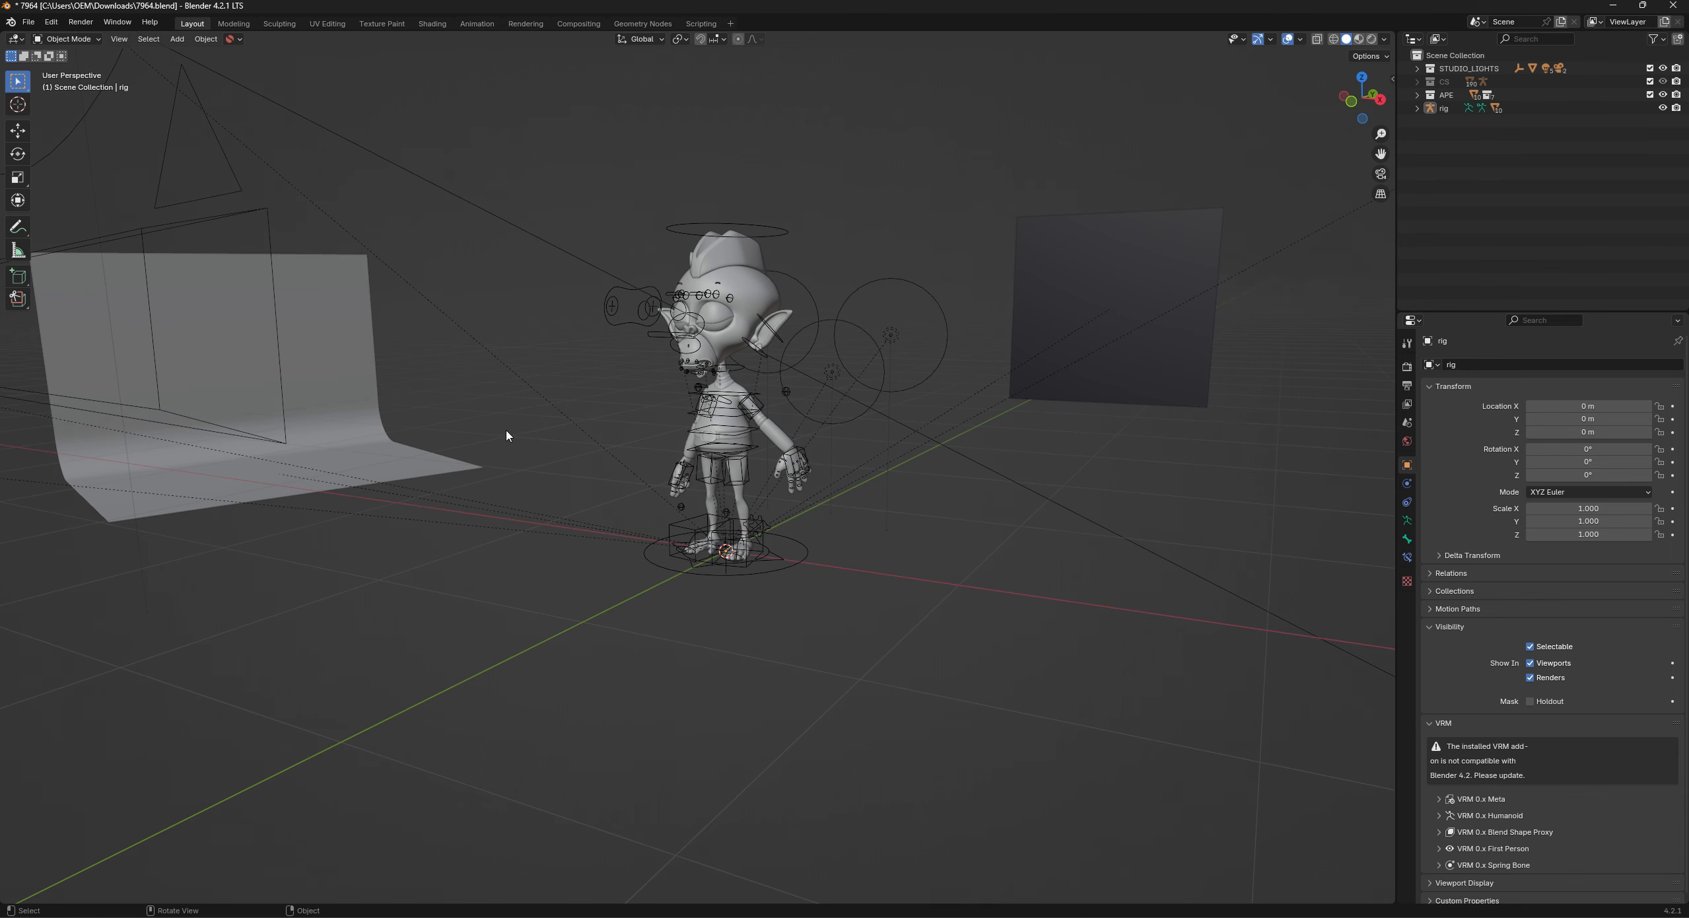
mouse_move(1160, 625)
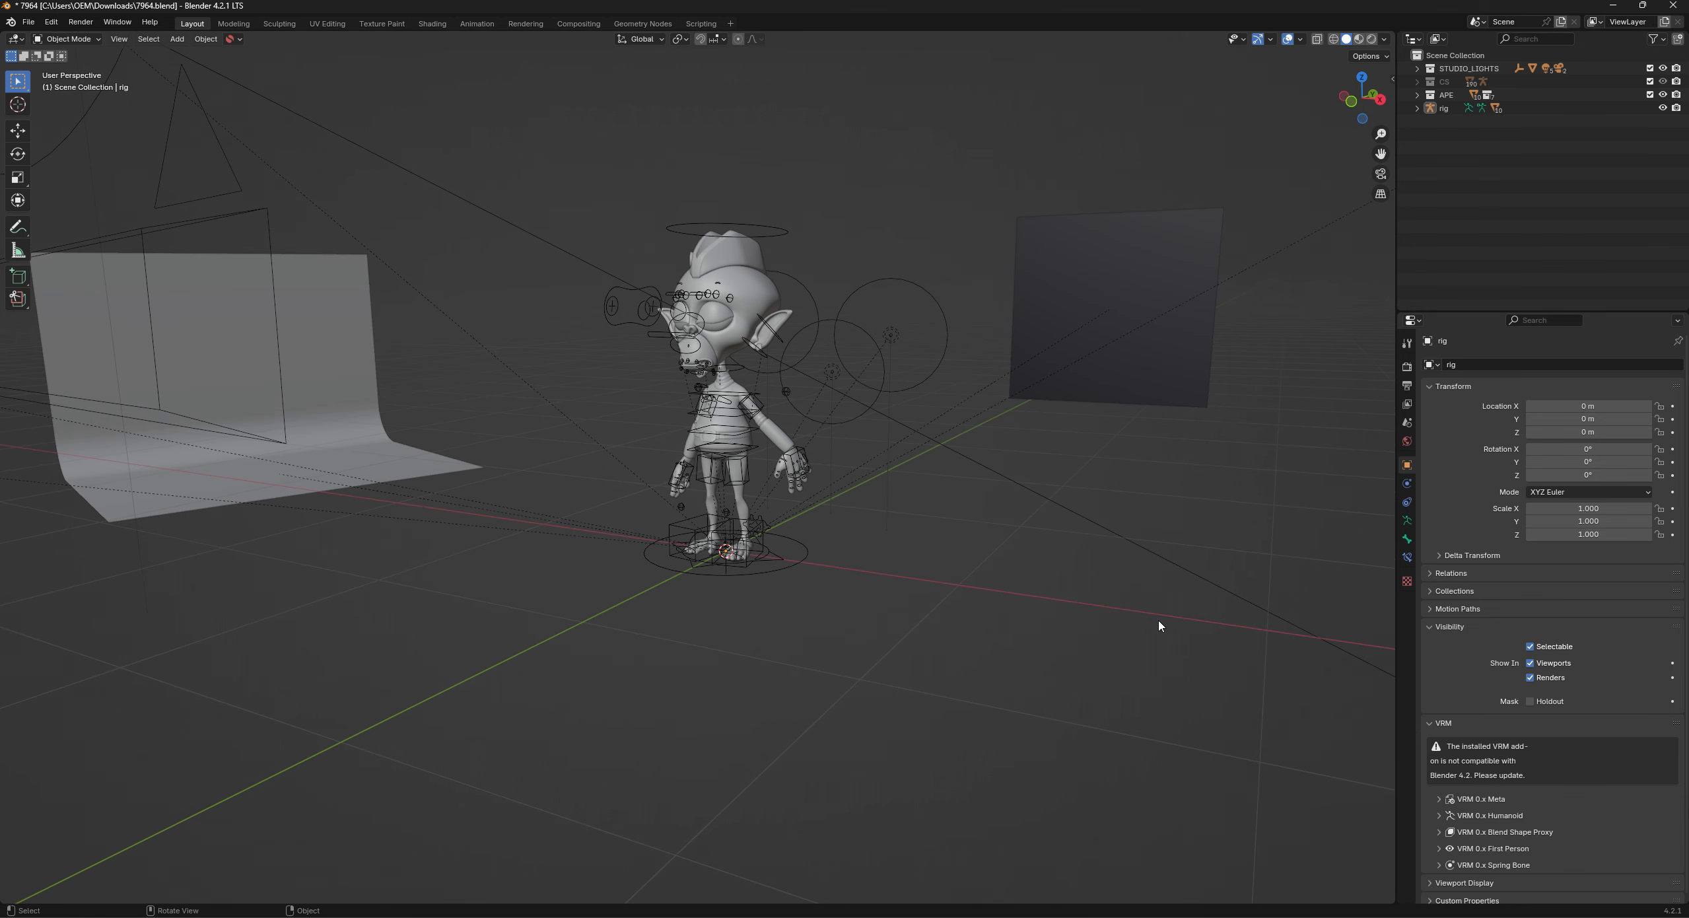
mouse_move(1307, 620)
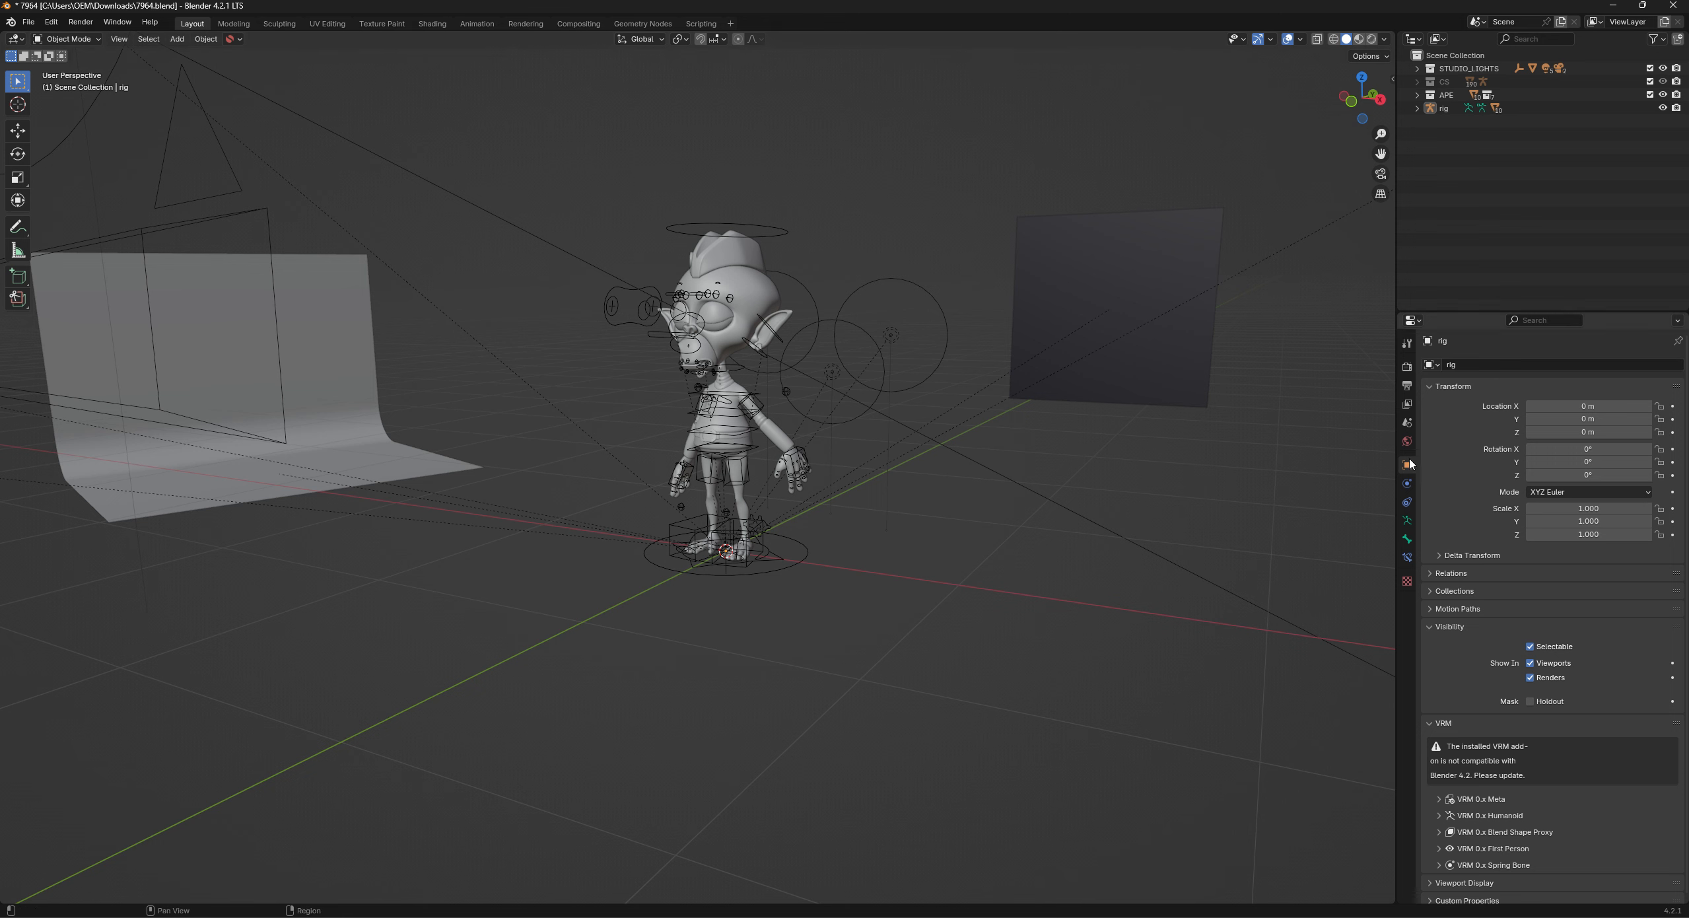
mouse_move(1408, 469)
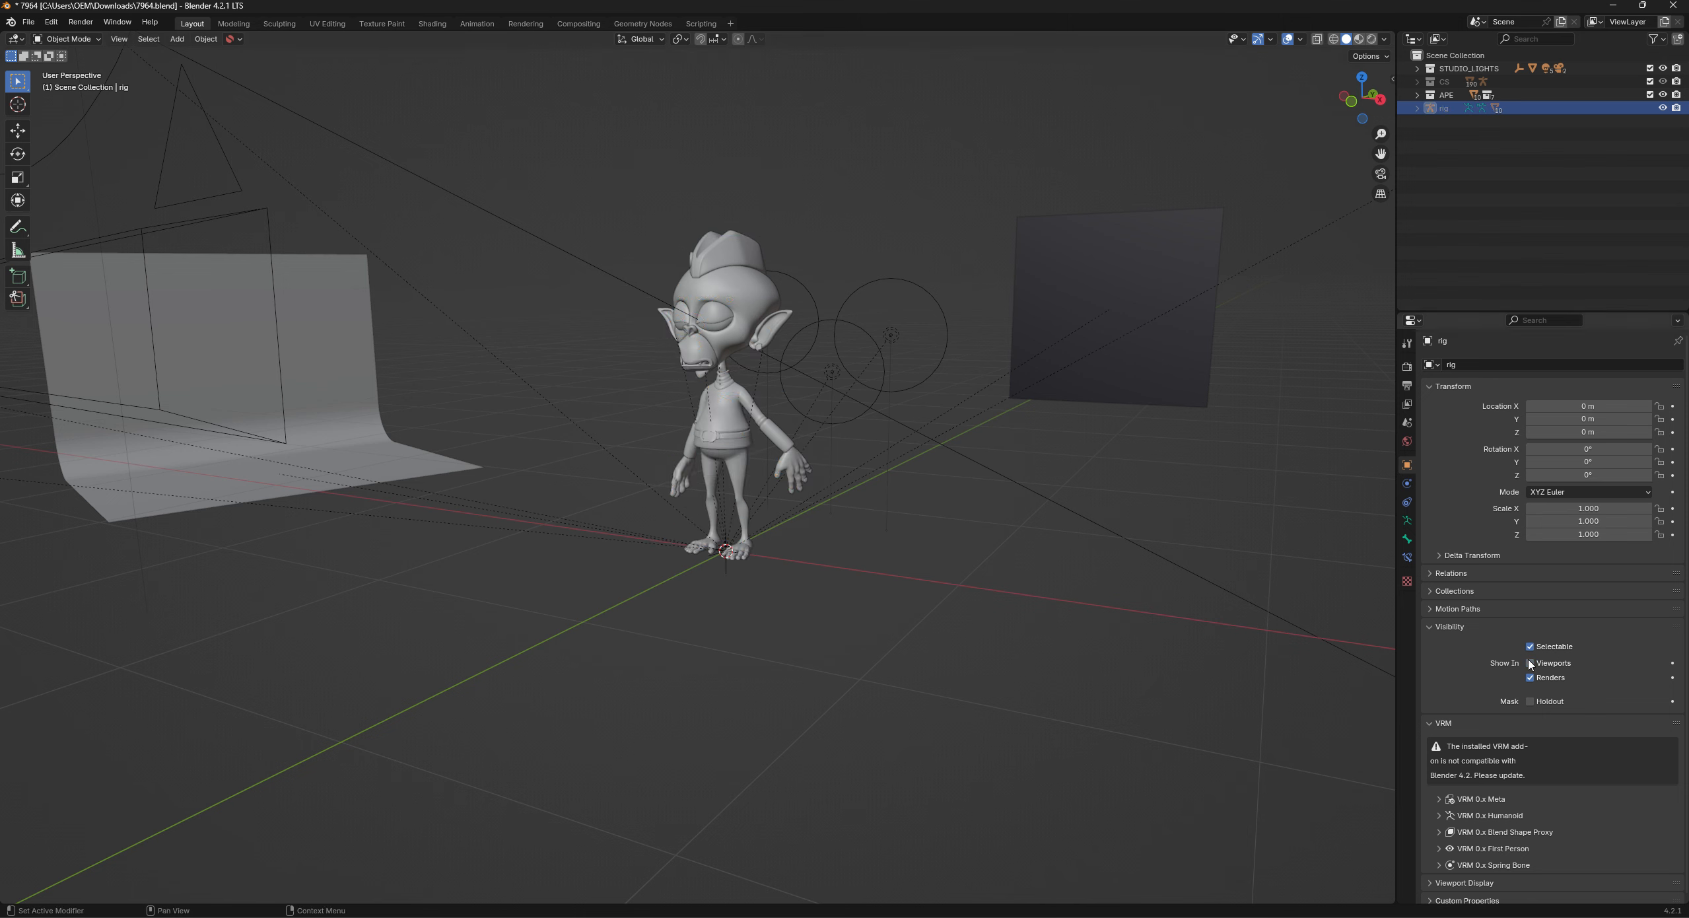
left_click(707, 498)
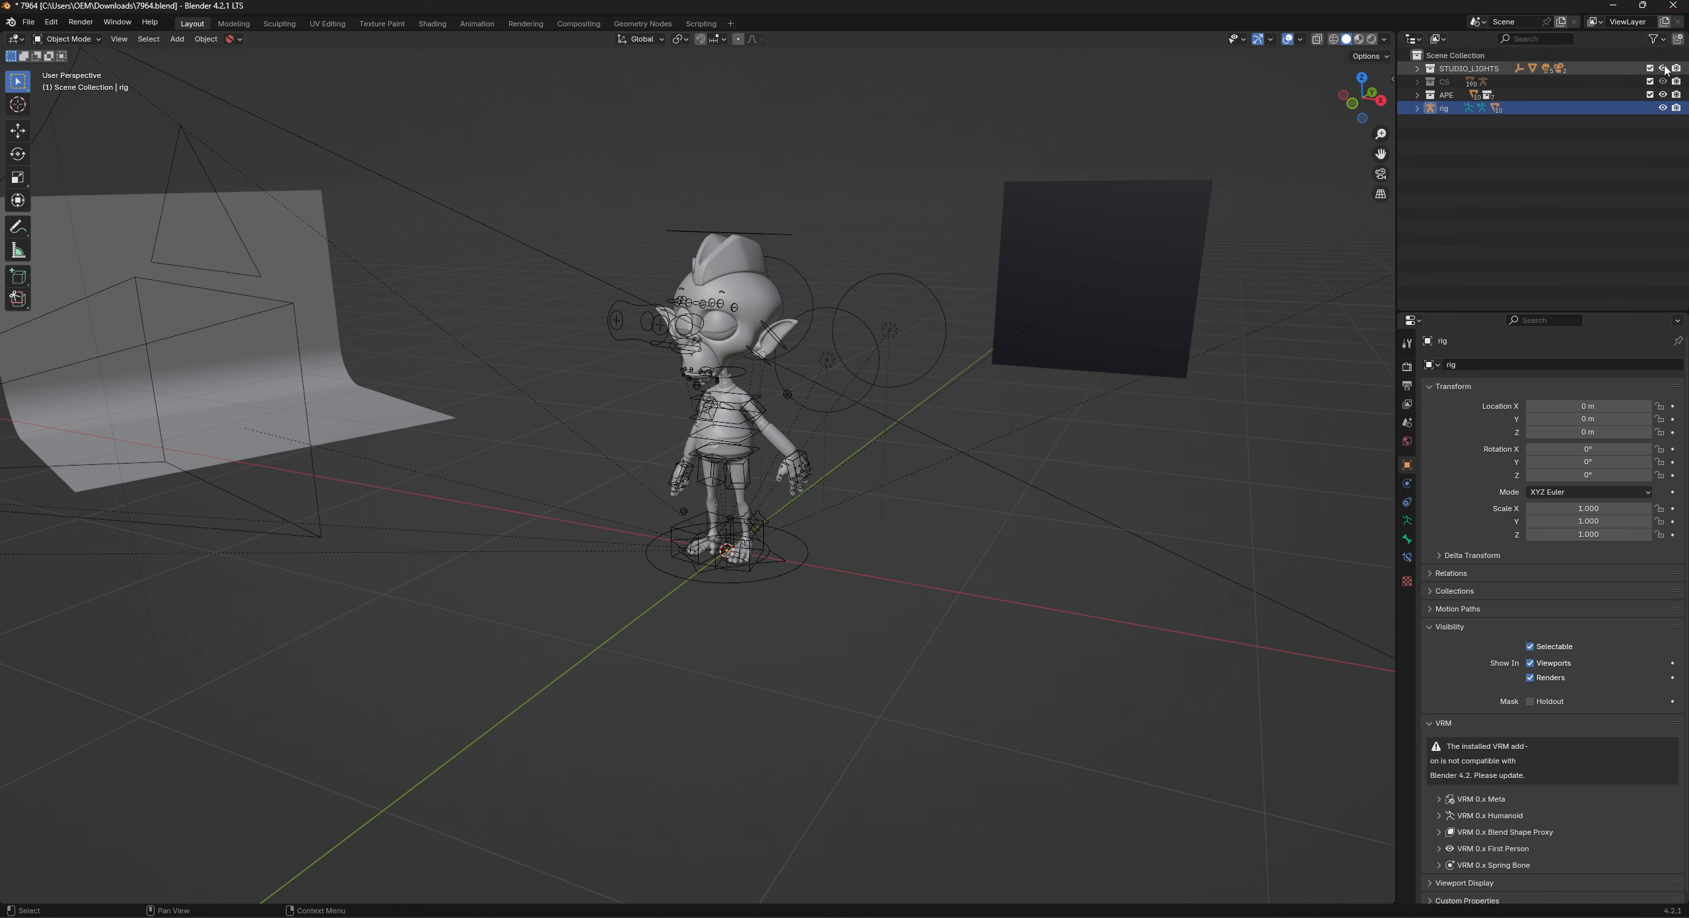
mouse_move(1662, 69)
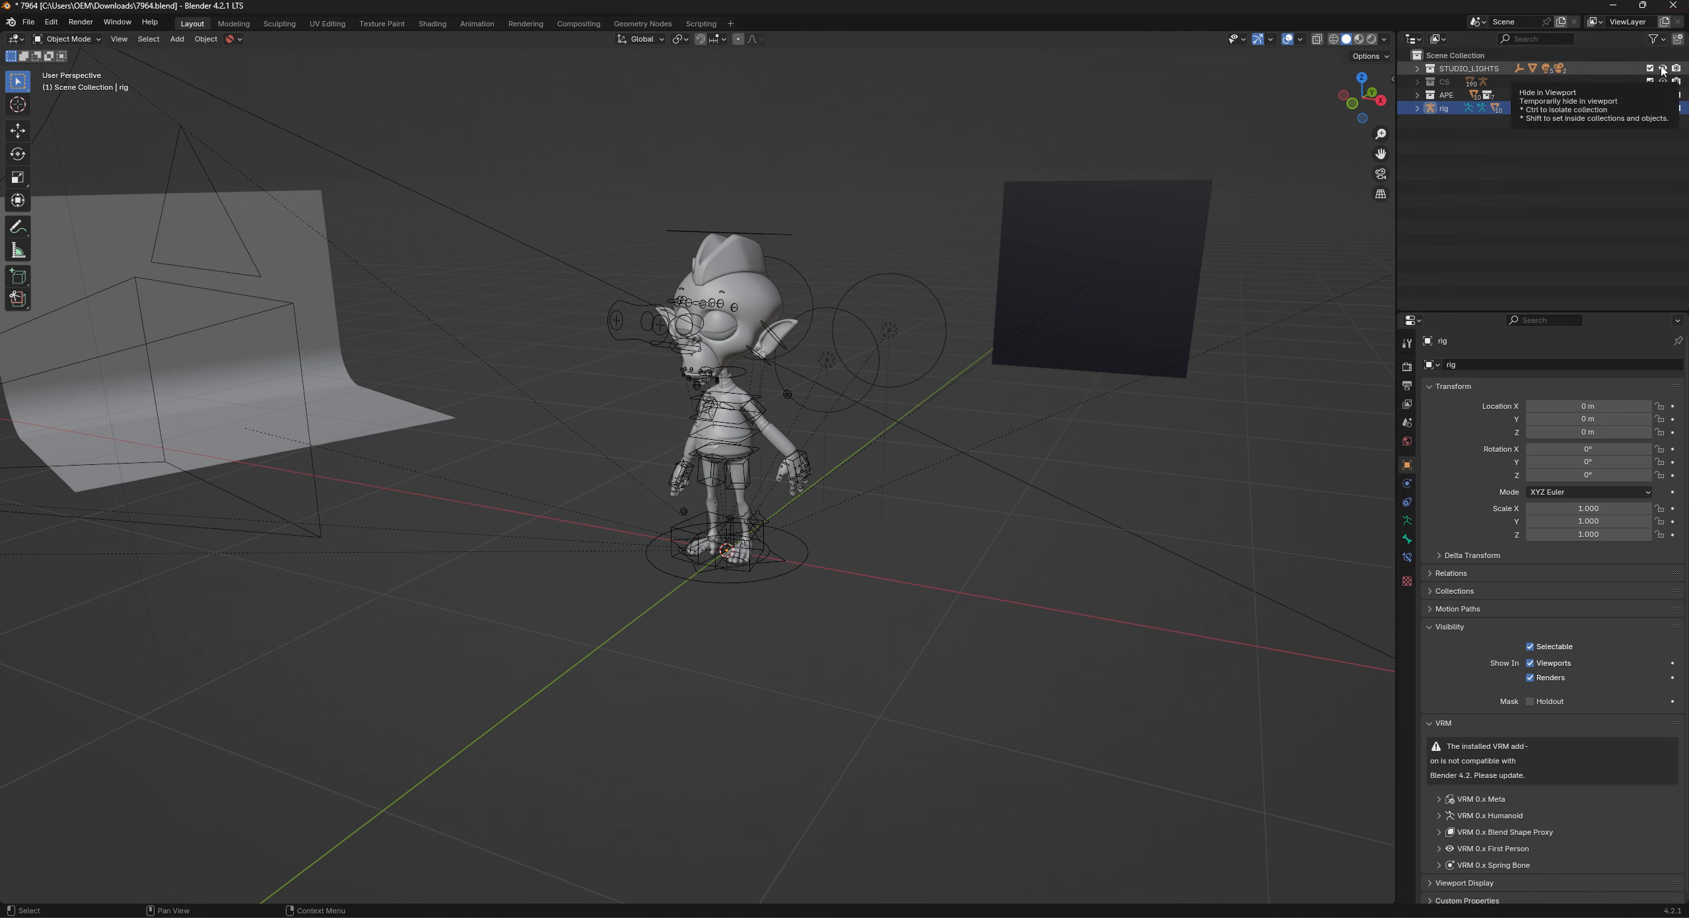
Hide the STUDIO_LIGHTS collection with its eye icon in the Outliner.
left_click(1662, 68)
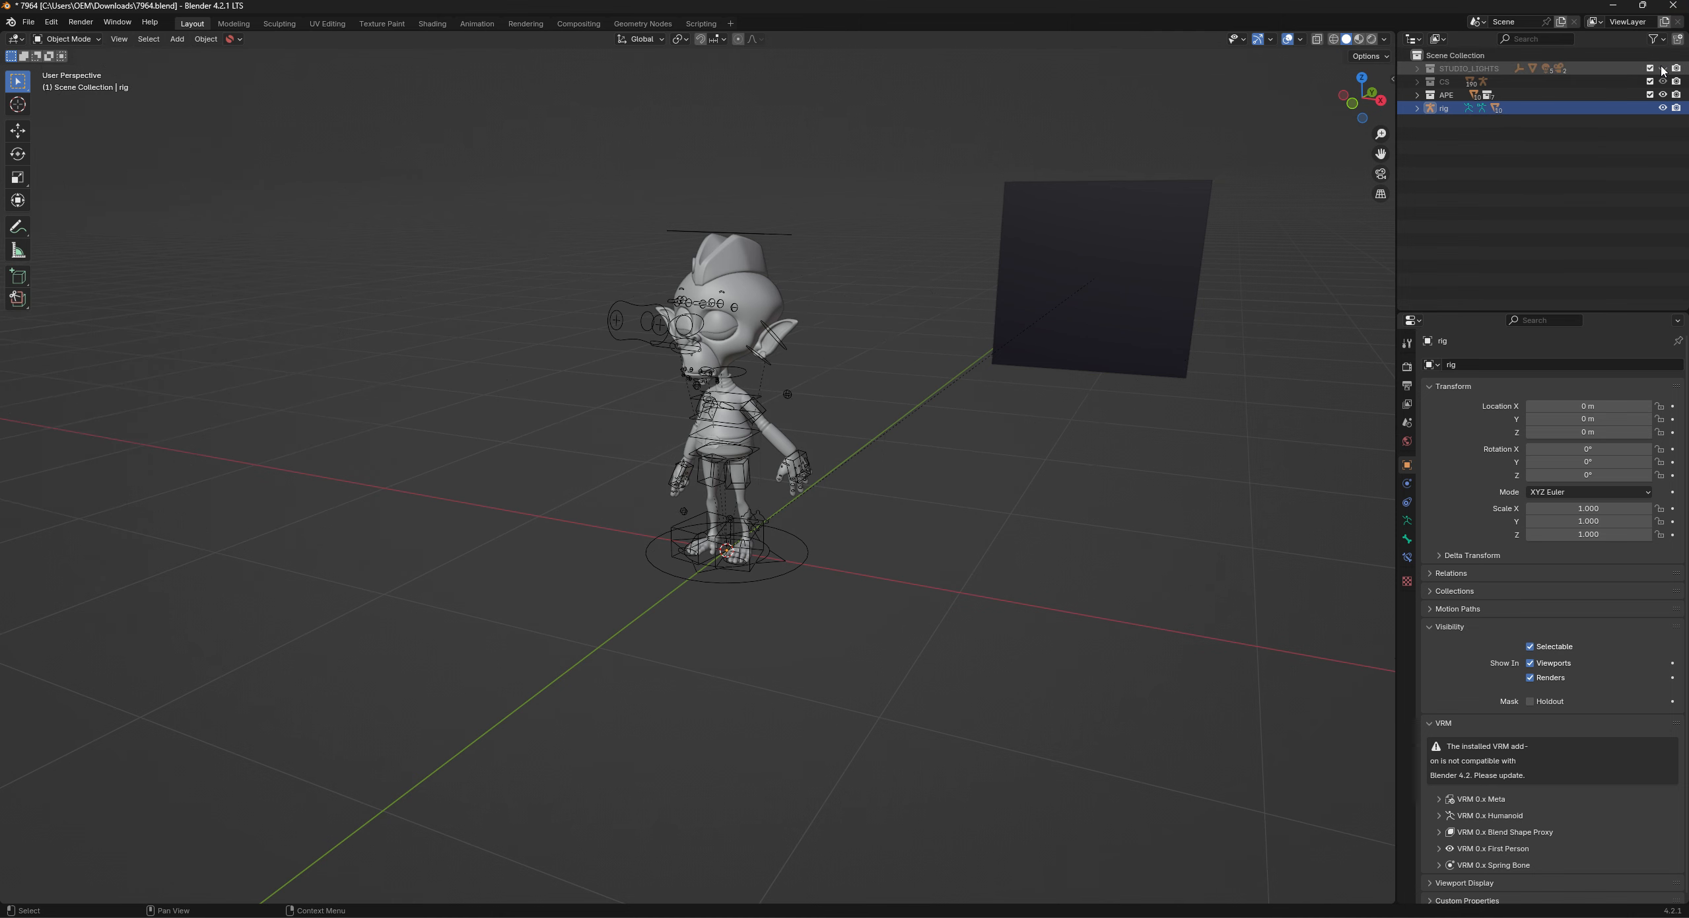
left_click(1661, 68)
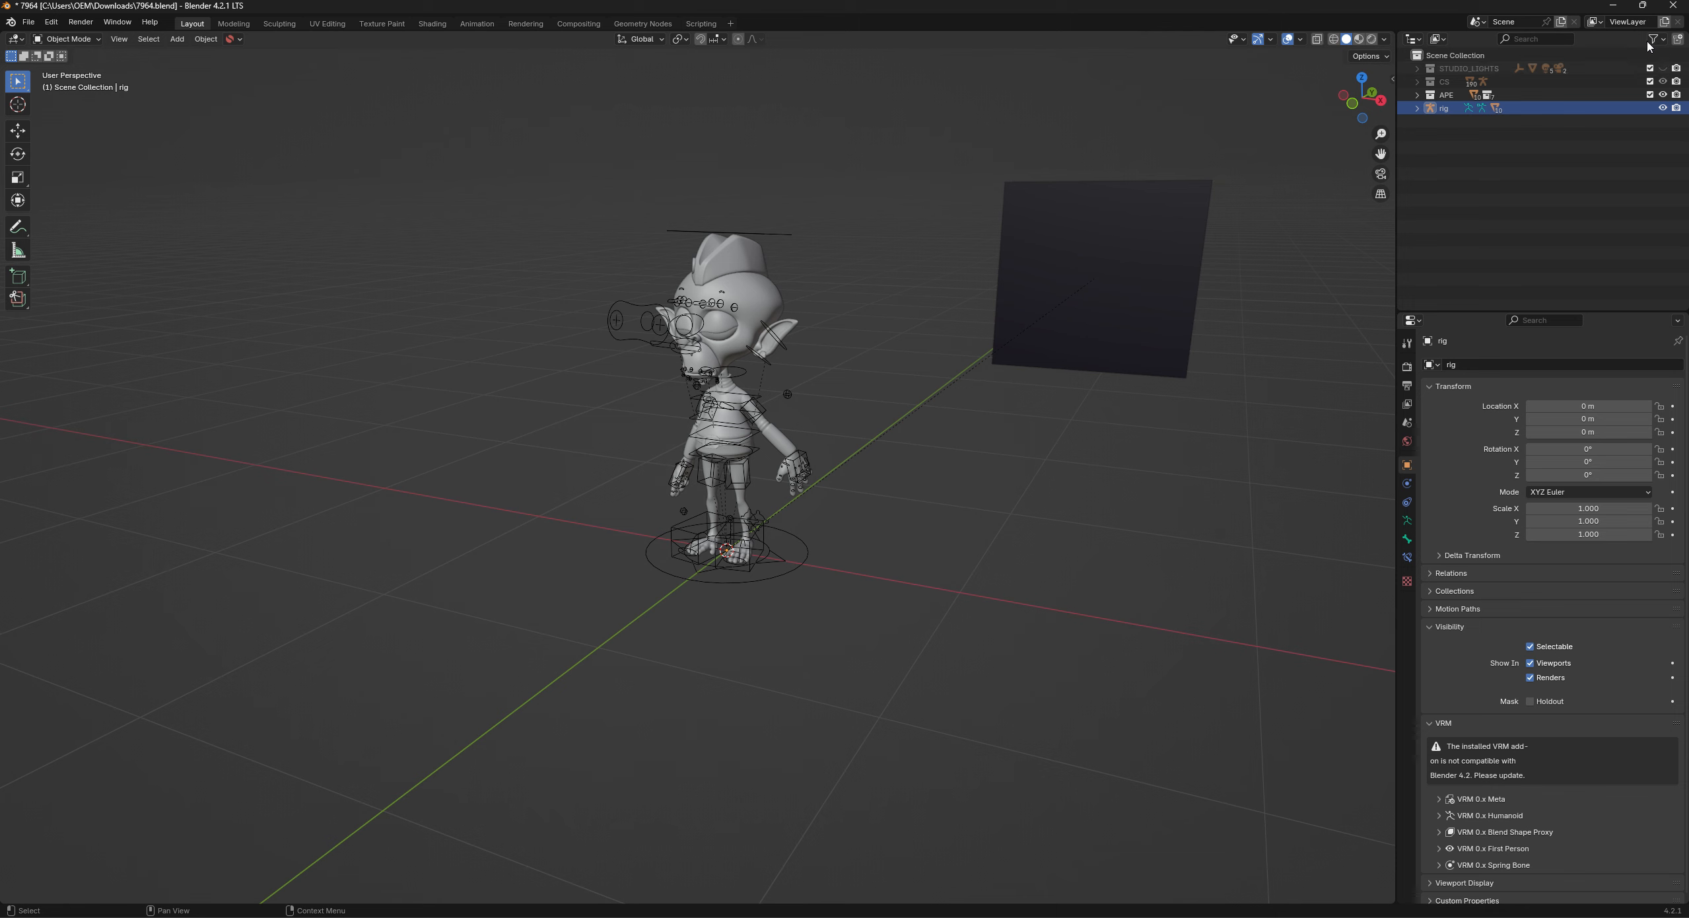
mouse_move(858, 393)
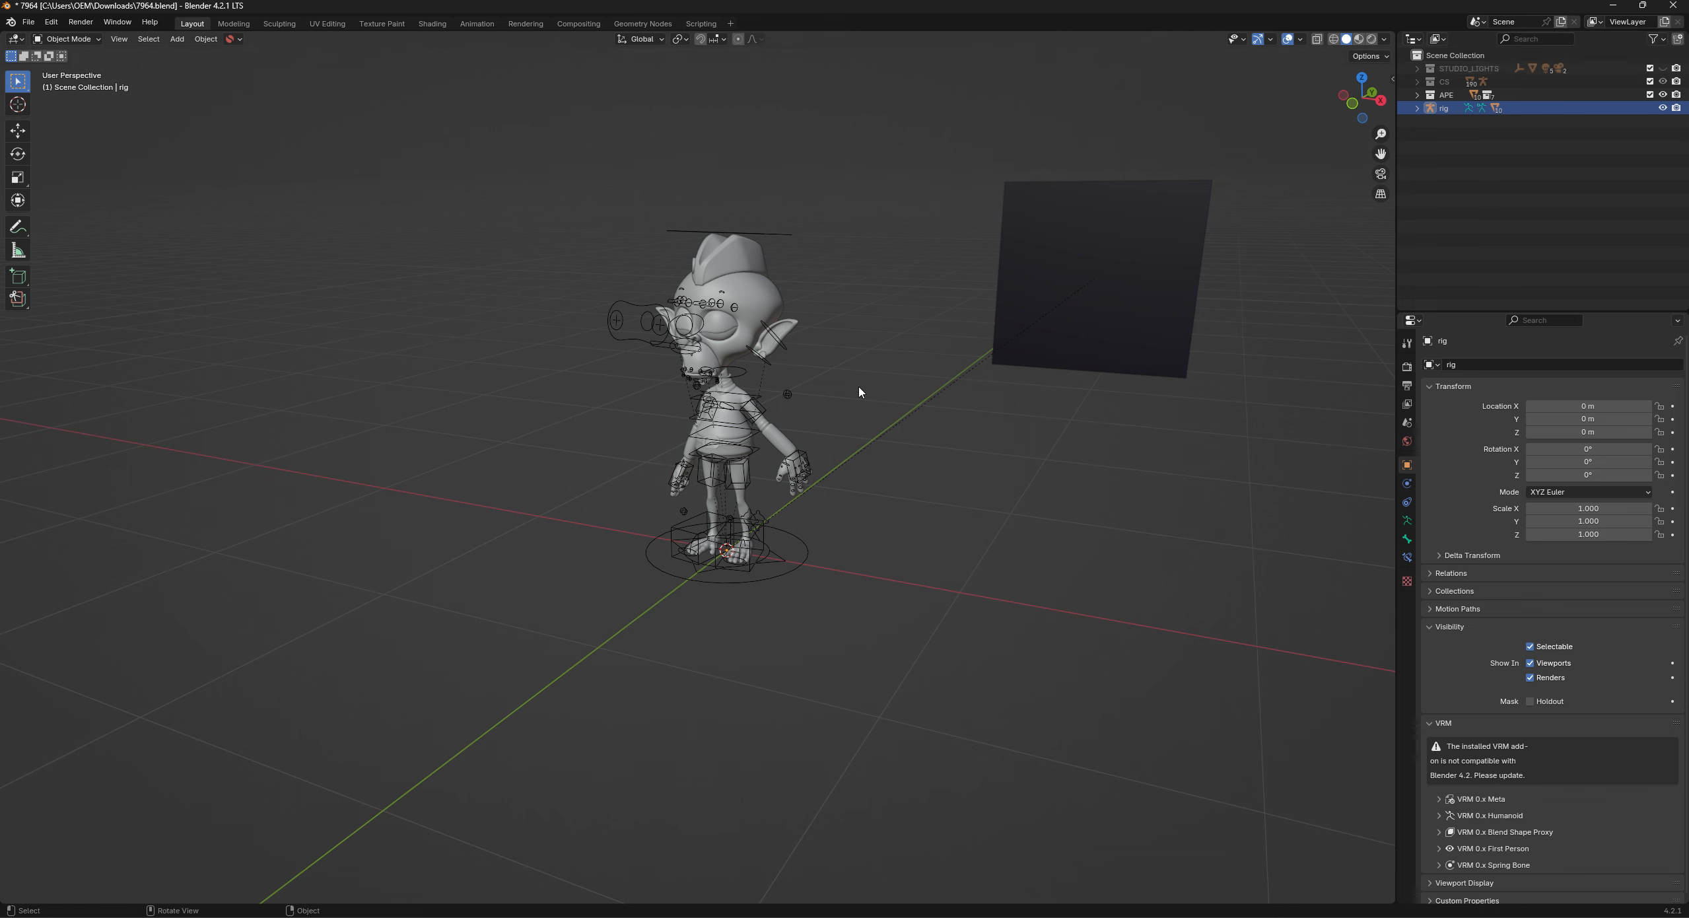
mouse_move(177, 747)
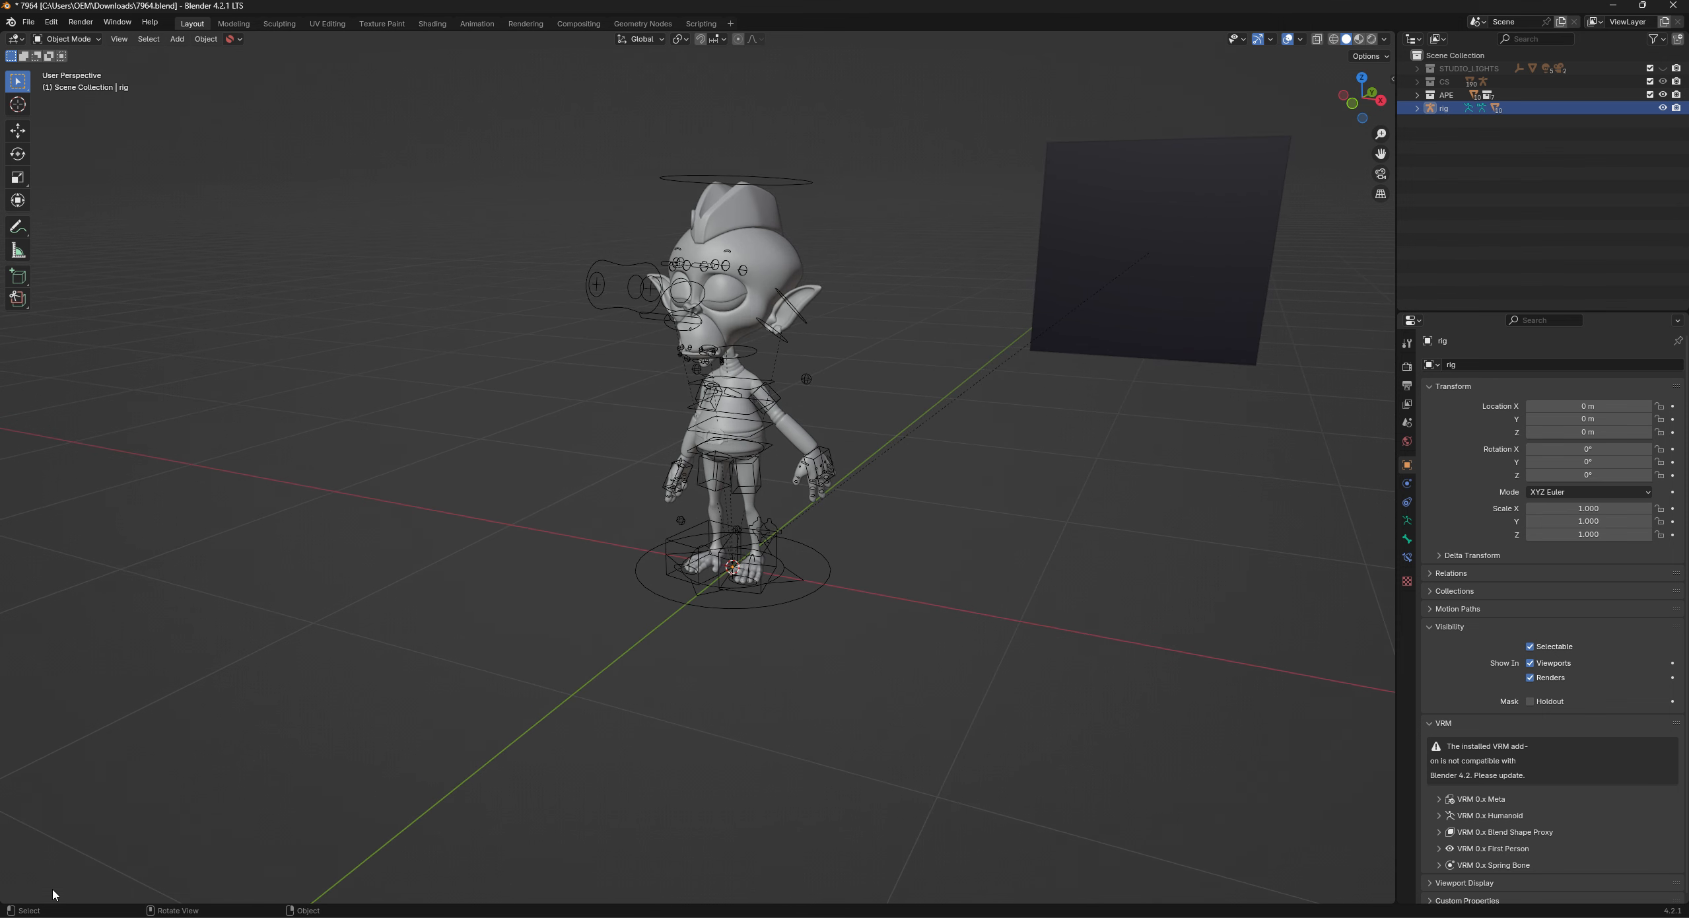
mouse_move(377, 903)
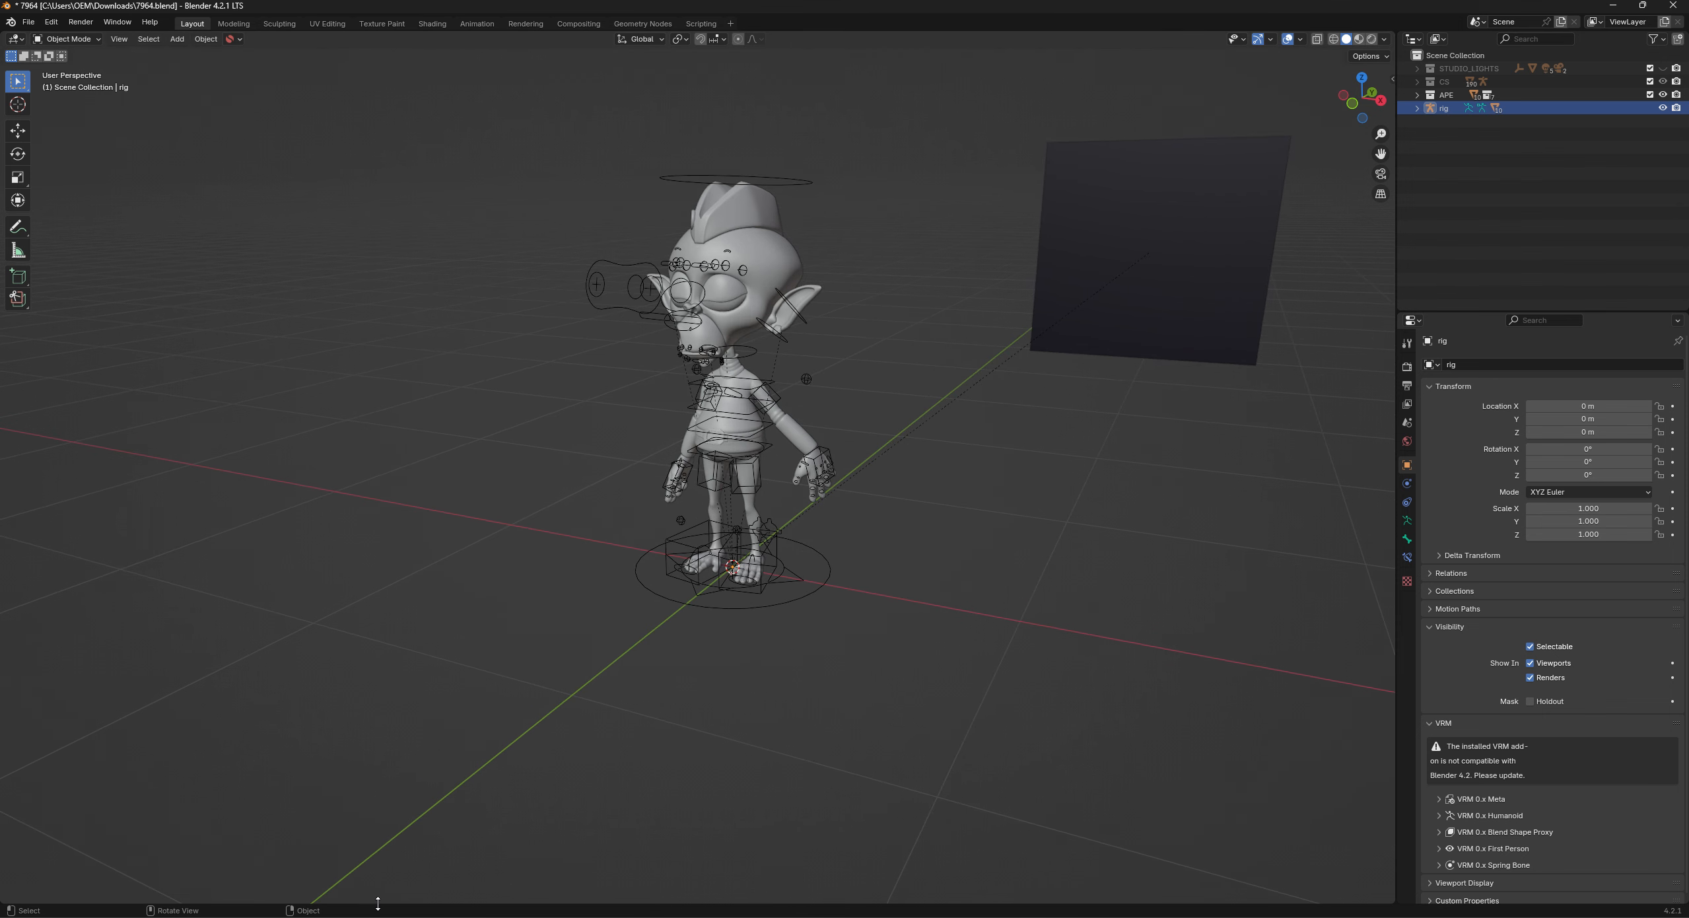
mouse_move(8, 905)
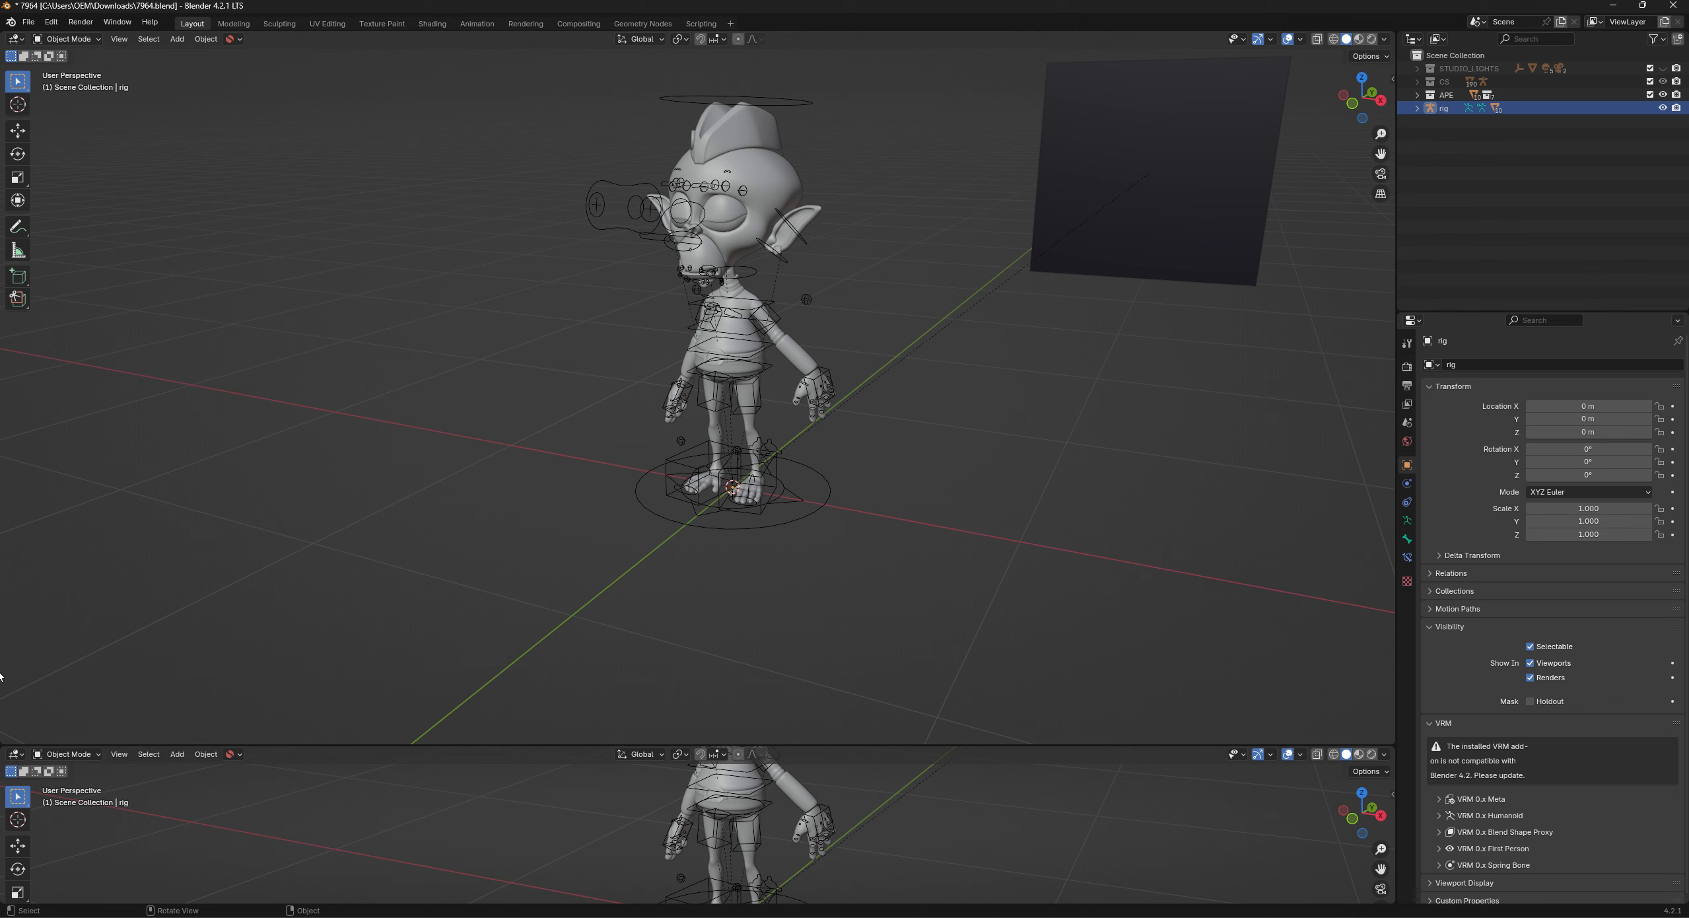
mouse_move(15, 701)
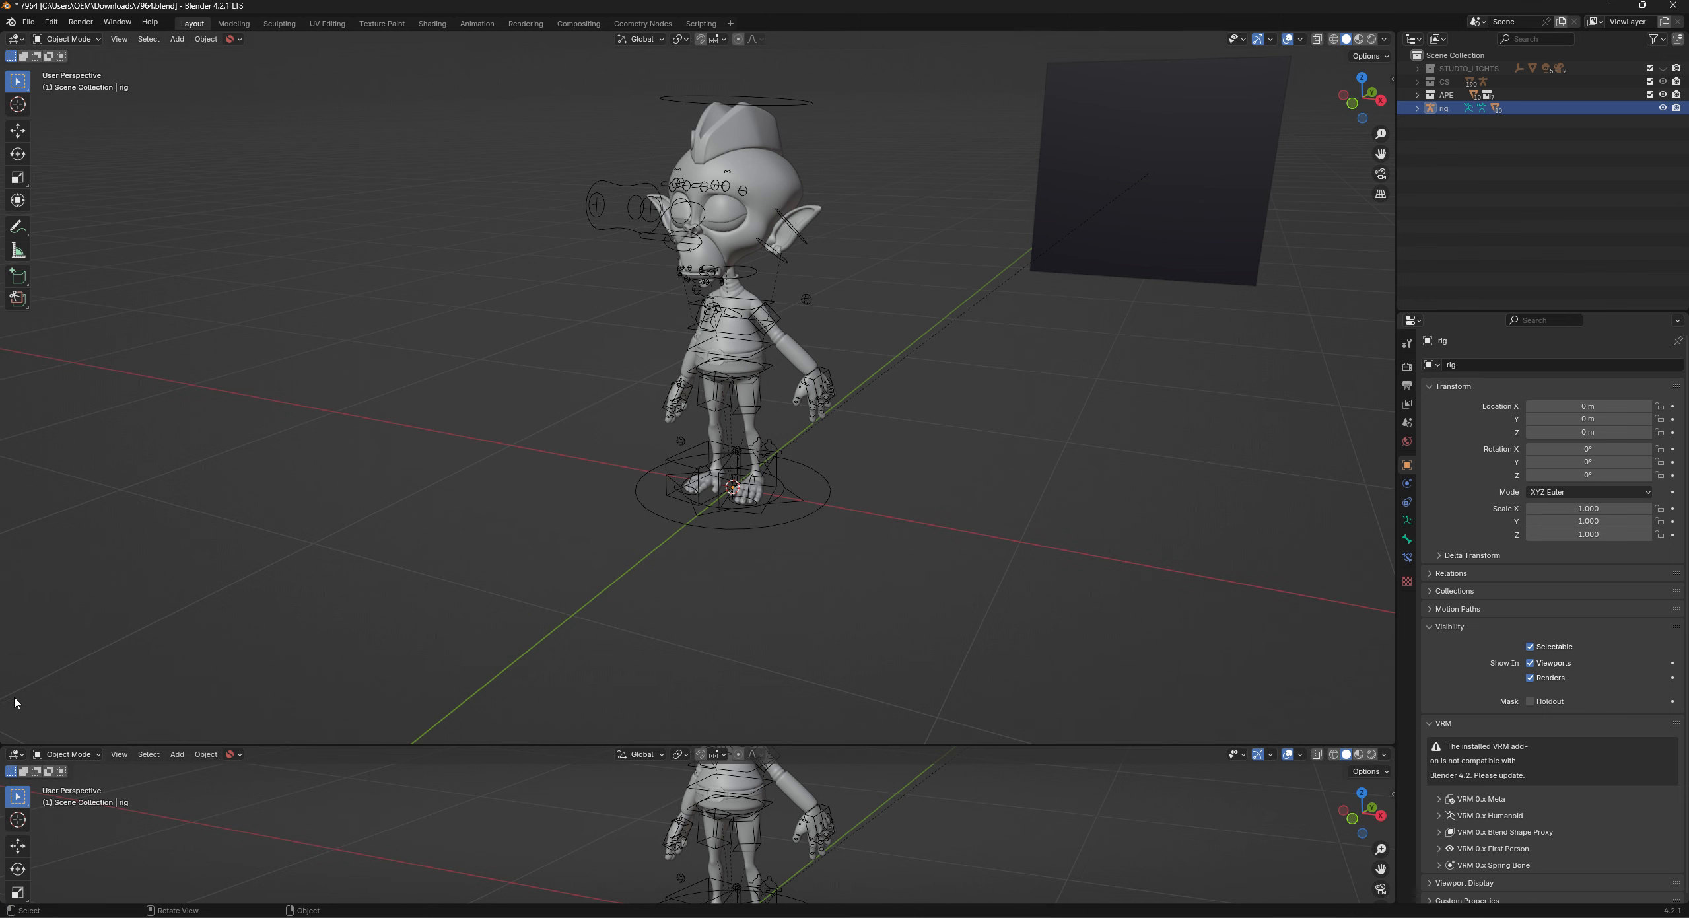
mouse_move(12, 744)
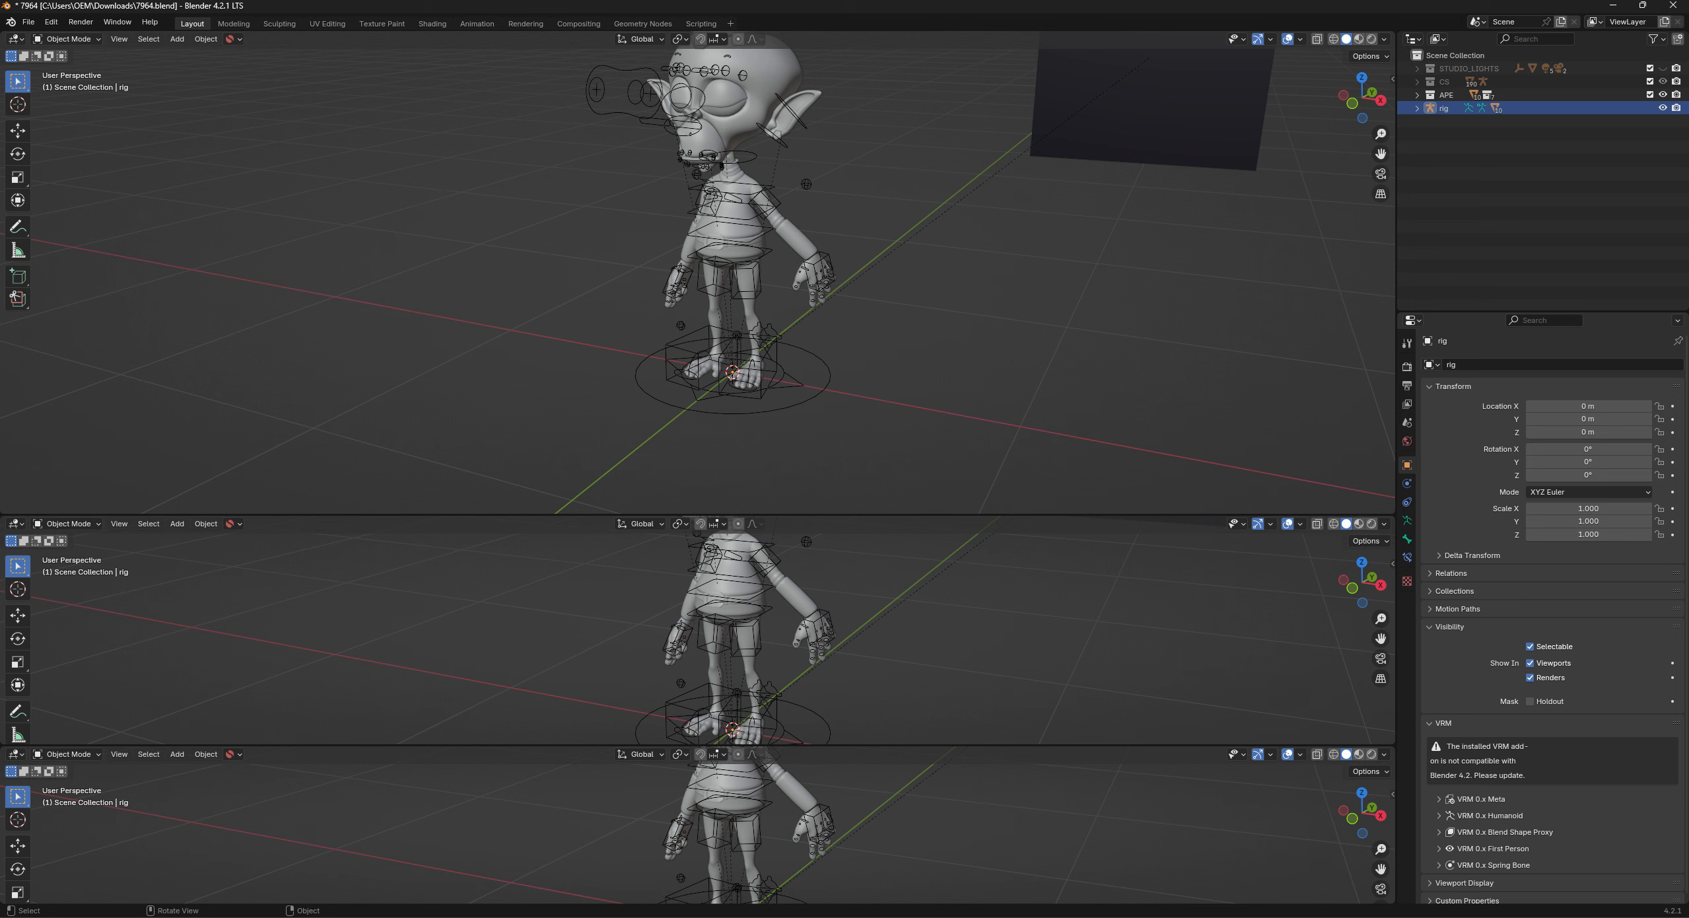
mouse_move(499, 753)
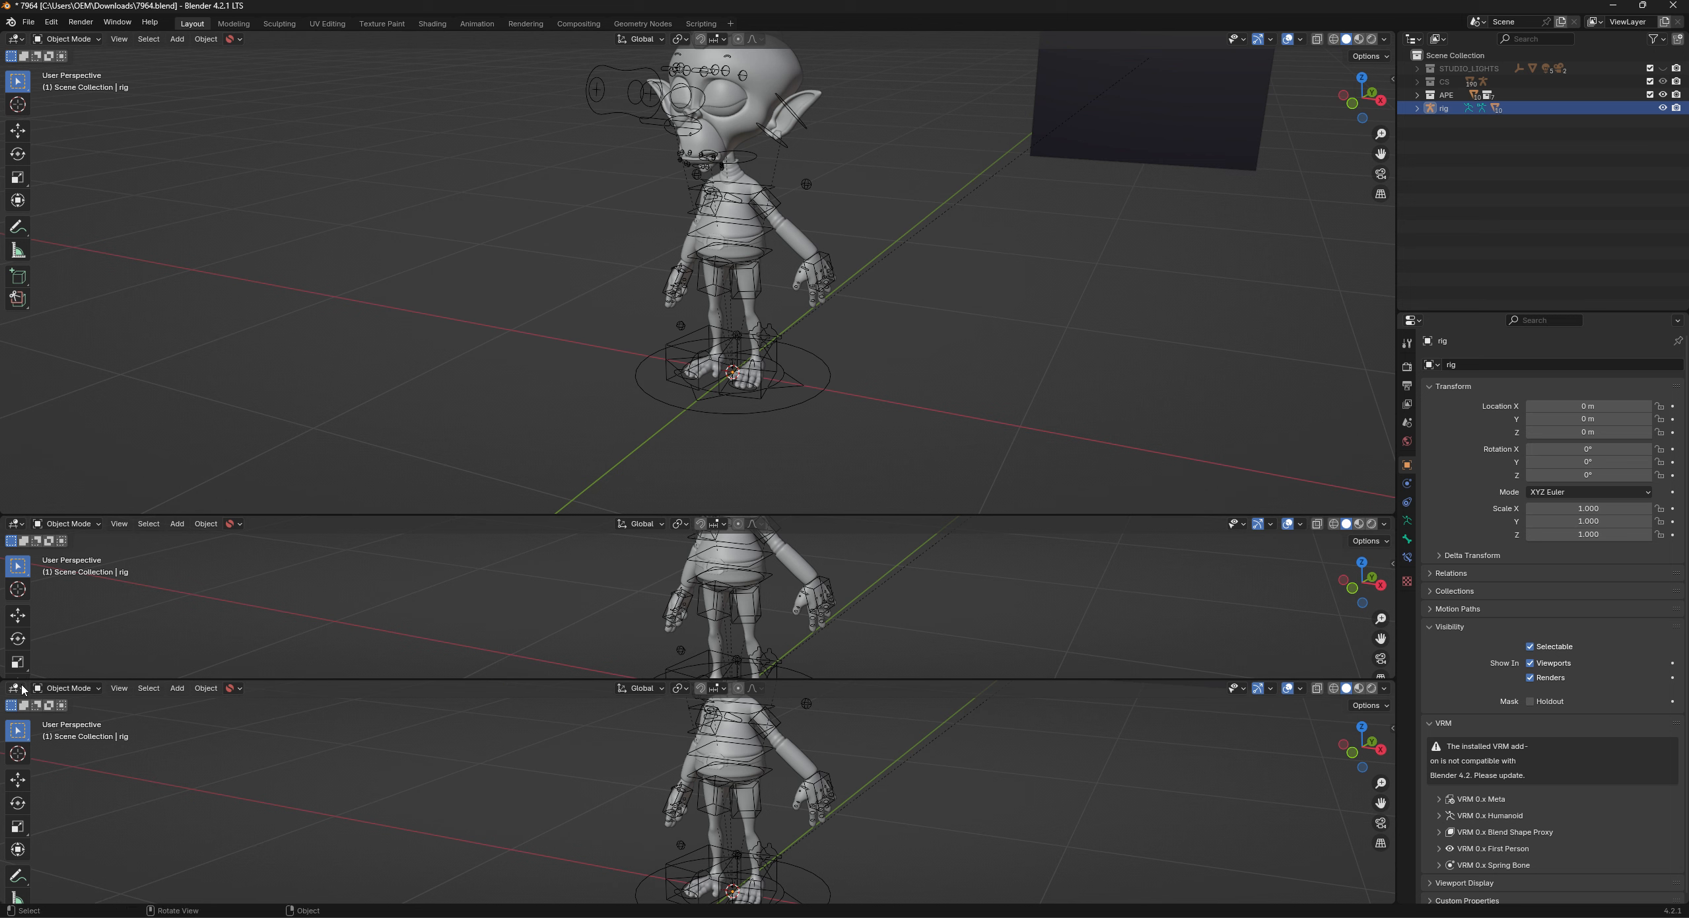
Open the editor type list for the lowest area.
left_click(18, 688)
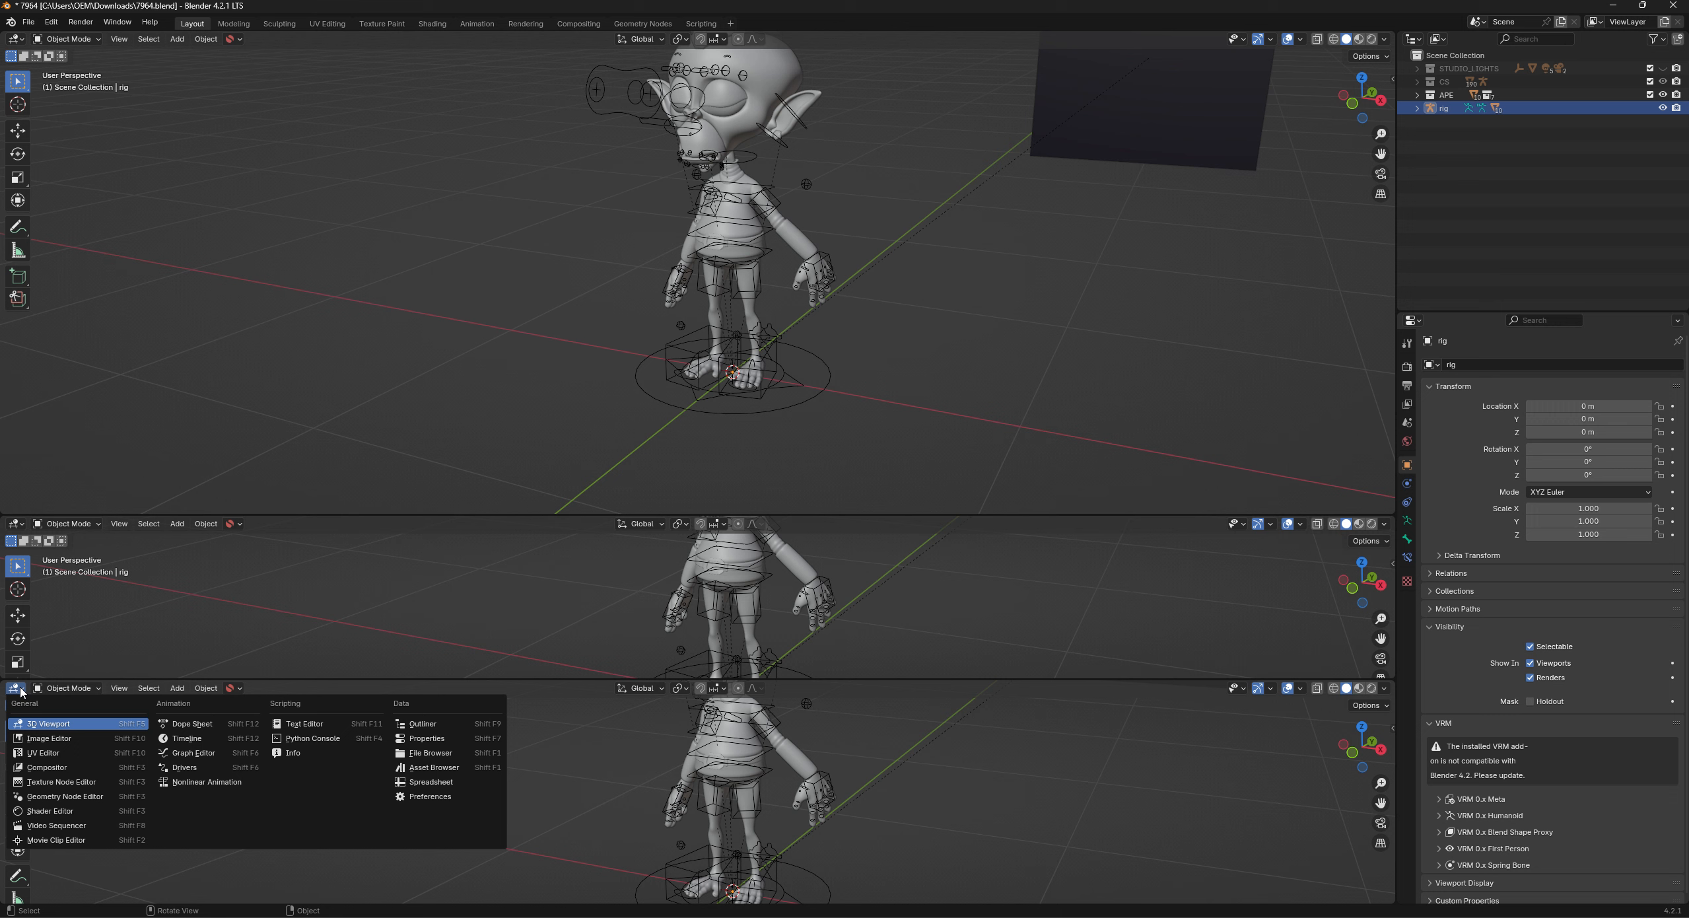
Turn the bottom area into an Asset Browser showing the Current File library.
left_click(18, 688)
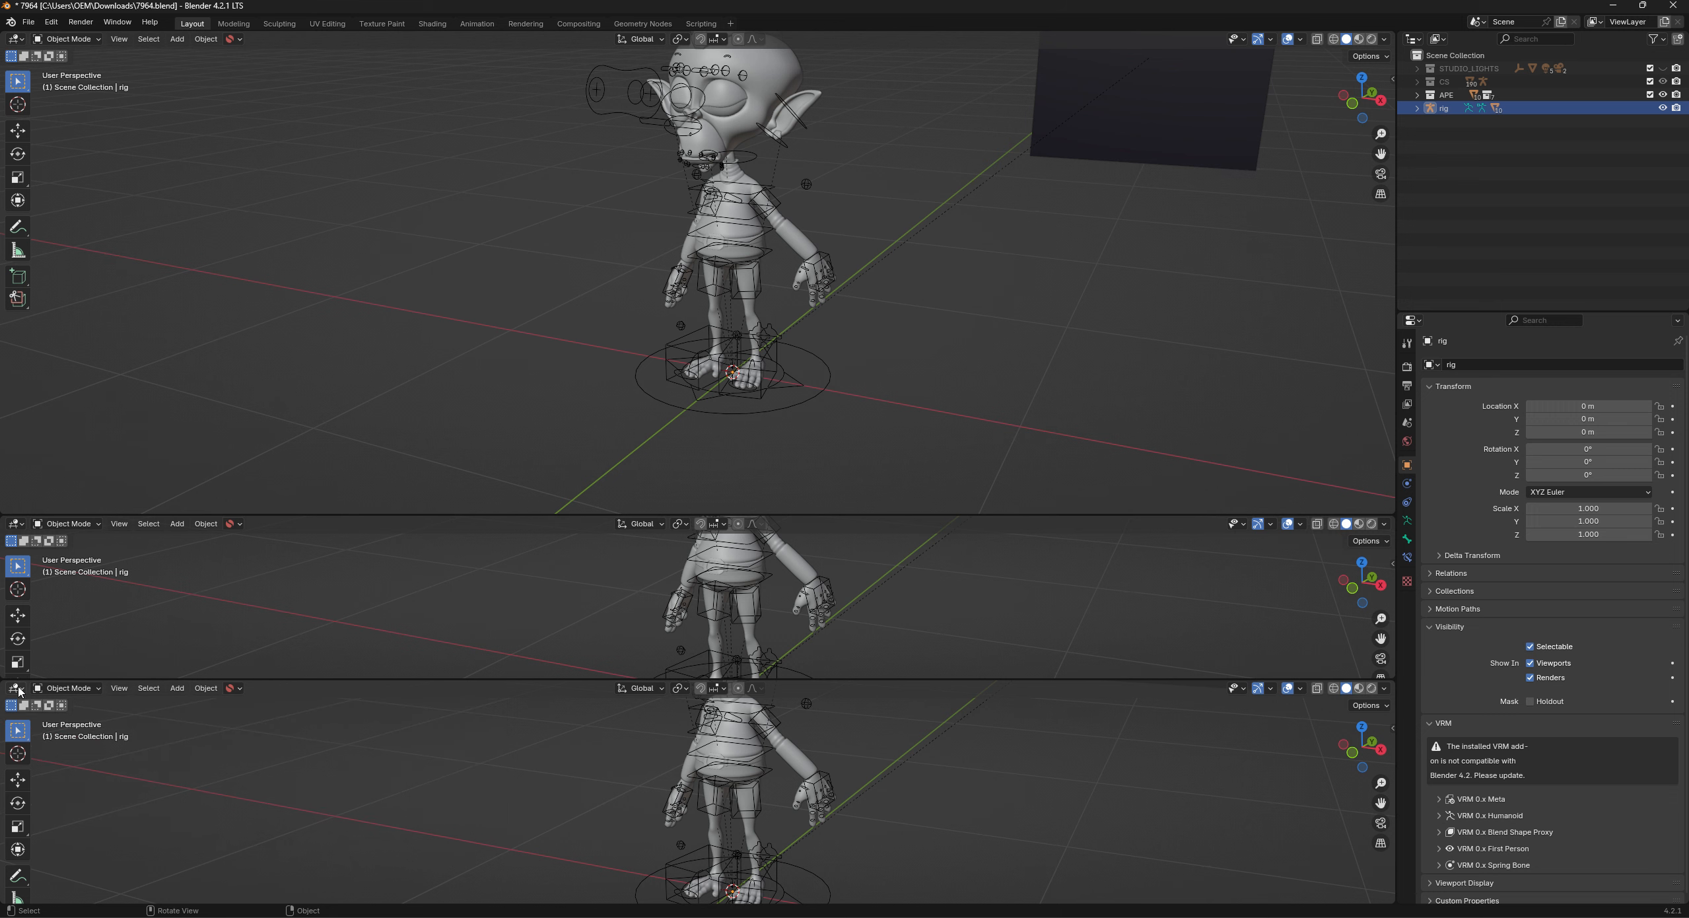
left_click(16, 687)
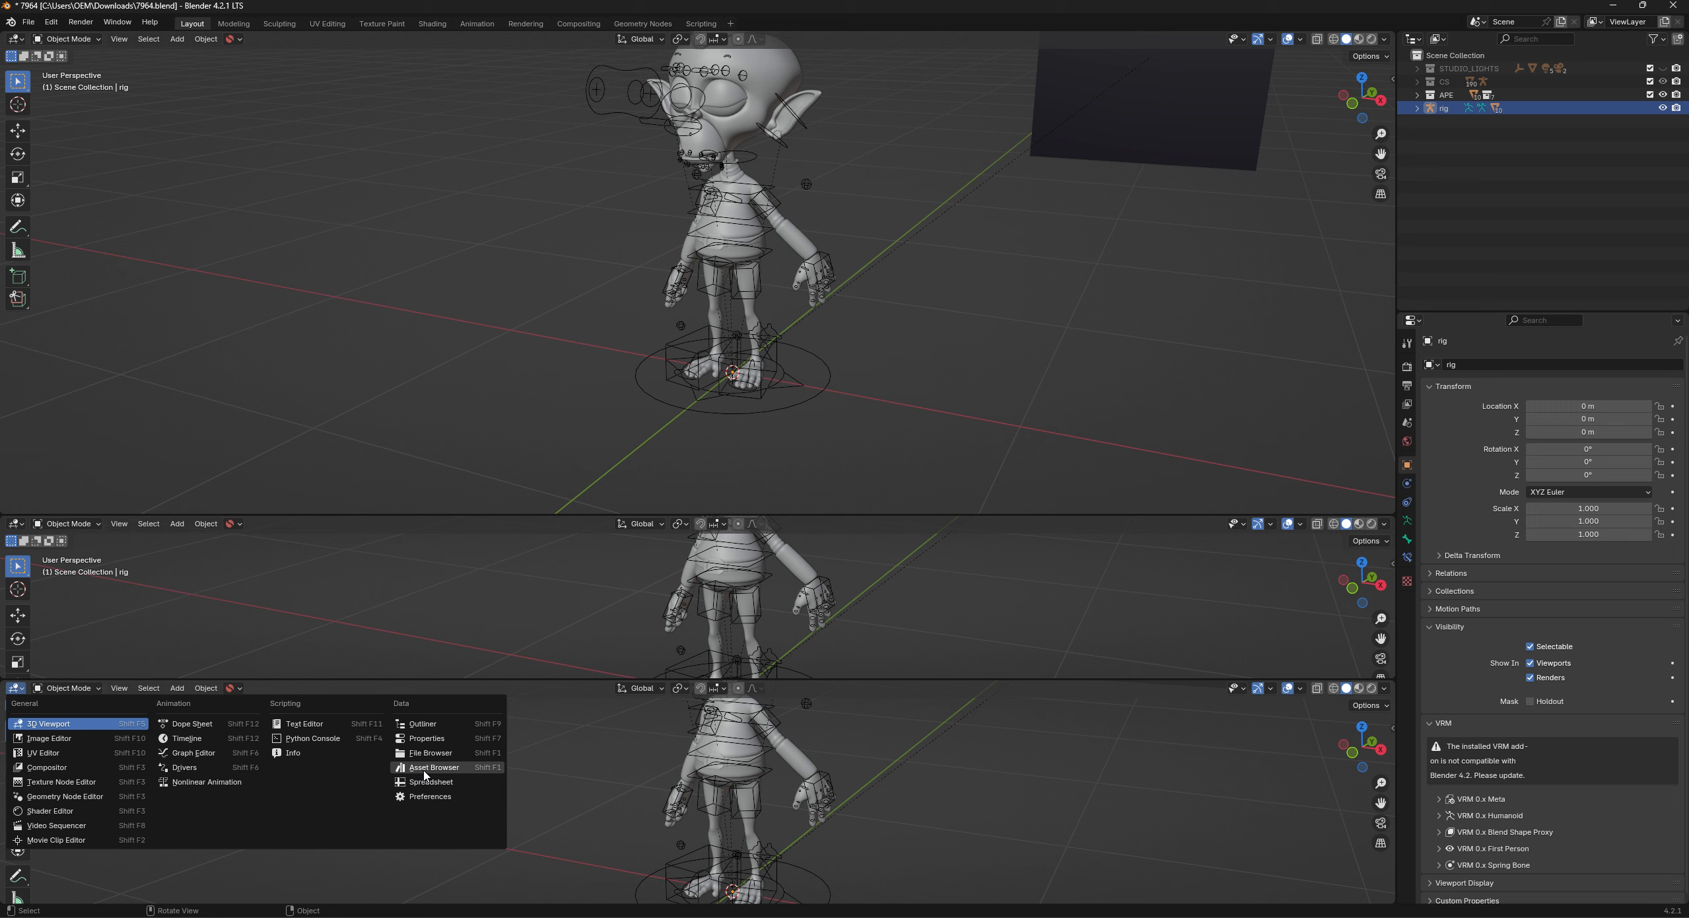
left_click(433, 767)
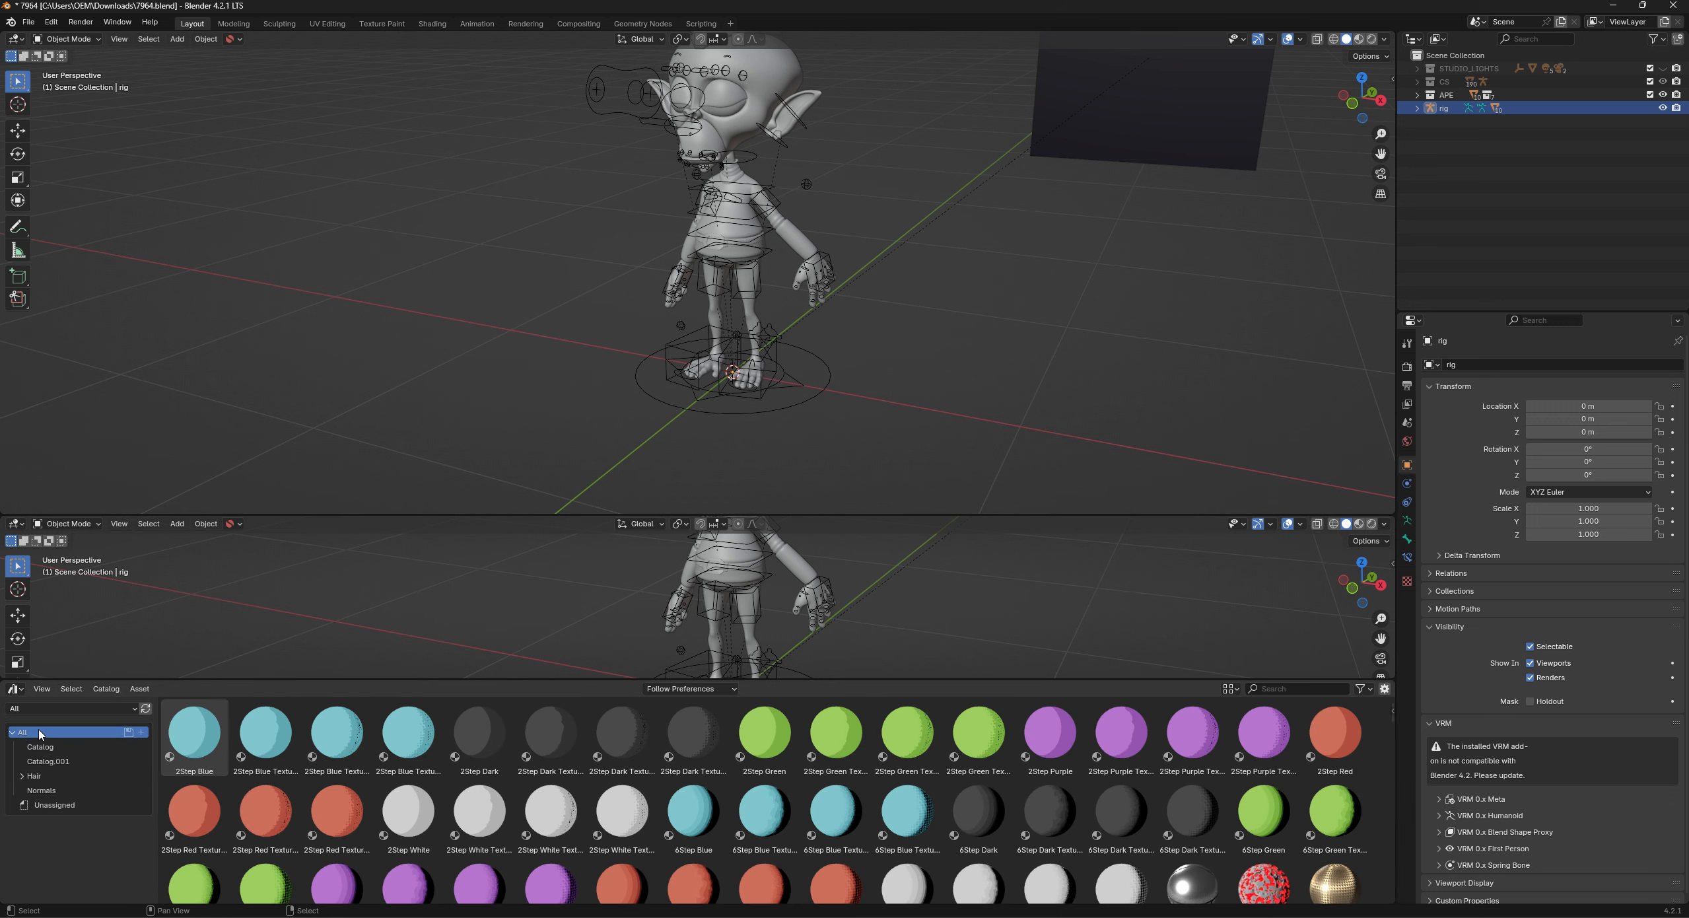
mouse_move(118, 725)
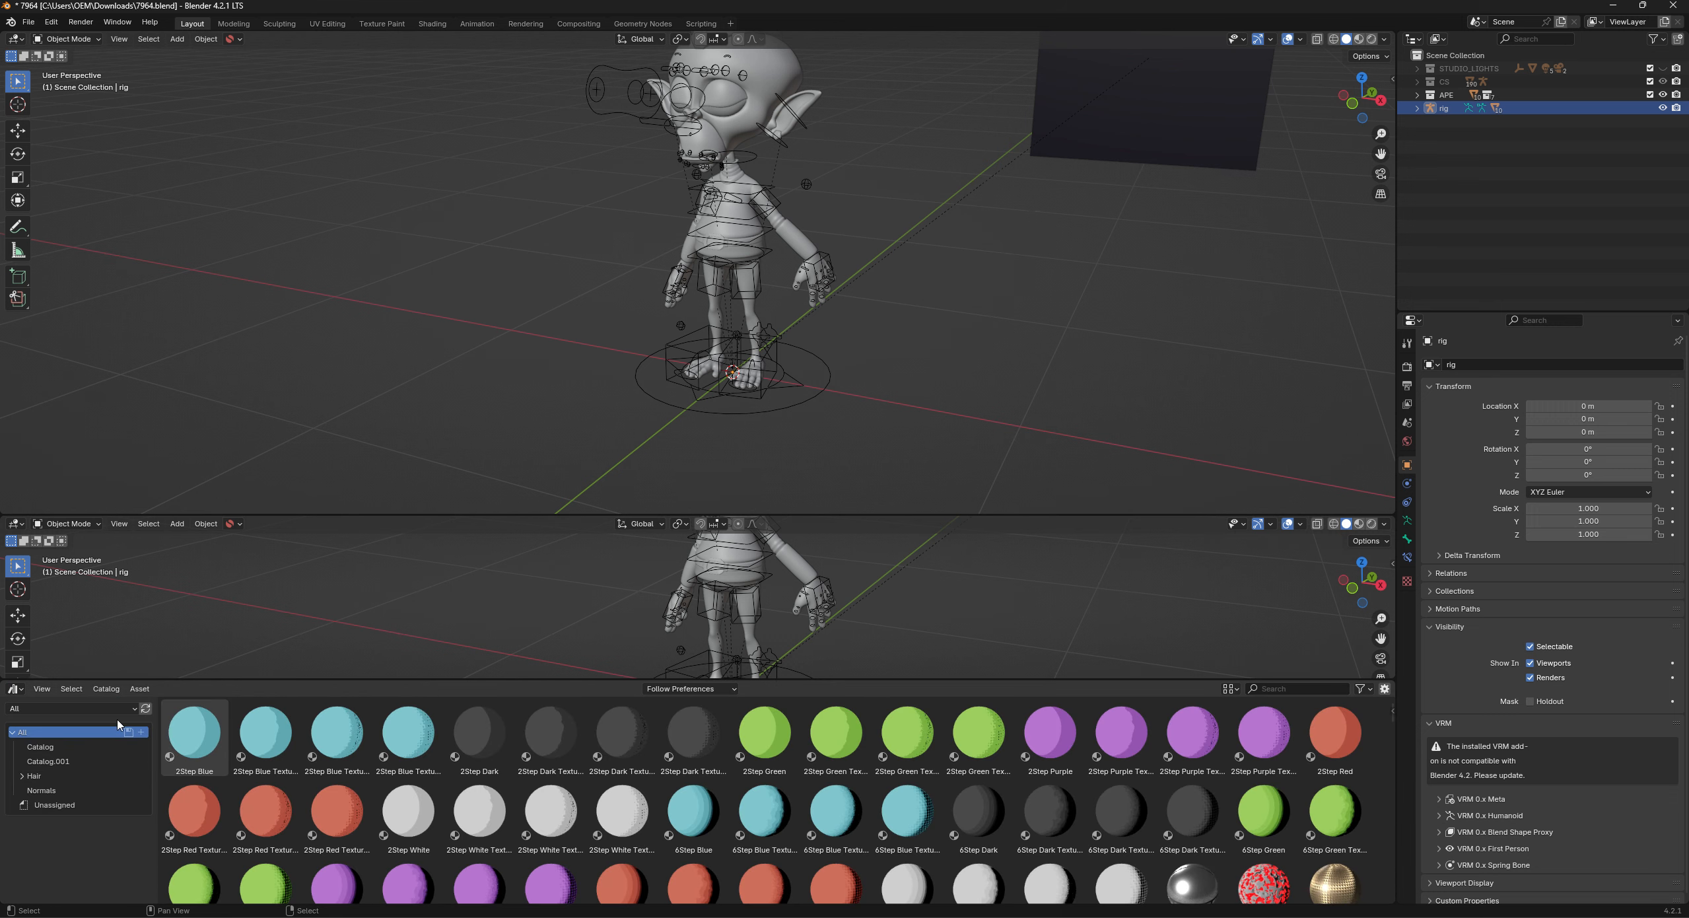
left_click(70, 708)
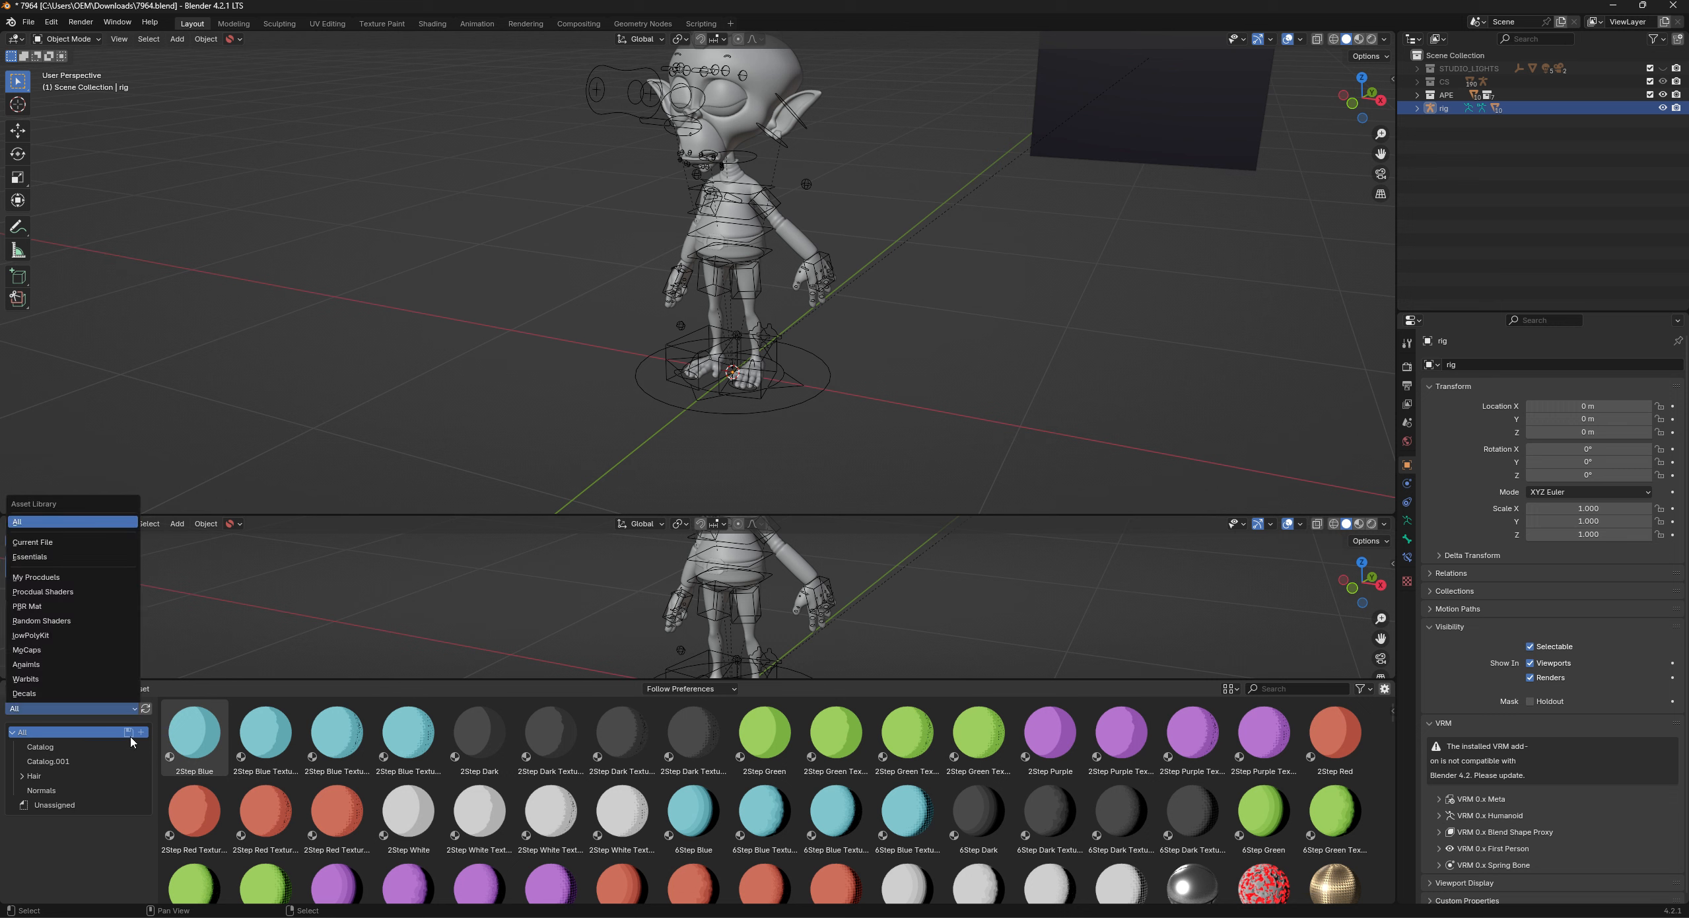
left_click(72, 520)
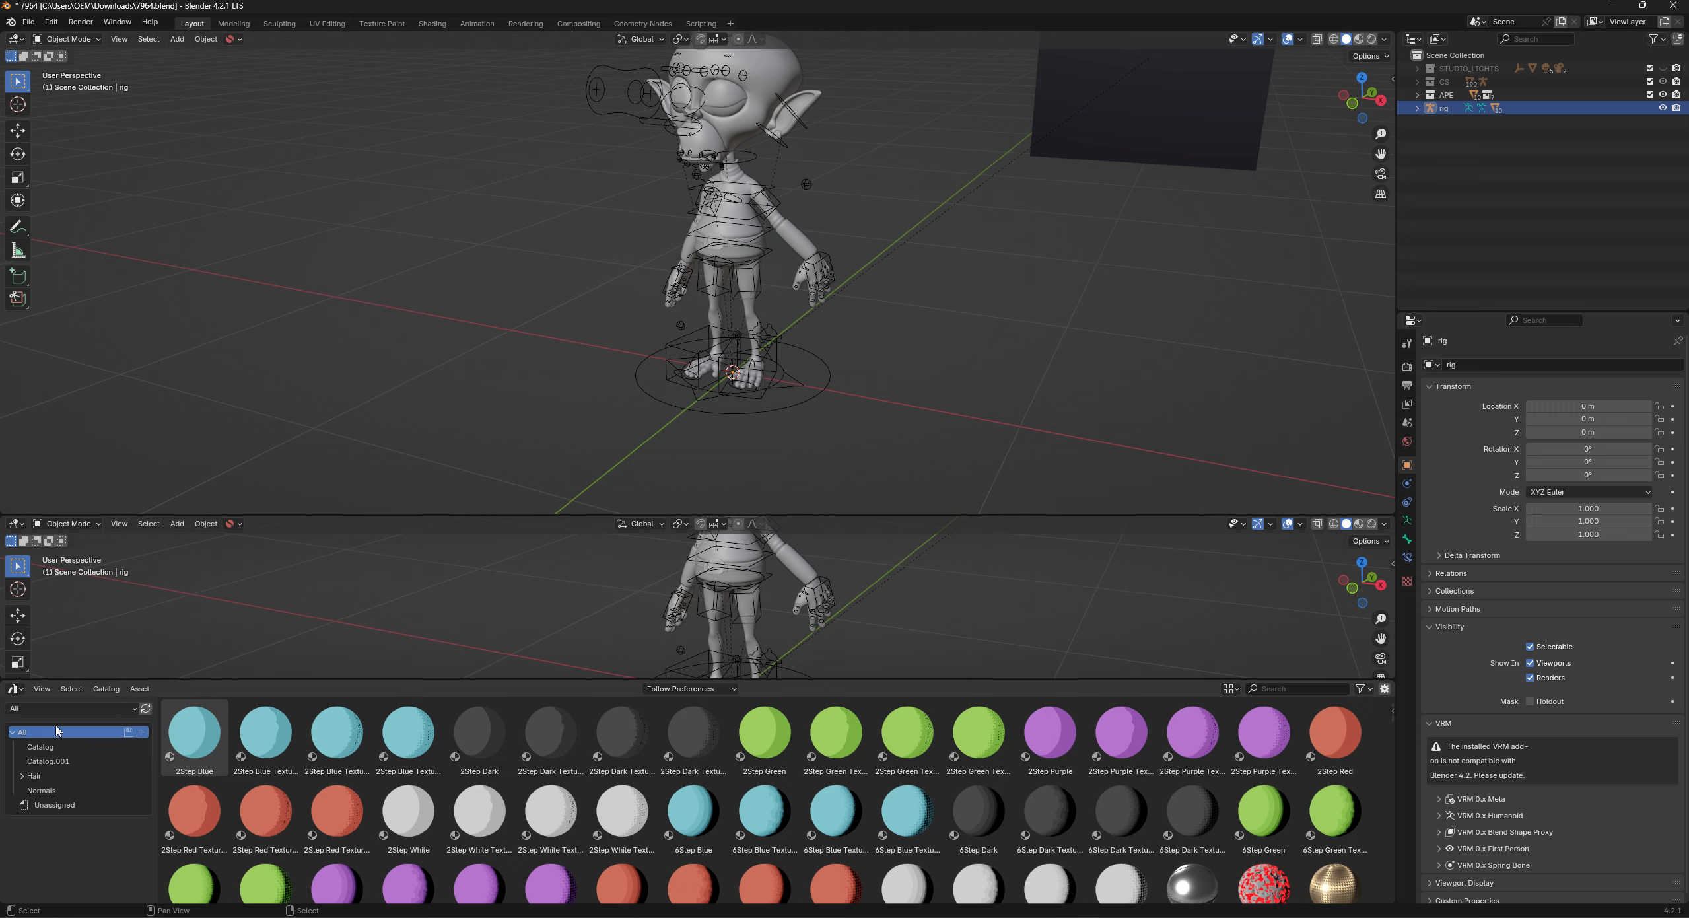
left_click(70, 709)
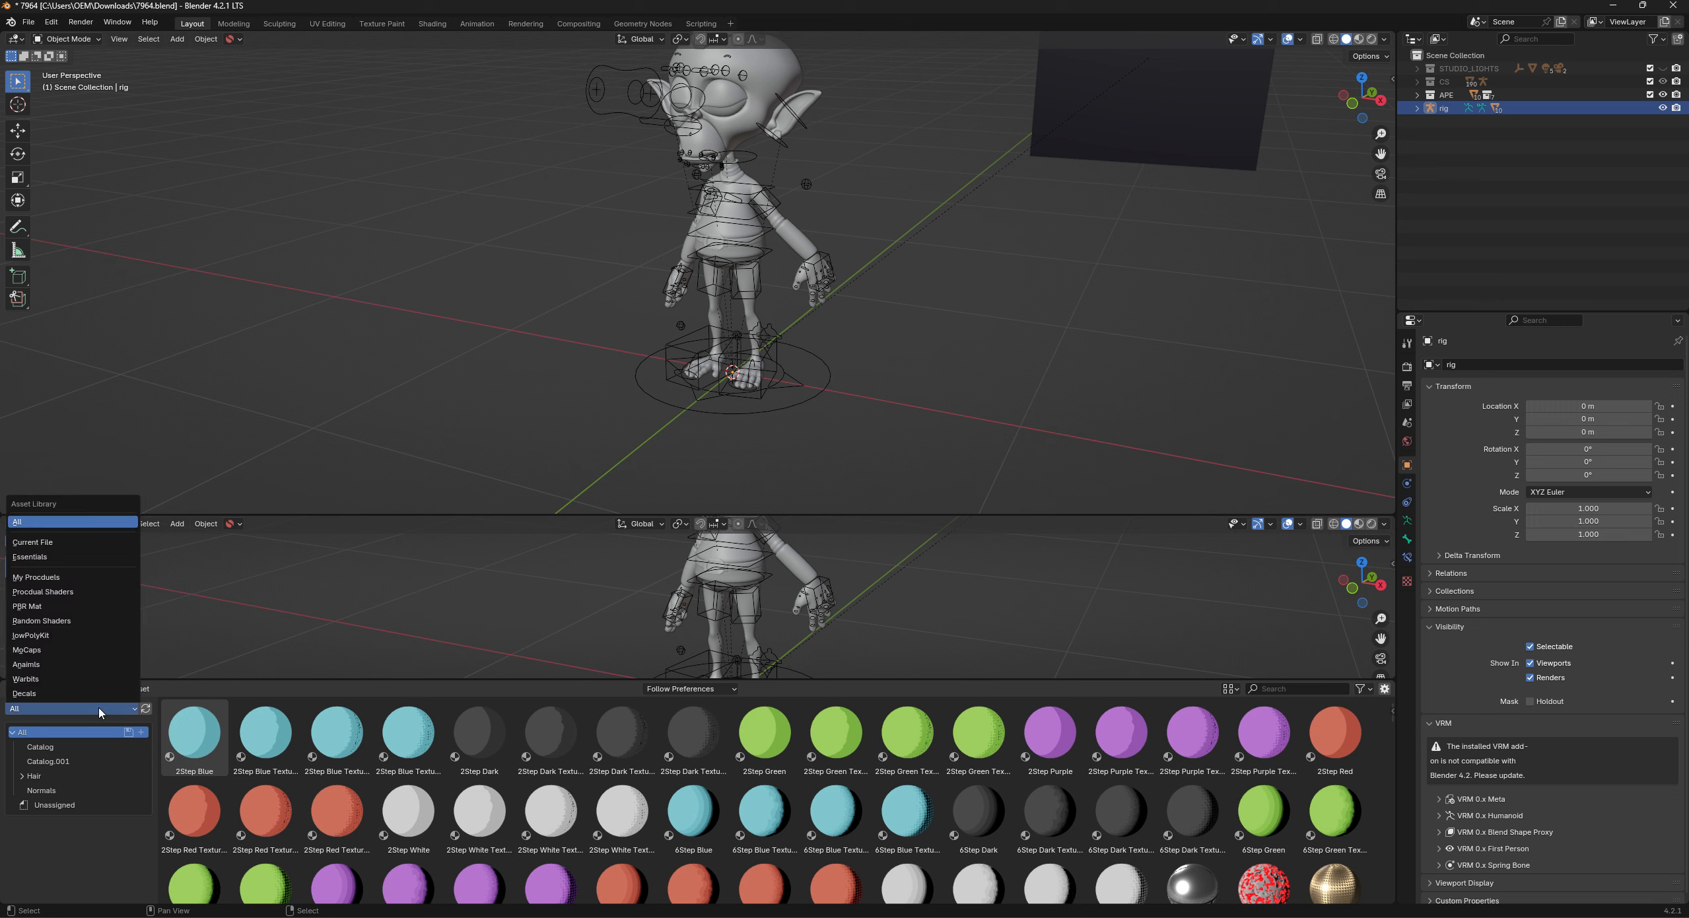
mouse_move(33, 542)
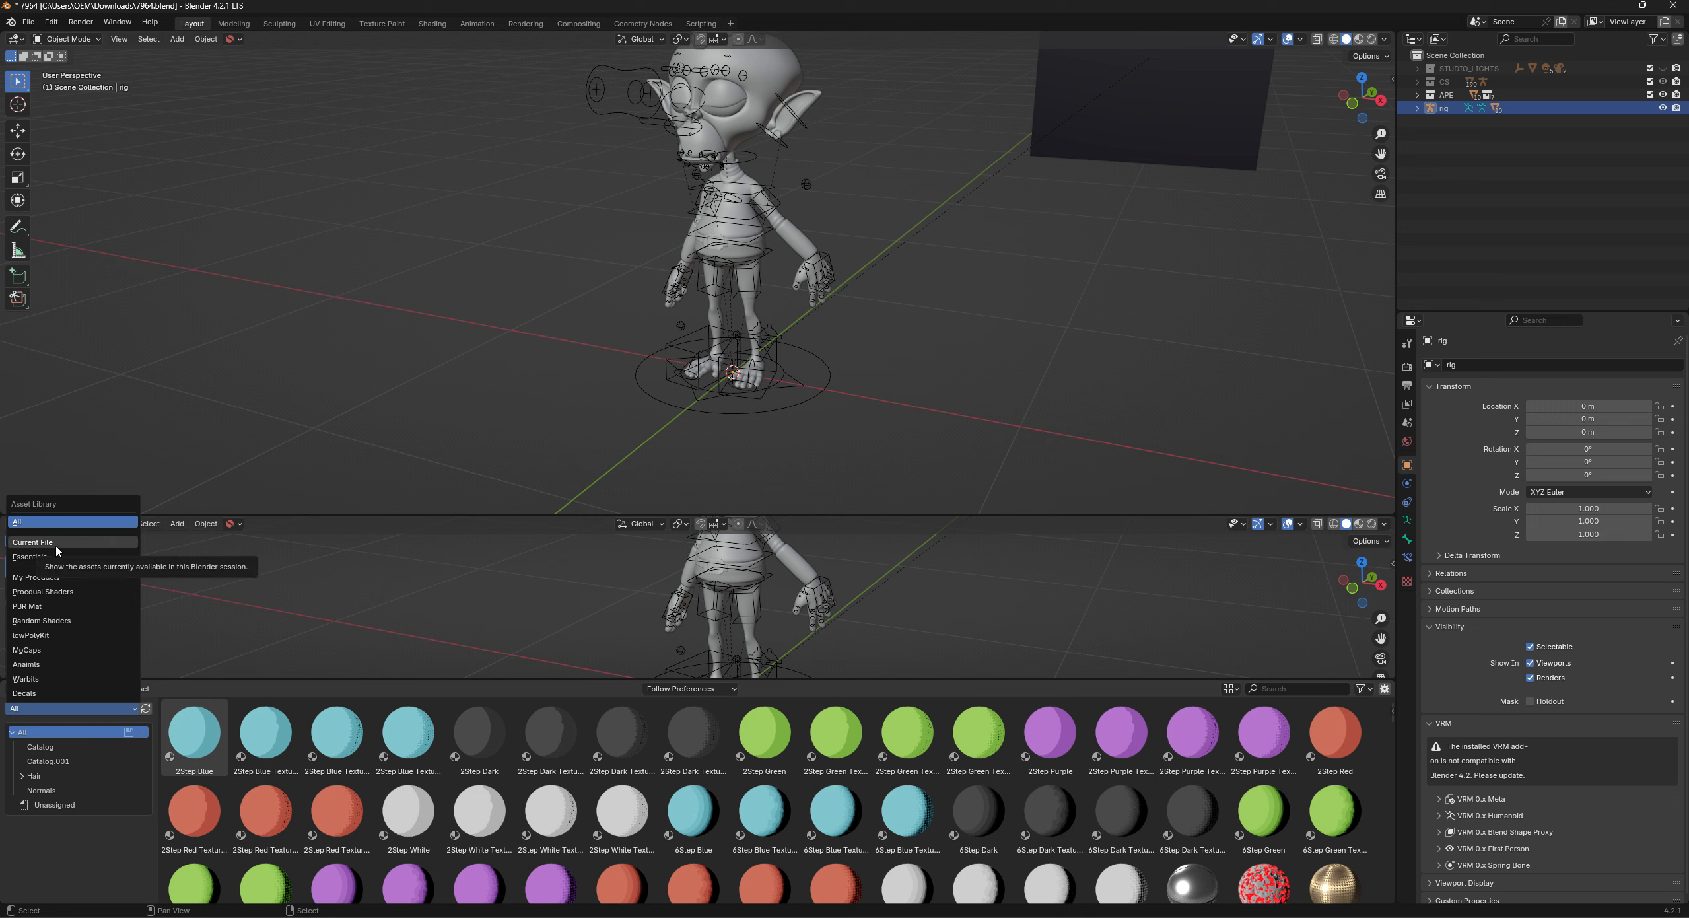
left_click(32, 542)
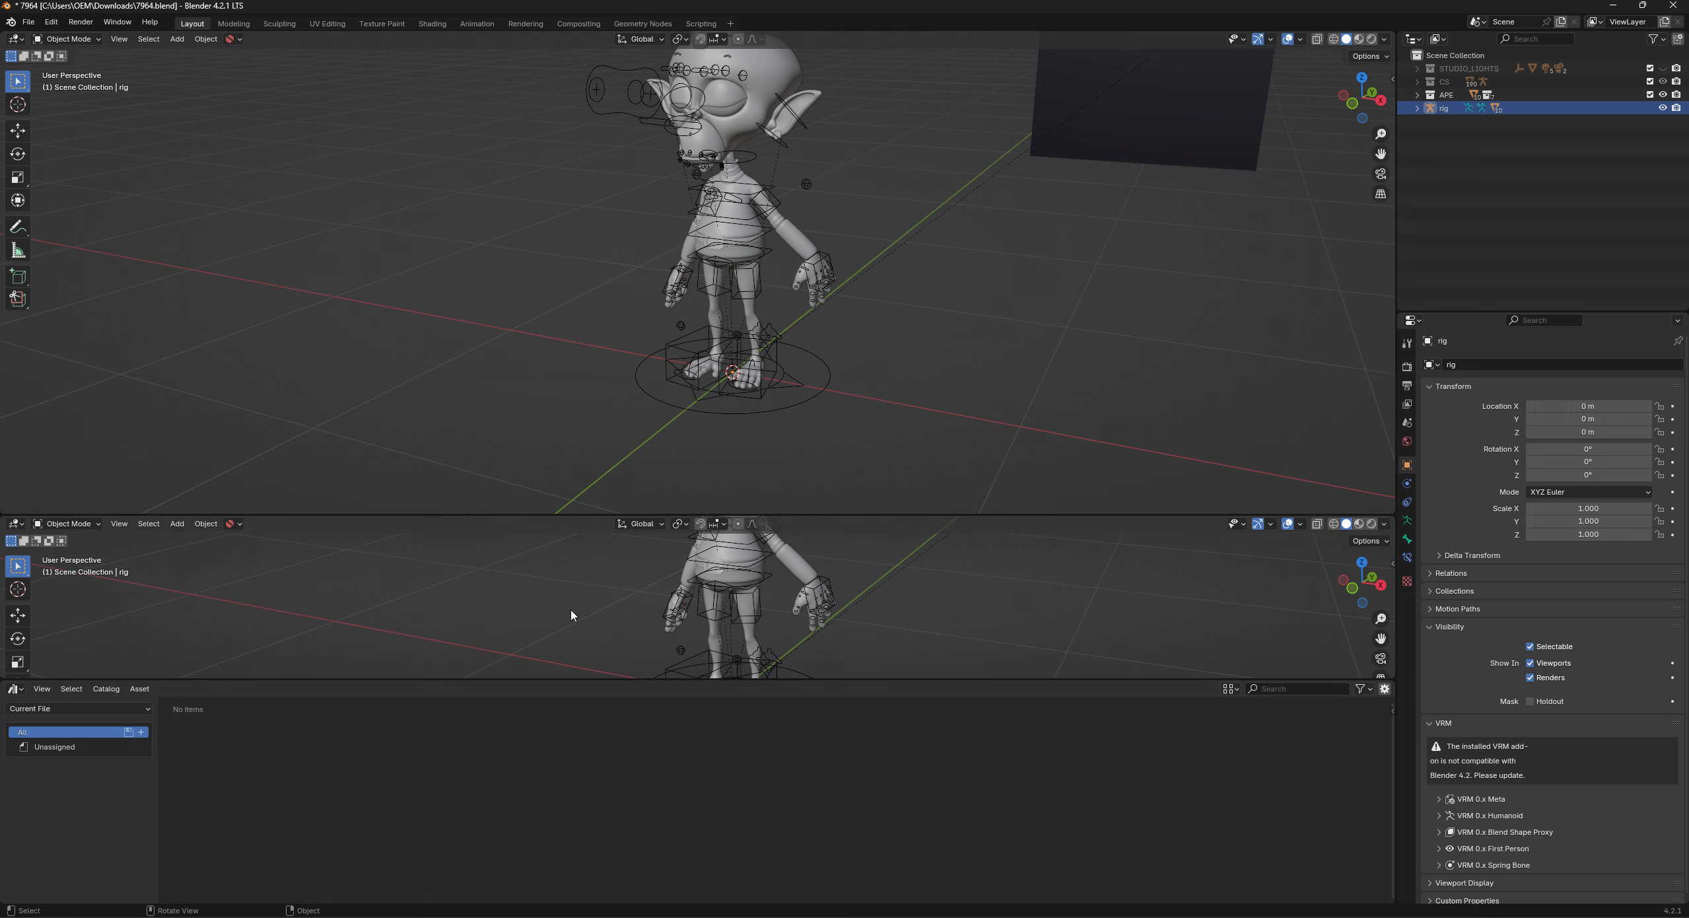
mouse_move(188, 187)
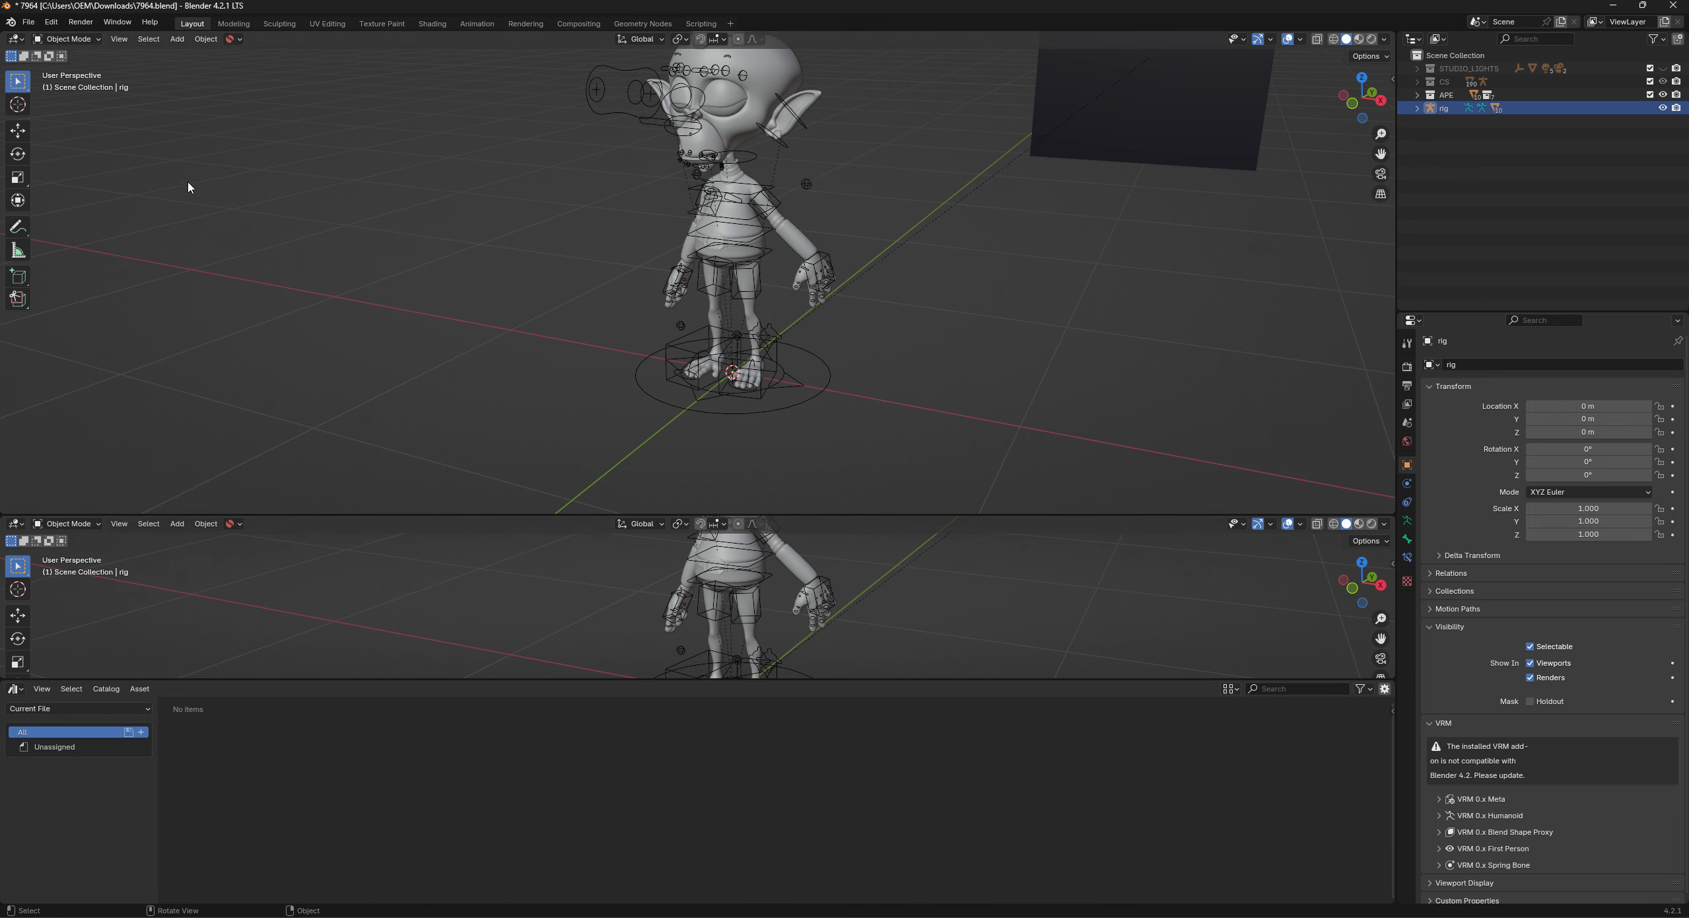
mouse_move(2, 575)
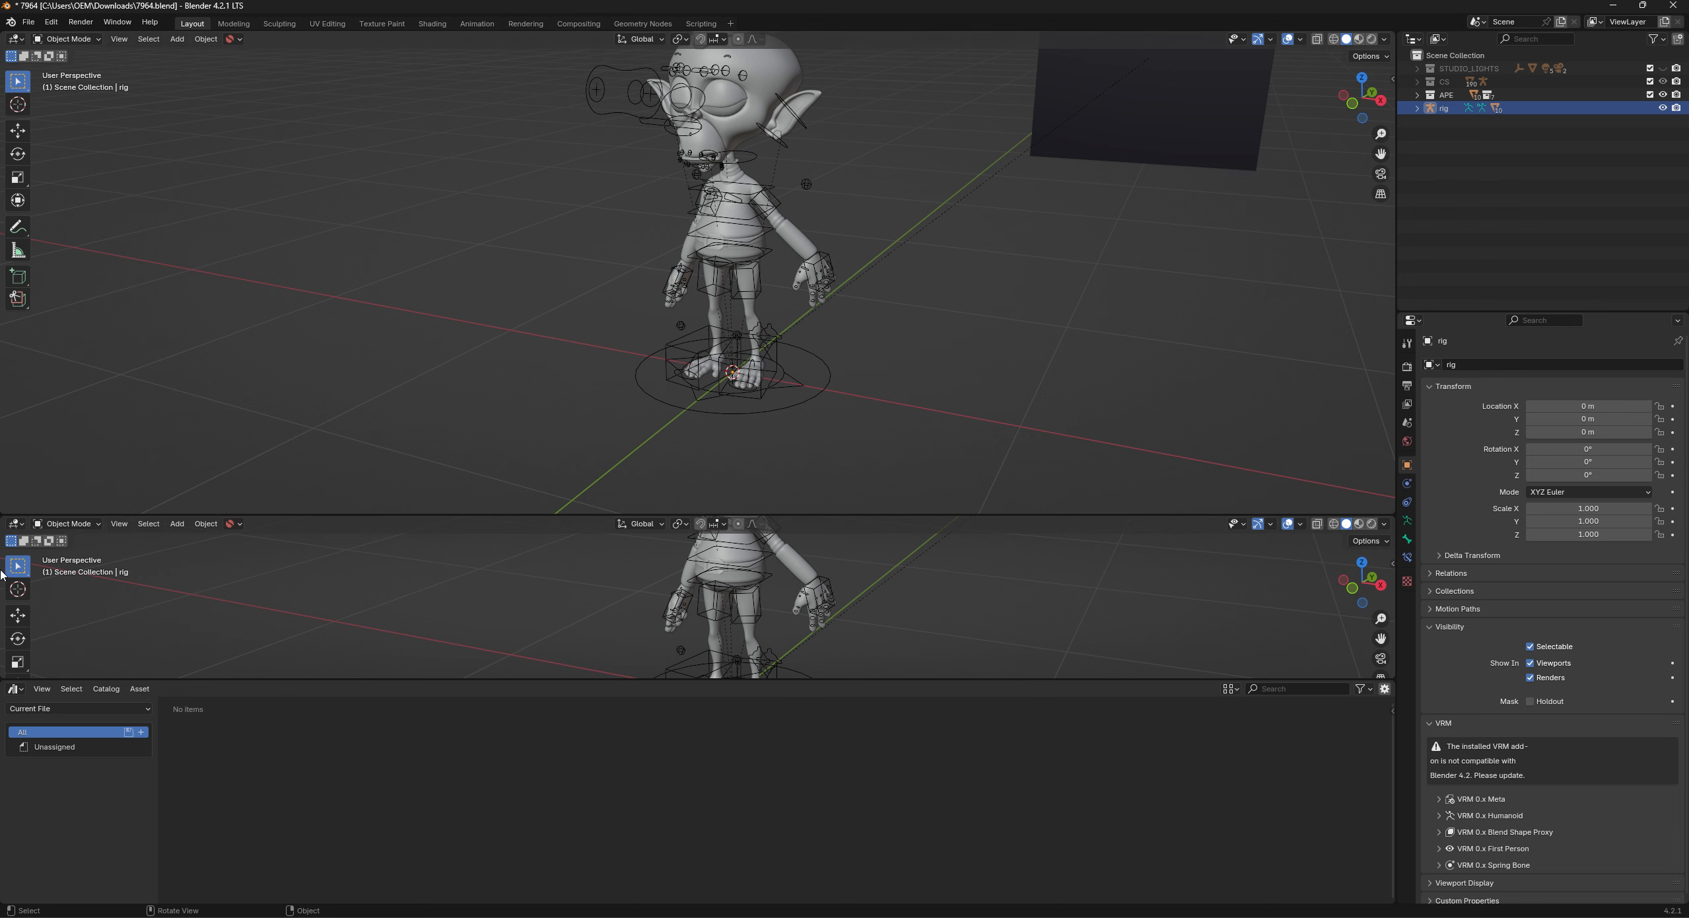
Make the middle area a Dope Sheet in Action Editor mode, then deselect the rig.
left_click(17, 524)
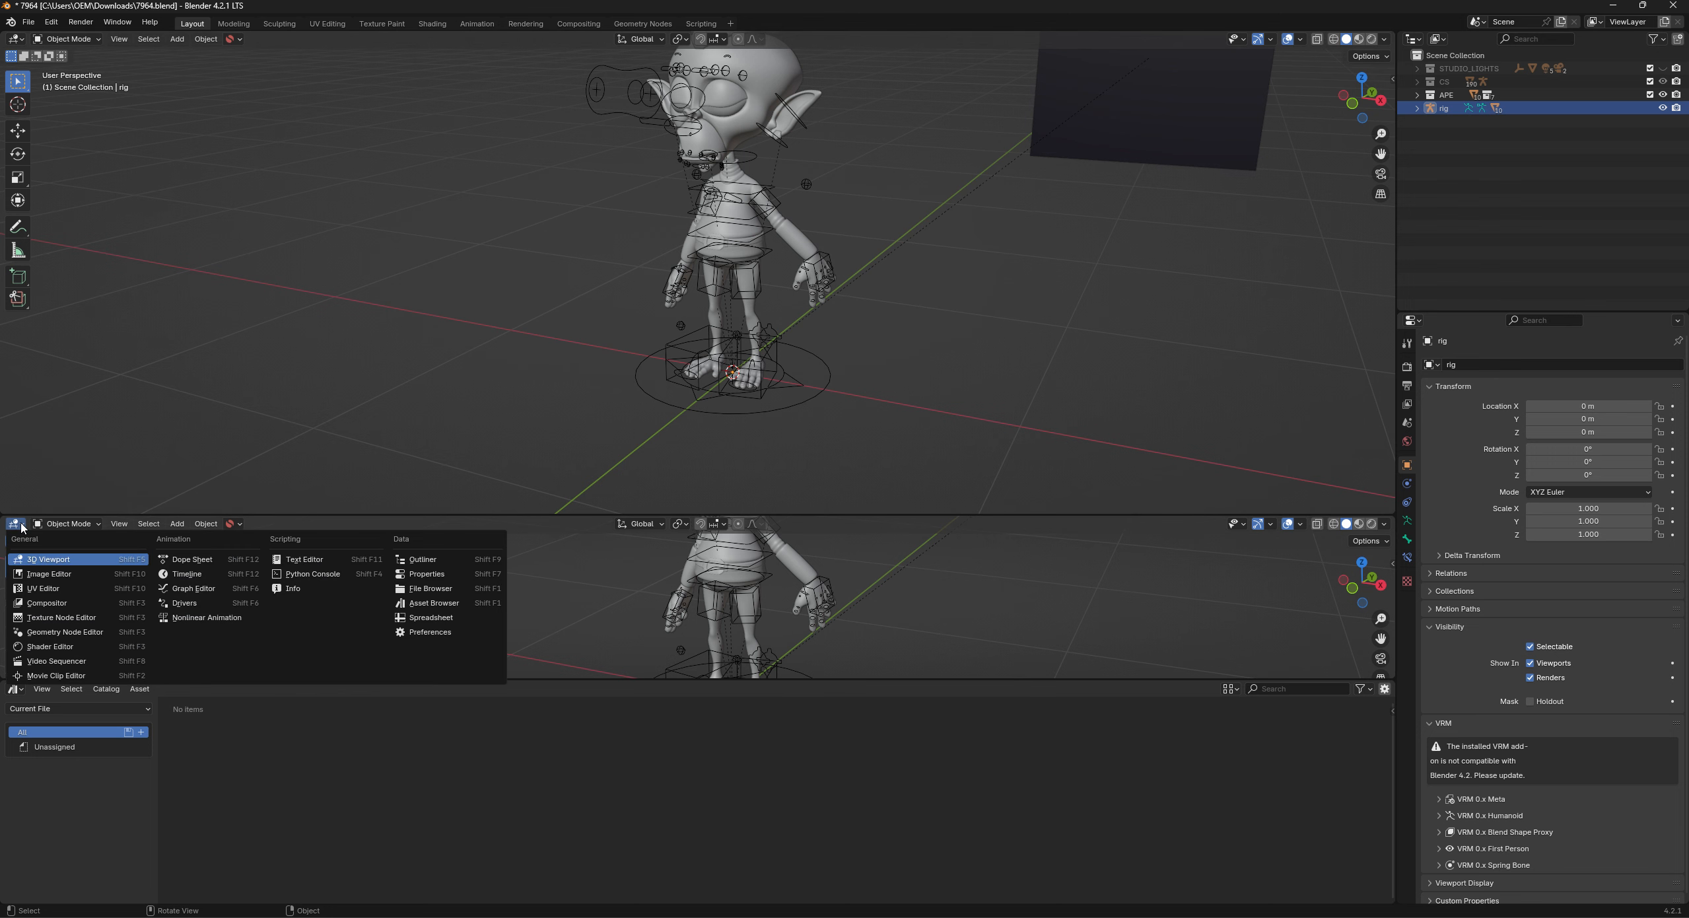
mouse_move(50, 573)
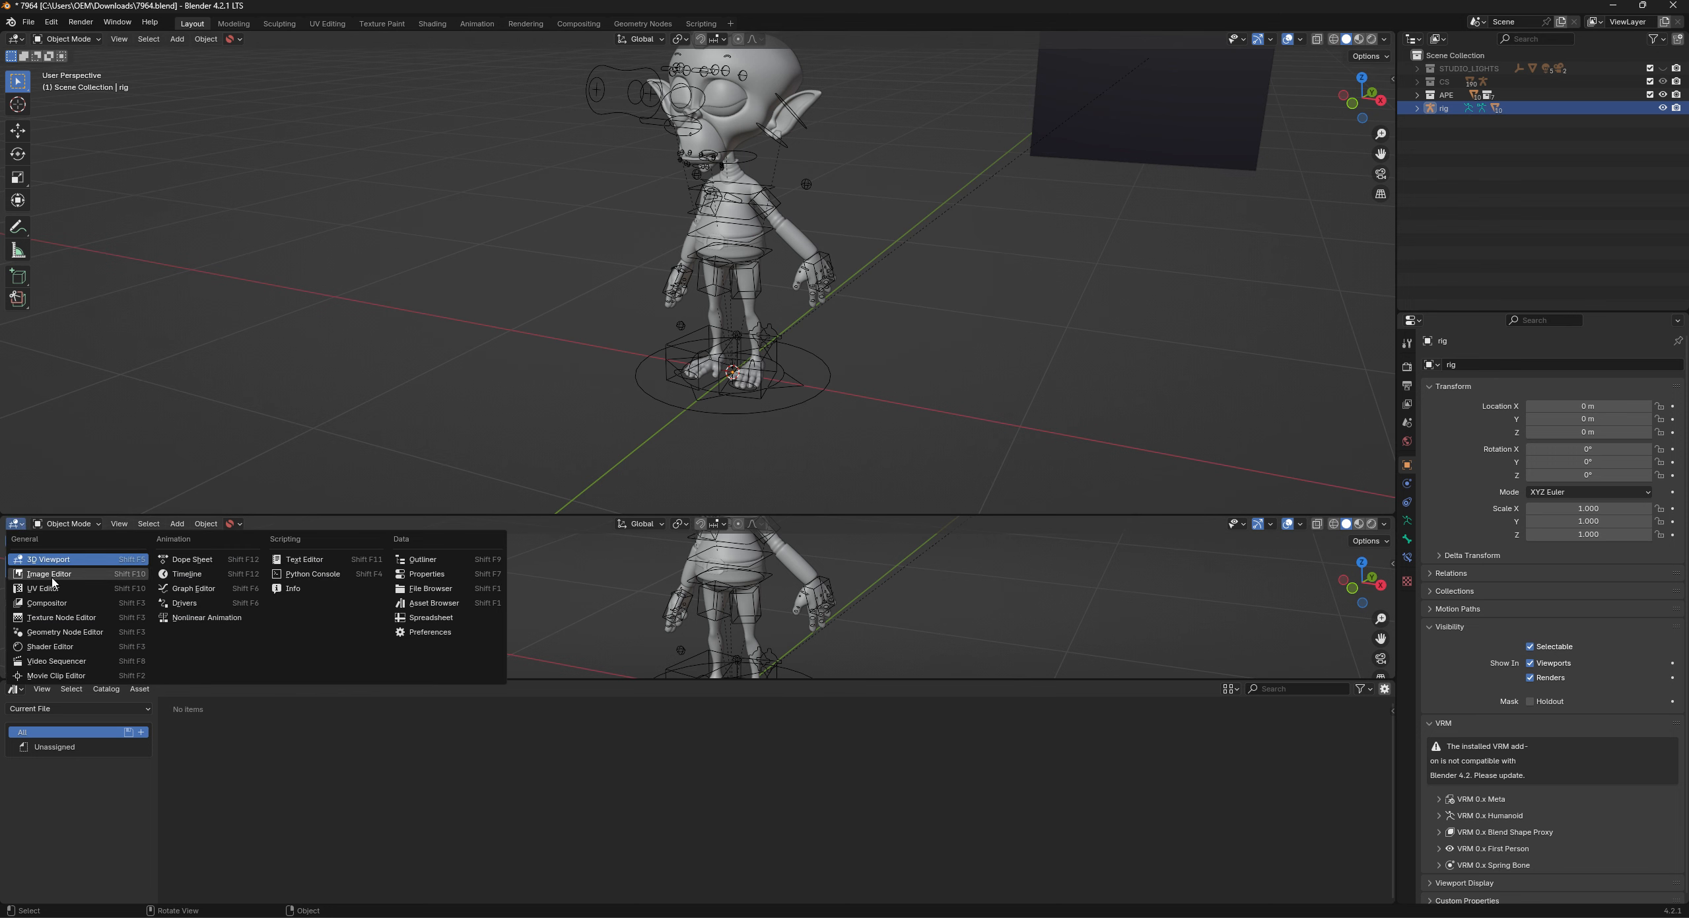
left_click(191, 558)
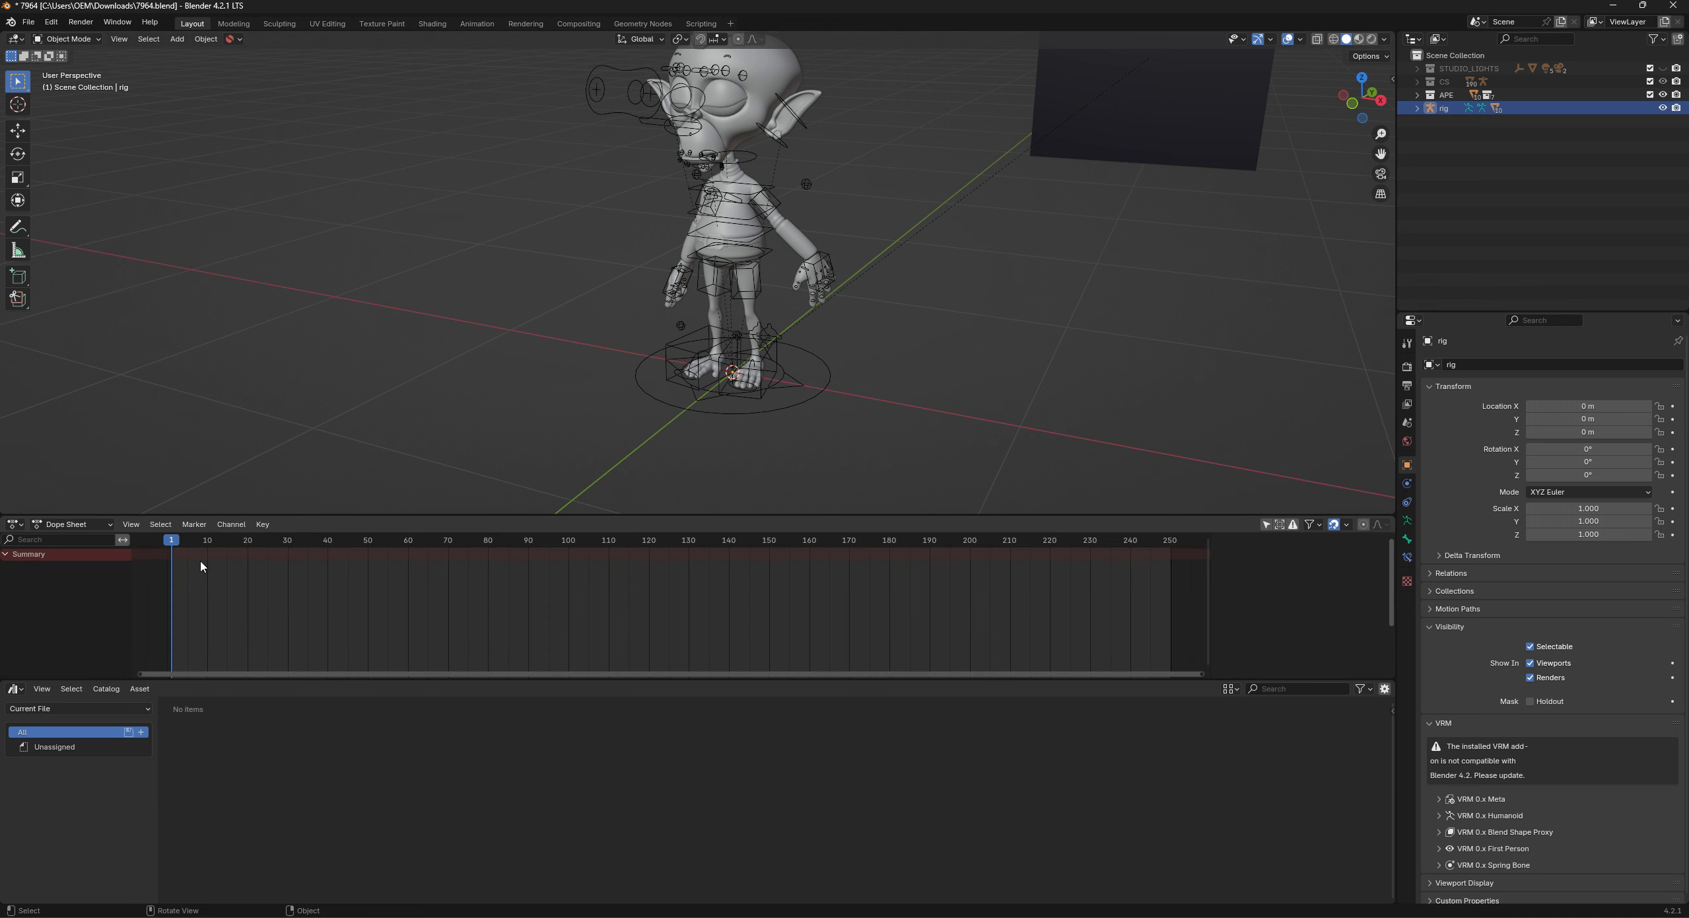
left_click(67, 524)
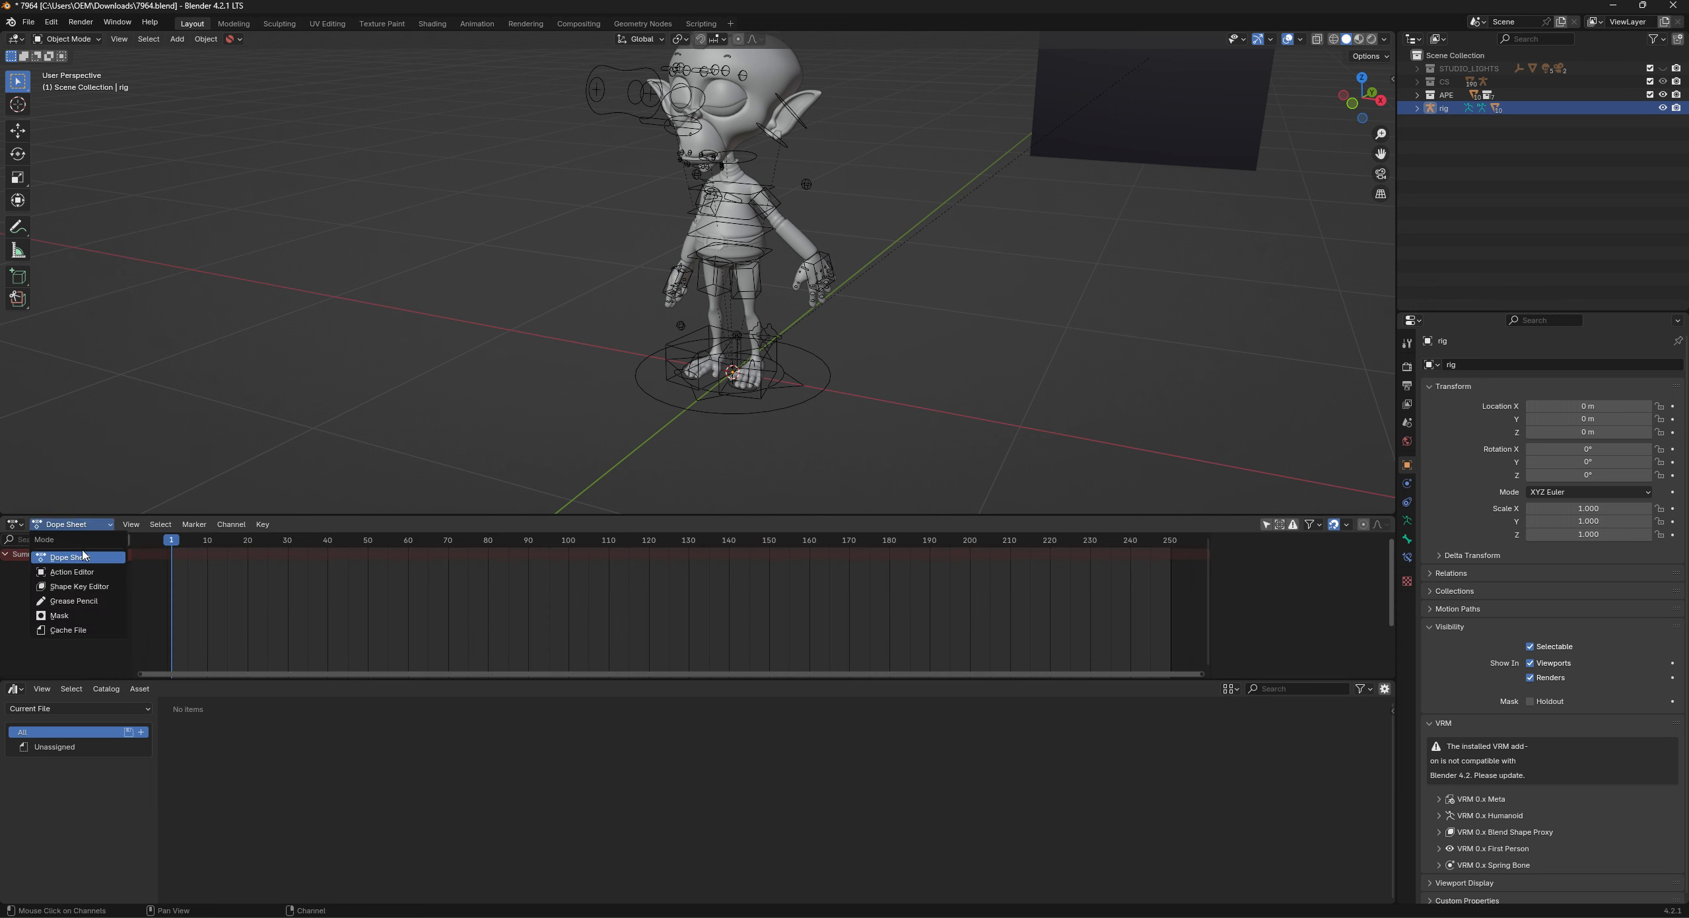
mouse_move(72, 571)
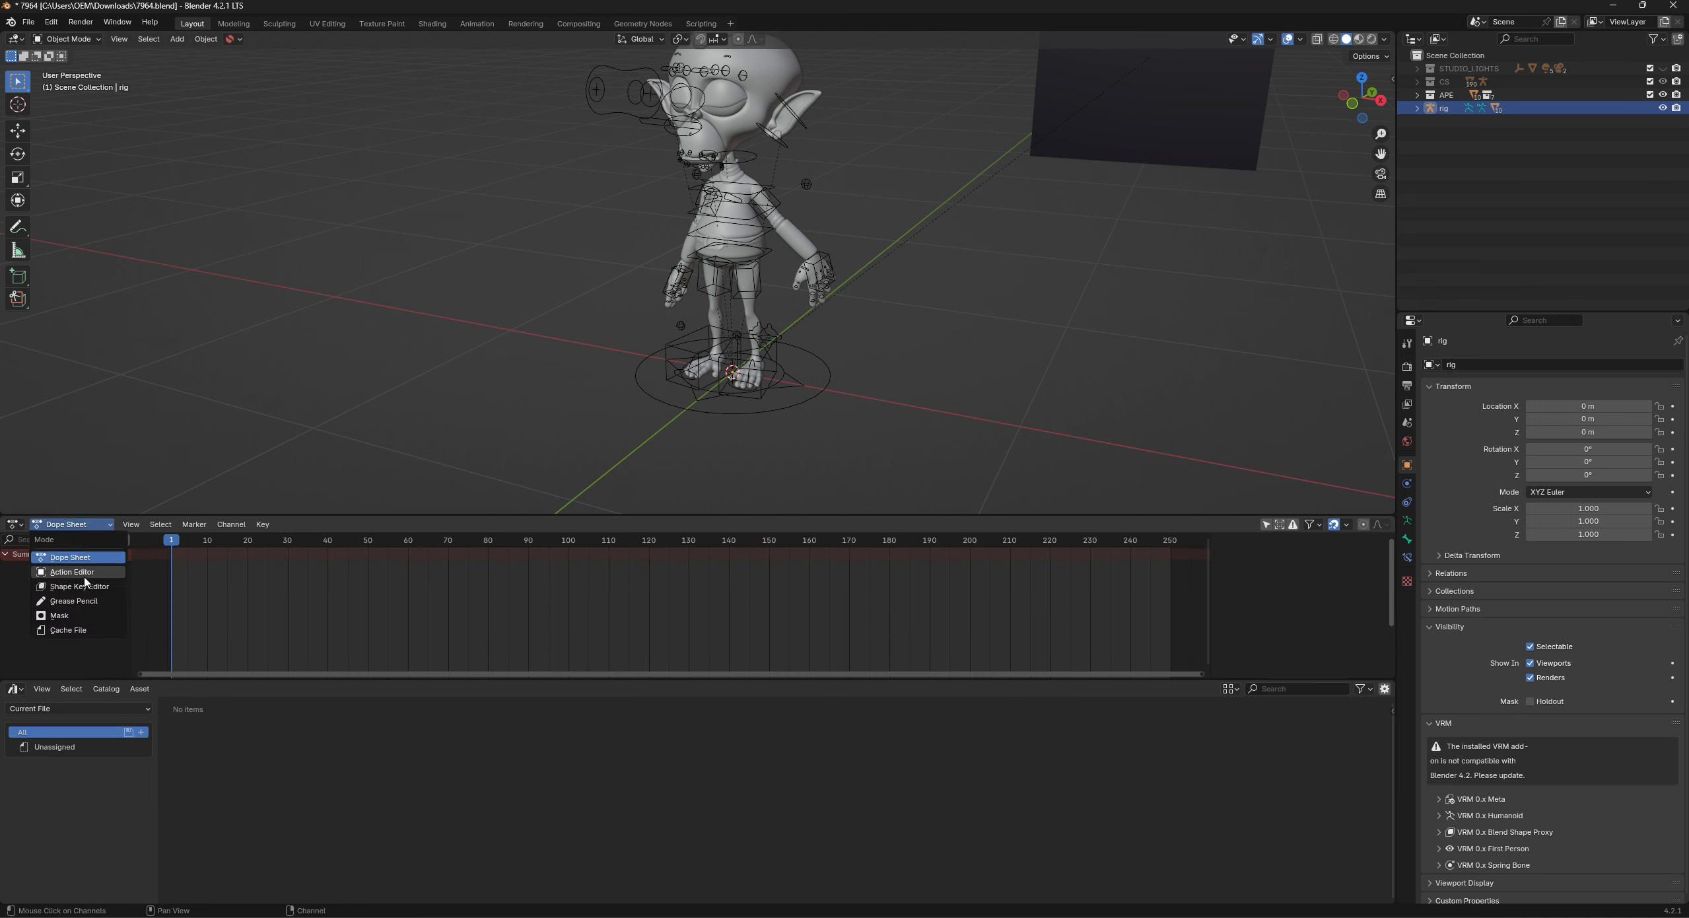
left_click(71, 571)
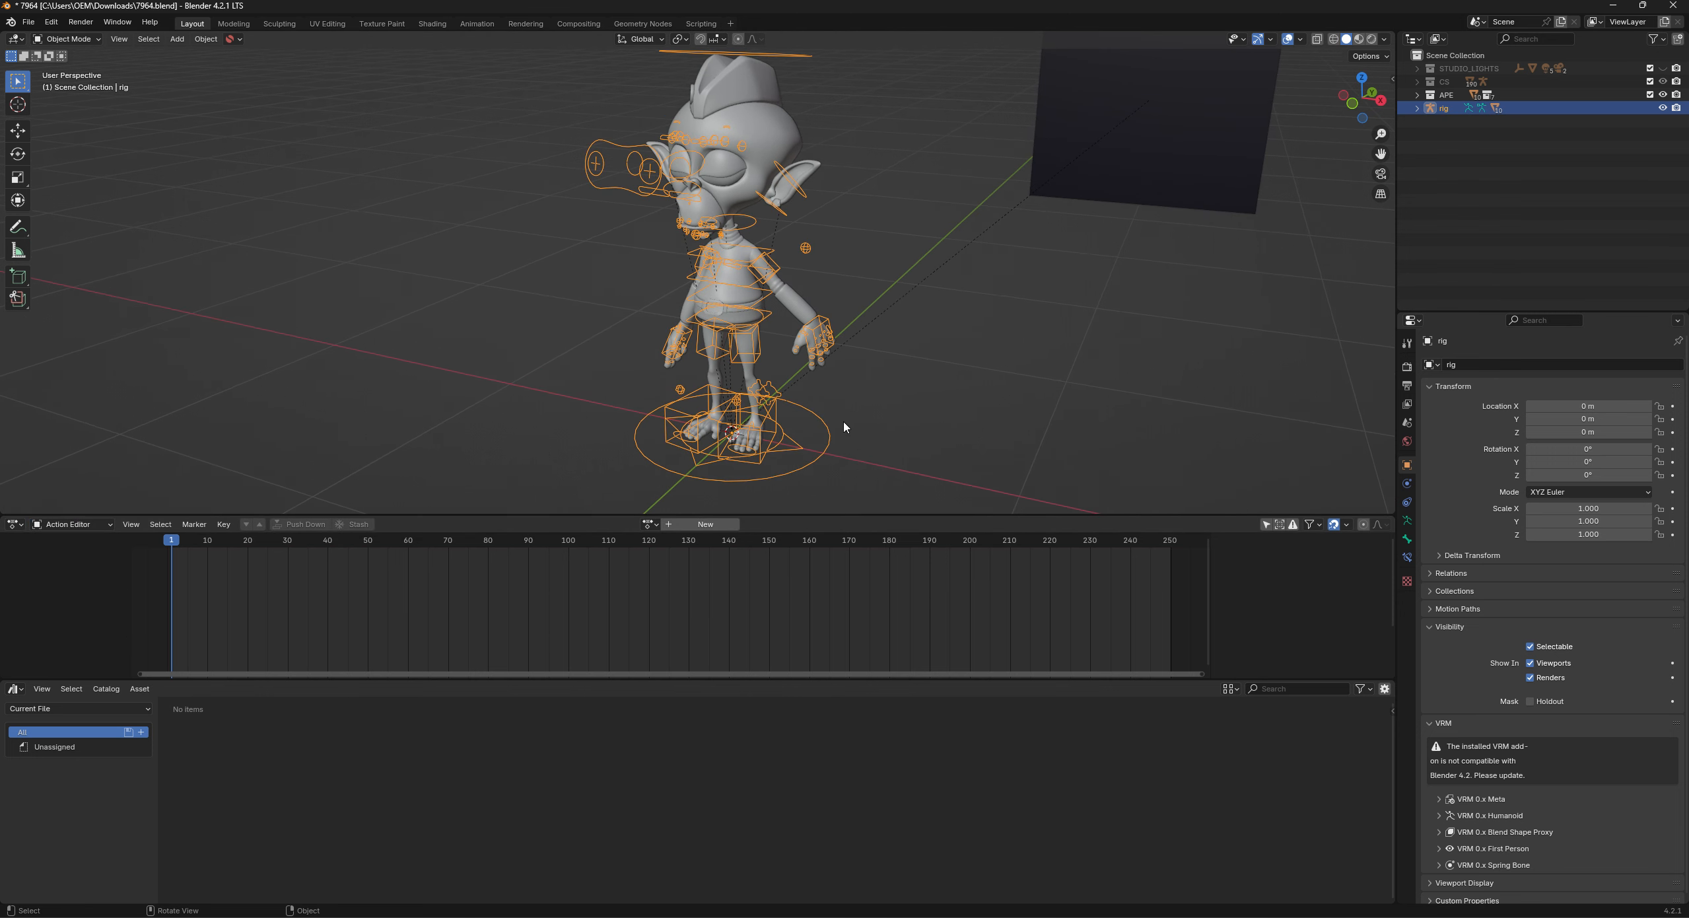
left_click(543, 462)
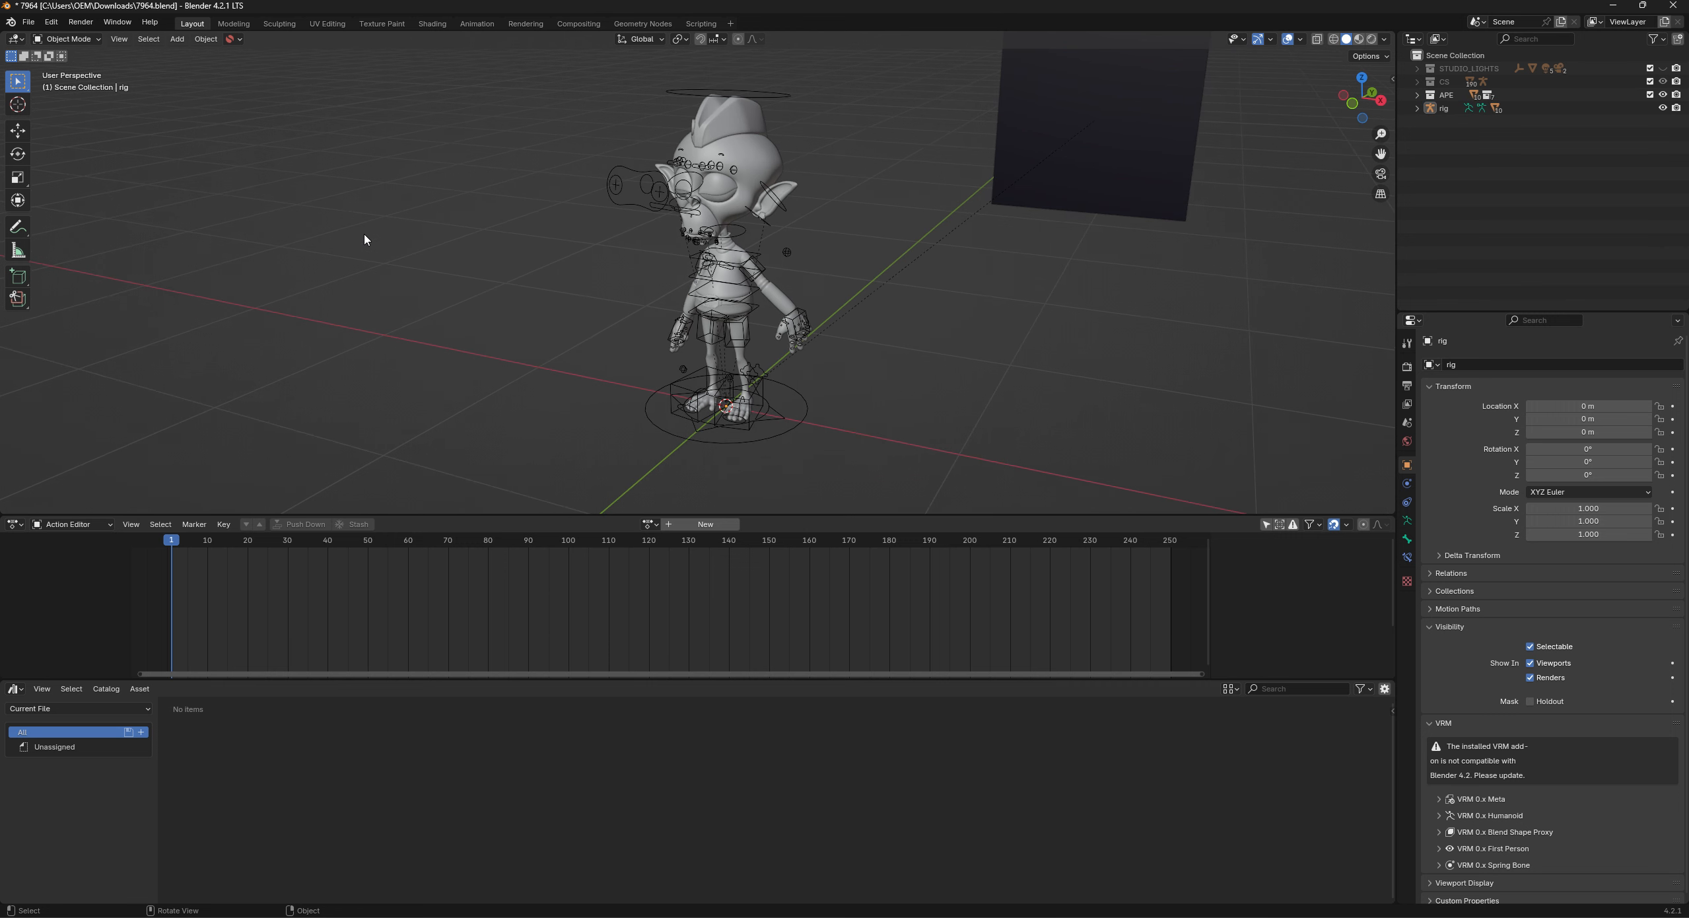
mouse_move(294, 188)
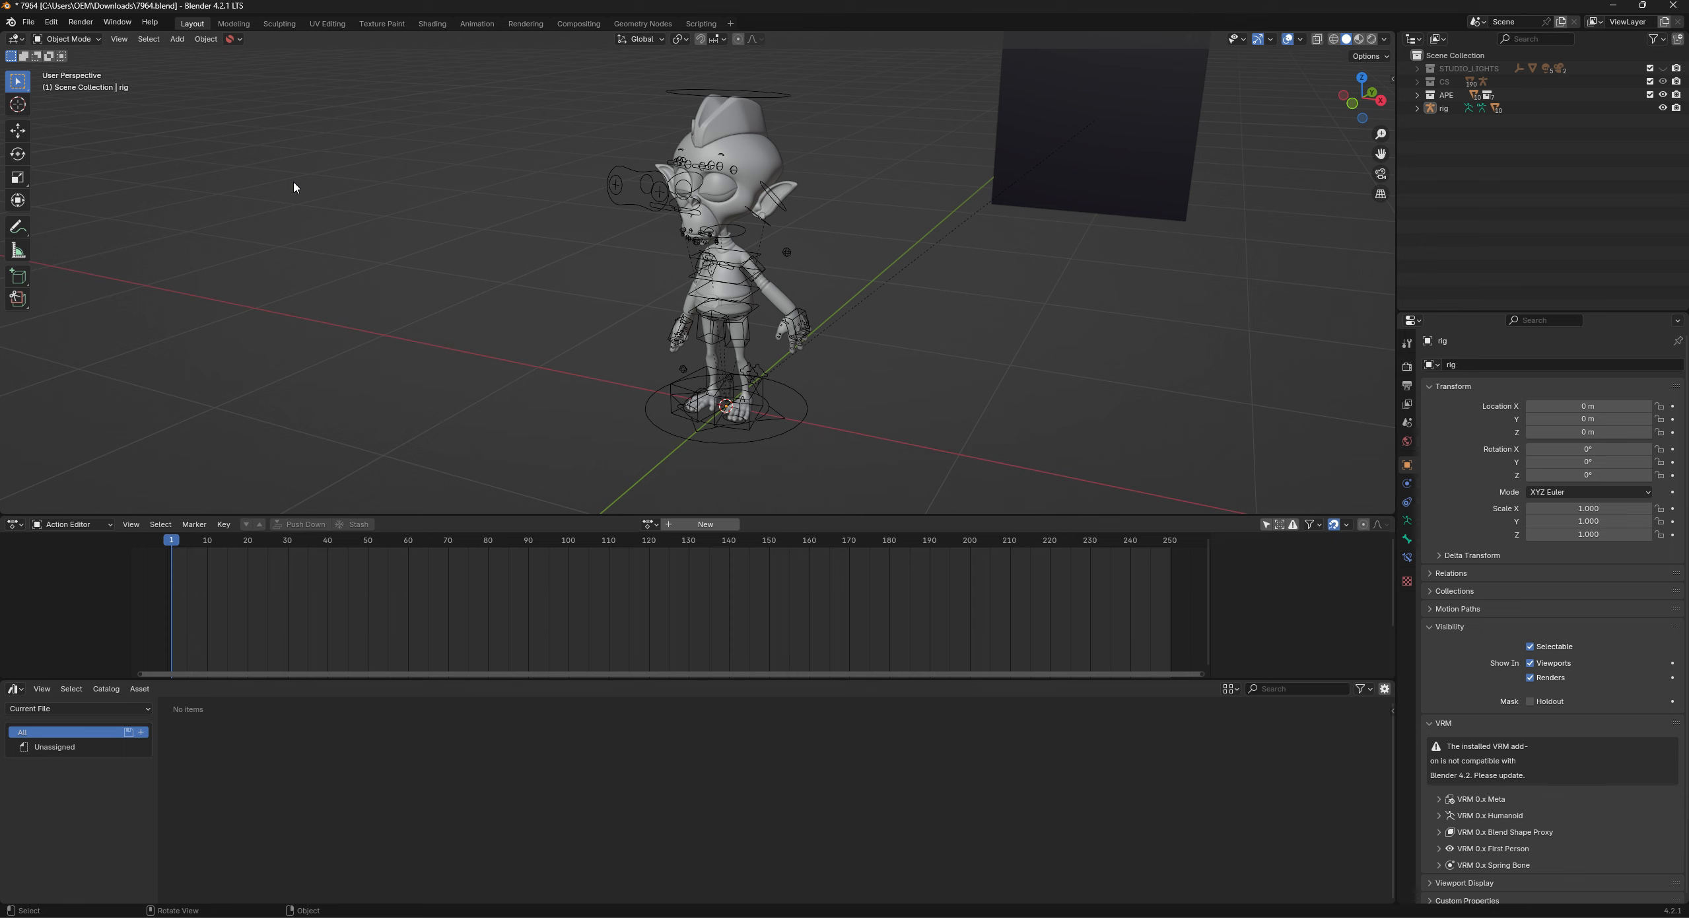
mouse_move(177, 39)
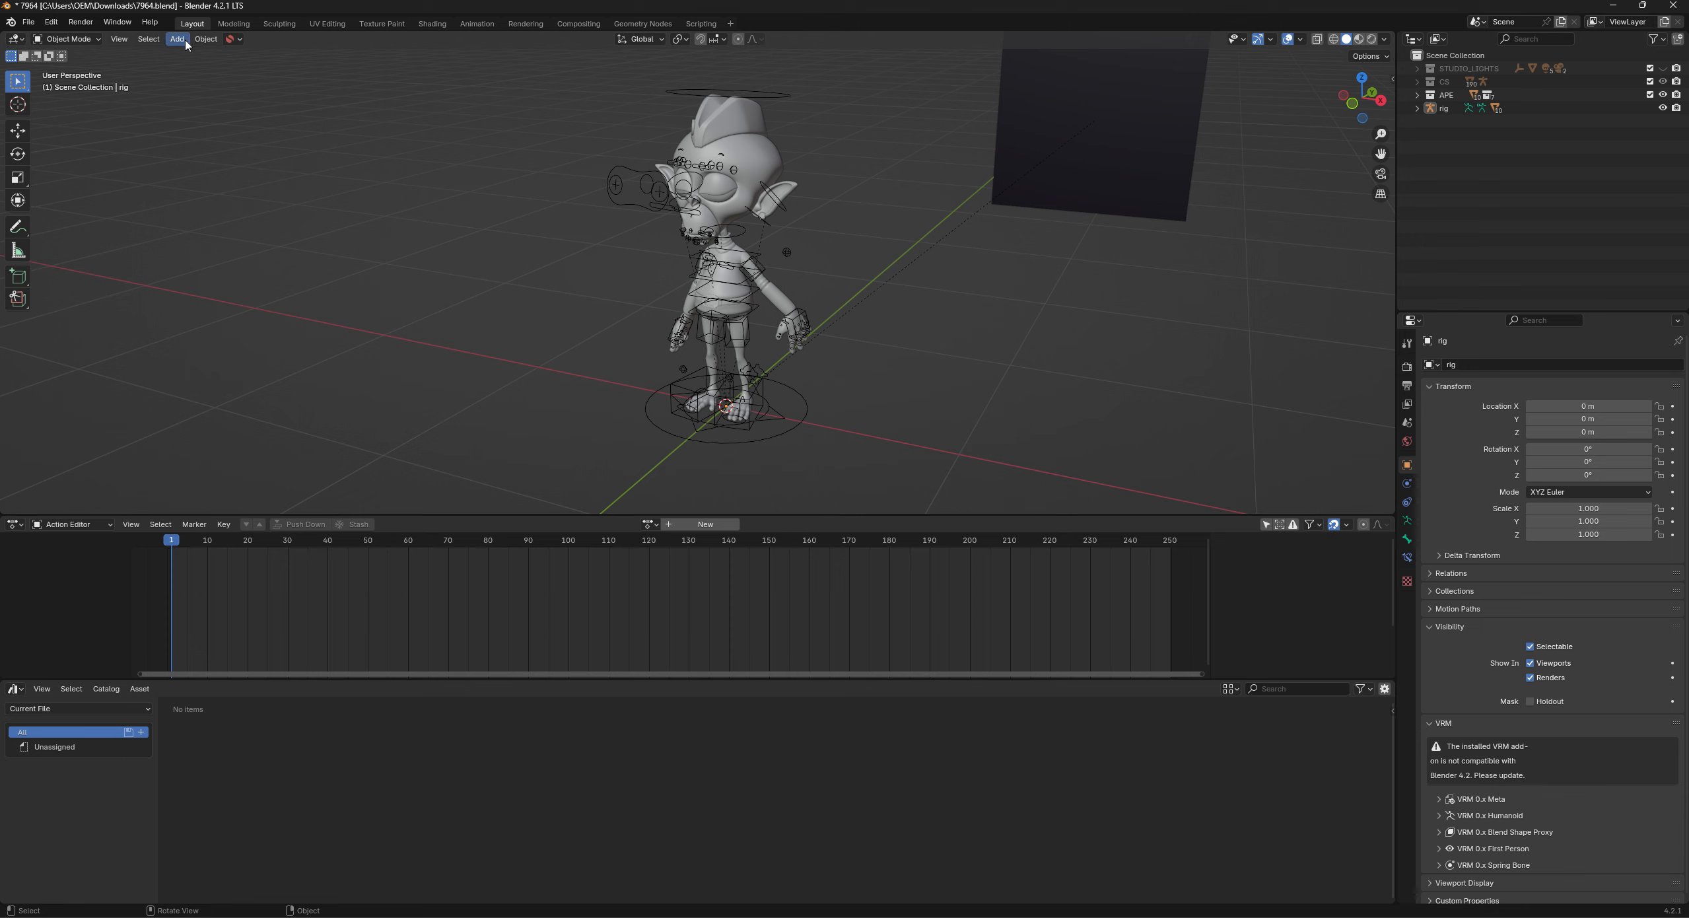
Add a camera, Camera.002, at the origin and show the viewport sidebar.
left_click(175, 39)
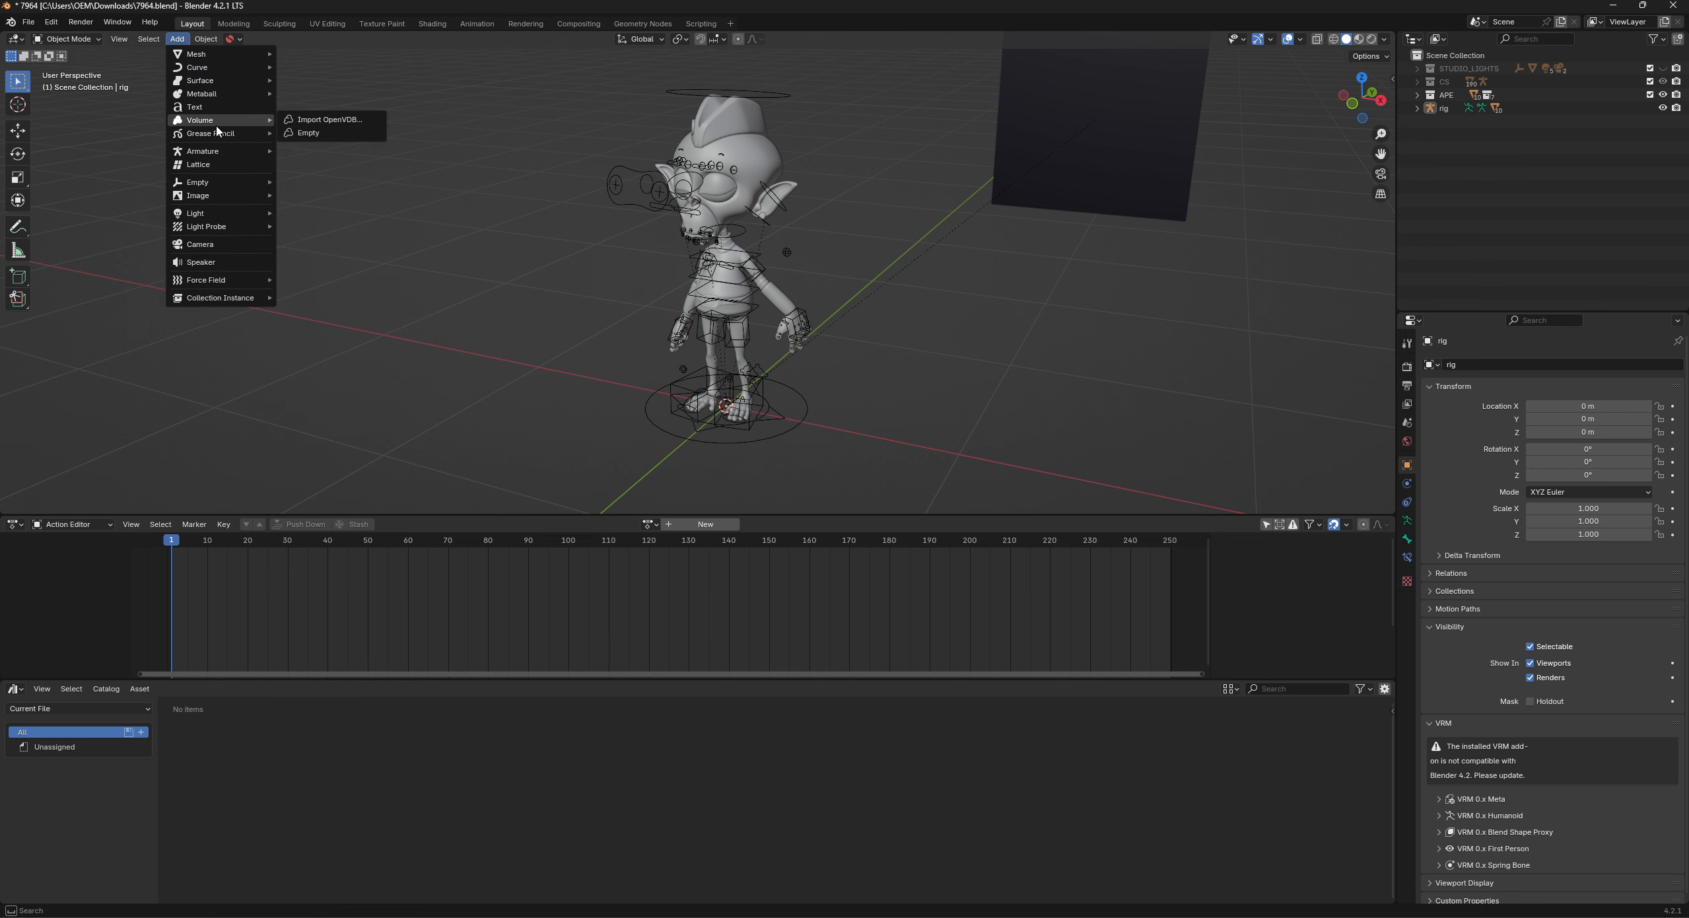
left_click(199, 243)
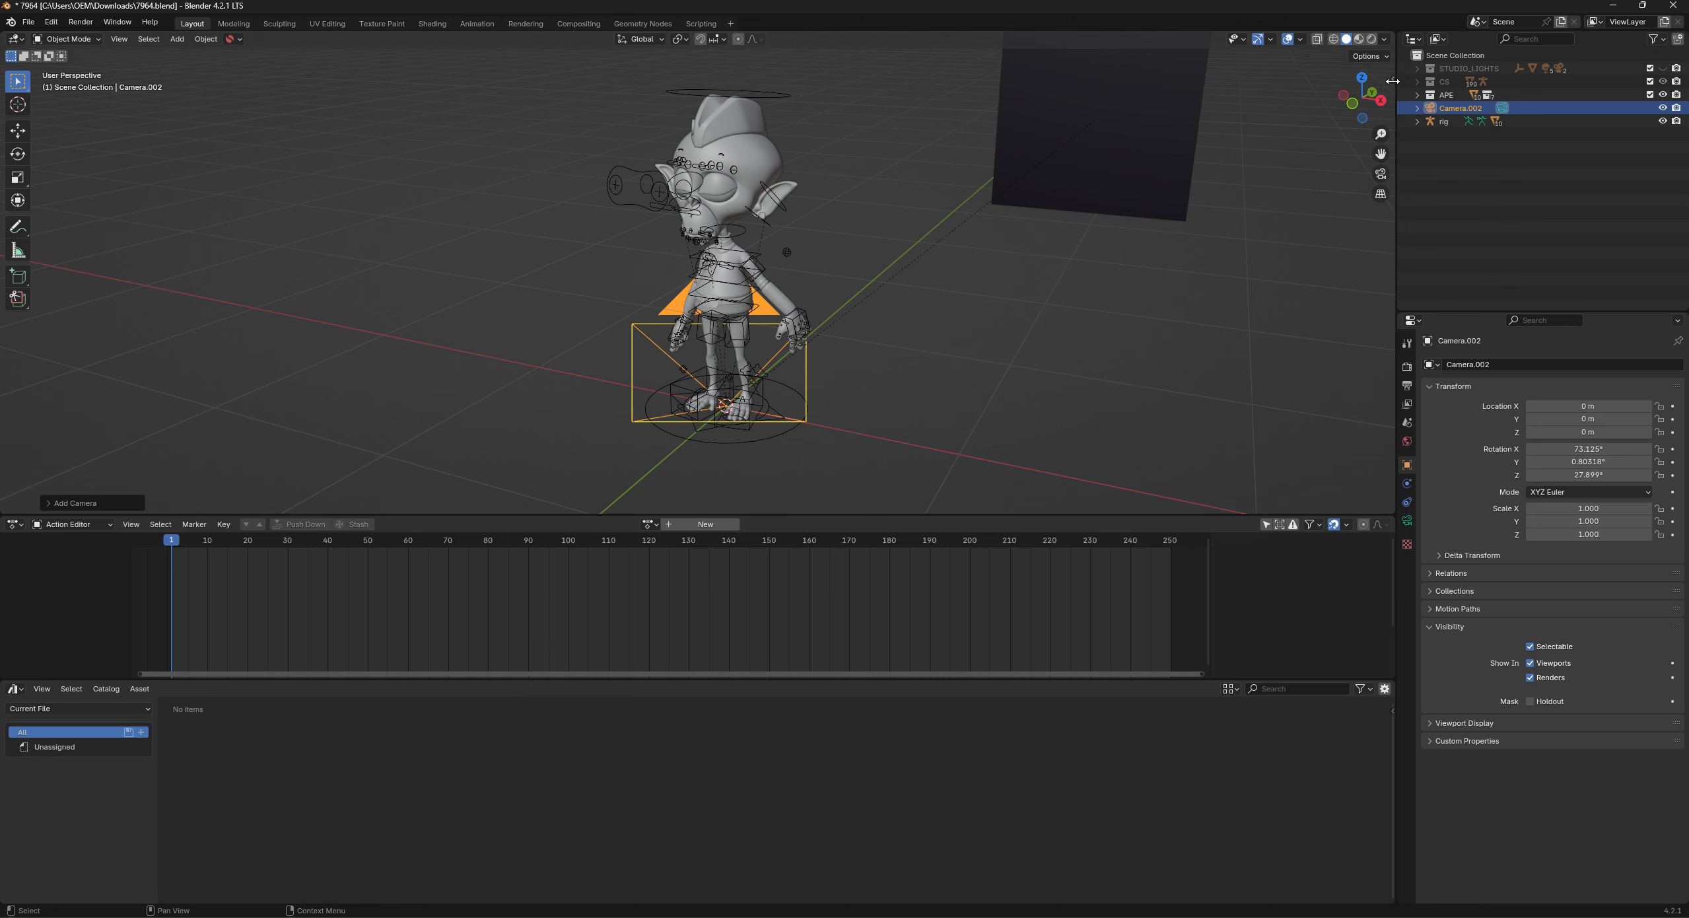
left_click(1389, 80)
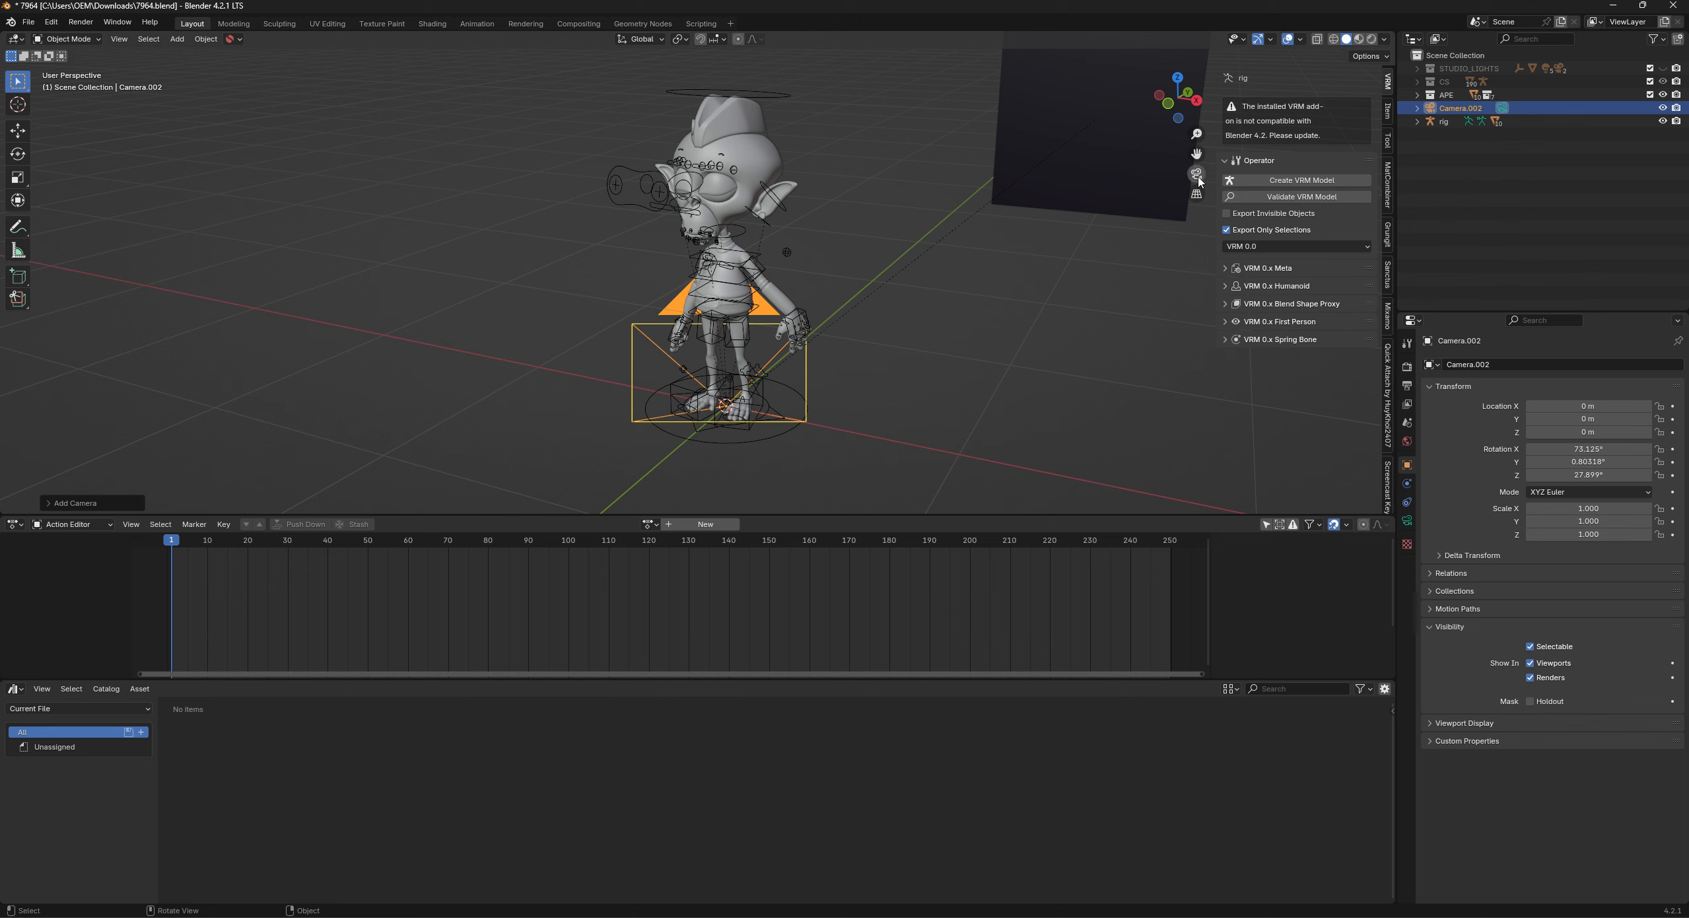
mouse_move(1373, 143)
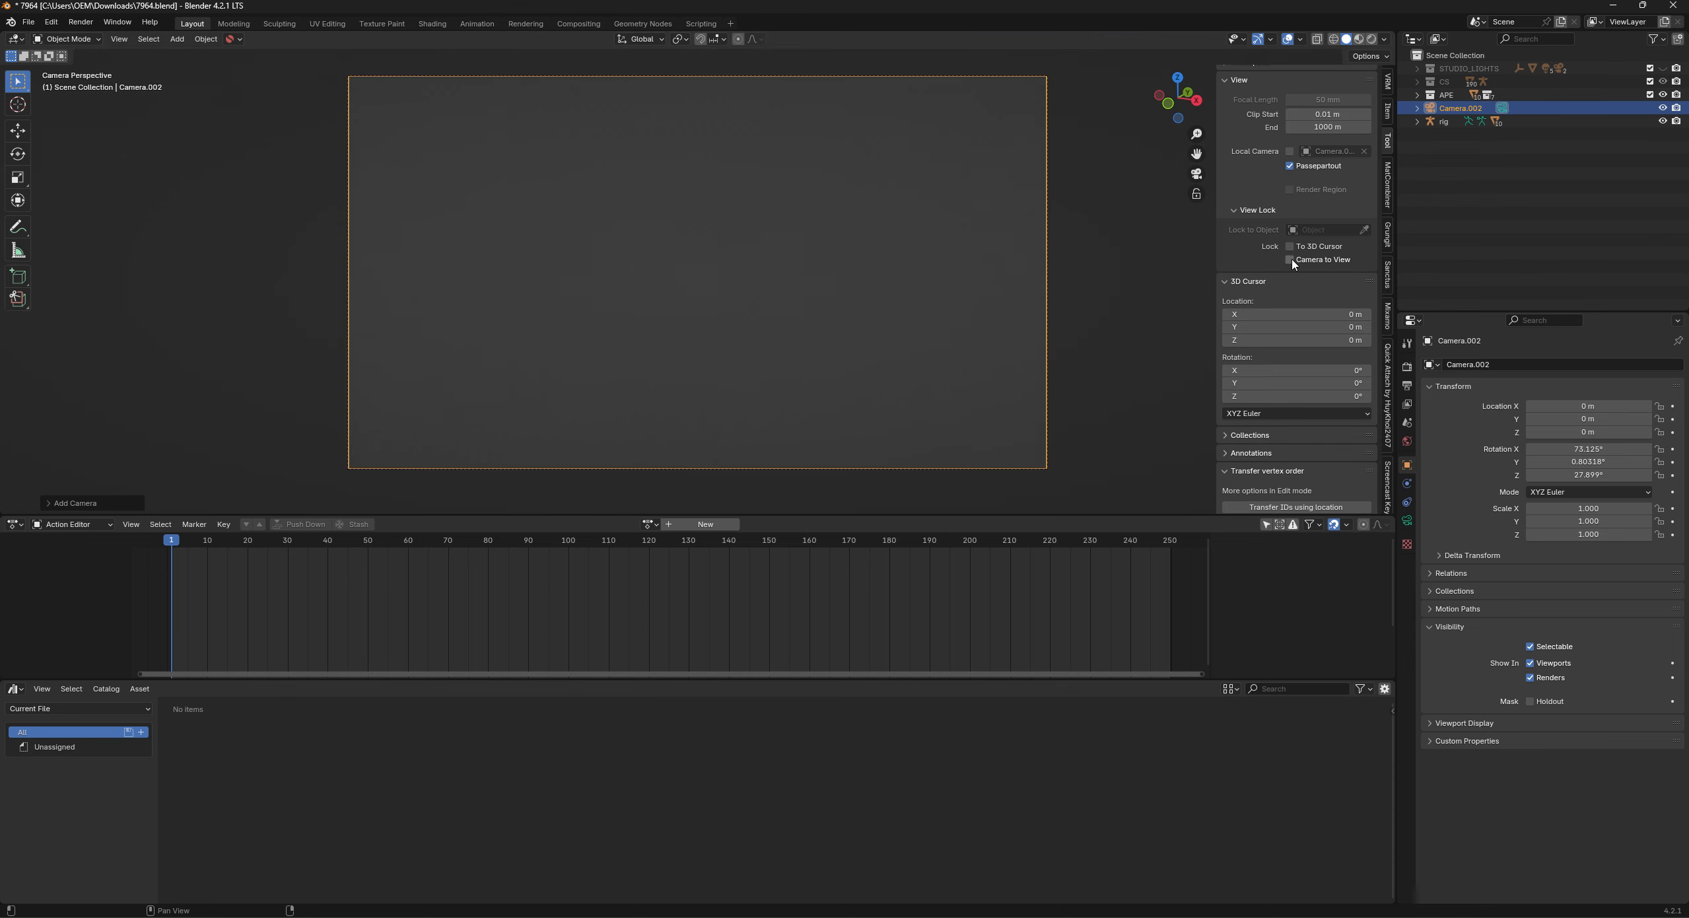
Frame the character with Camera to View and set a 1920×1920 render resolution.
left_click(1289, 259)
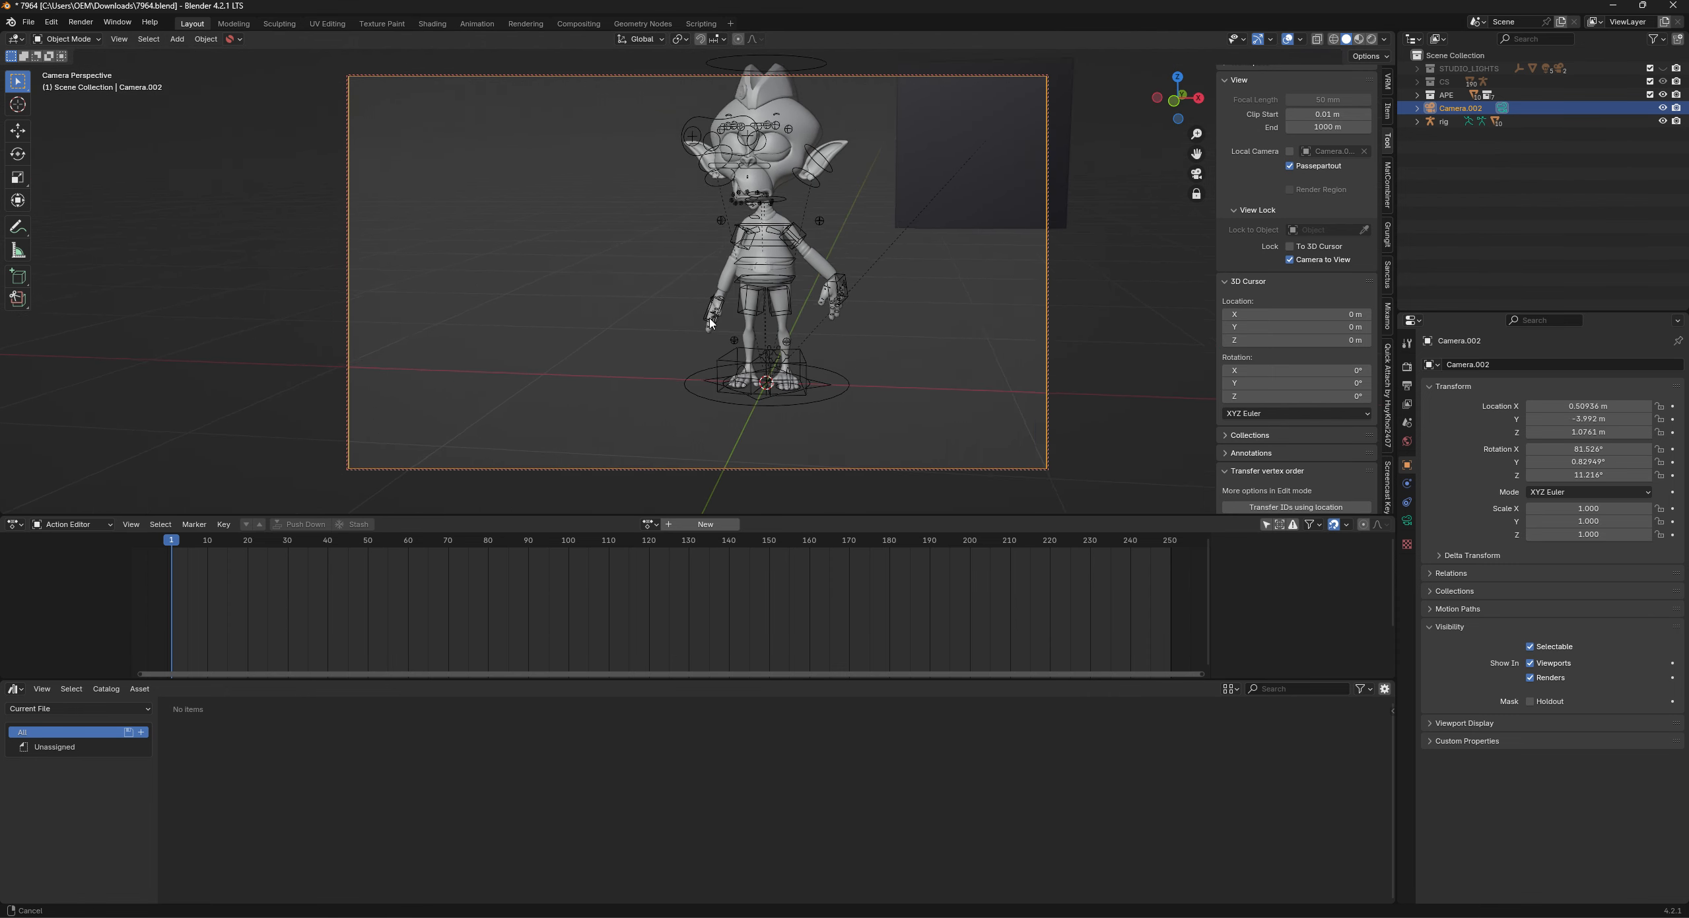
left_click_drag(711, 323, 668, 344)
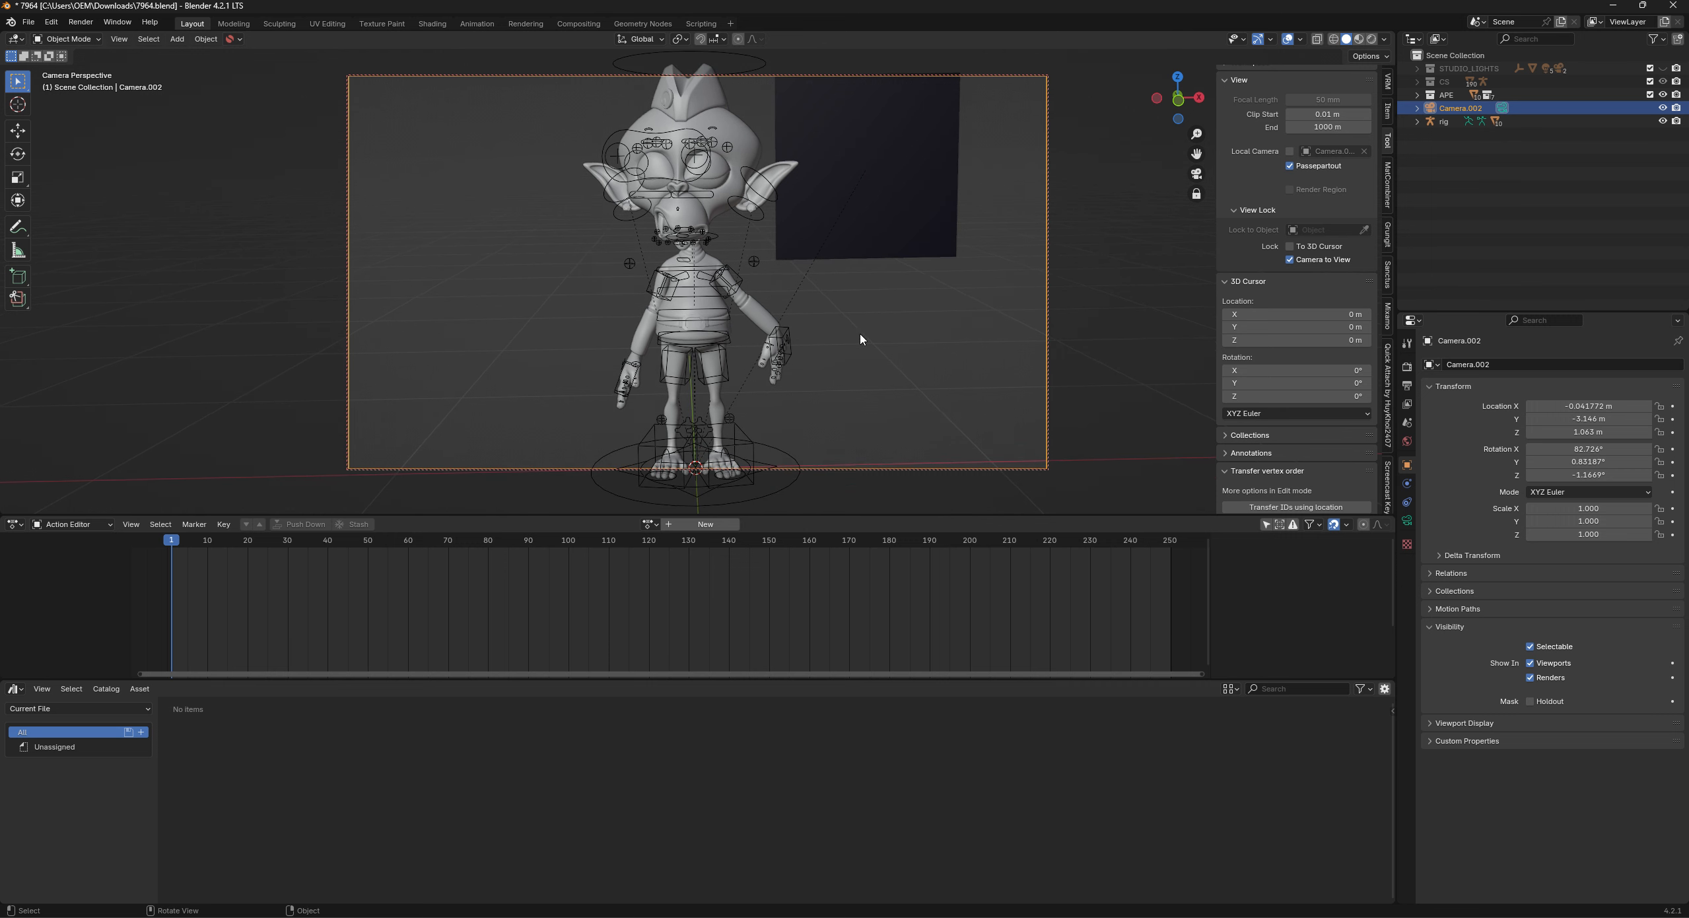
left_click(1407, 386)
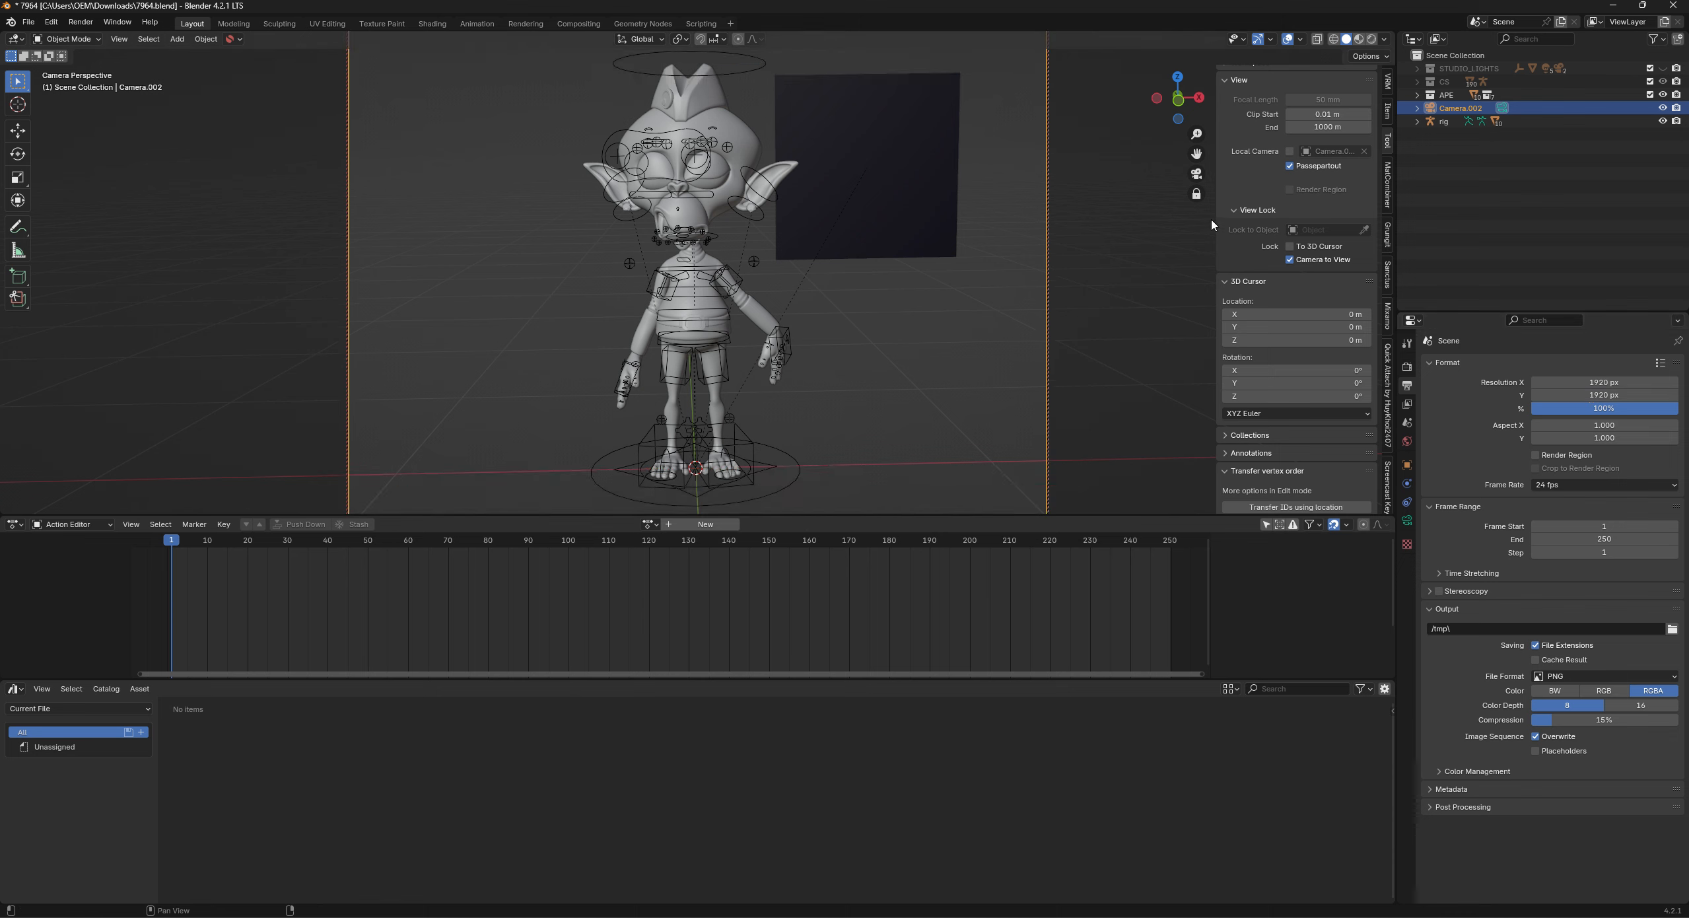
Toggle Camera to View repeatedly to fit the character tightly in the square frame.
left_click(1288, 259)
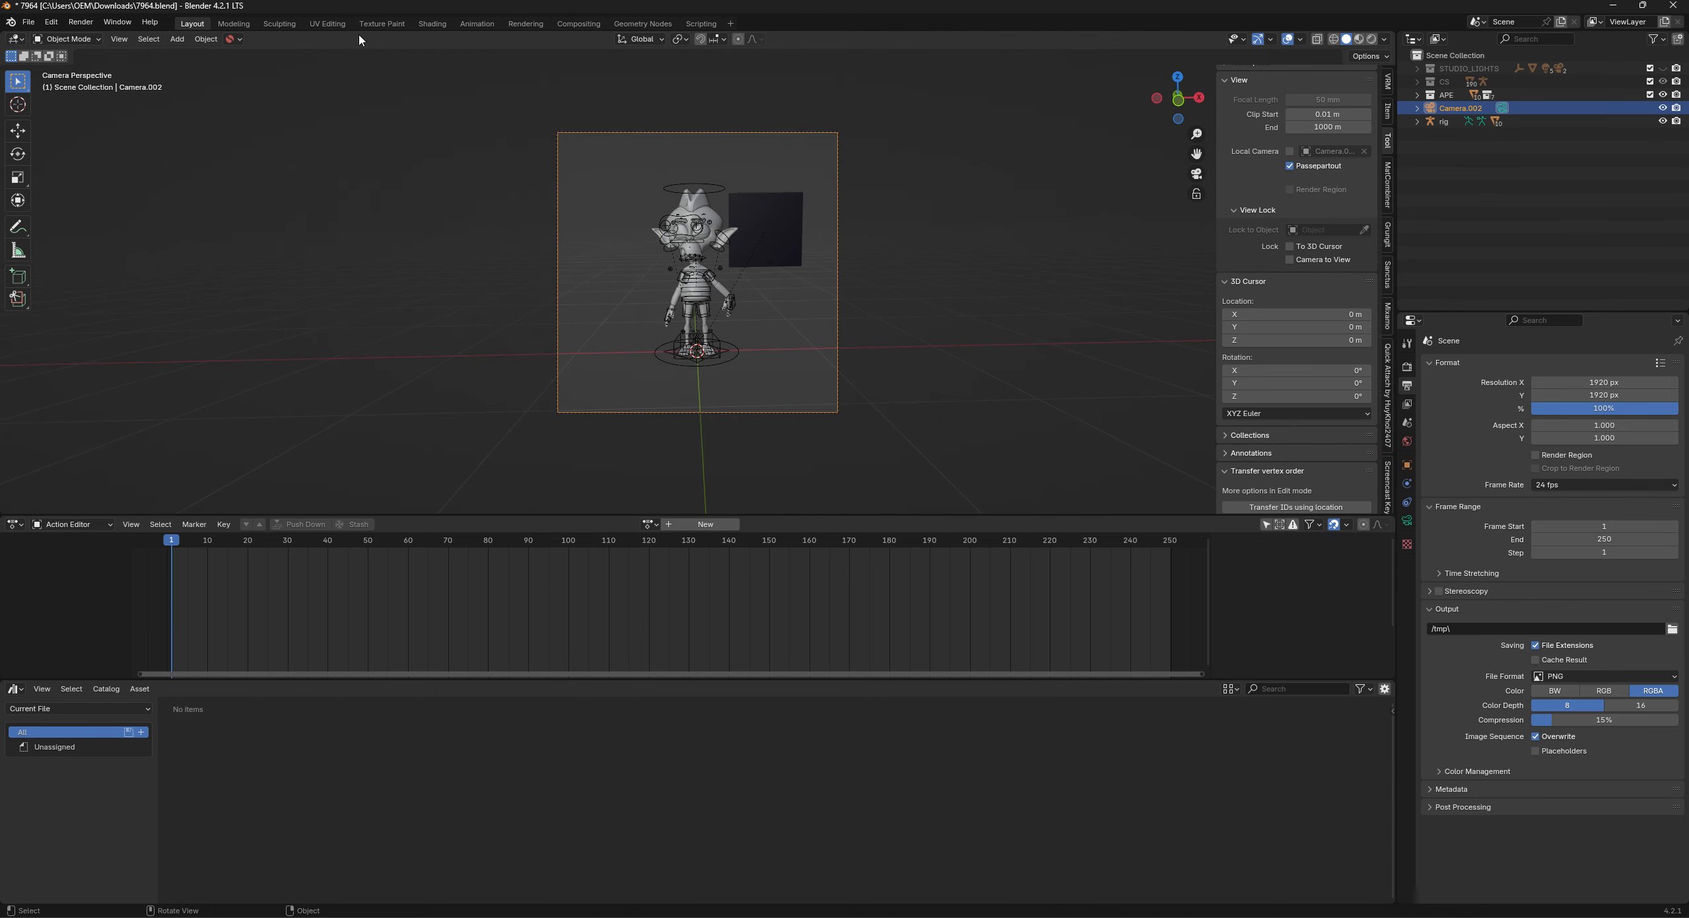
mouse_move(1247, 280)
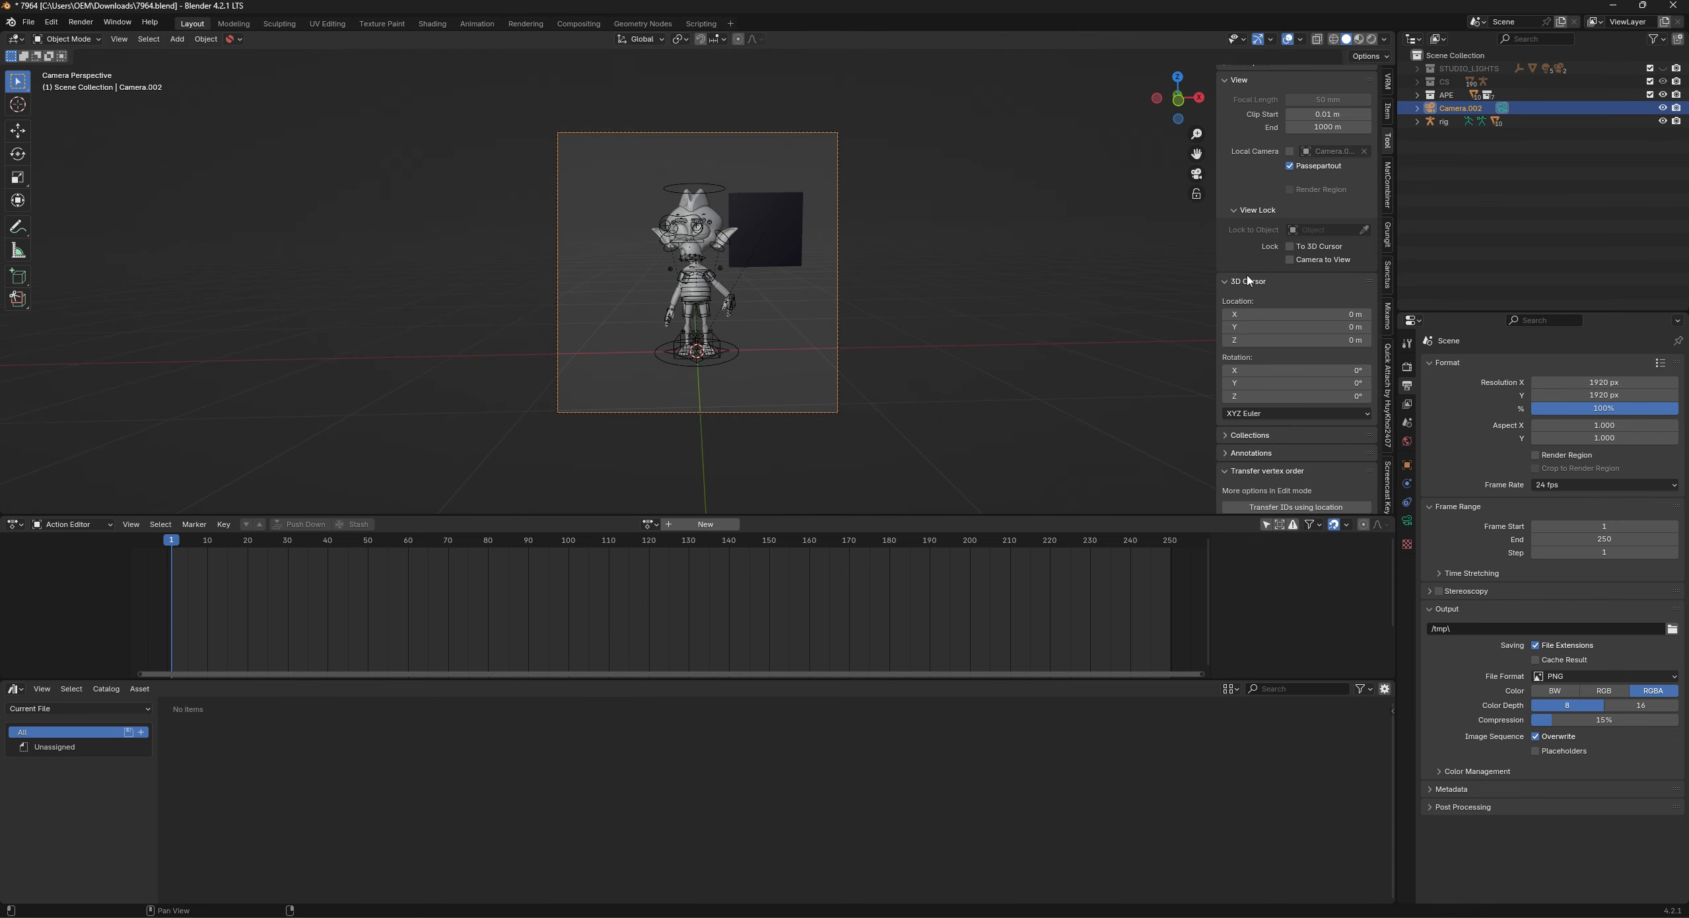
left_click(1289, 259)
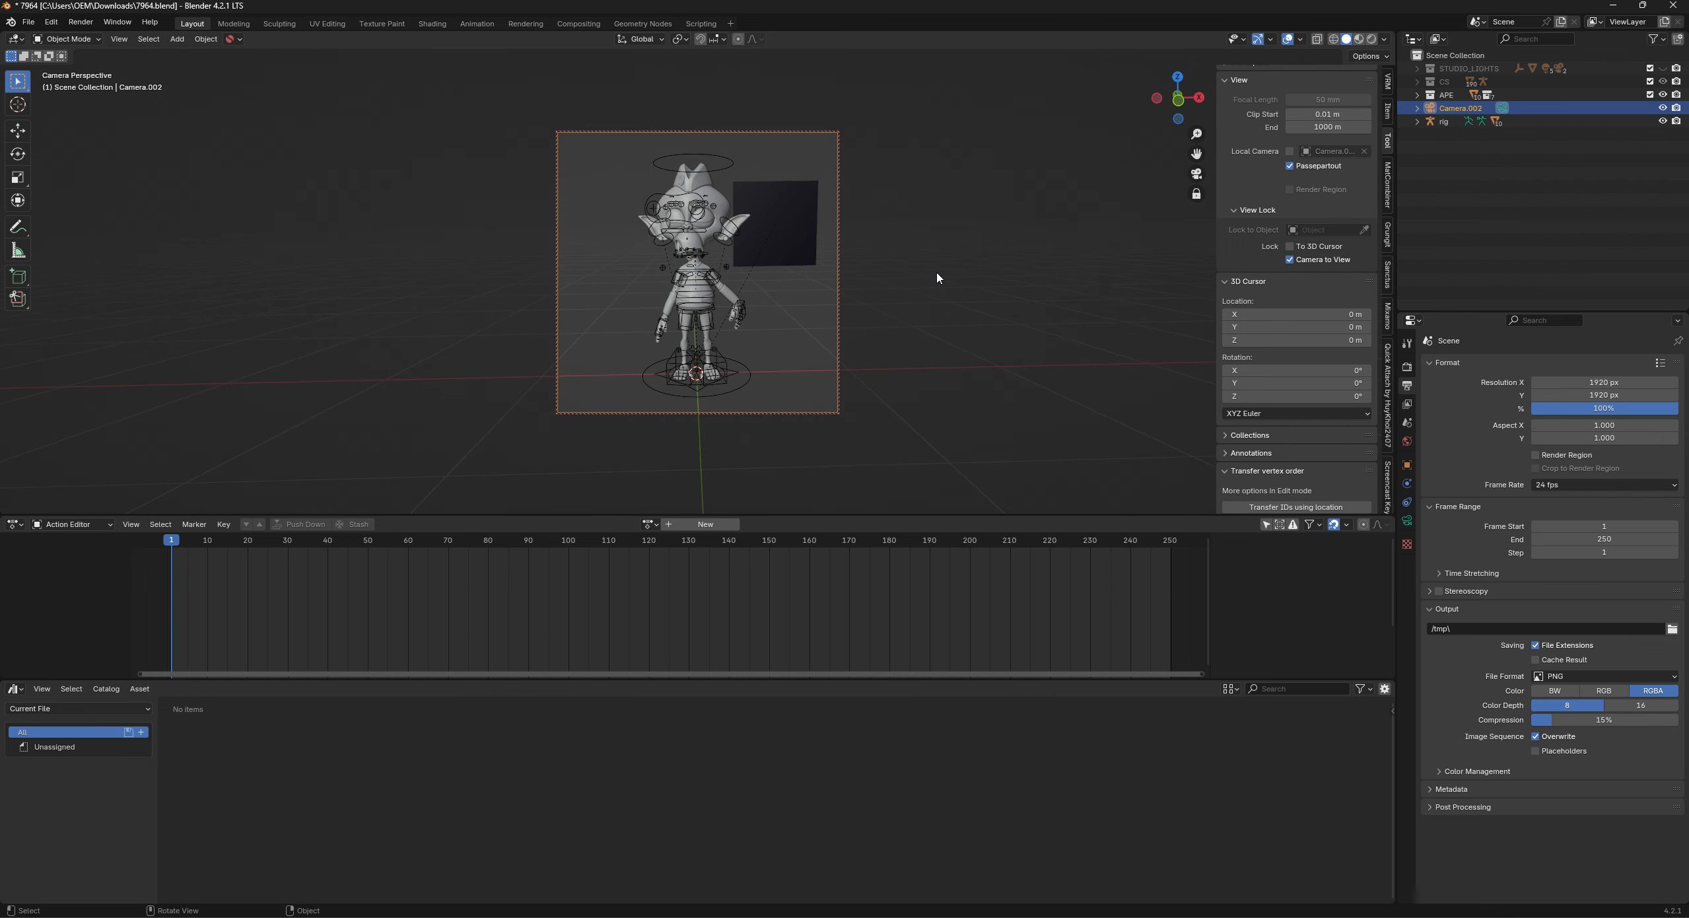
left_click(1289, 260)
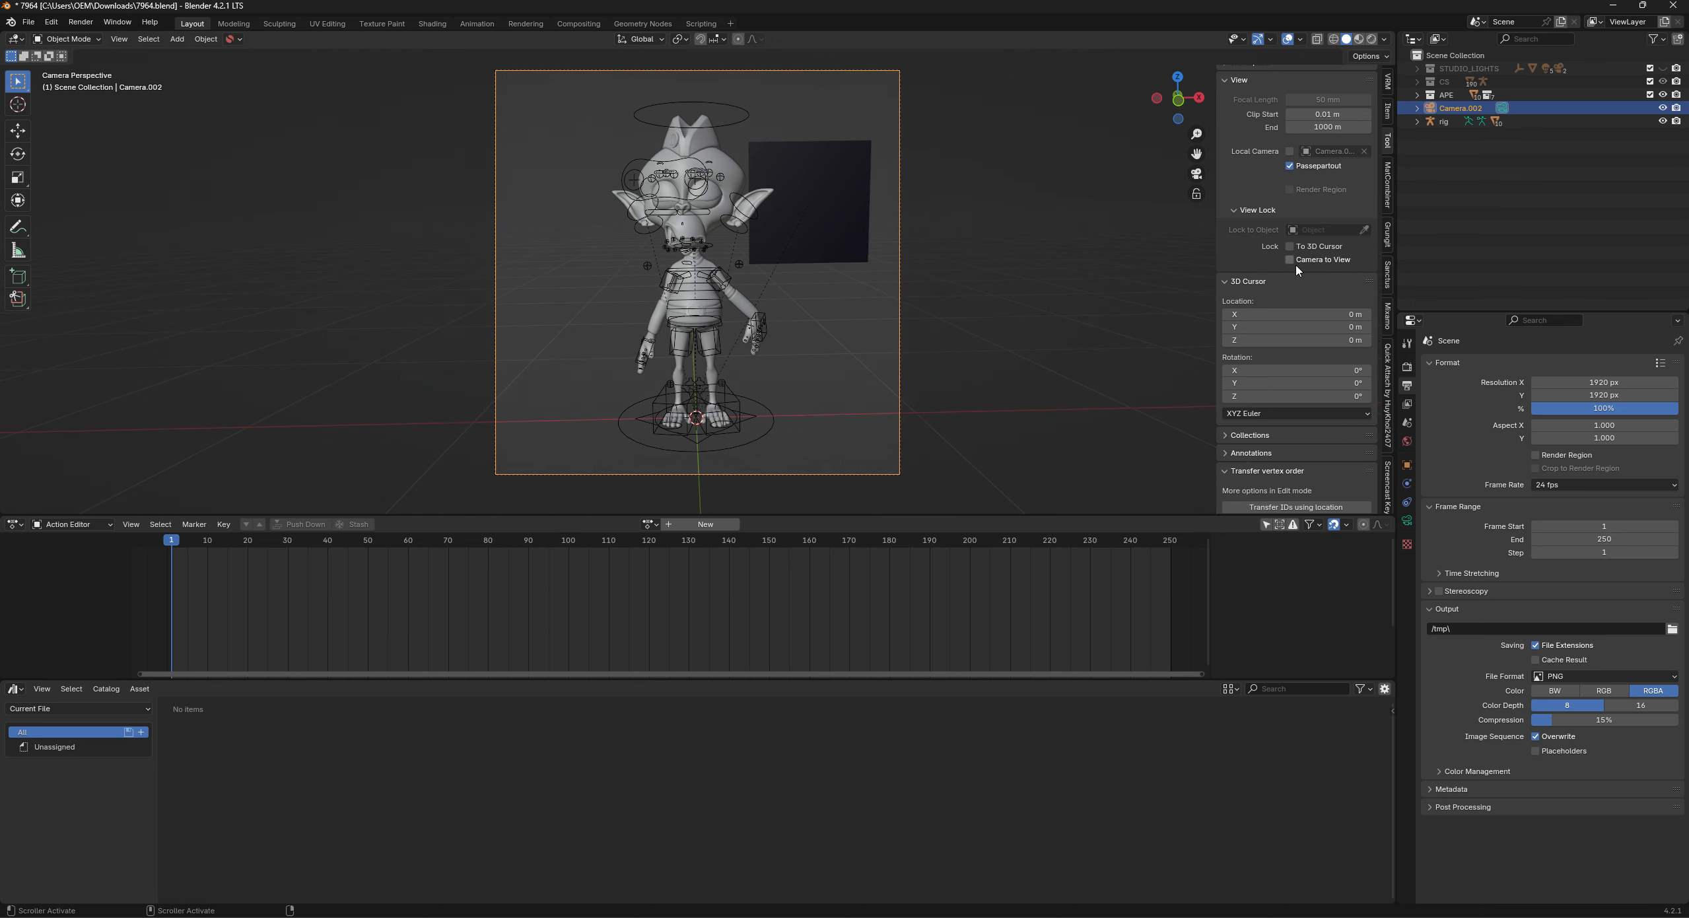
left_click(1289, 260)
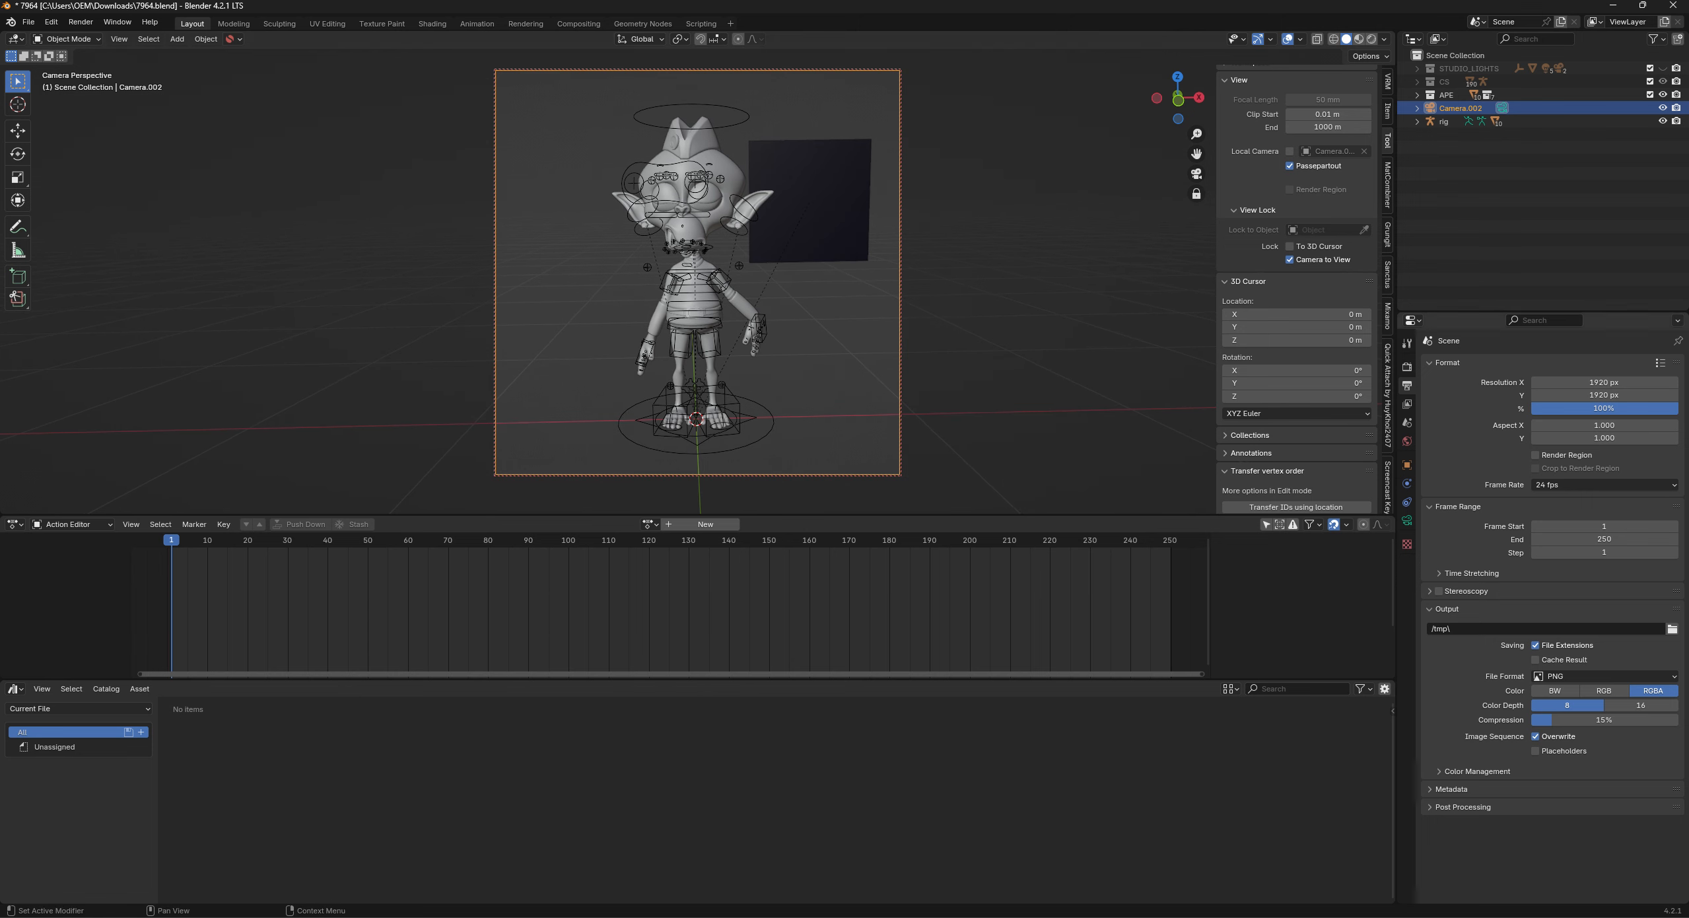
left_click(1460, 107)
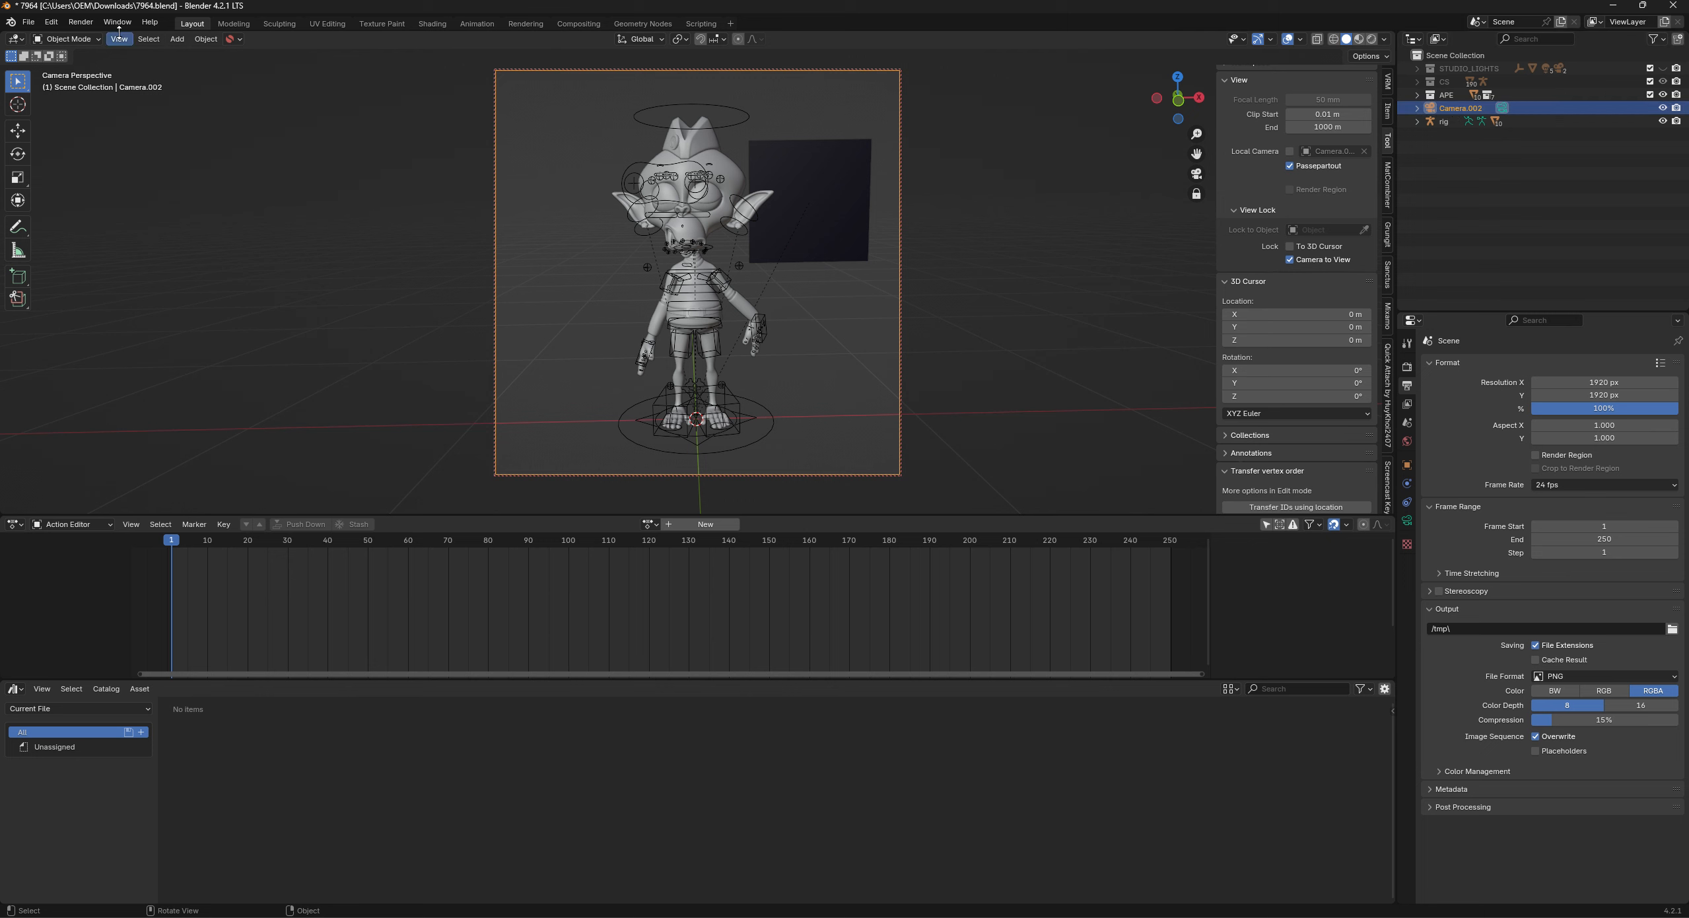
Set Camera.002 as the scene's active camera from the View menu.
left_click(118, 39)
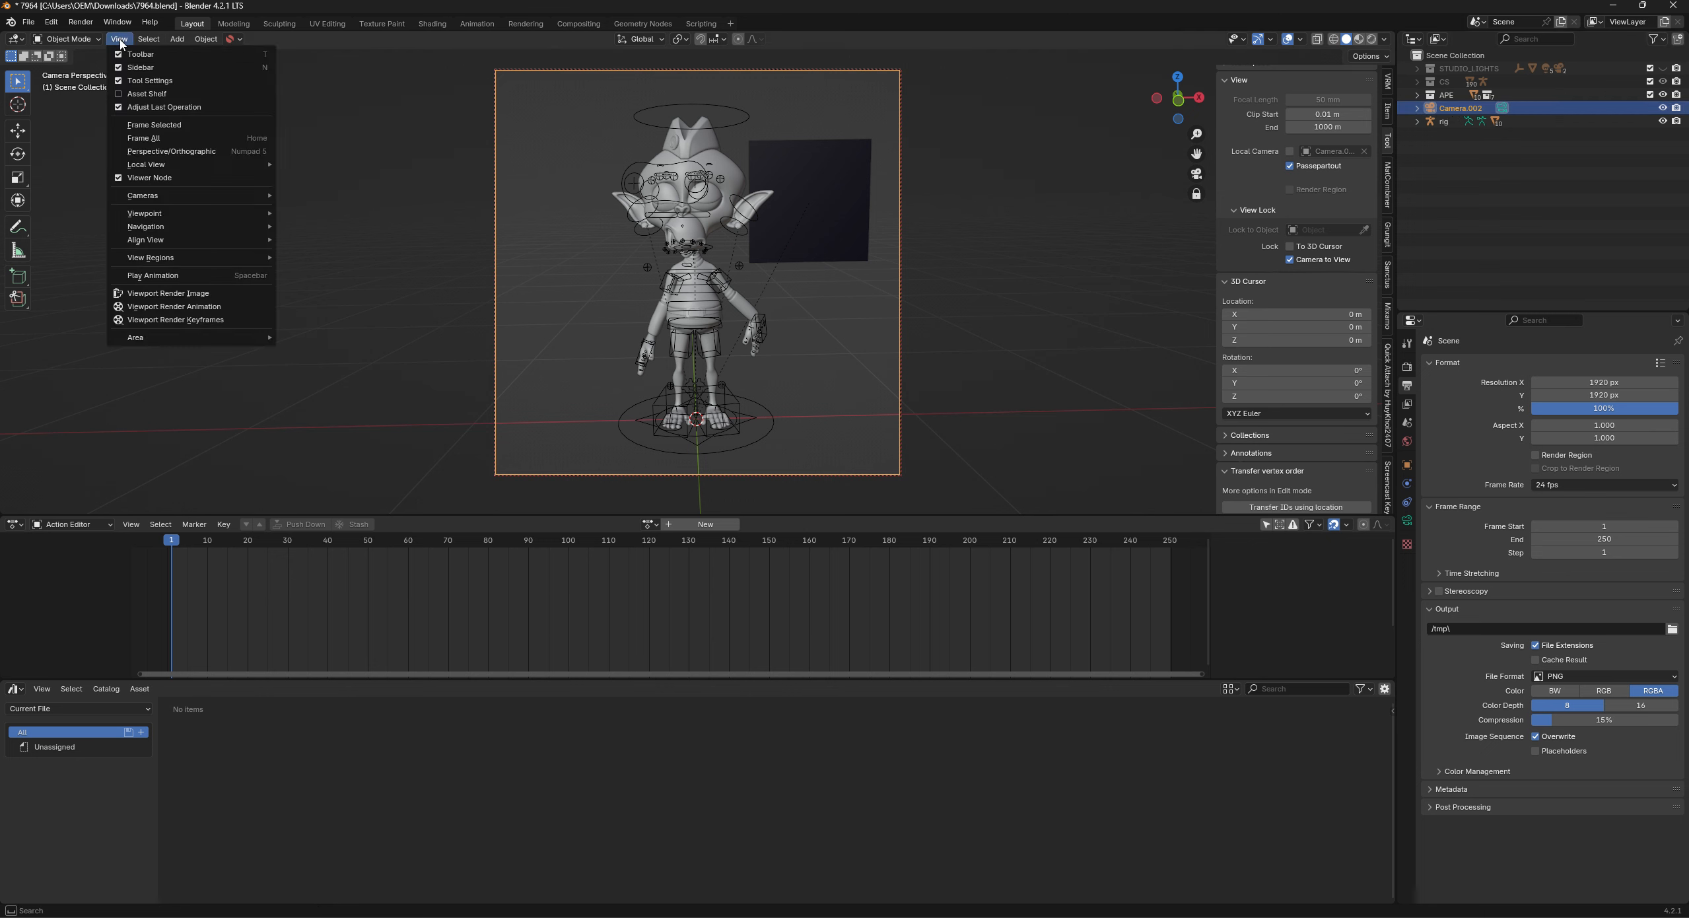
mouse_move(142, 195)
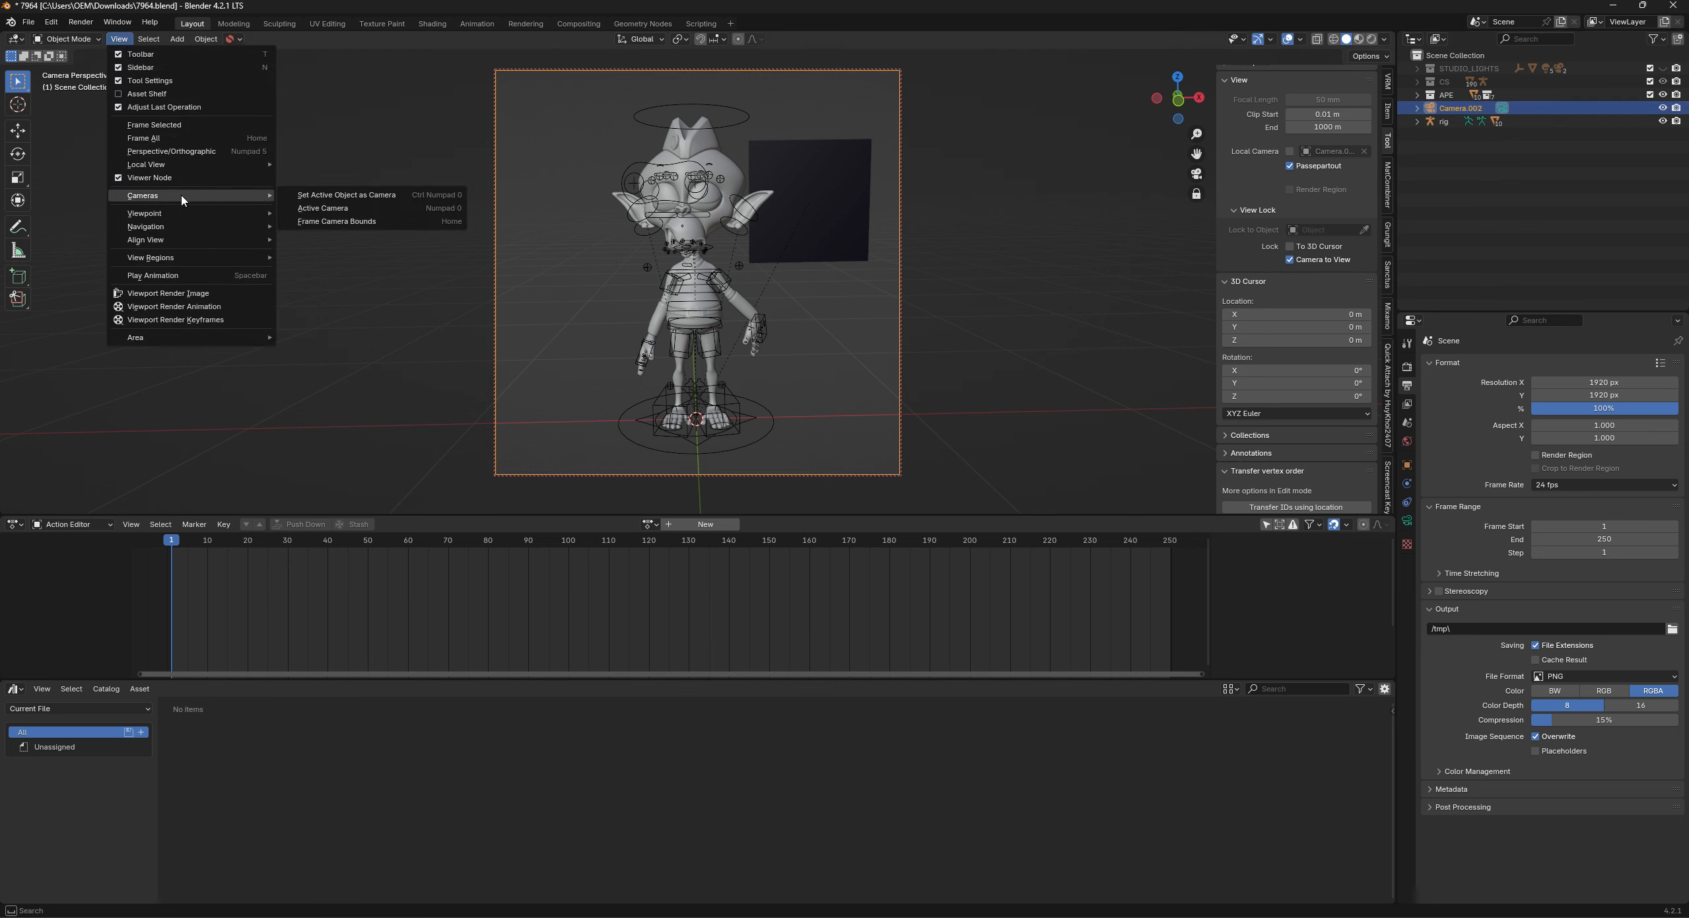
mouse_move(183, 201)
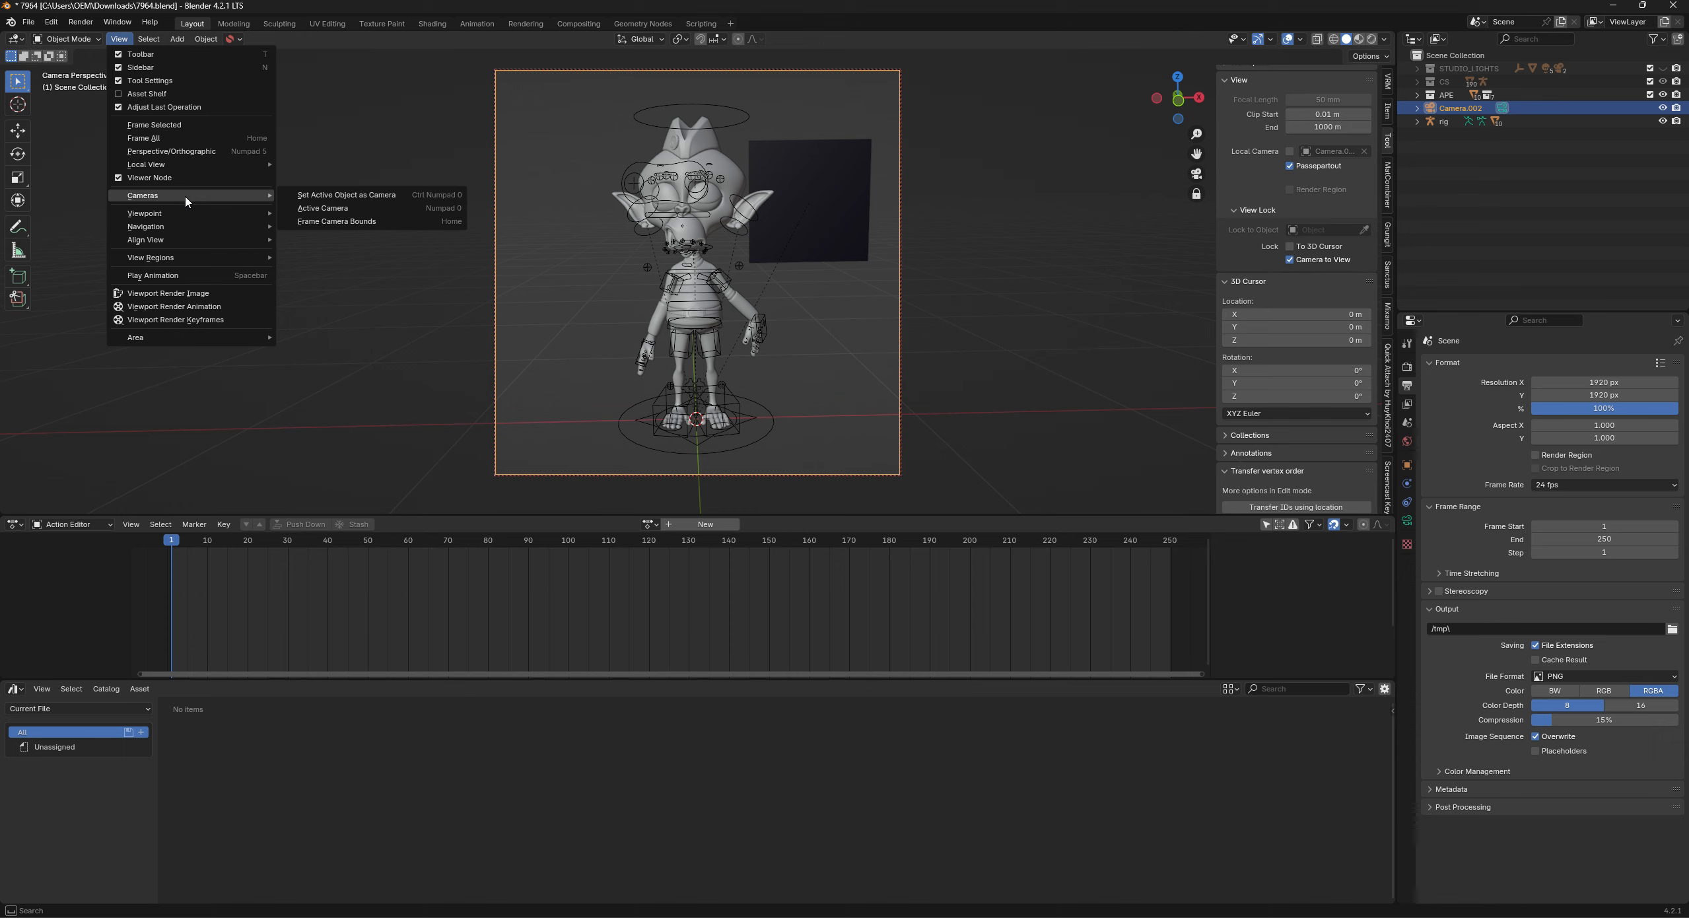
mouse_move(344, 195)
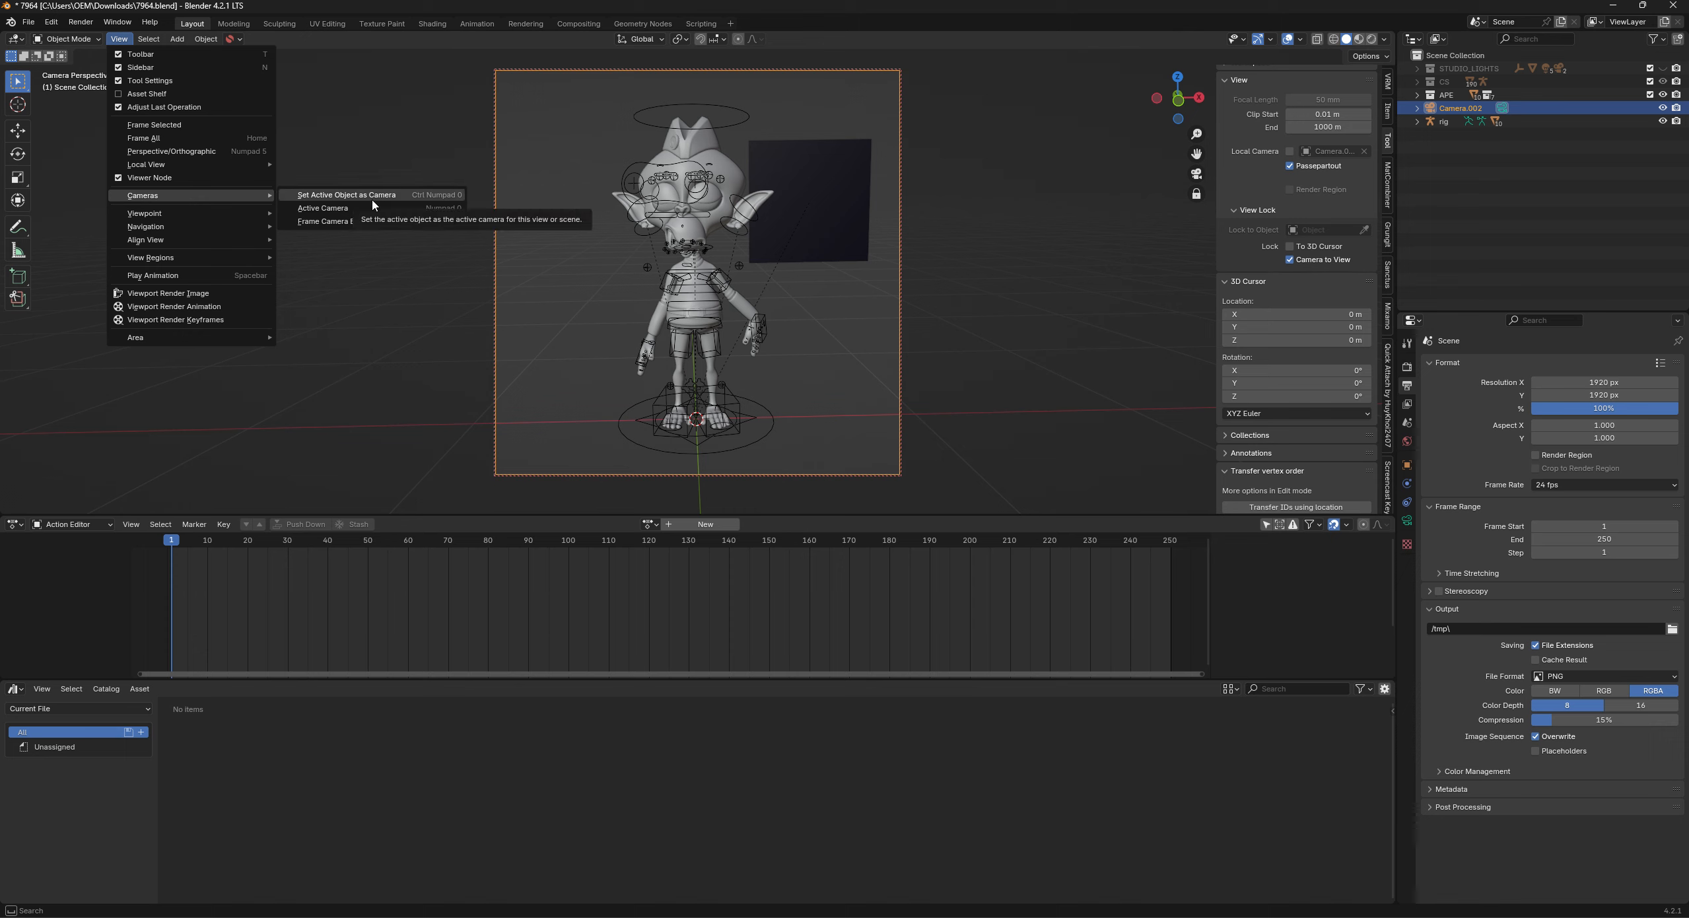
left_click(344, 195)
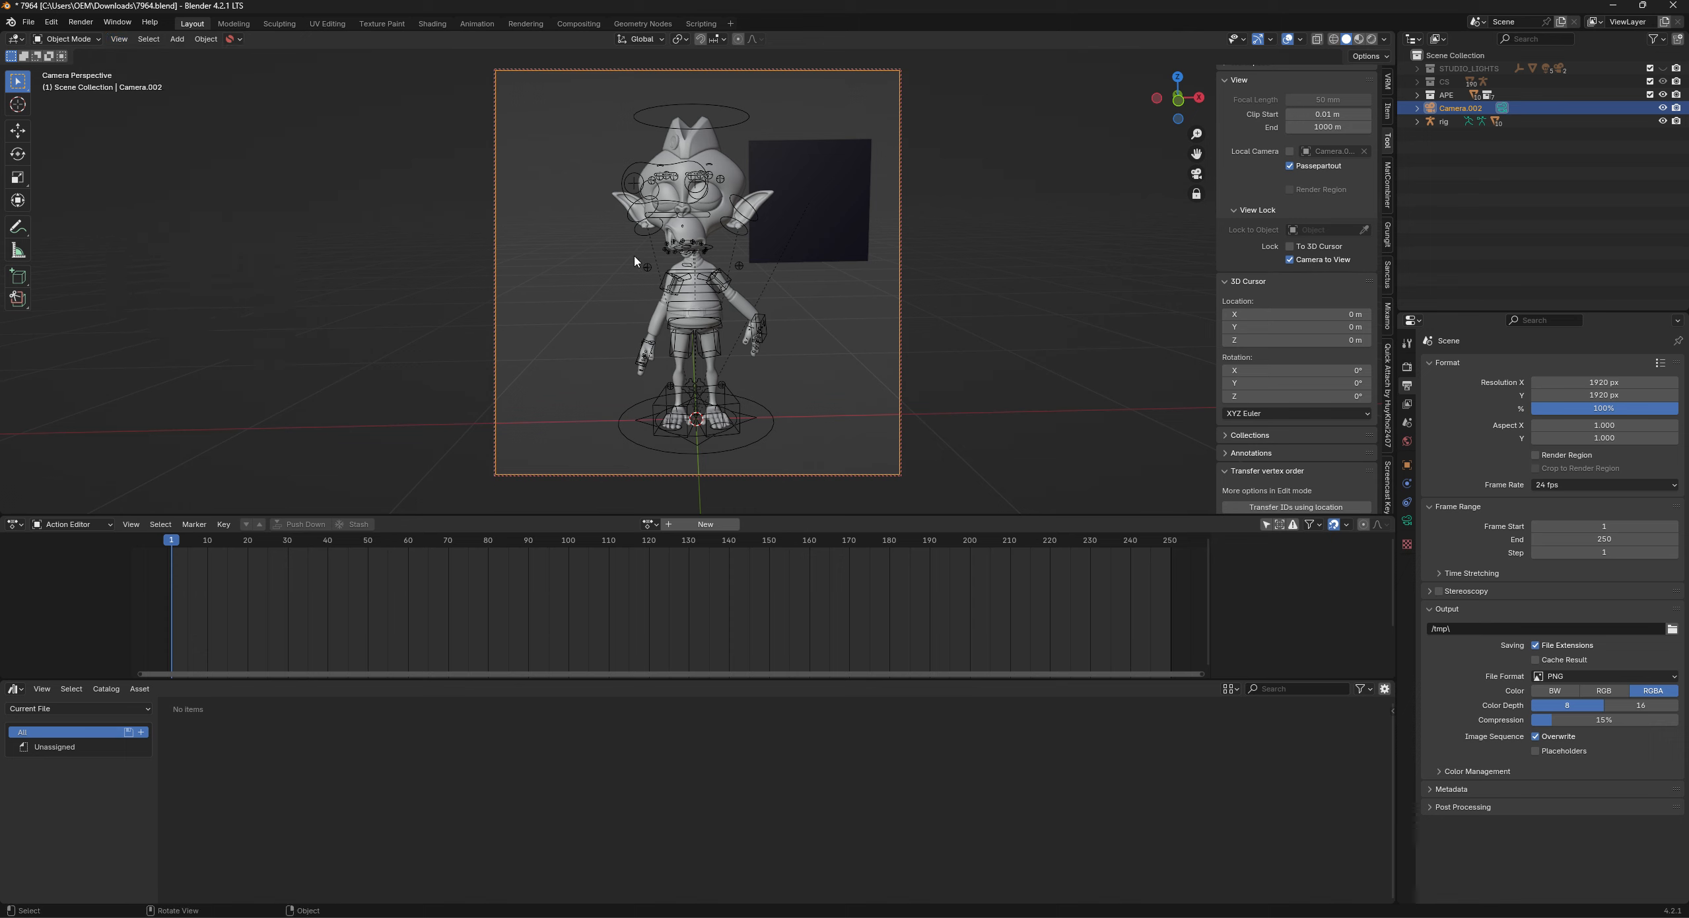
mouse_move(827, 266)
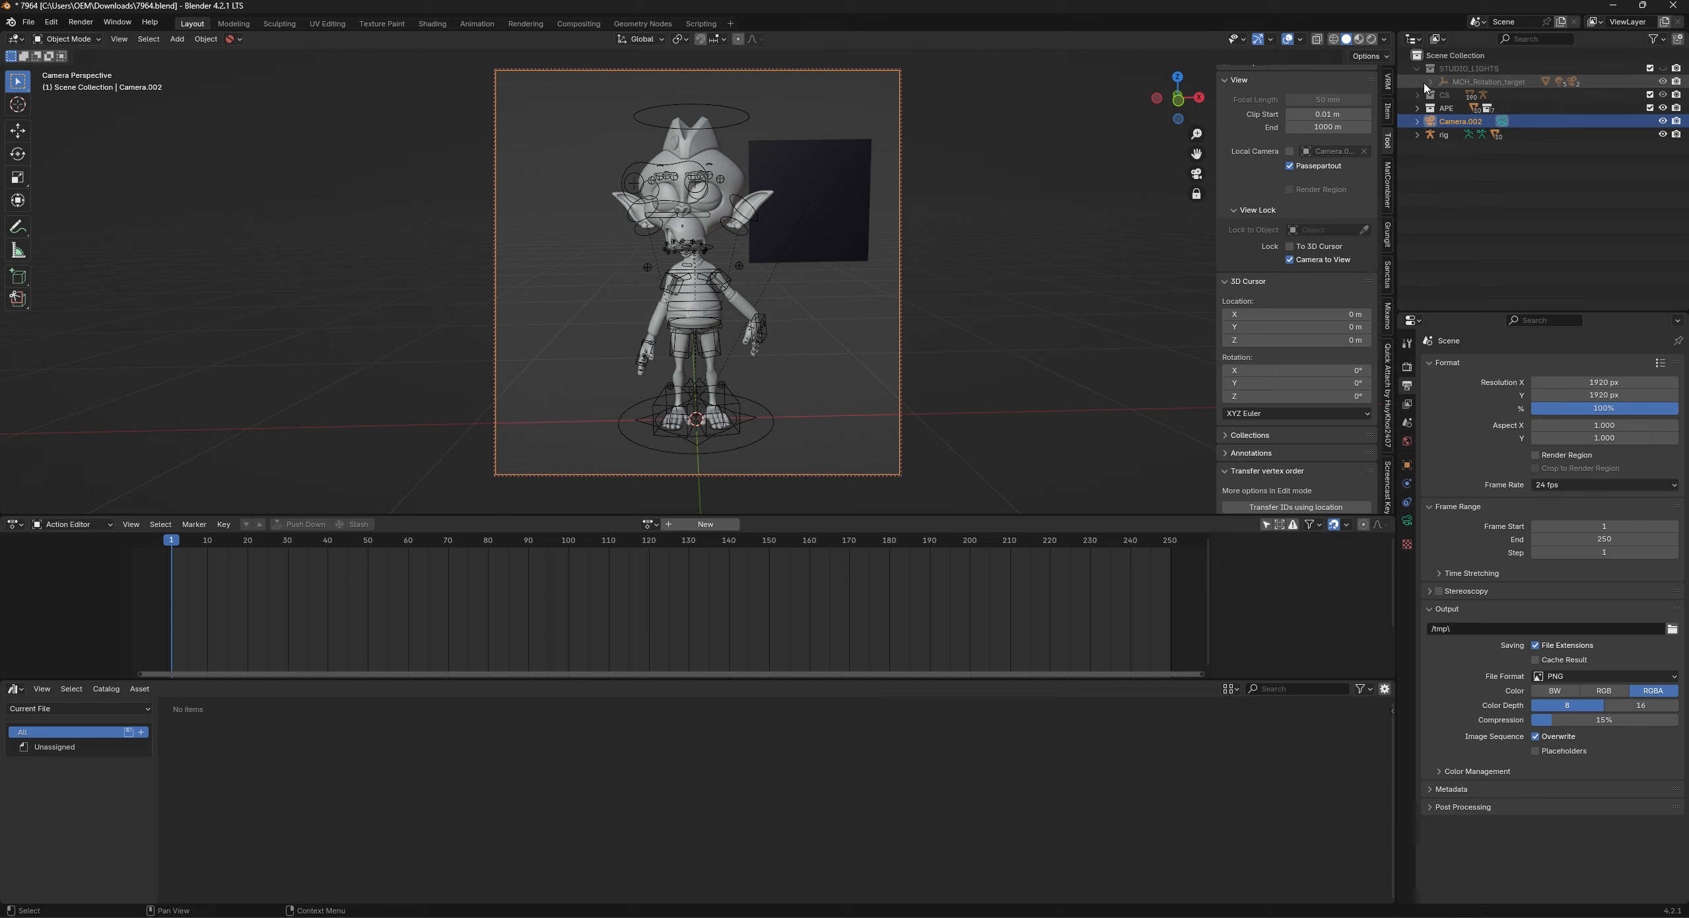
Expand STUDIO_LIGHTS in the Outliner and select its Camera object.
left_click(1418, 80)
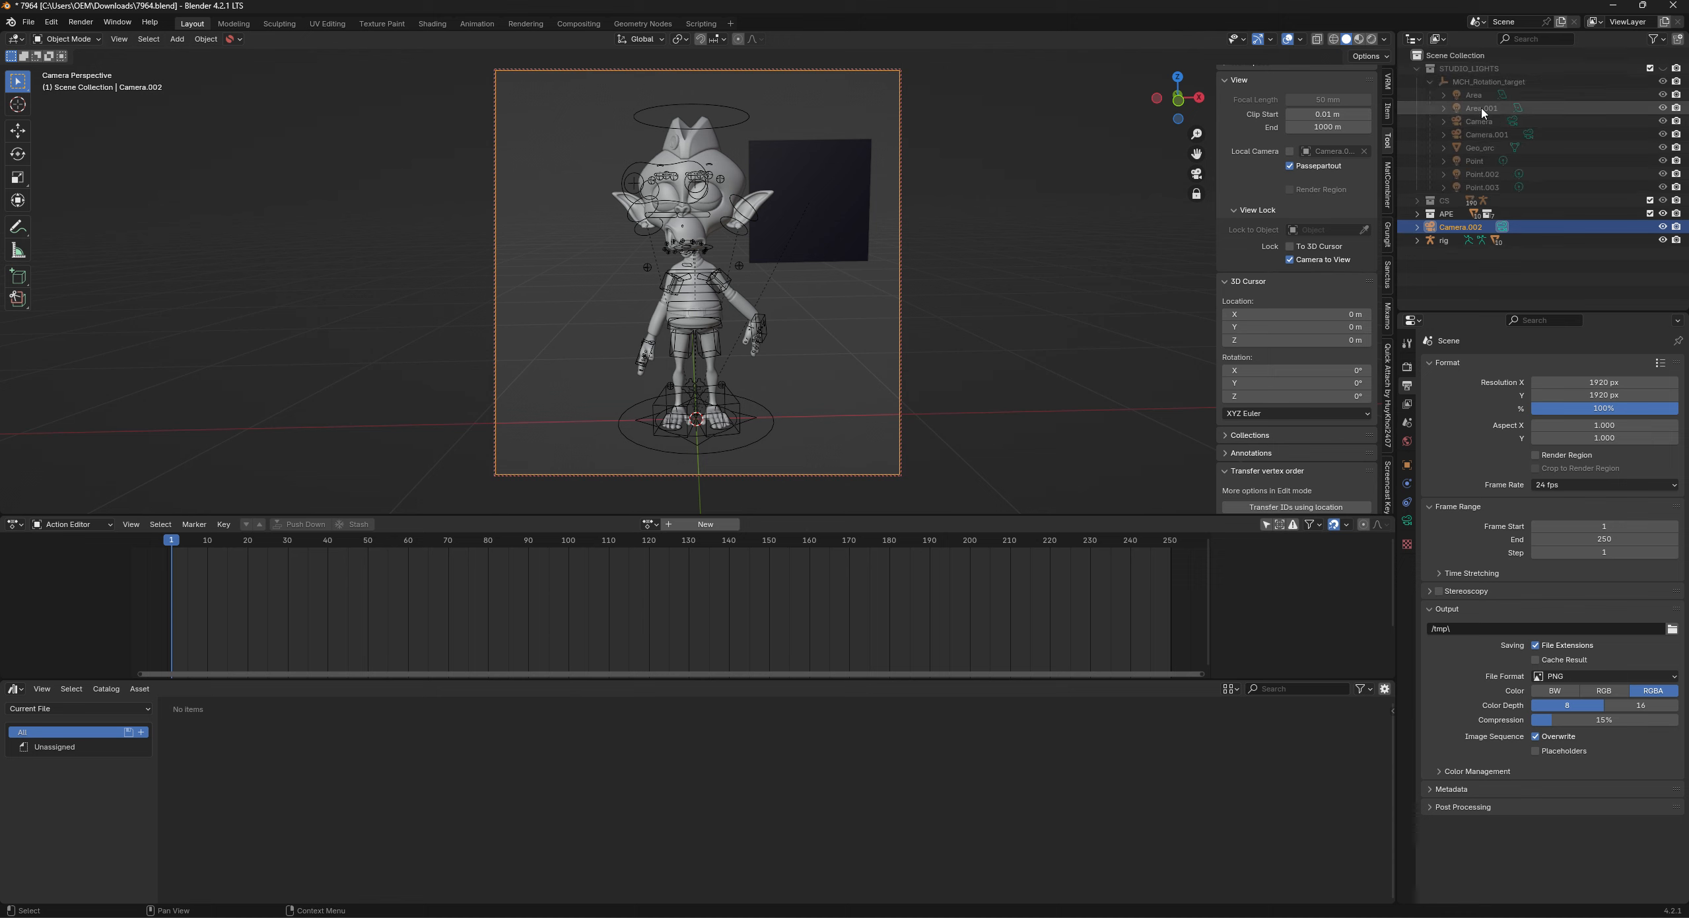
left_click(1477, 121)
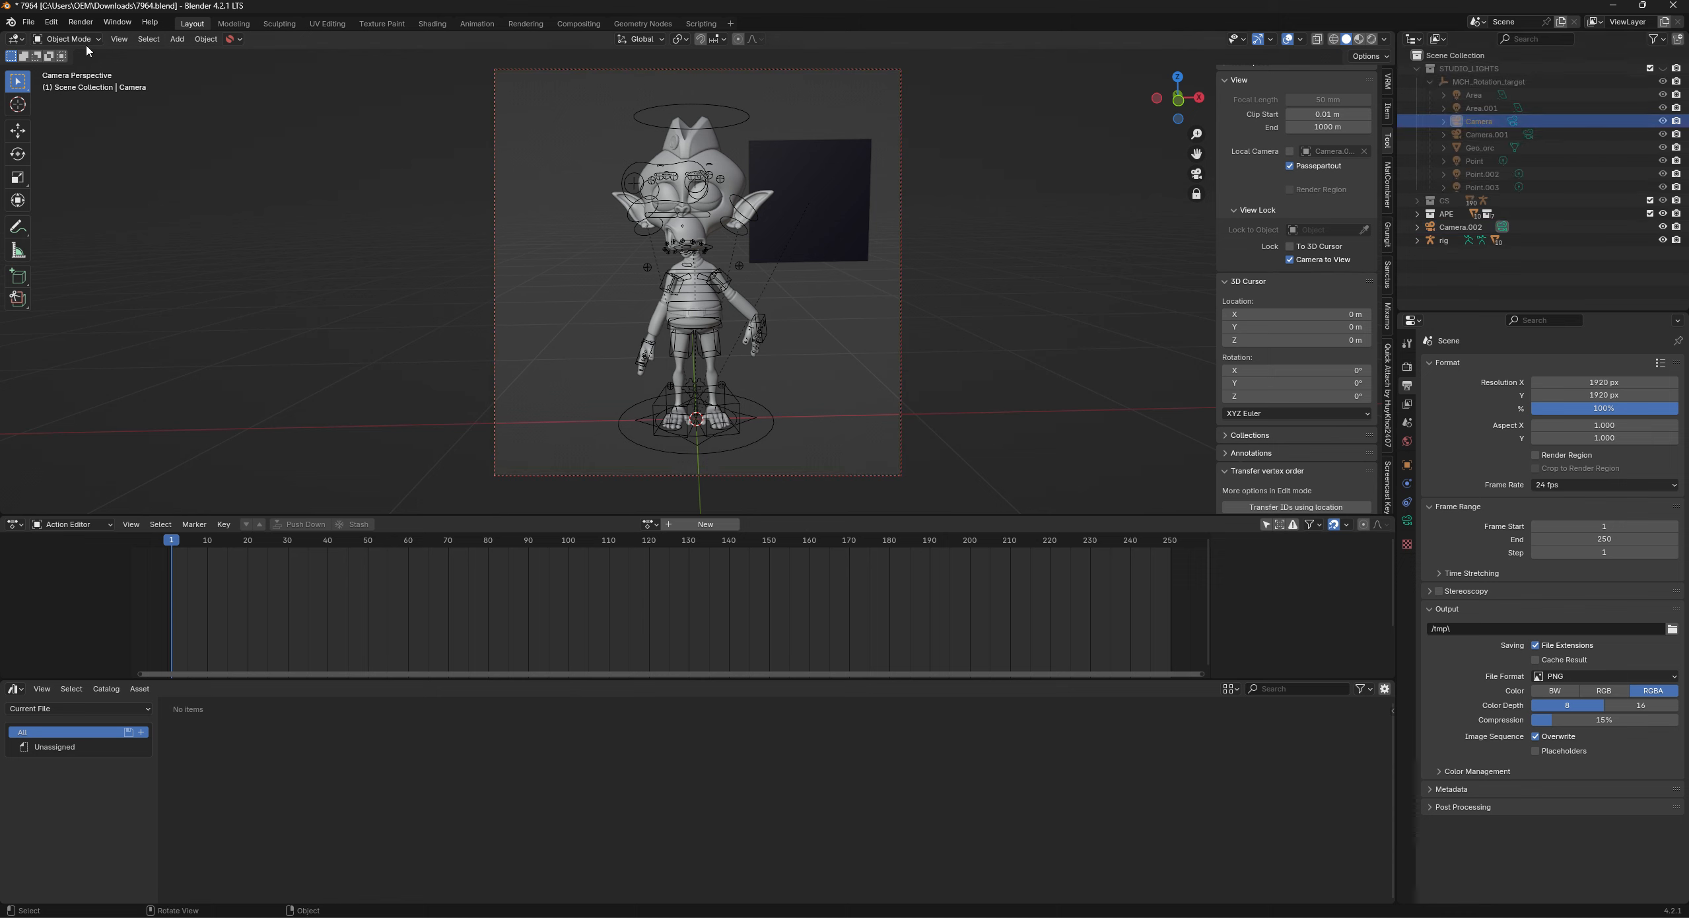
left_click(118, 39)
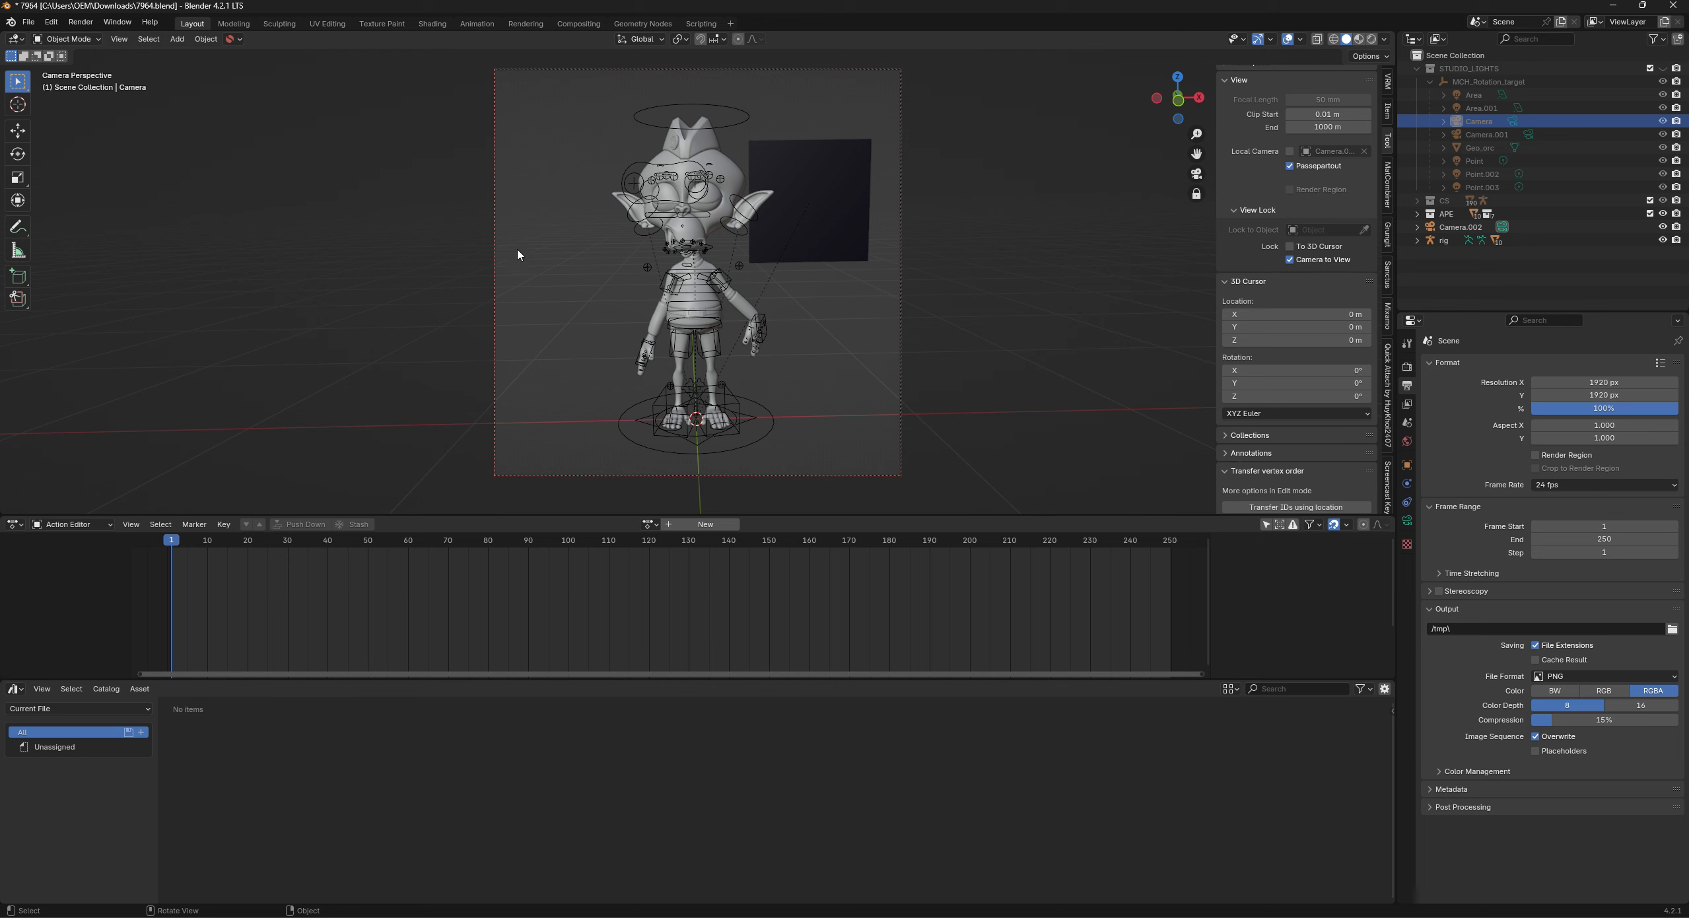
mouse_move(924, 316)
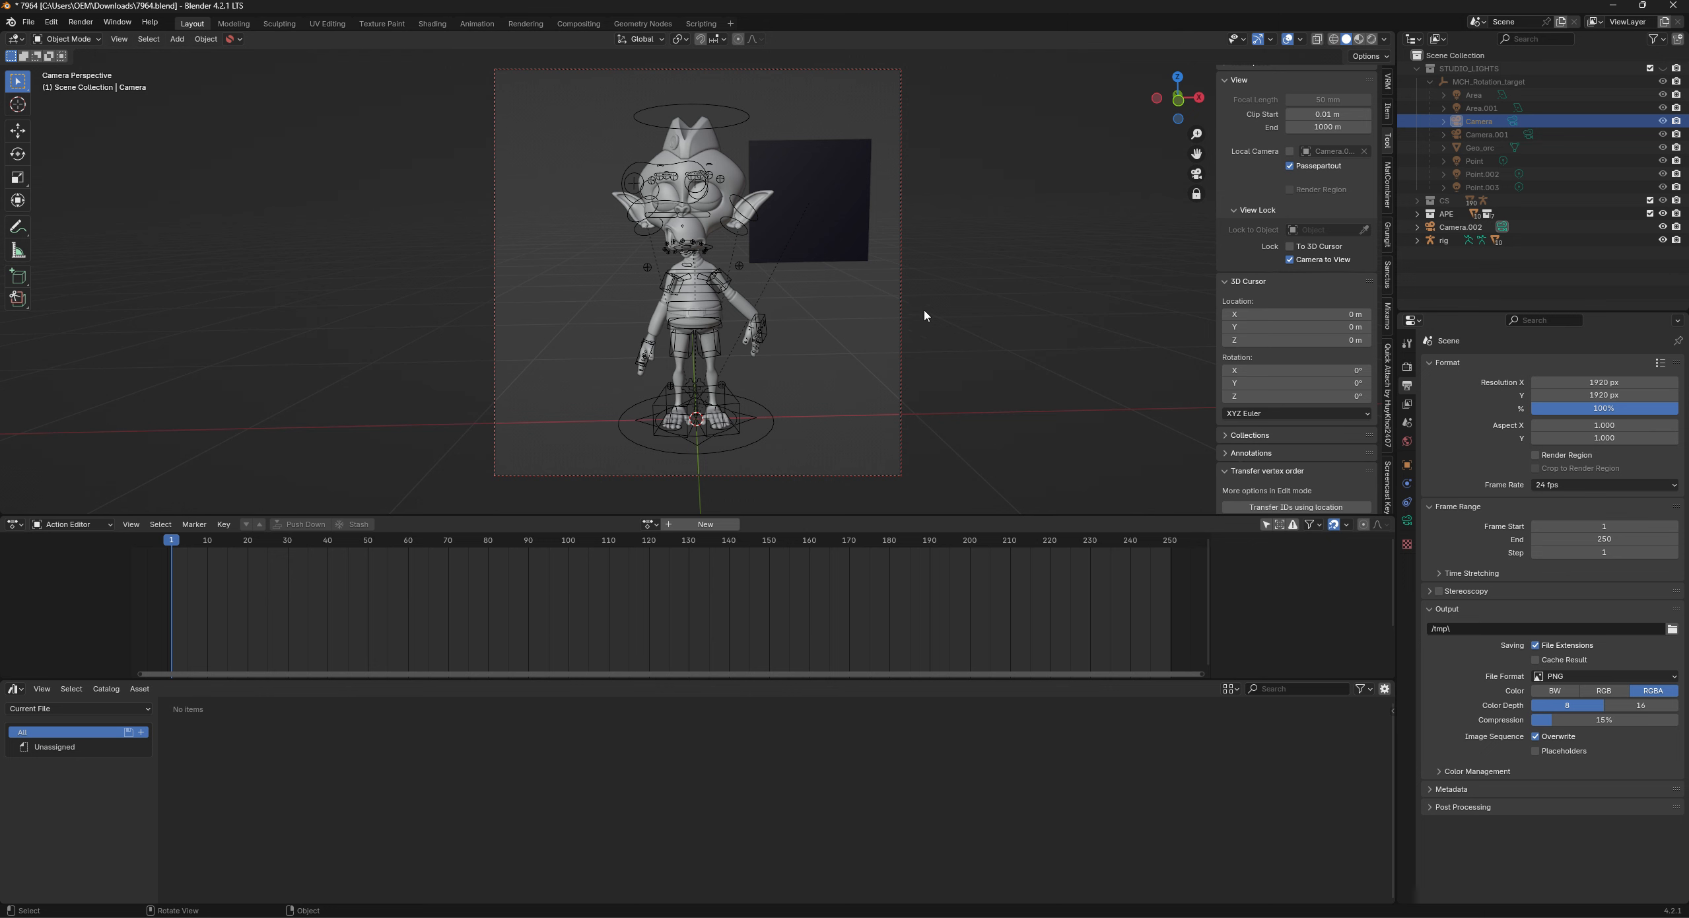
mouse_move(204, 342)
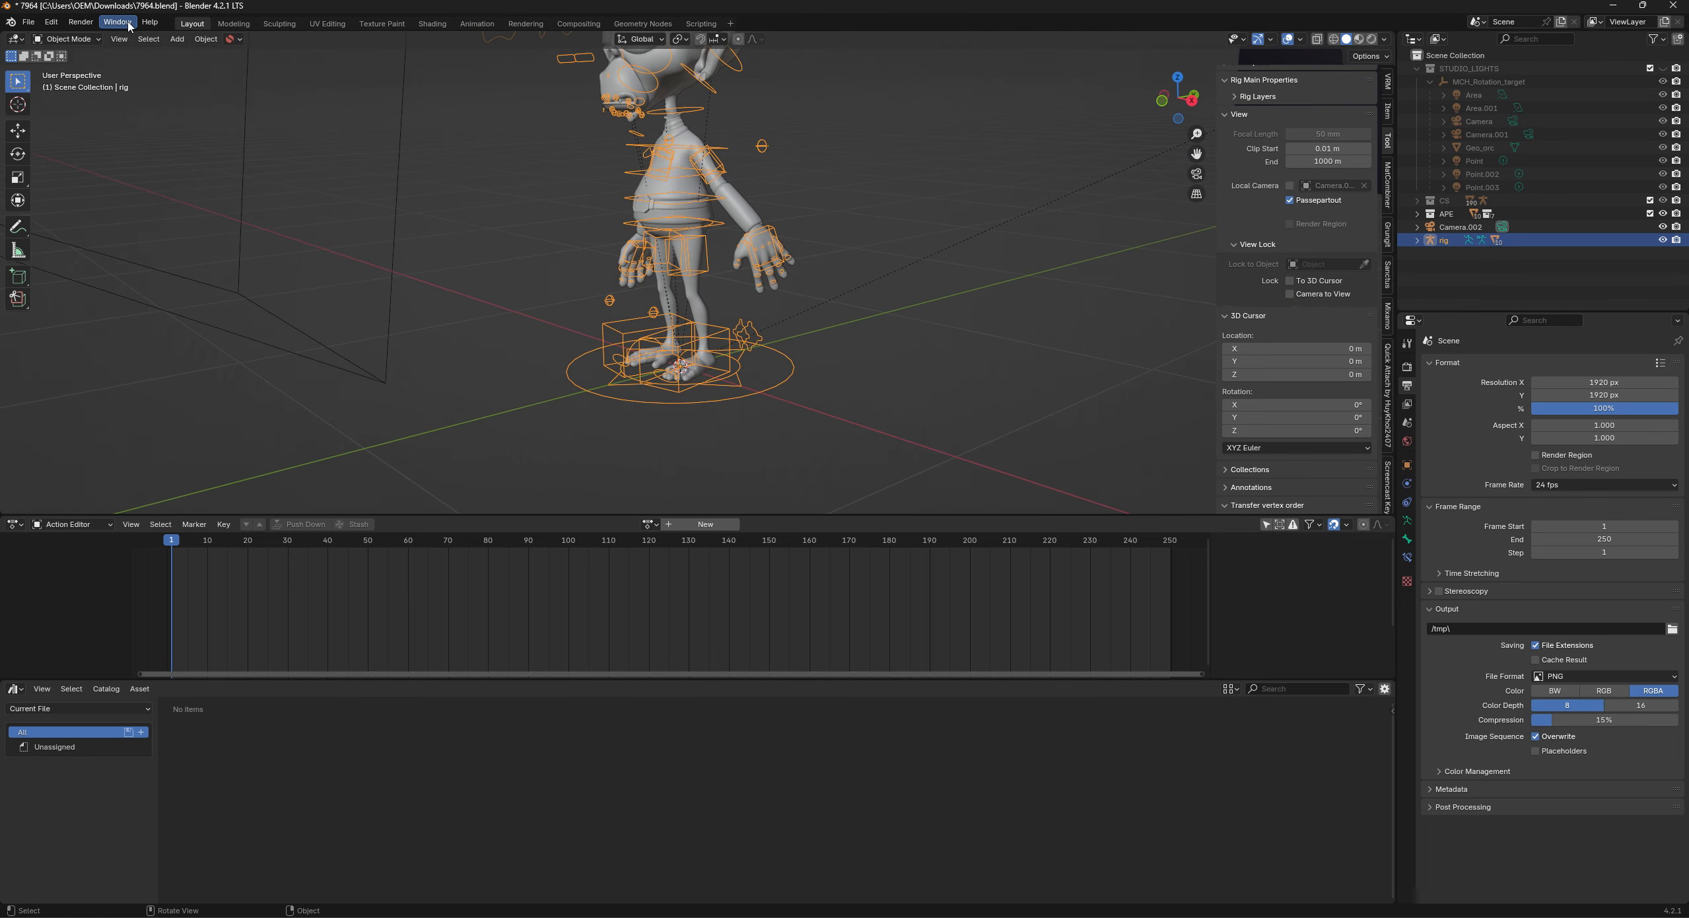
Switch the character rig into Pose Mode and orbit the view to face the character.
left_click(68, 39)
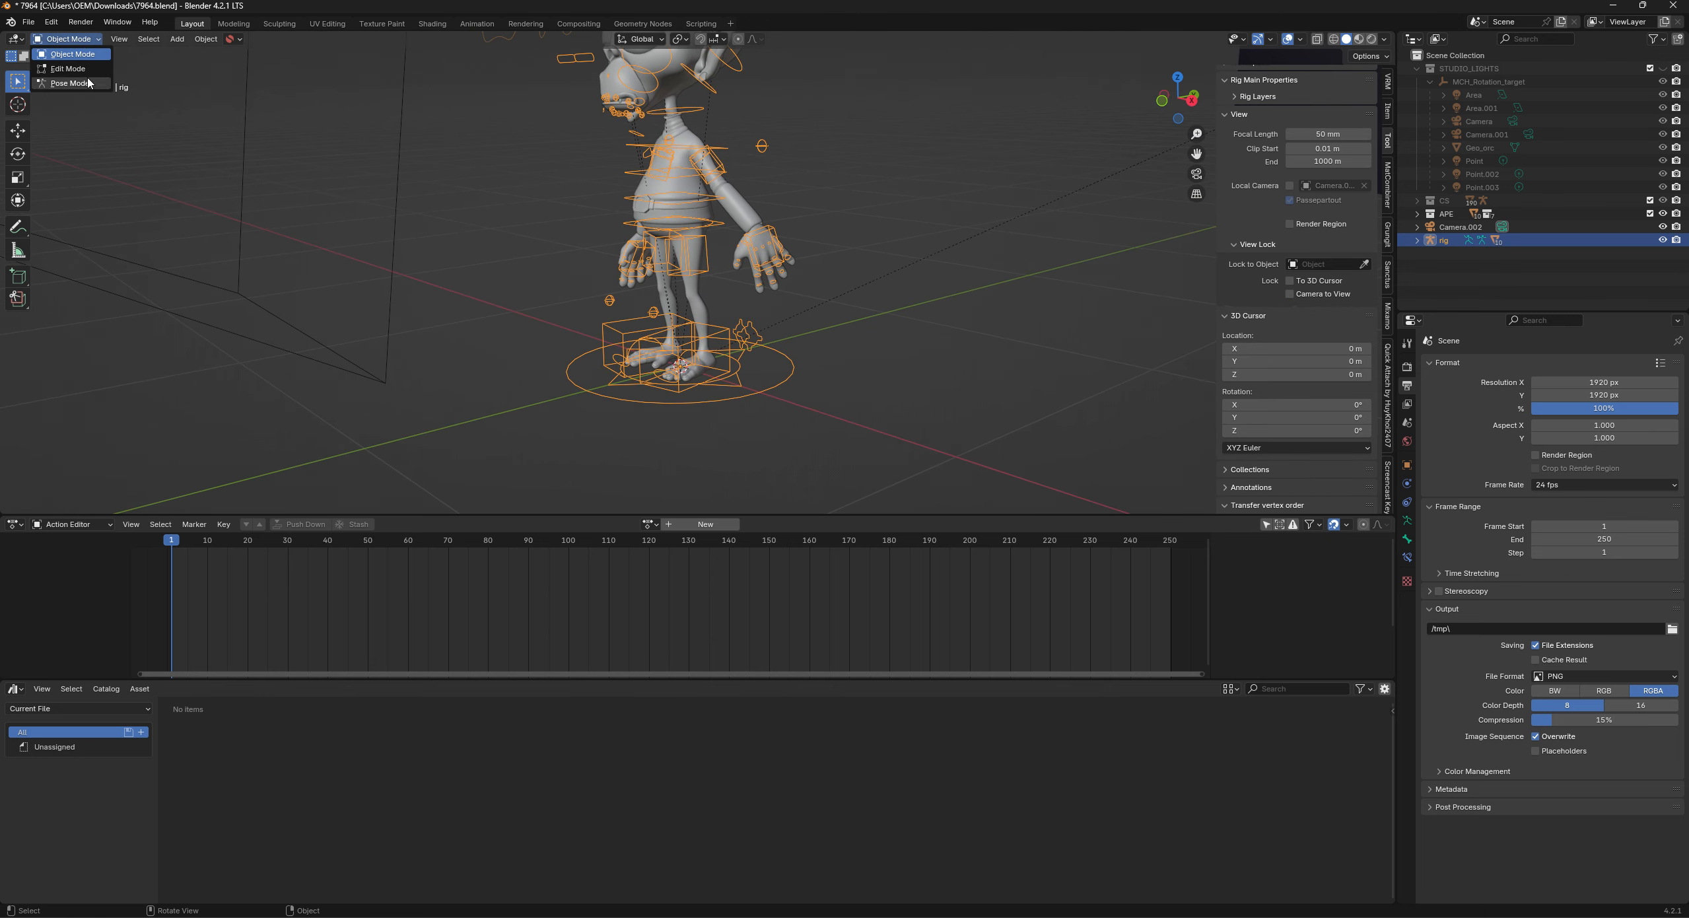
left_click(68, 83)
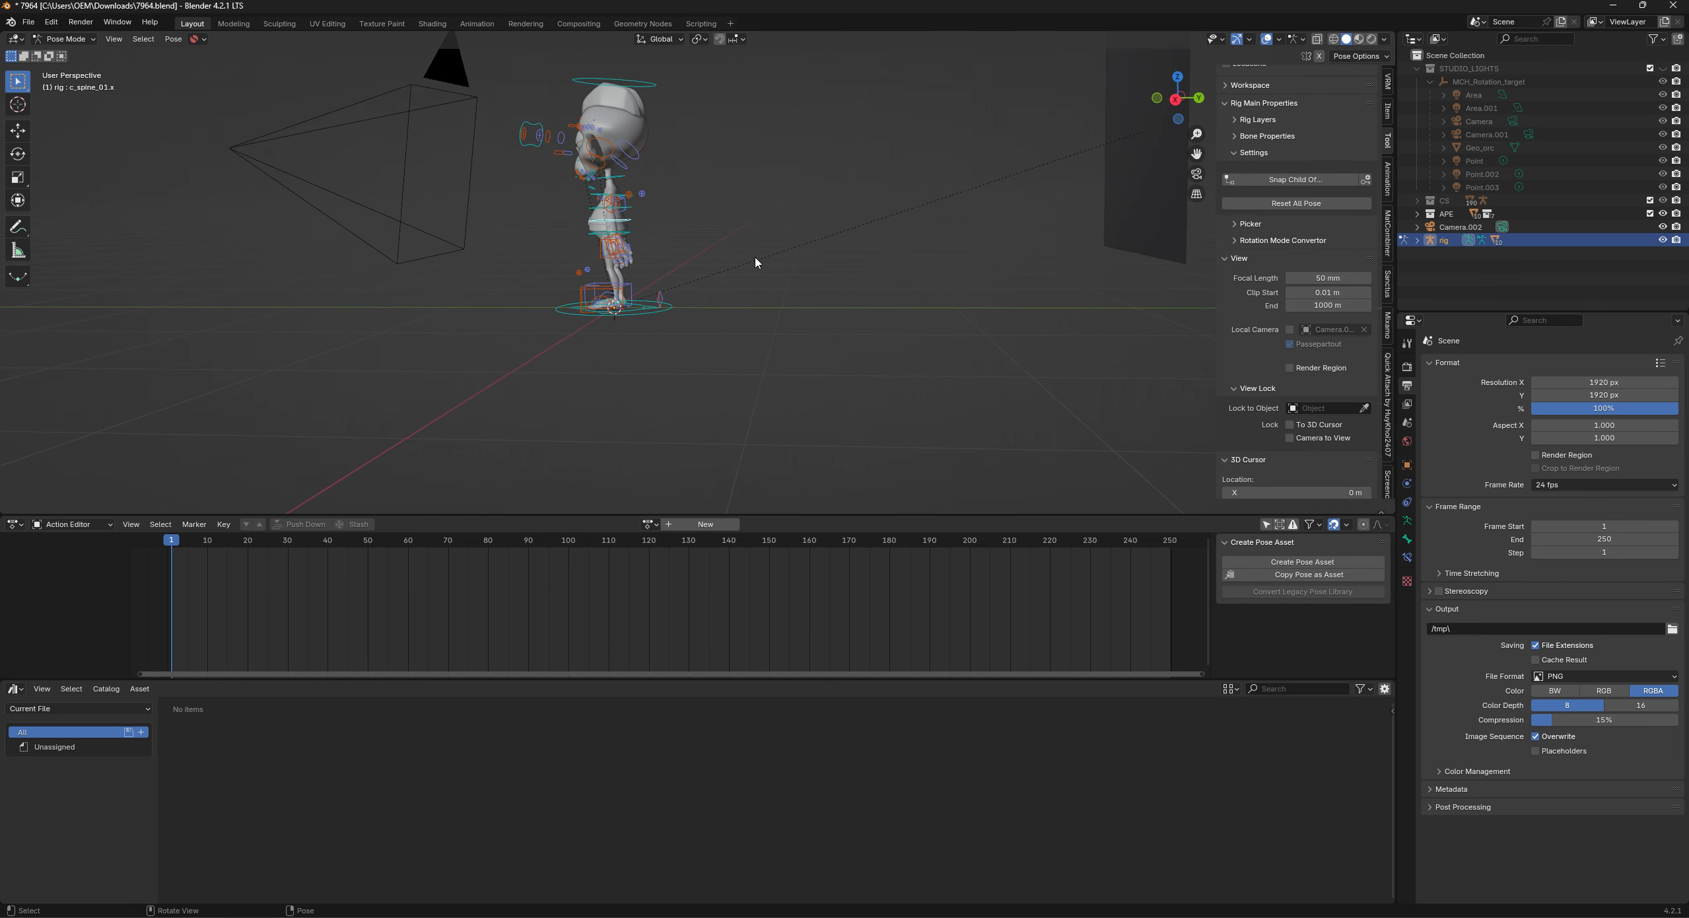
left_click_drag(754, 262, 747, 285)
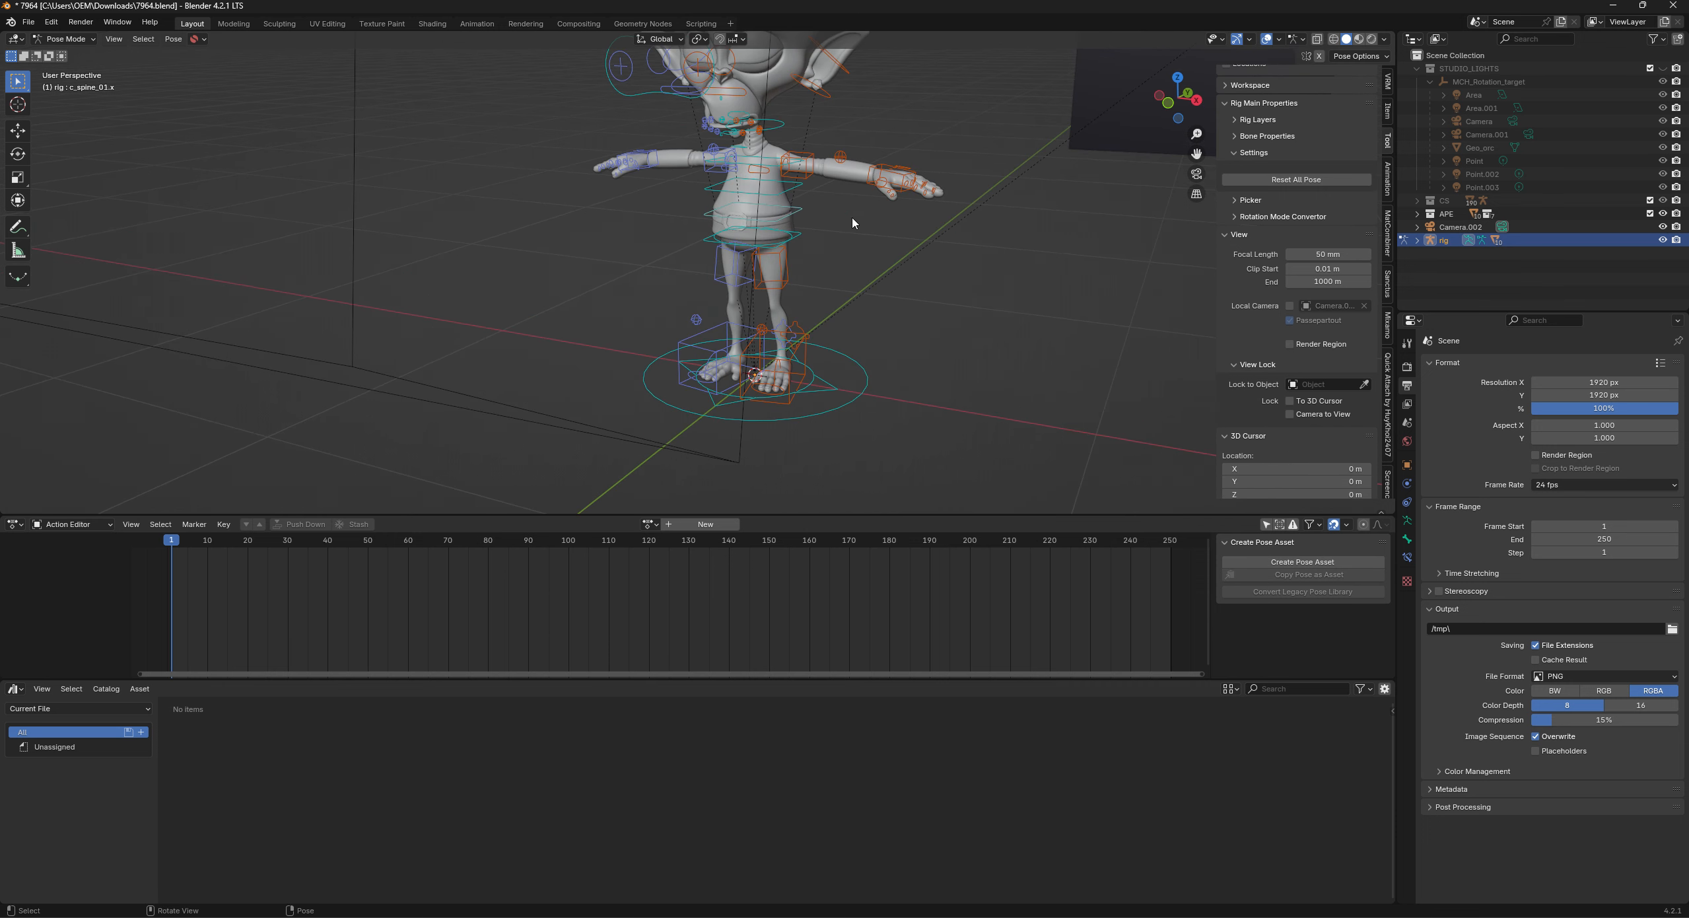
Lower both arms toward the hips, then start moving the left foot control.
left_click(889, 174)
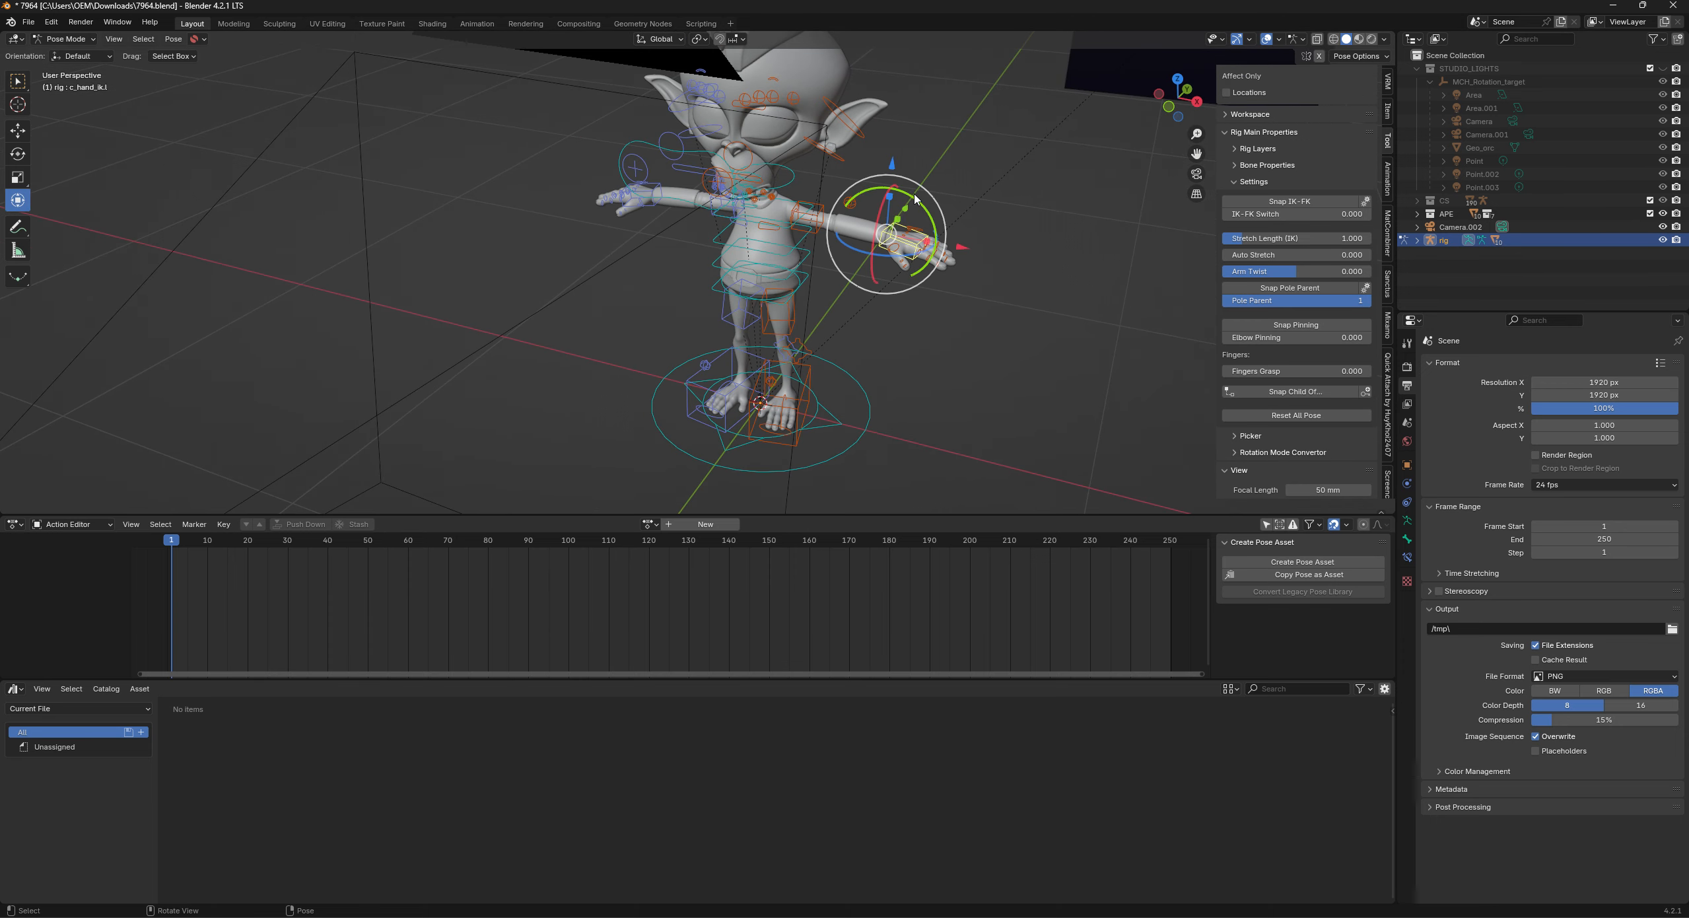
key("r")
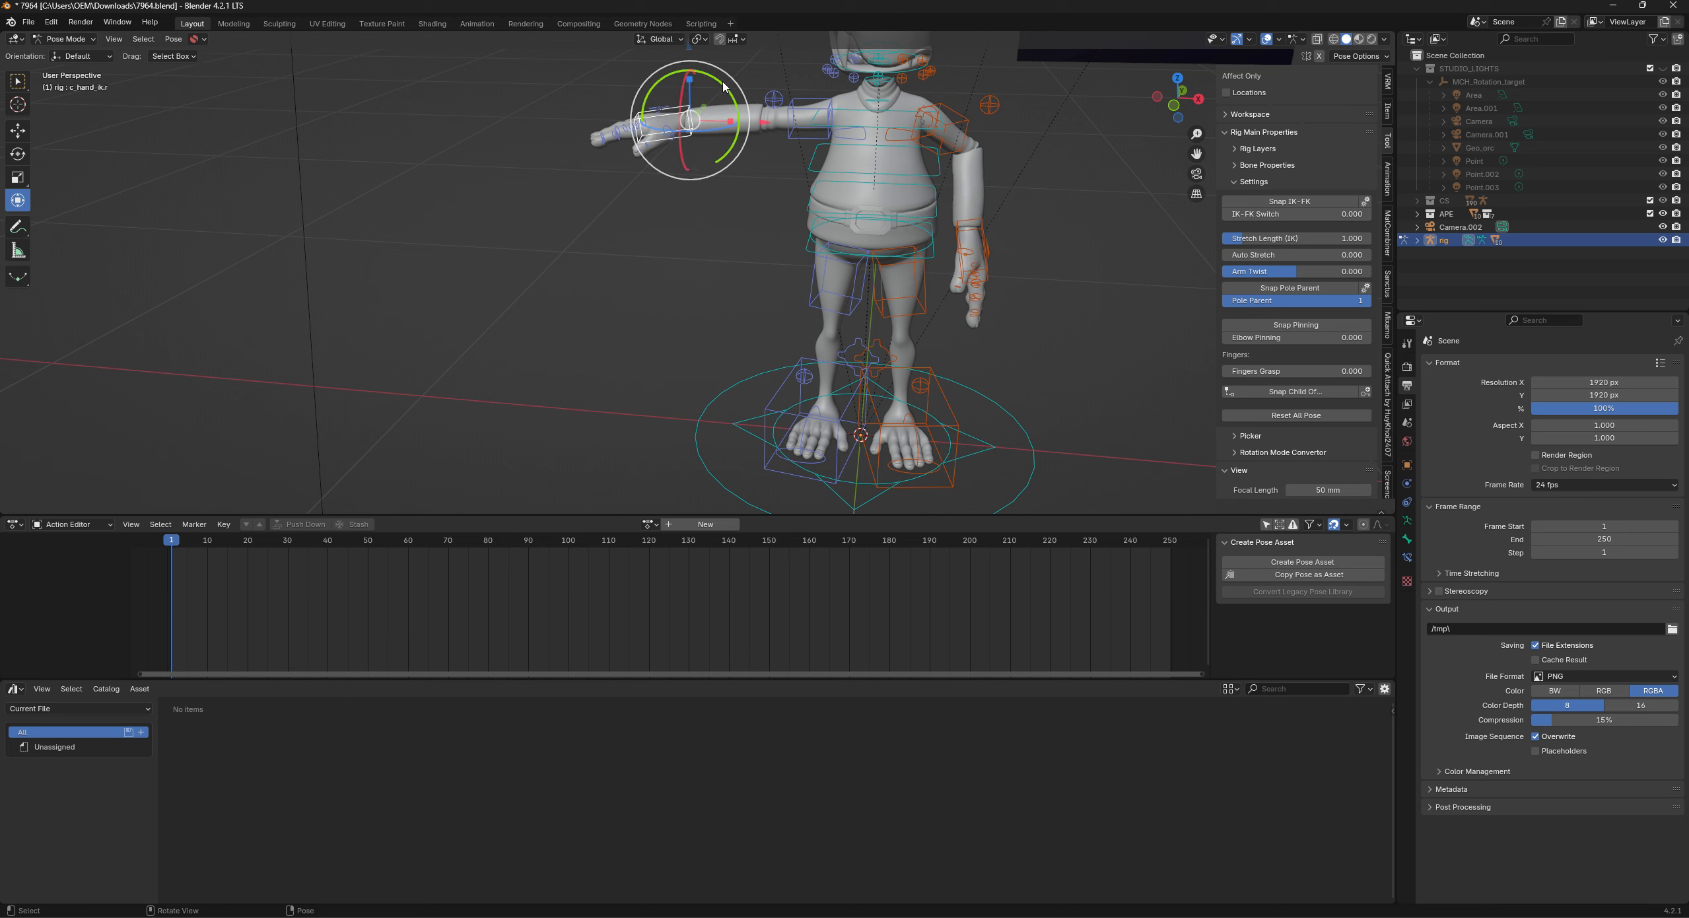
key("r")
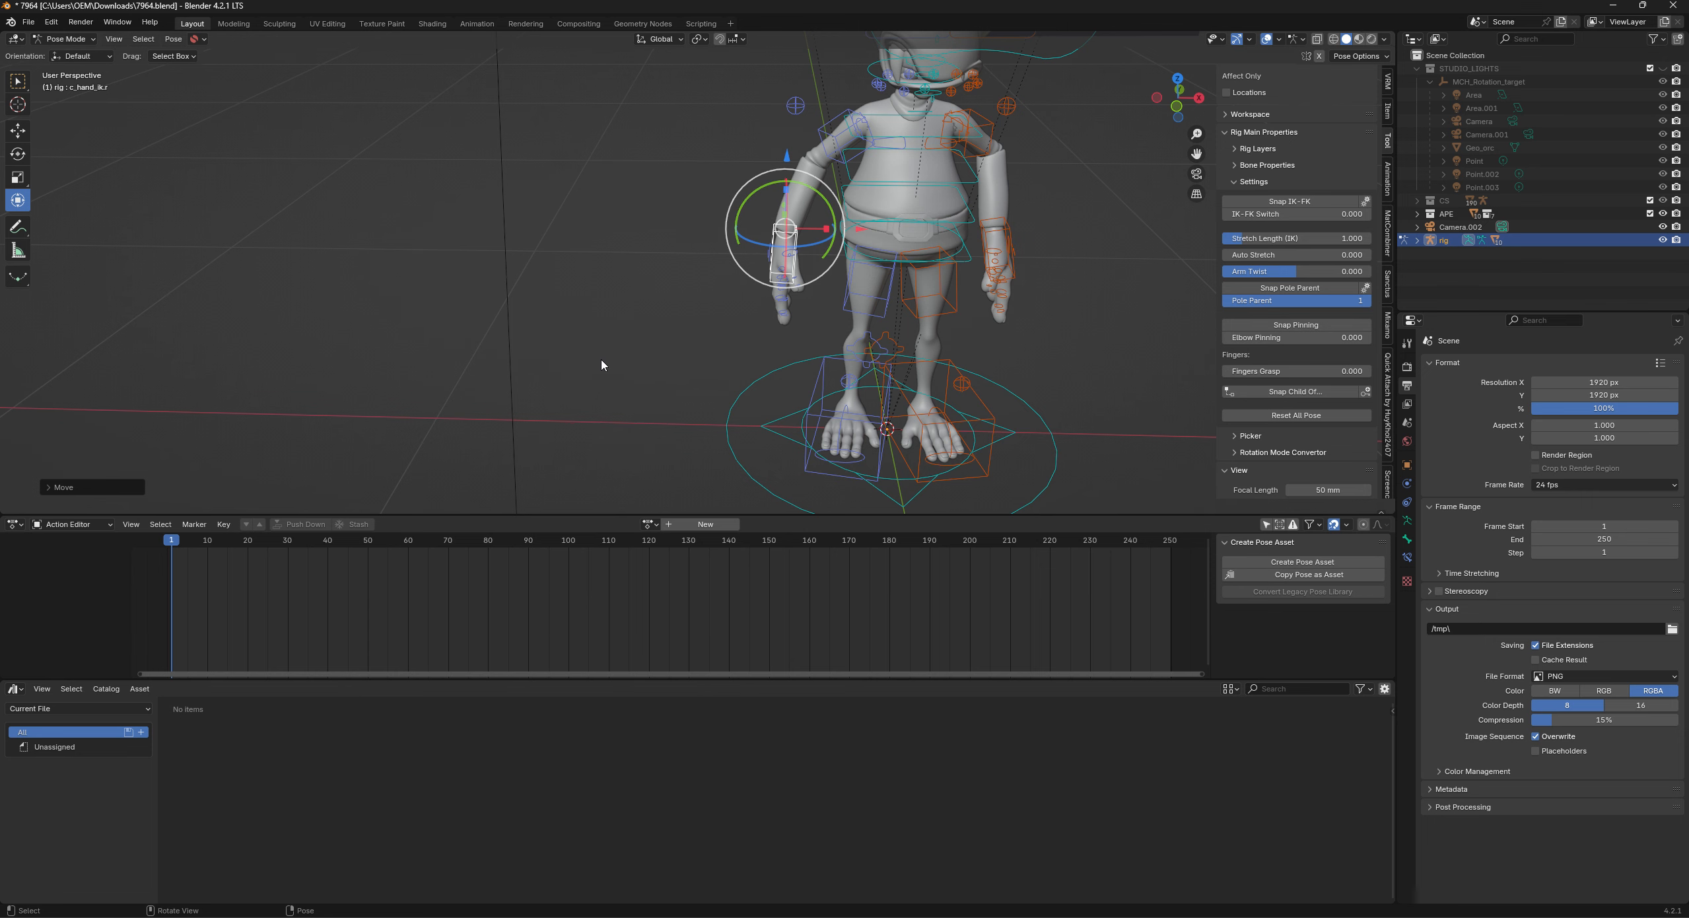
mouse_move(656, 364)
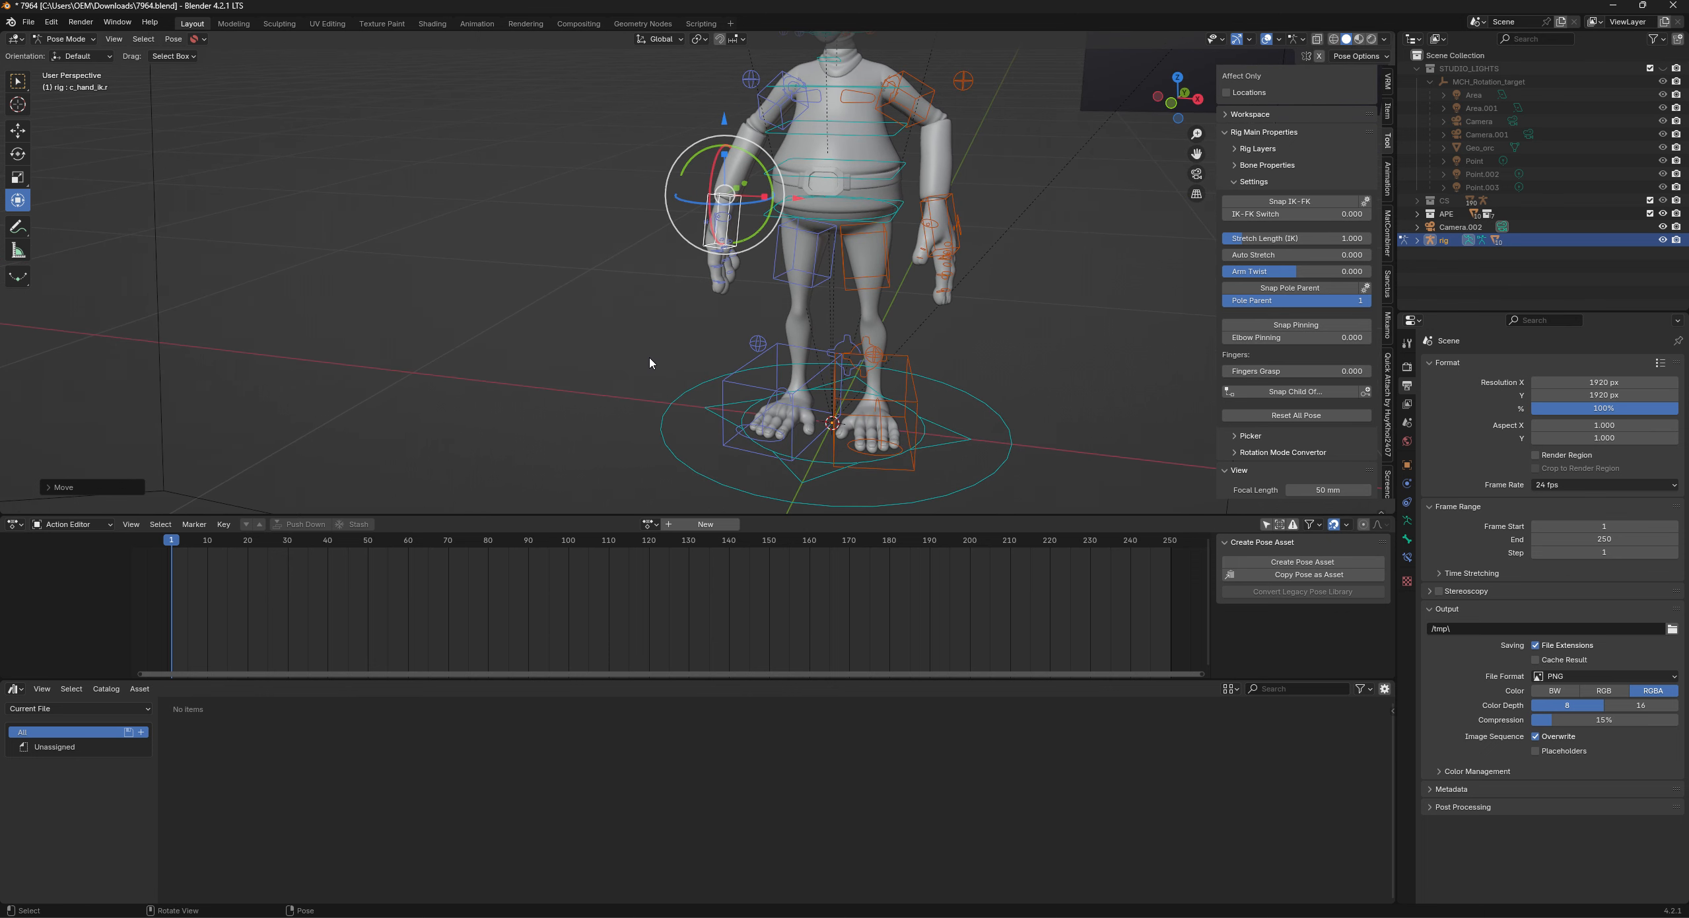
mouse_move(670, 353)
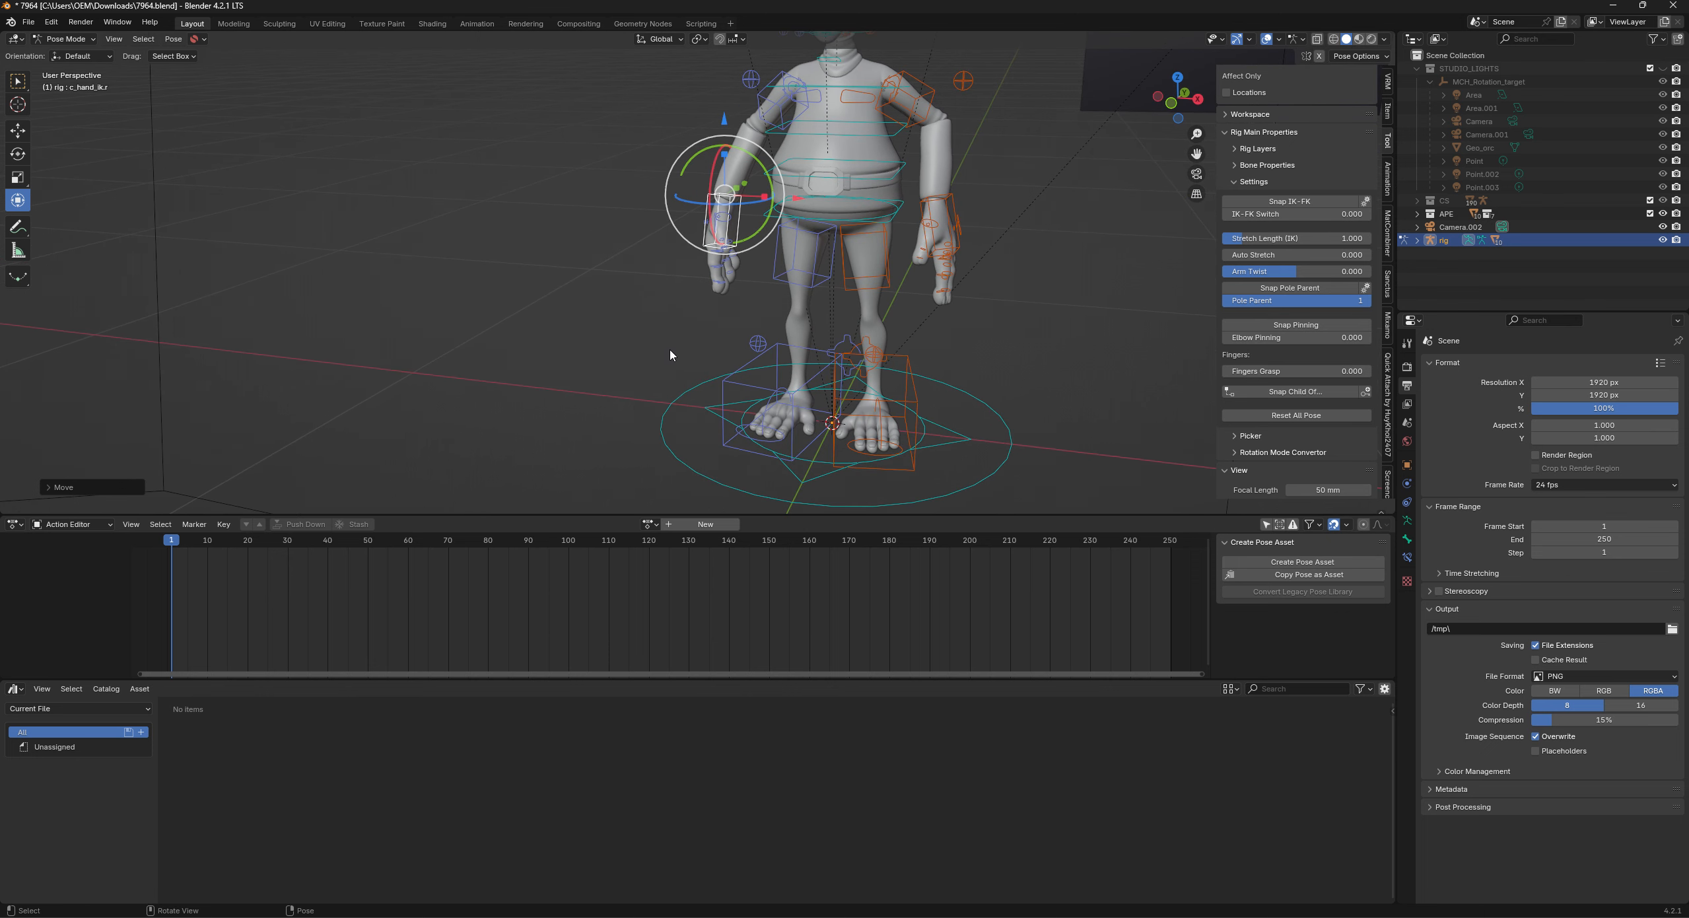
mouse_move(490, 229)
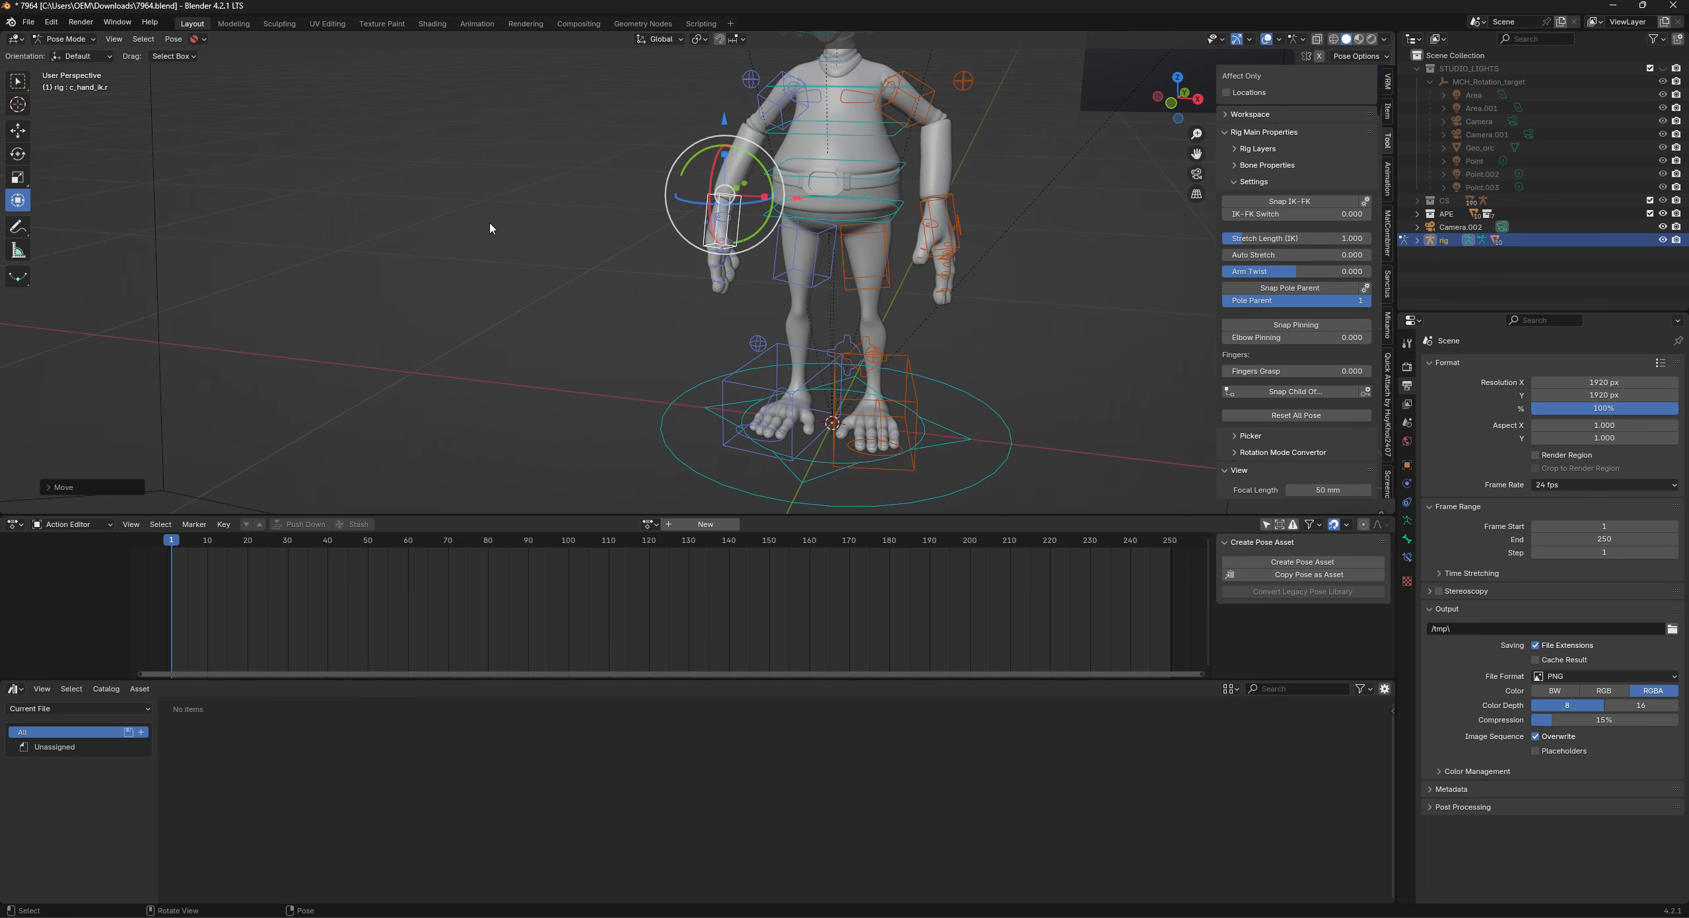
mouse_move(631, 310)
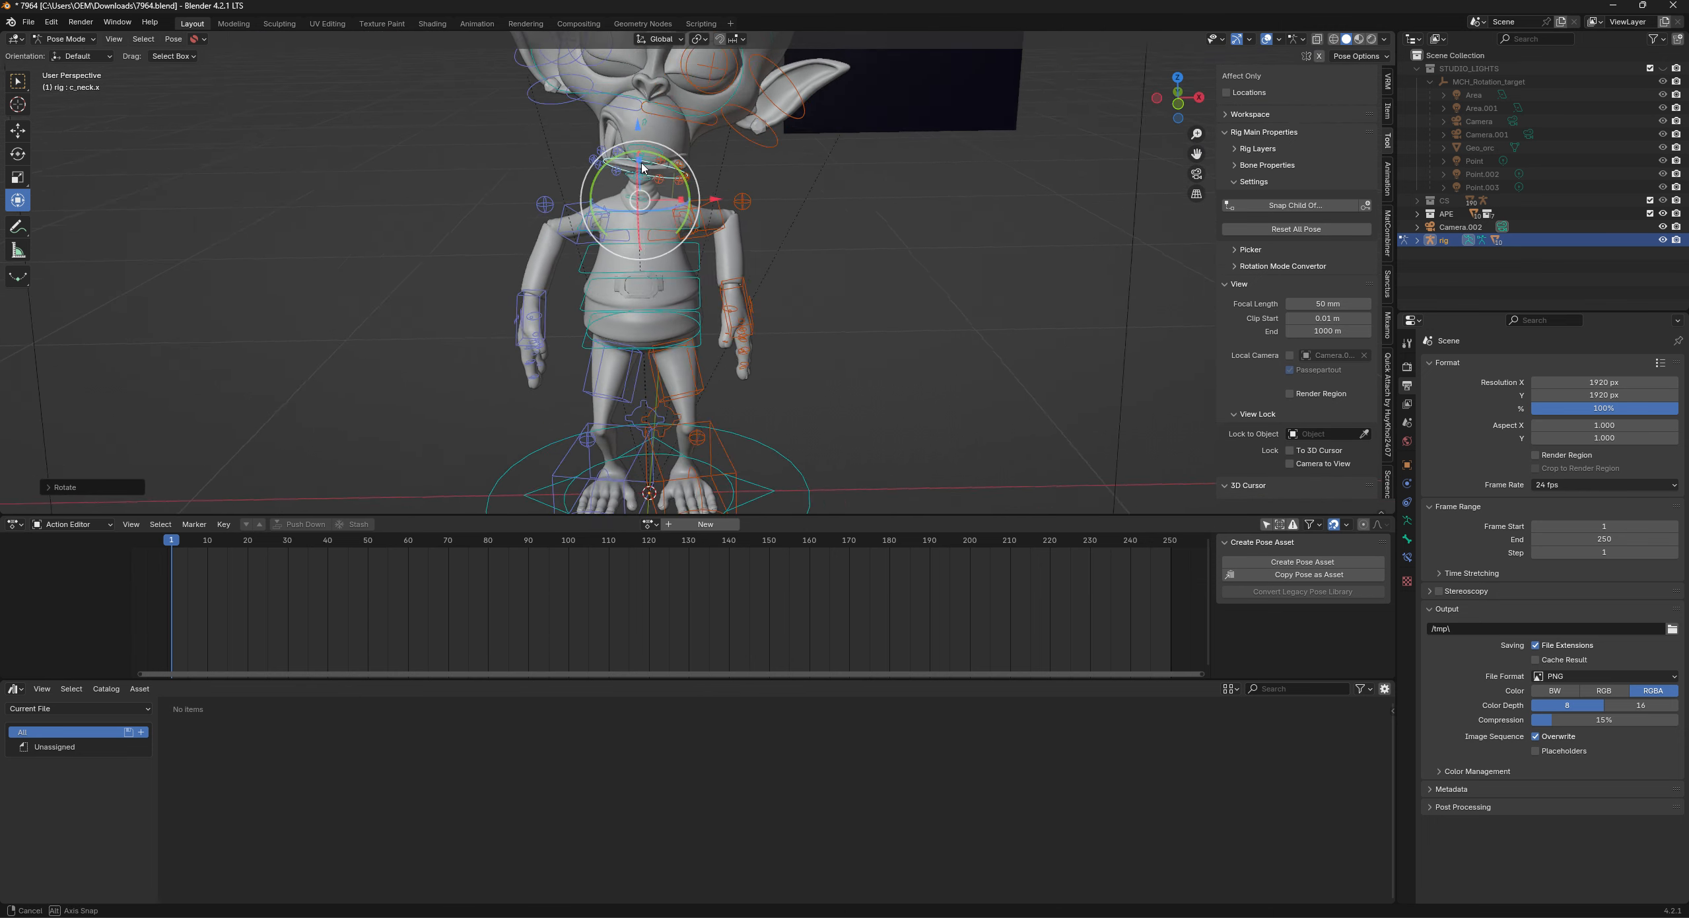
mouse_move(657, 140)
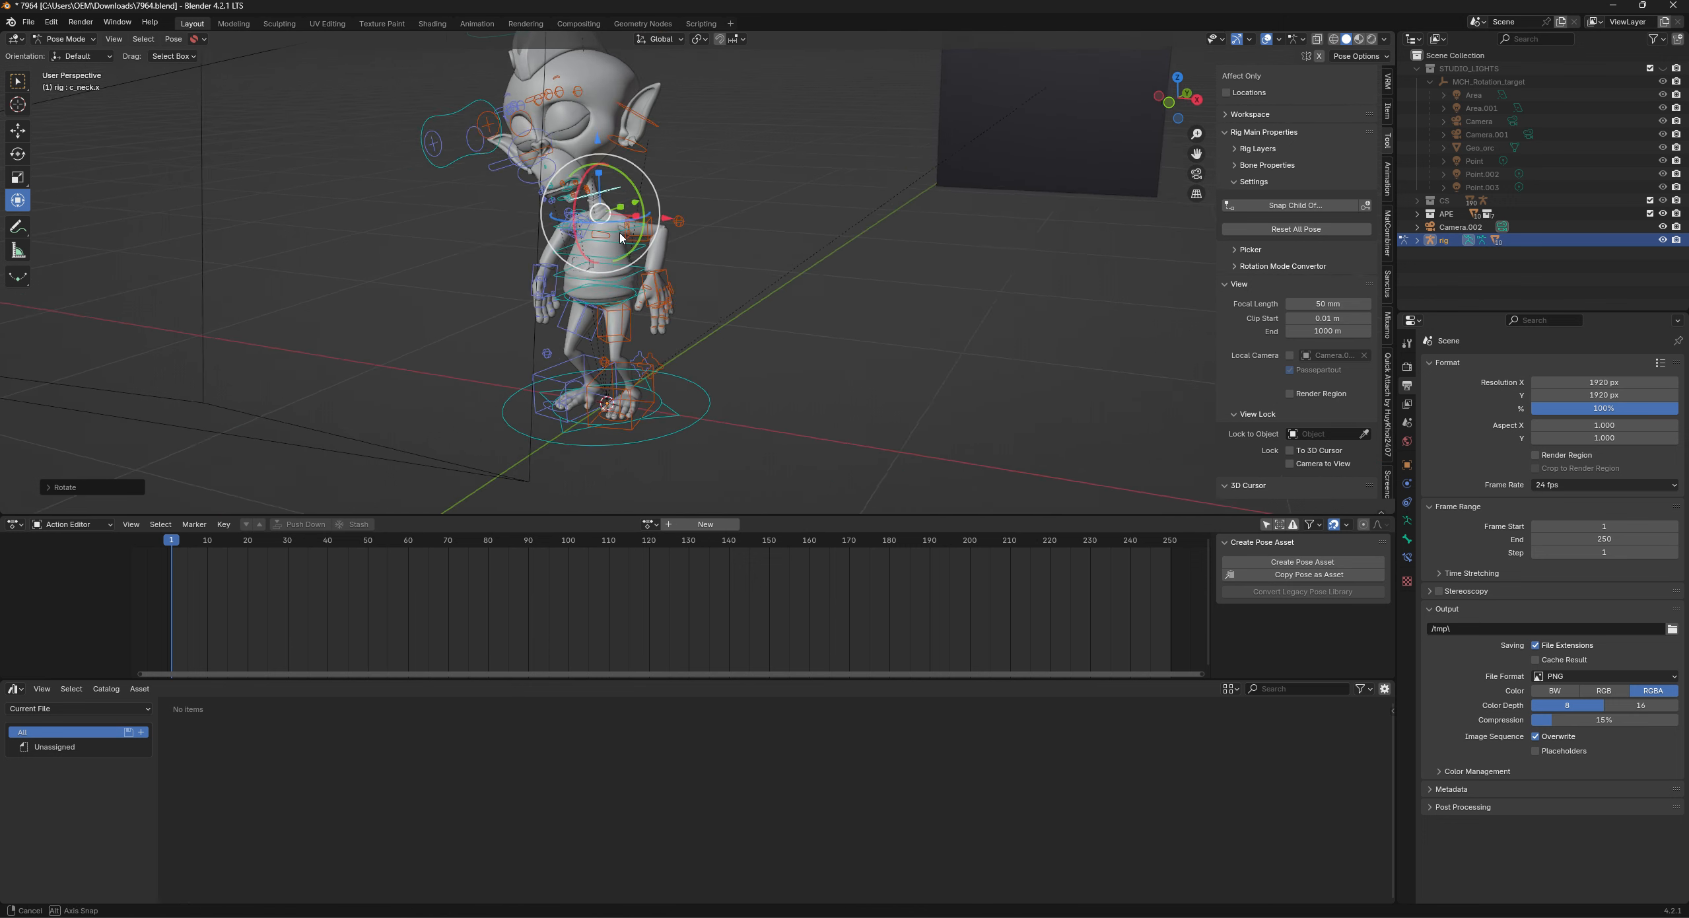
left_click(619, 404)
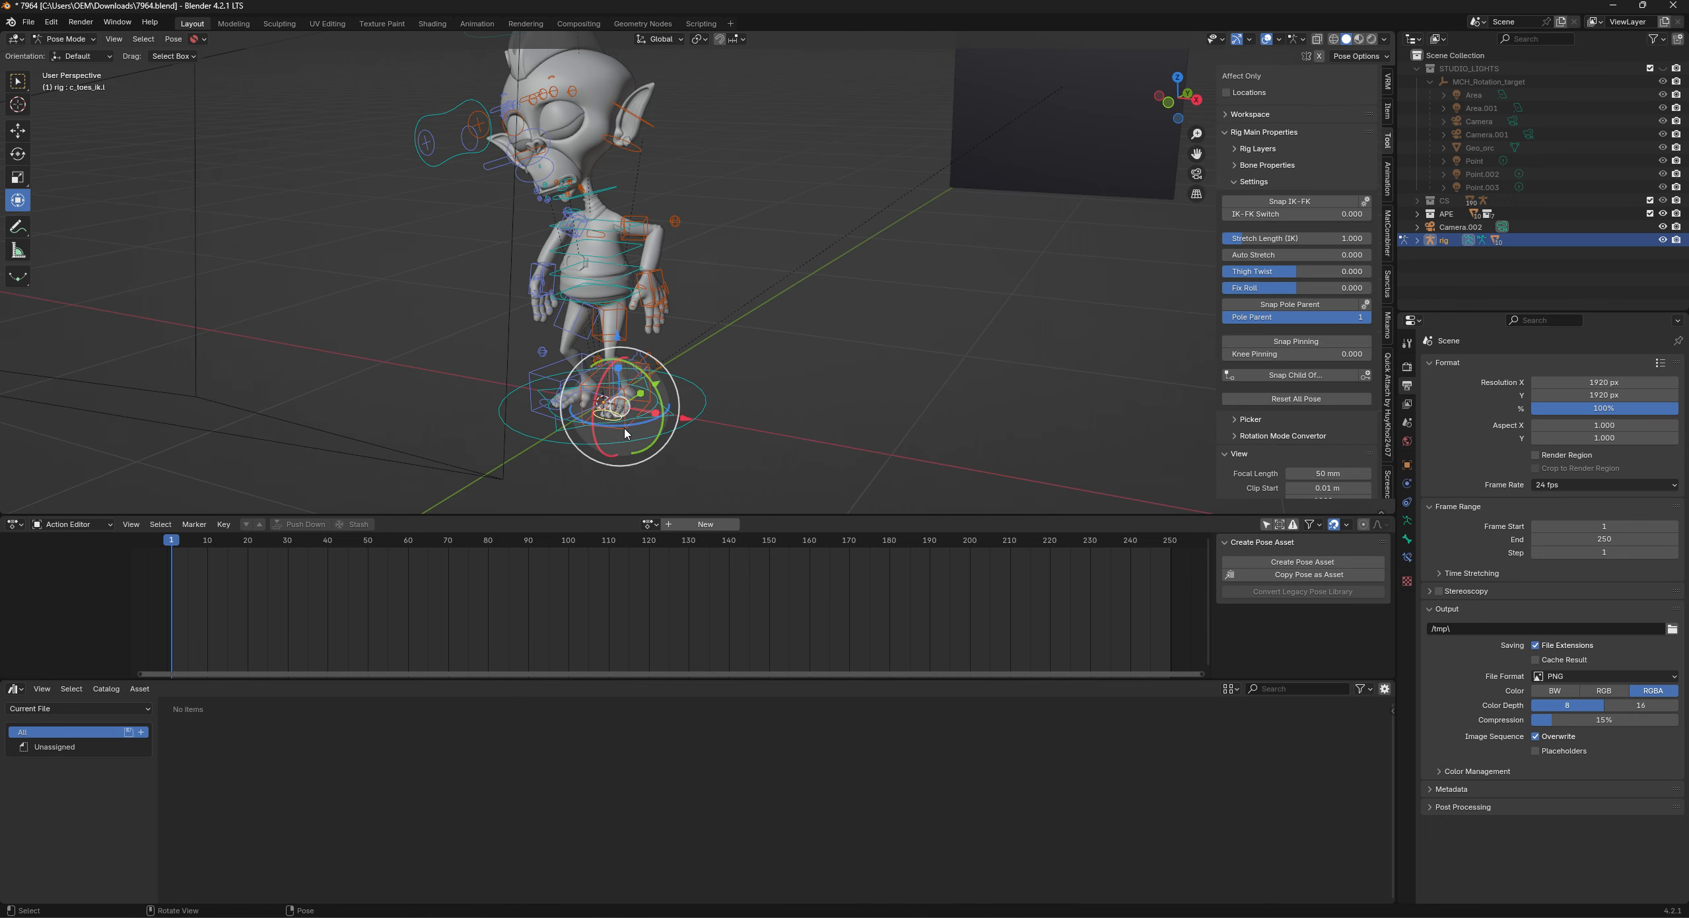
key("g")
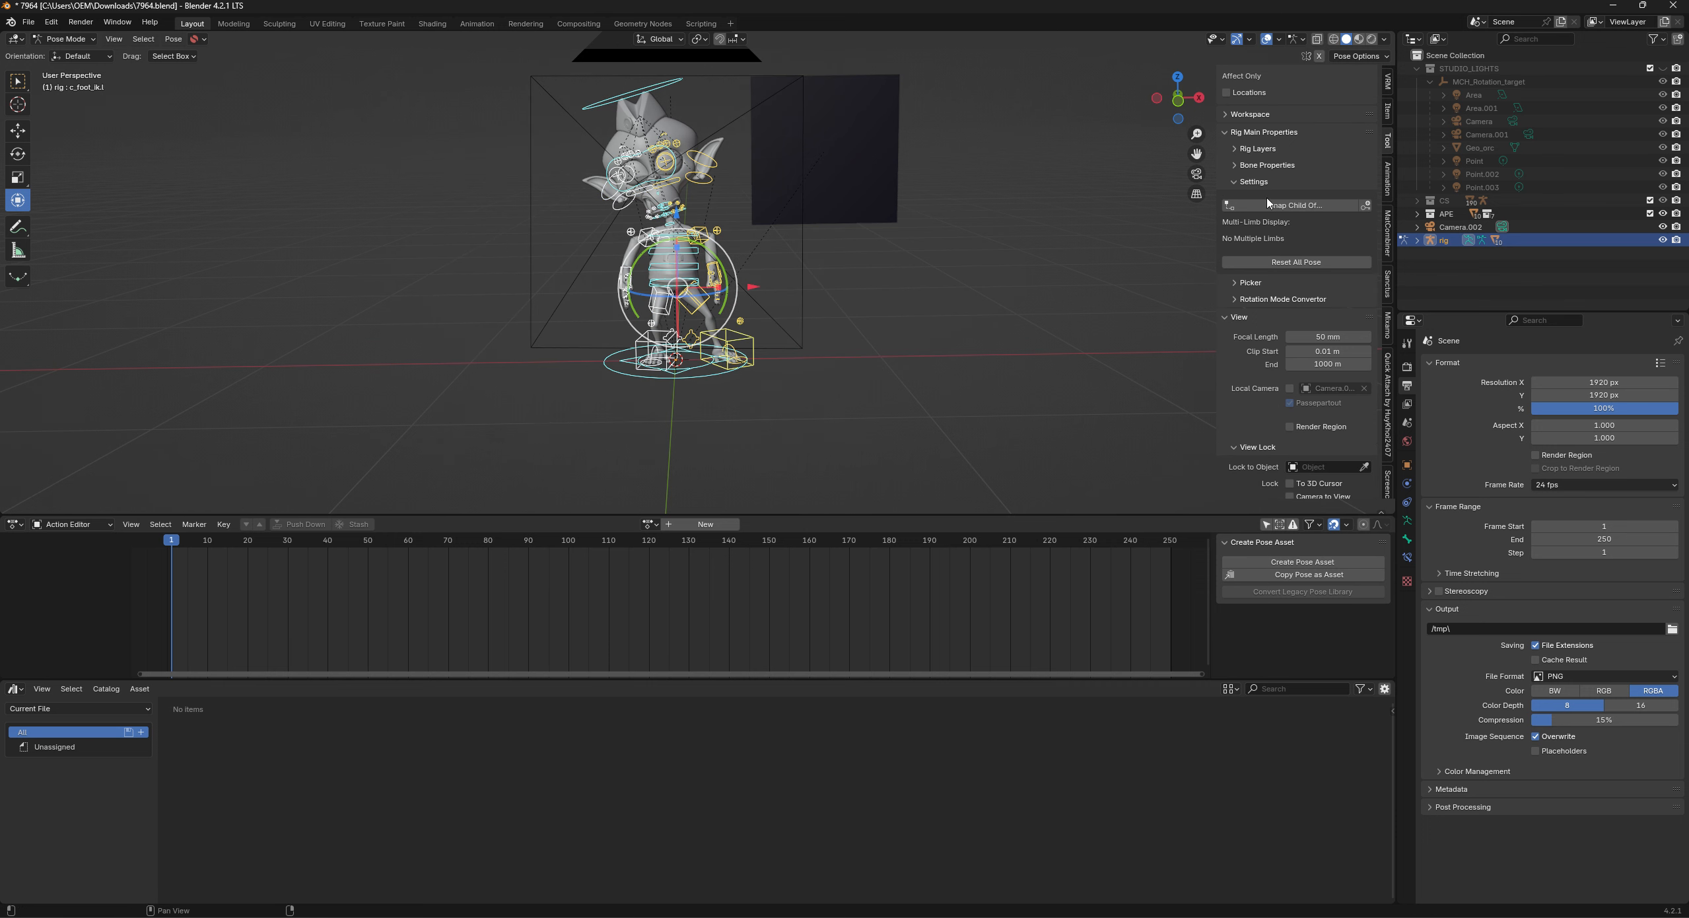
mouse_move(1301, 590)
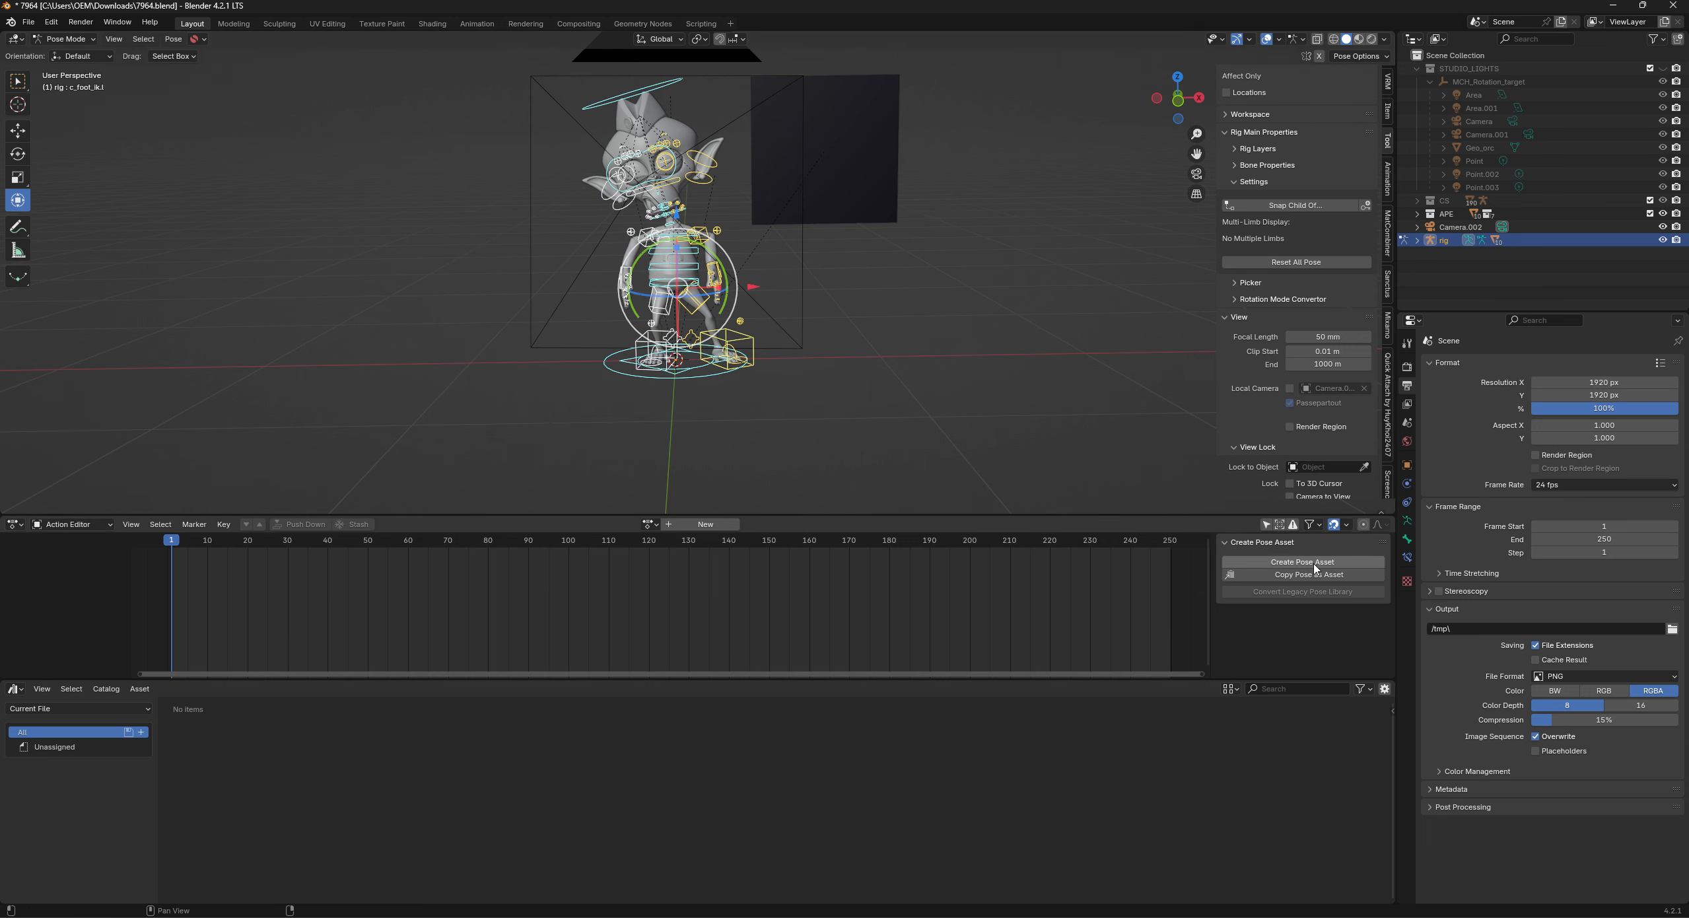
mouse_move(1302, 561)
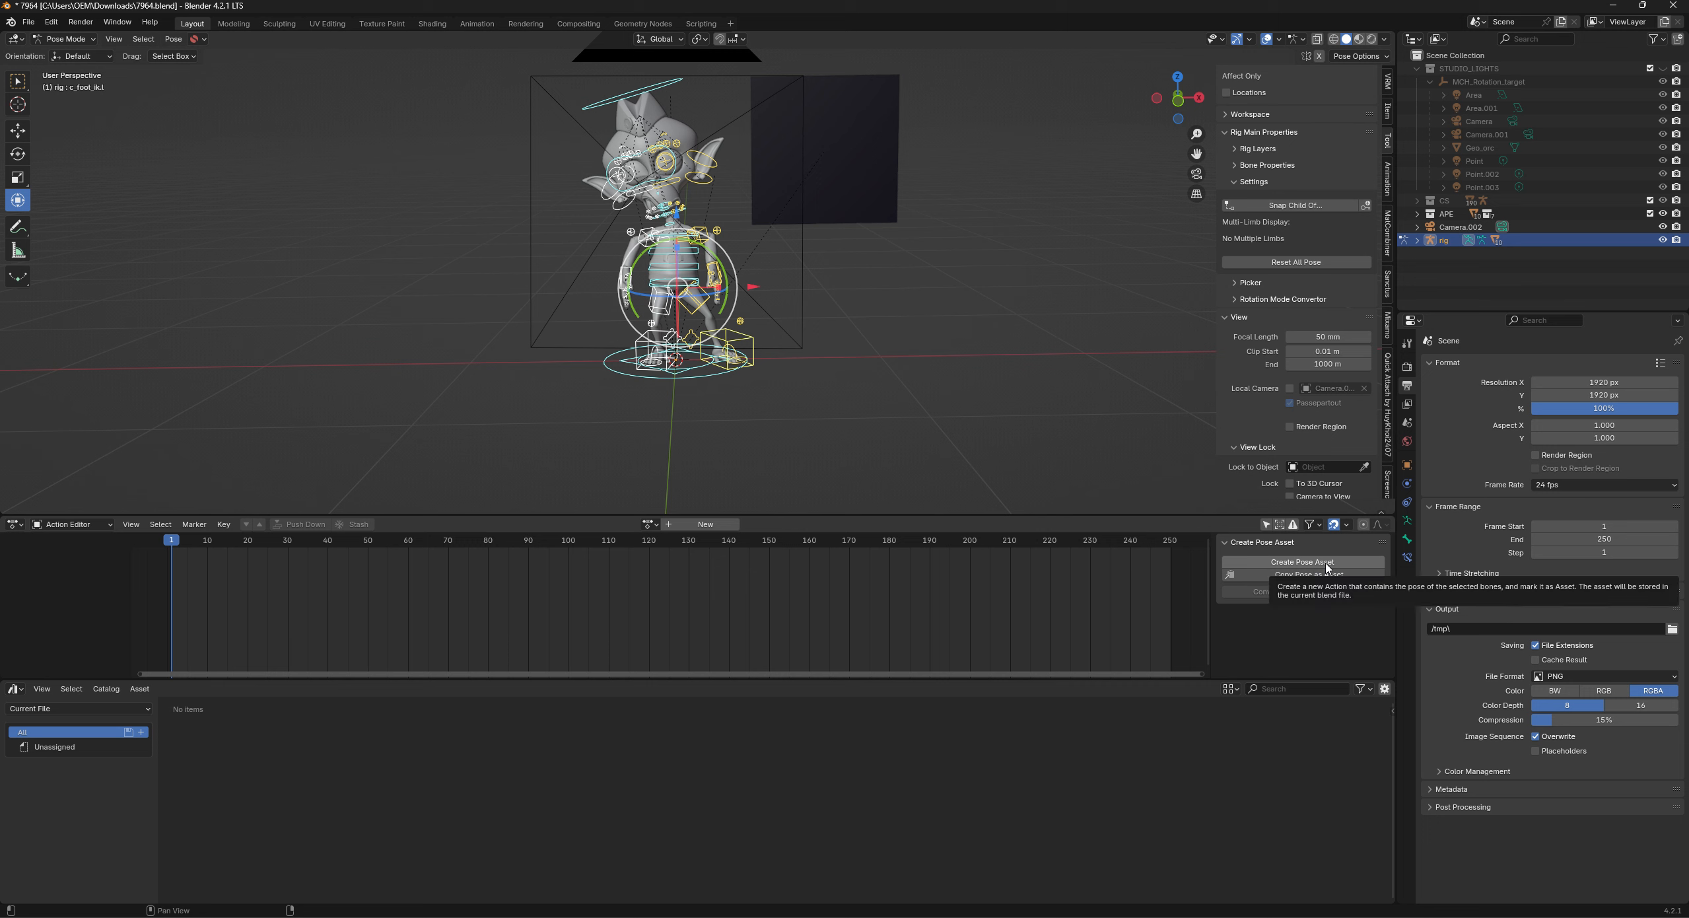
mouse_move(1302, 561)
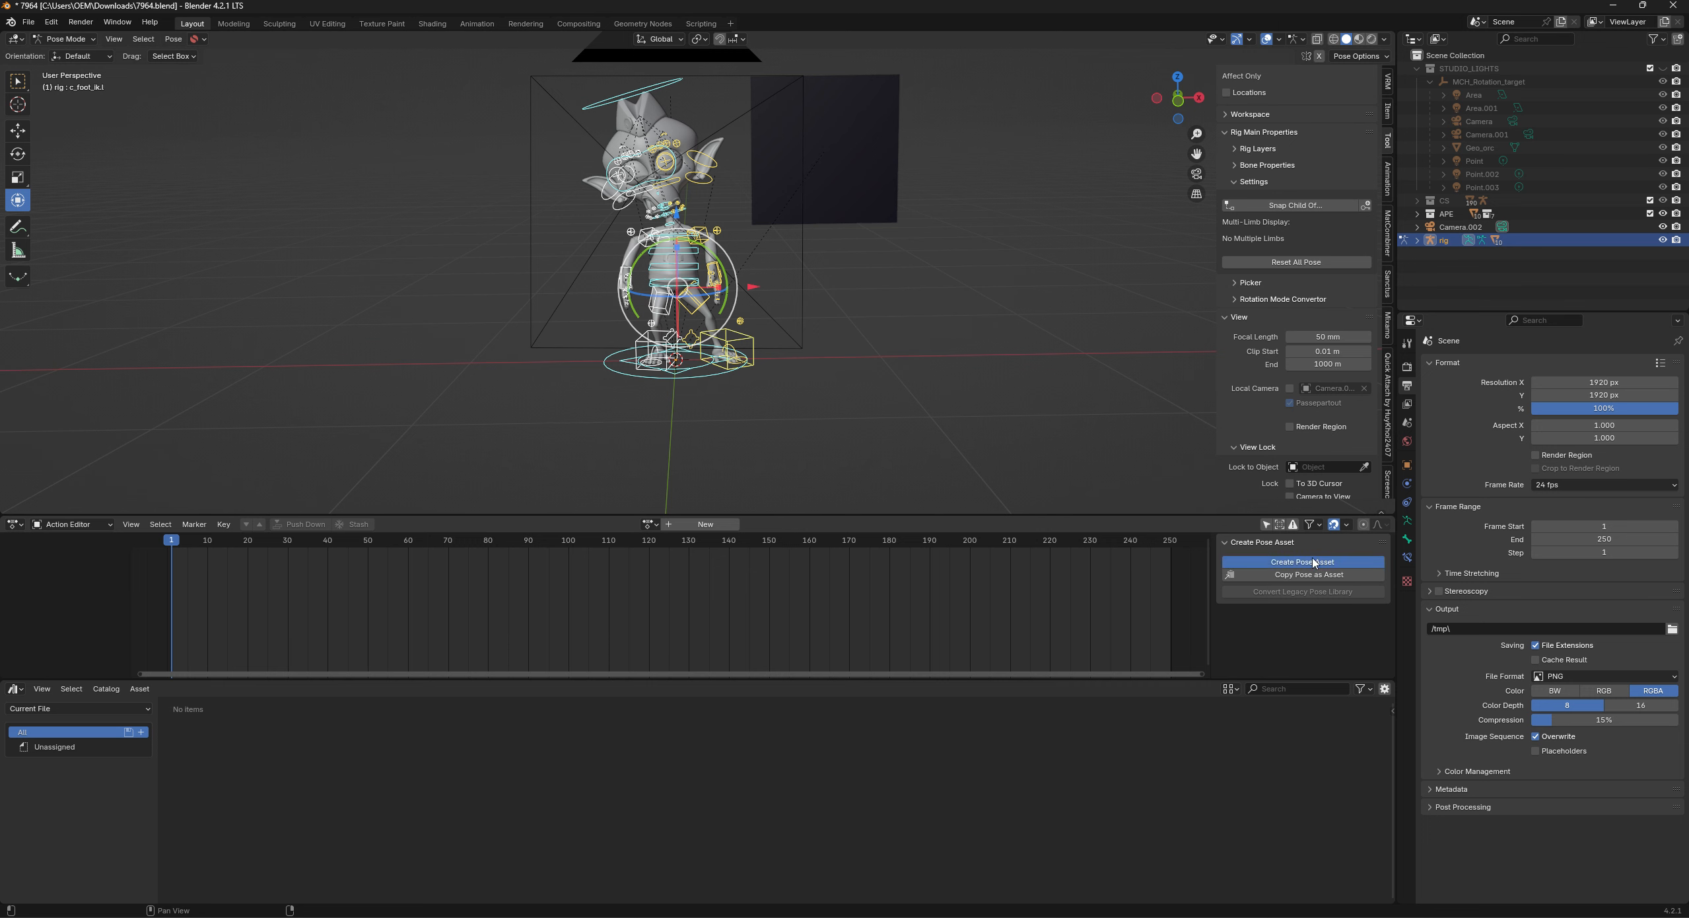
Save the current pose as a new pose asset named Pose.1.
left_click(1301, 561)
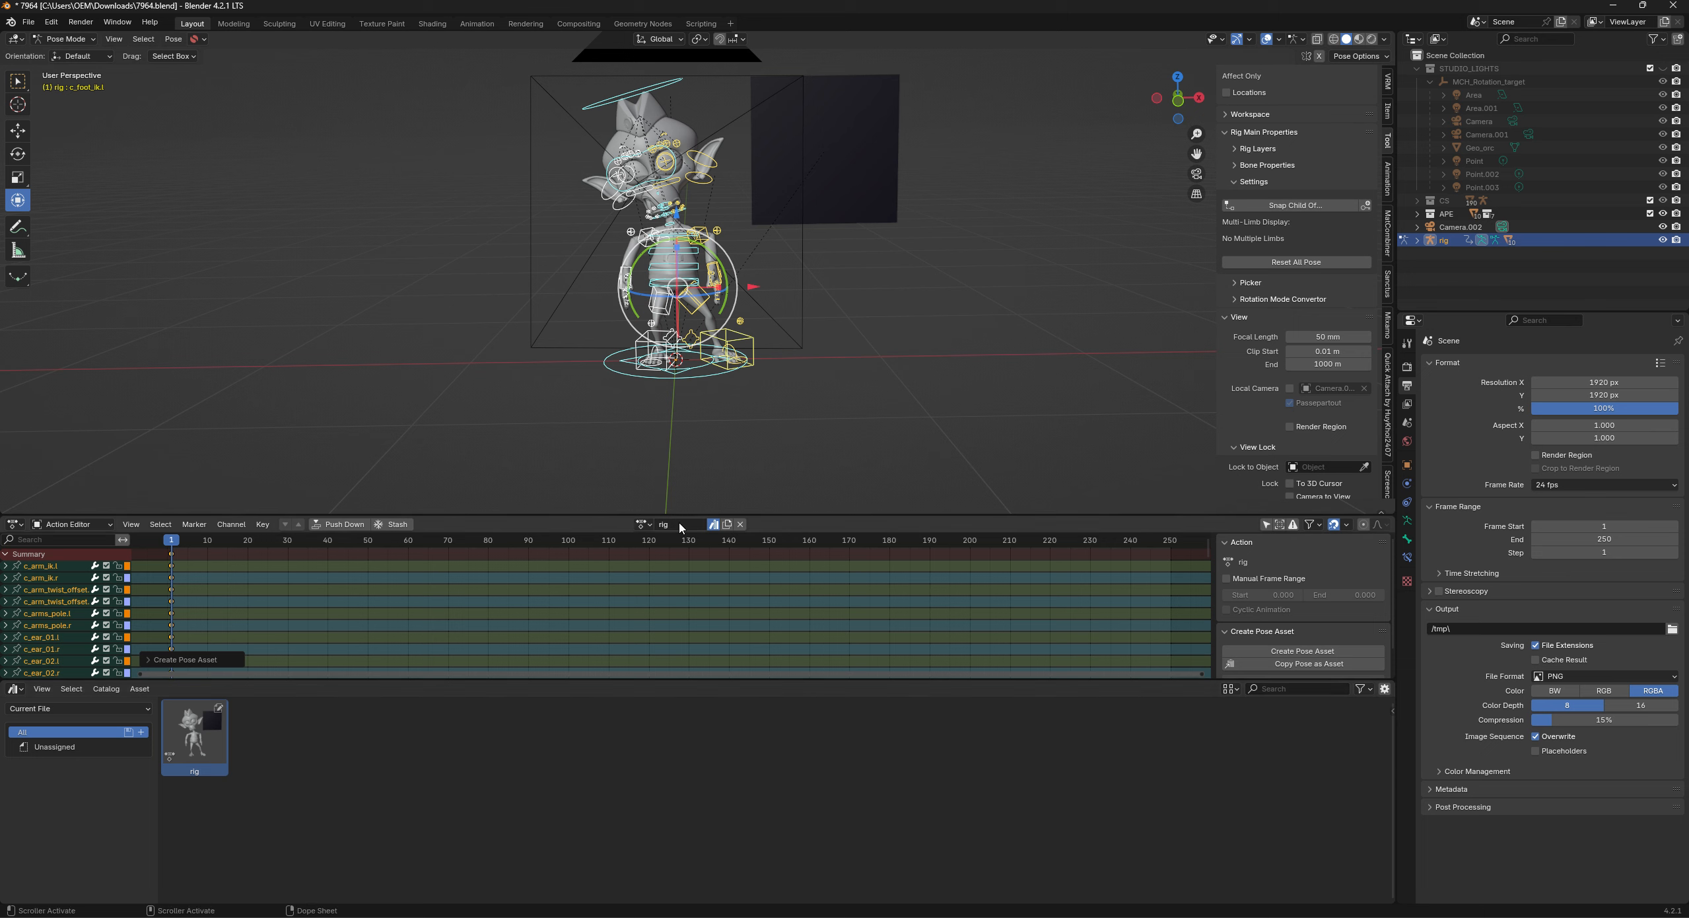
left_click(666, 523)
type("Pose 1")
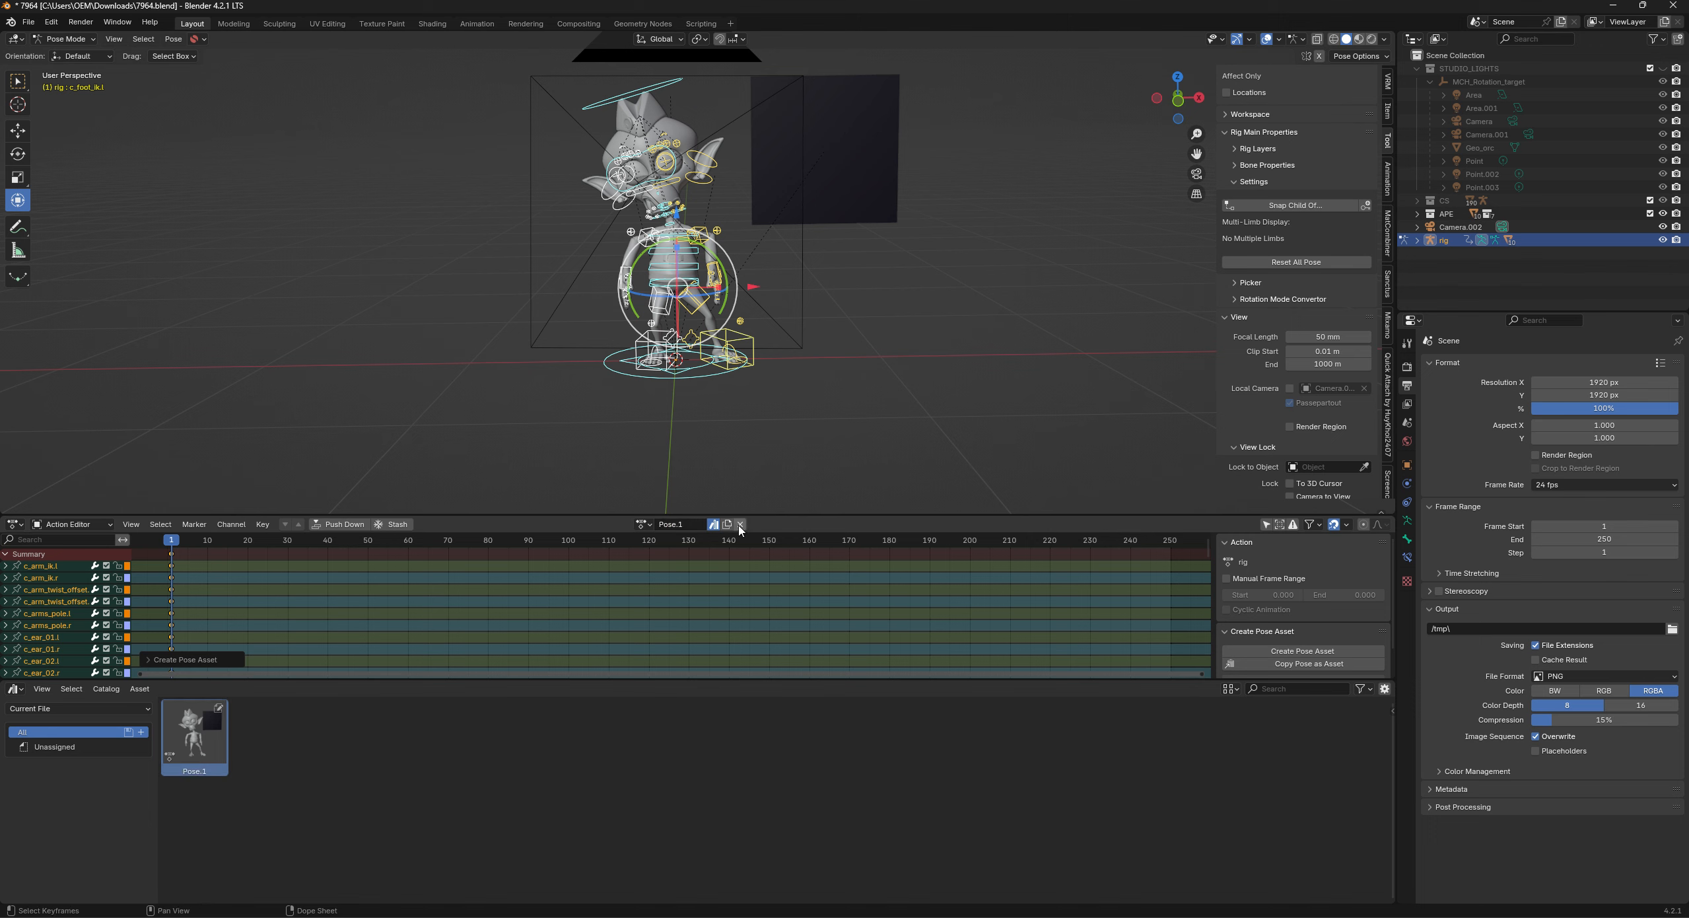
left_click(740, 525)
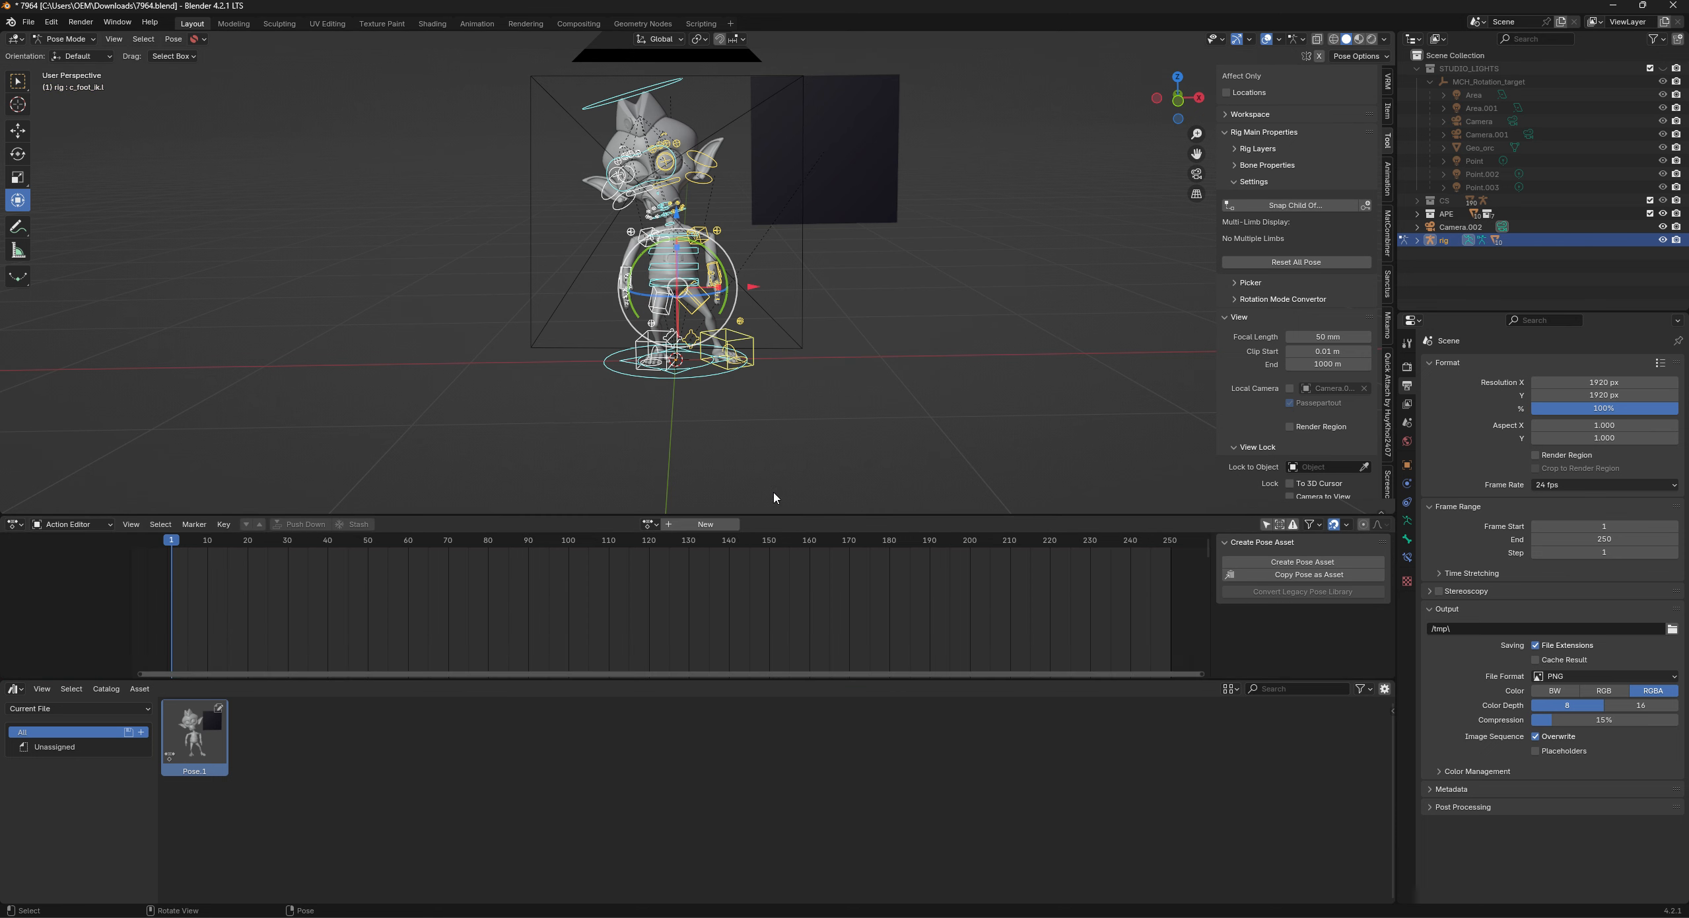
mouse_move(763, 326)
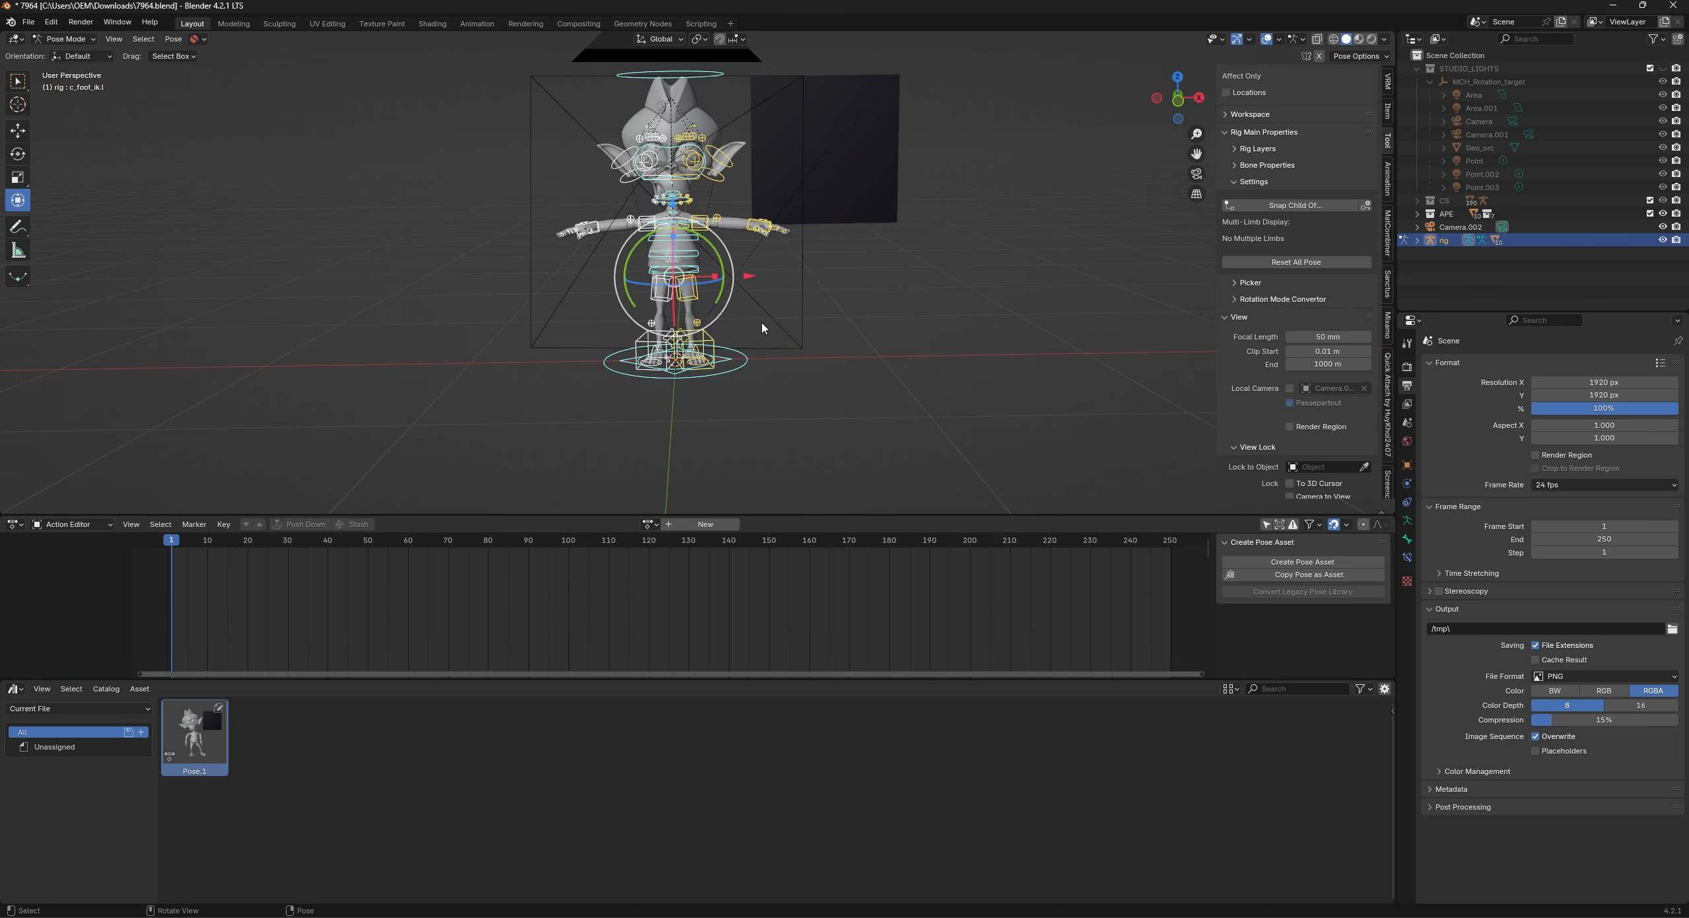
mouse_move(756, 228)
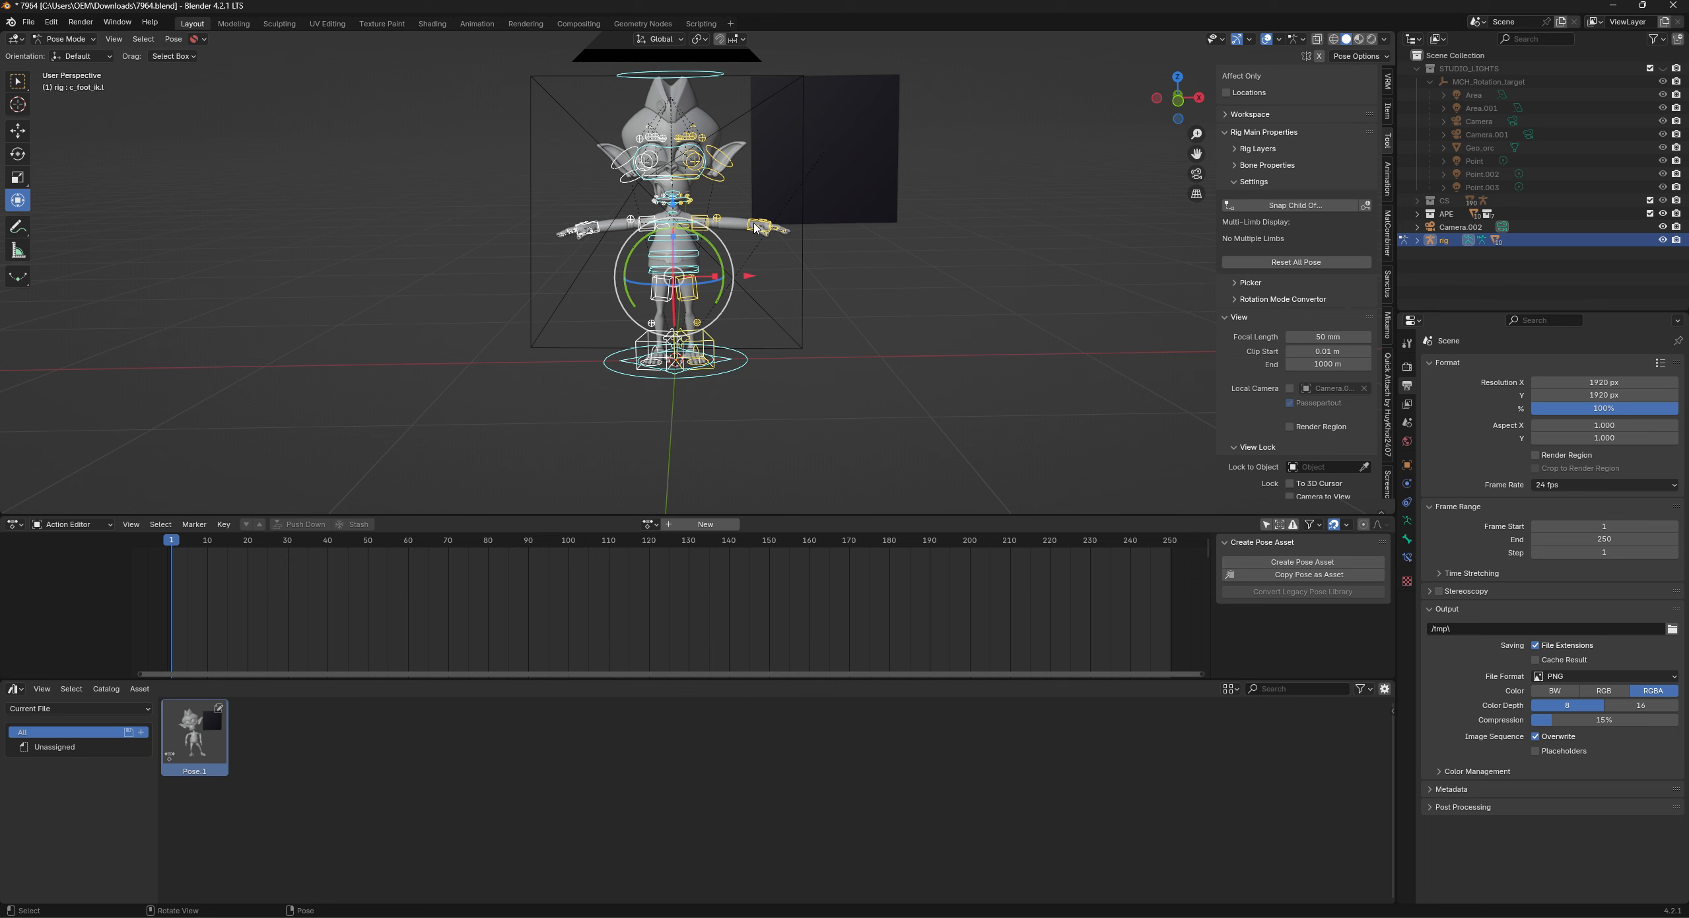
Reset the rig's pose, repose the bones and save them as a second pose asset.
left_click(732, 226)
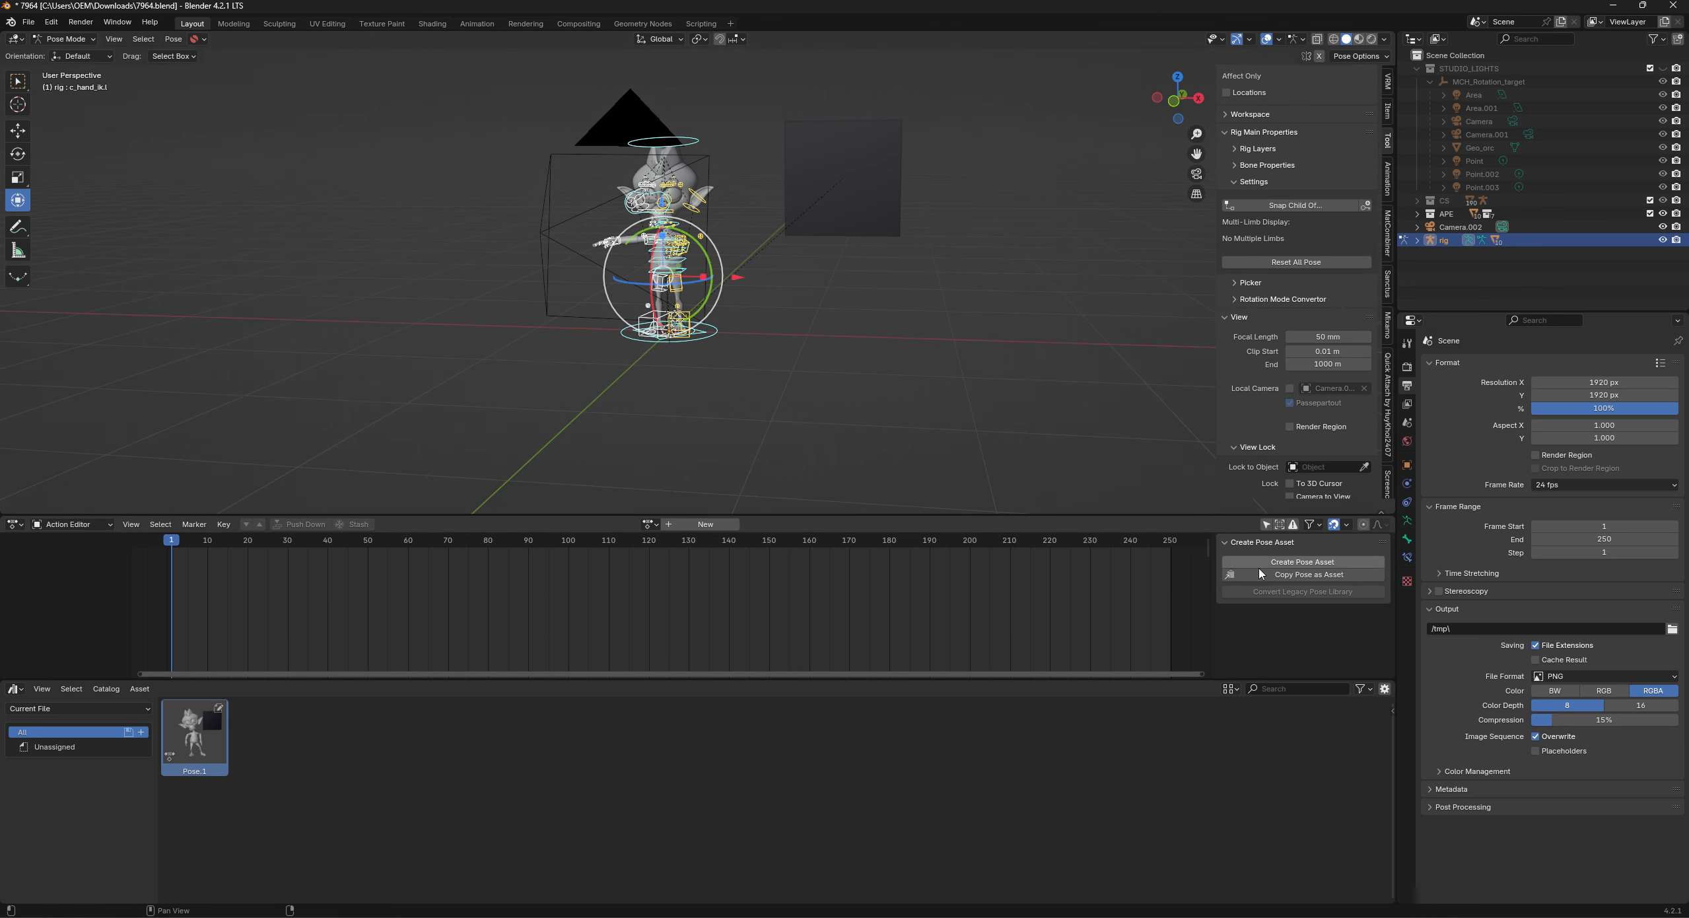
left_click(1301, 561)
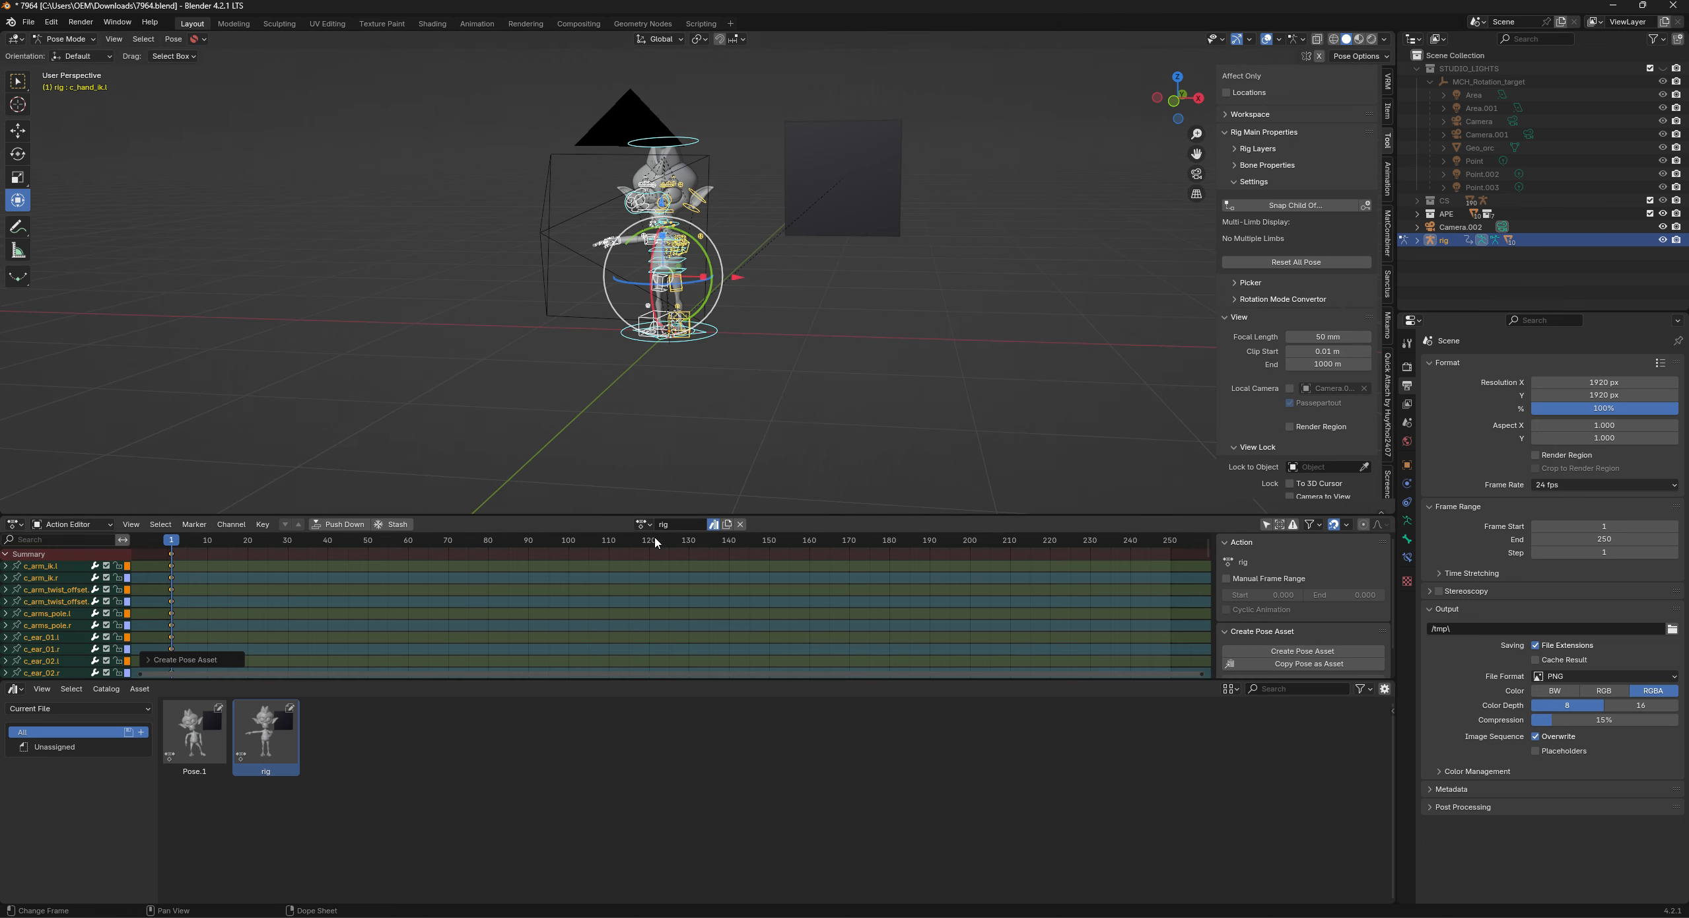
left_click(679, 524)
type("Pose.2")
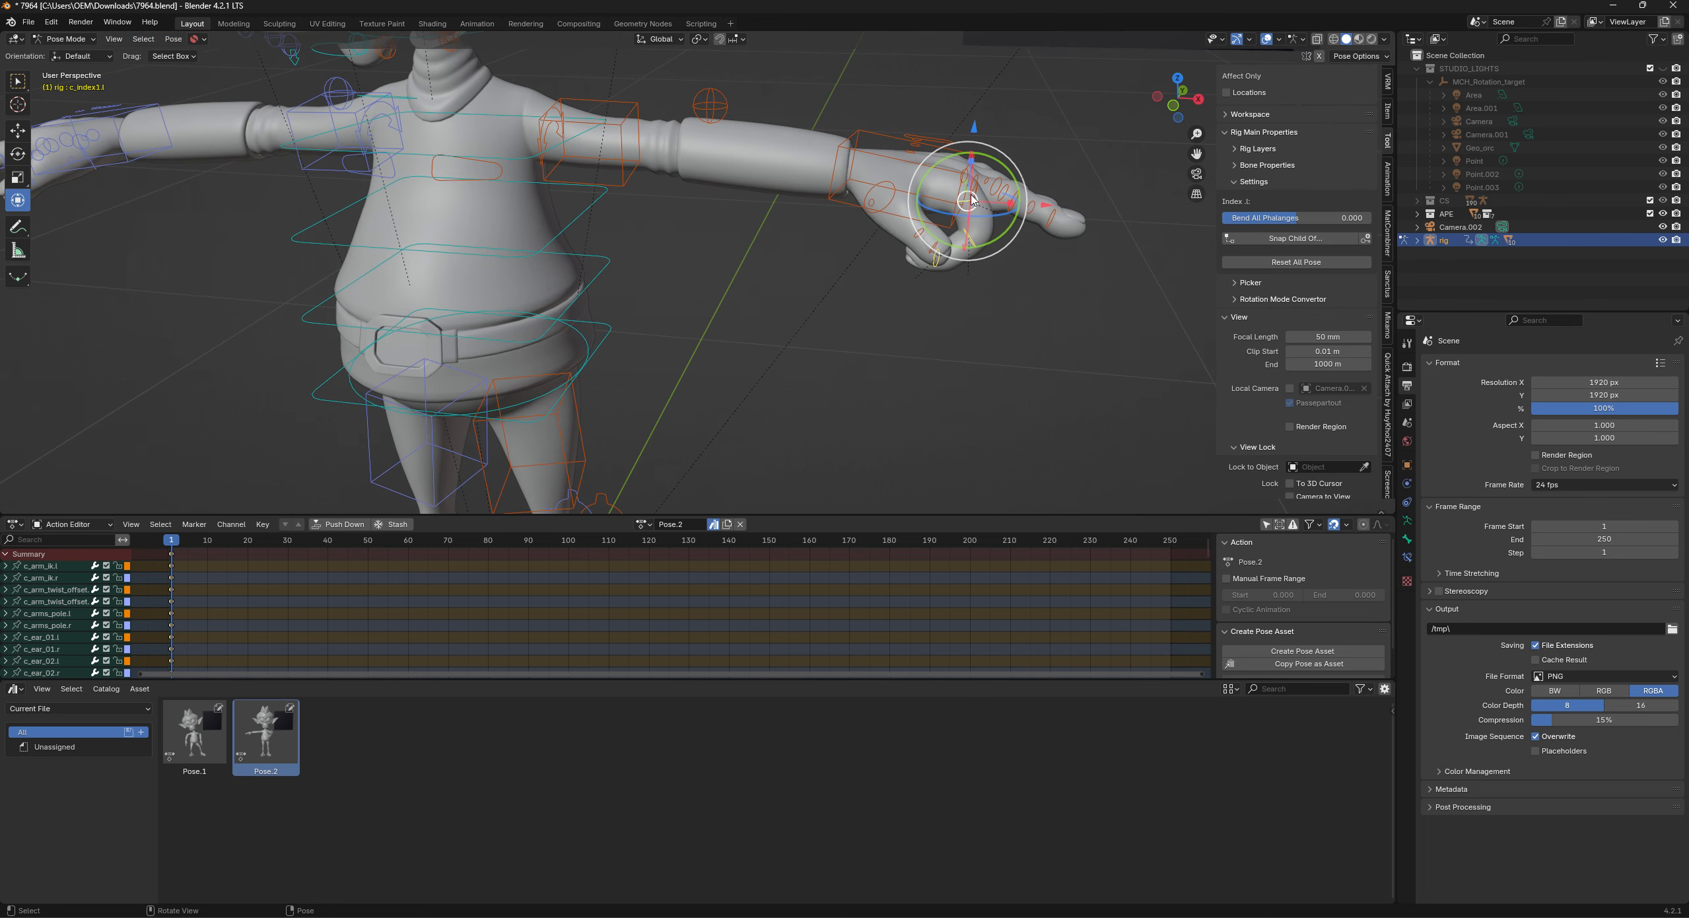
mouse_move(735, 511)
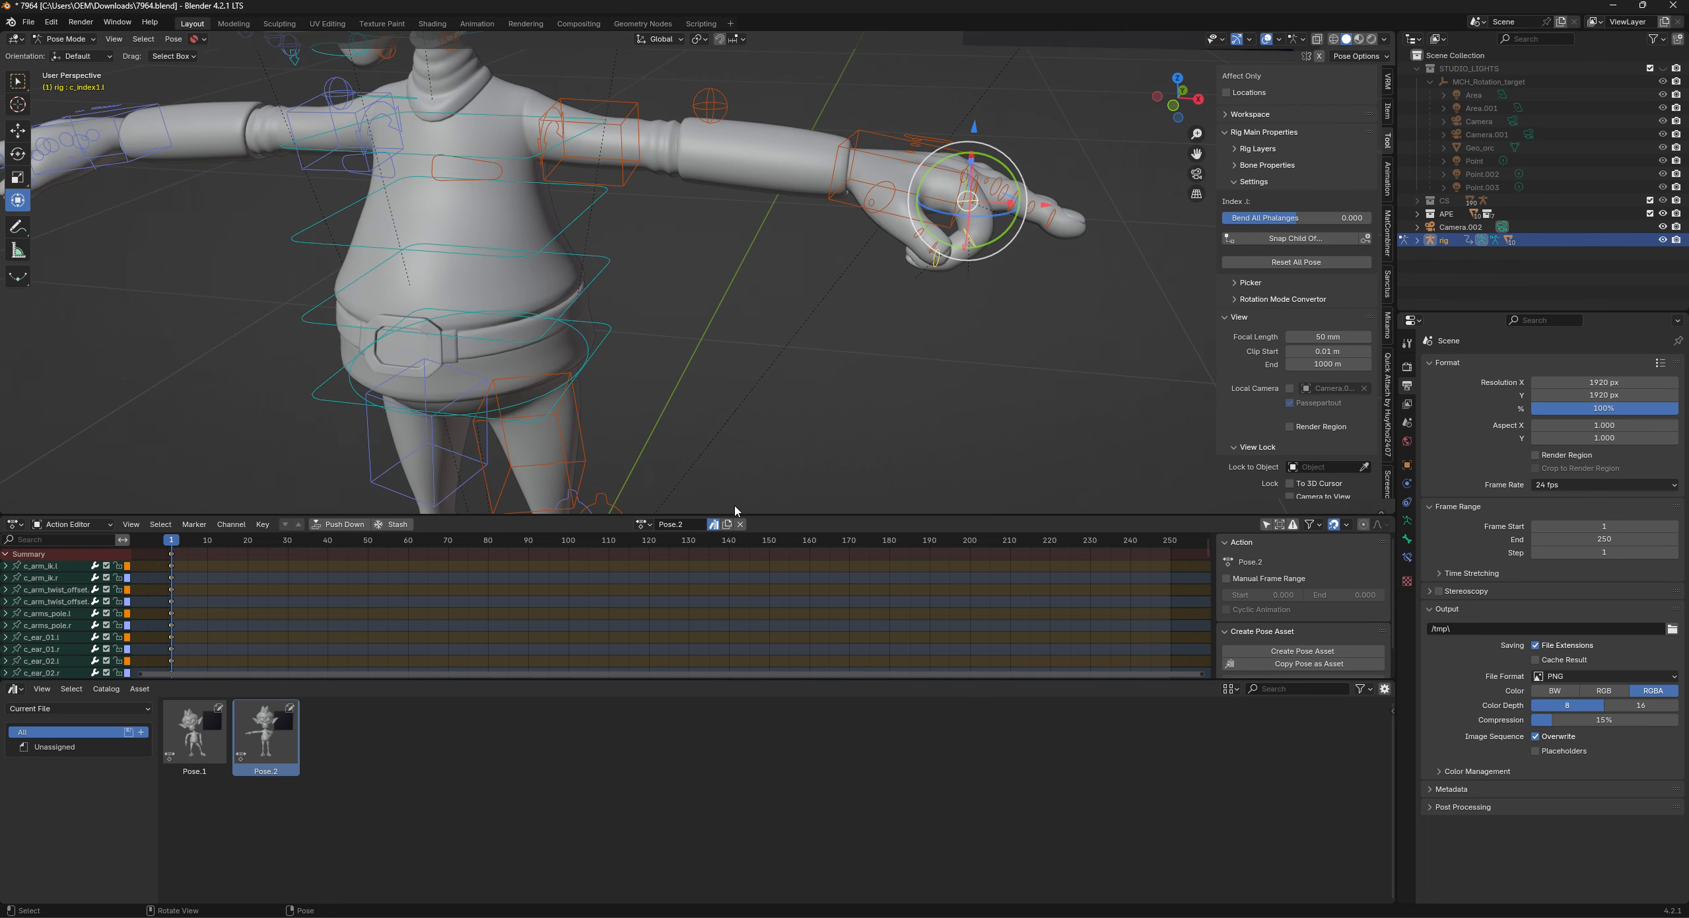
Save the curled index-finger pose as a third pose asset and rename it.
left_click(740, 525)
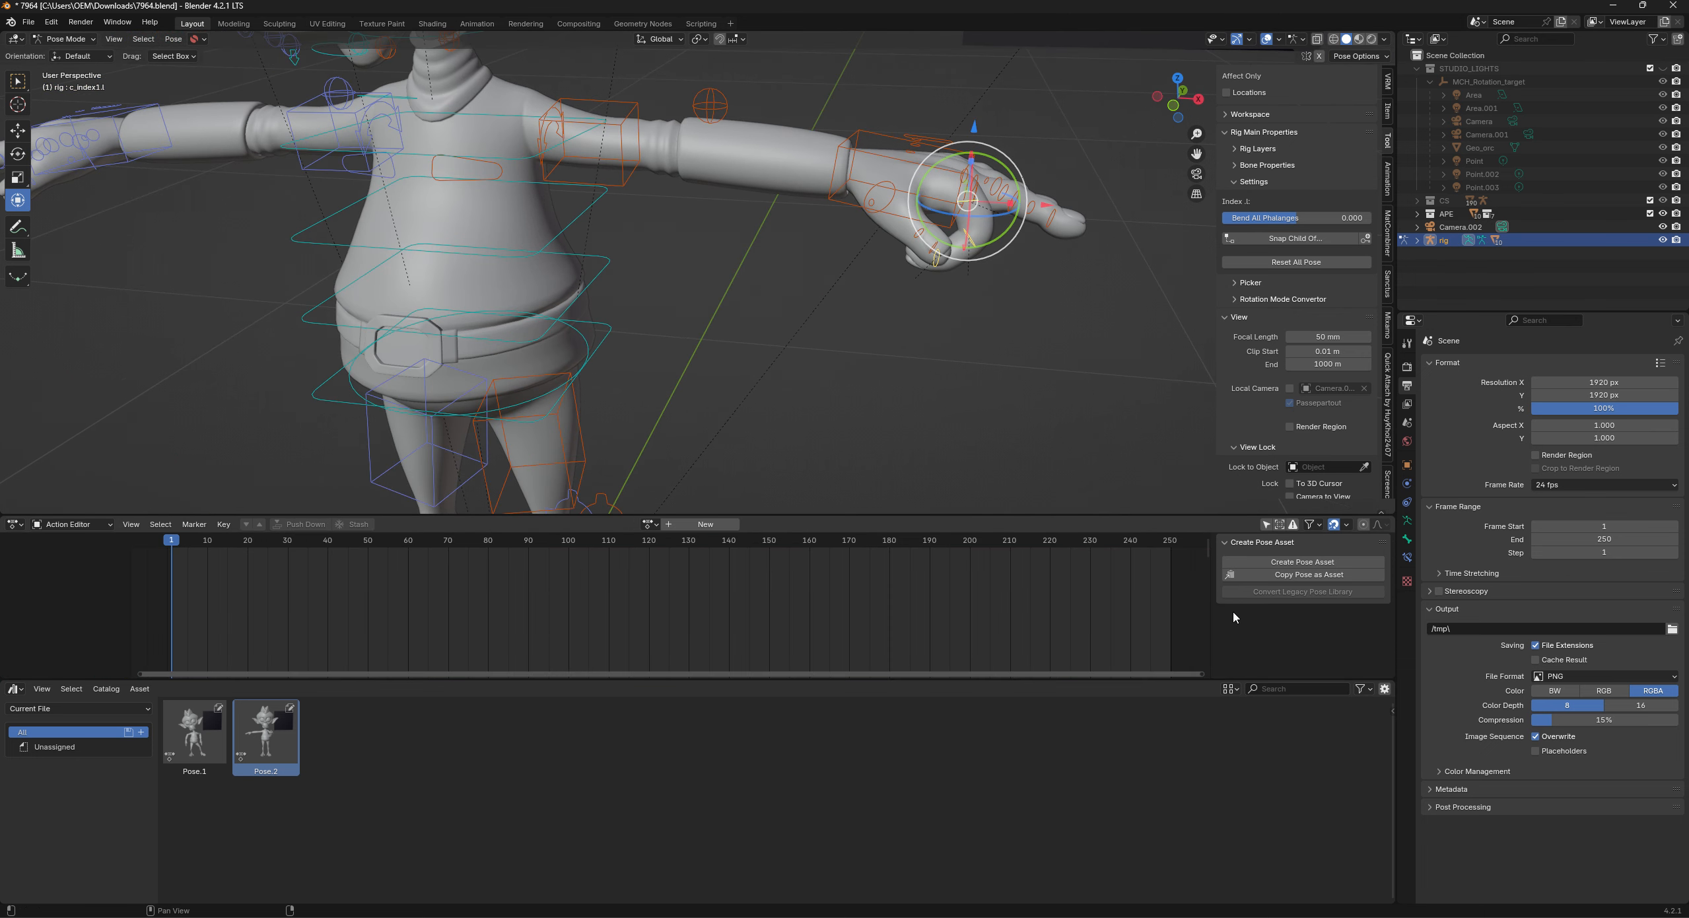
left_click(1301, 559)
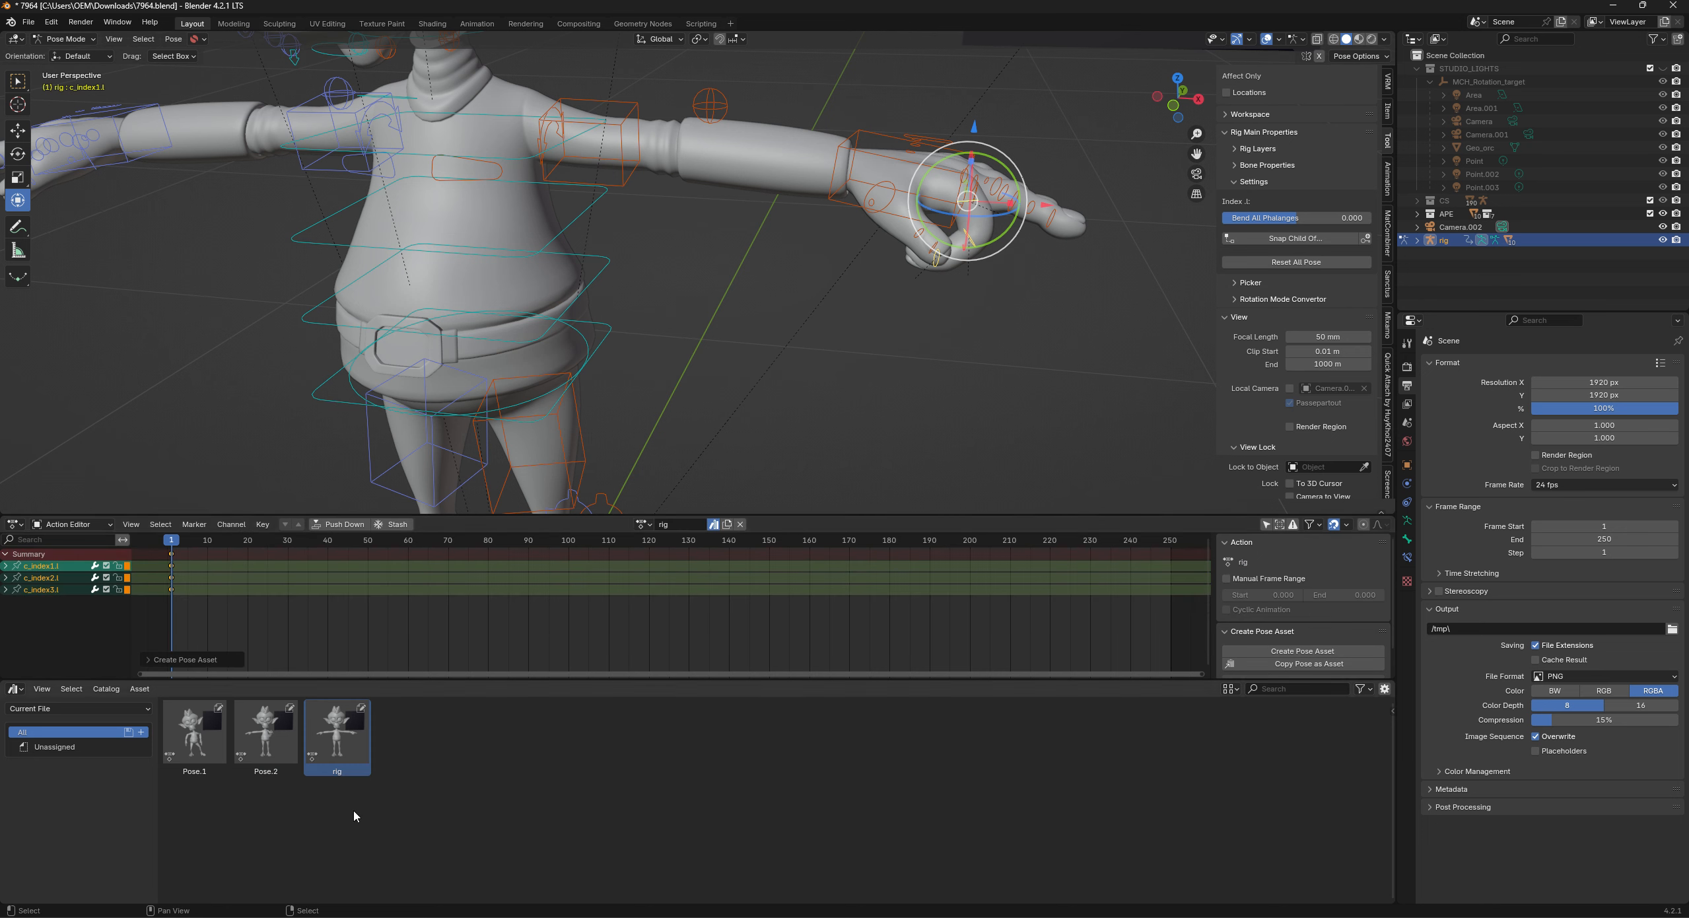
mouse_move(337, 732)
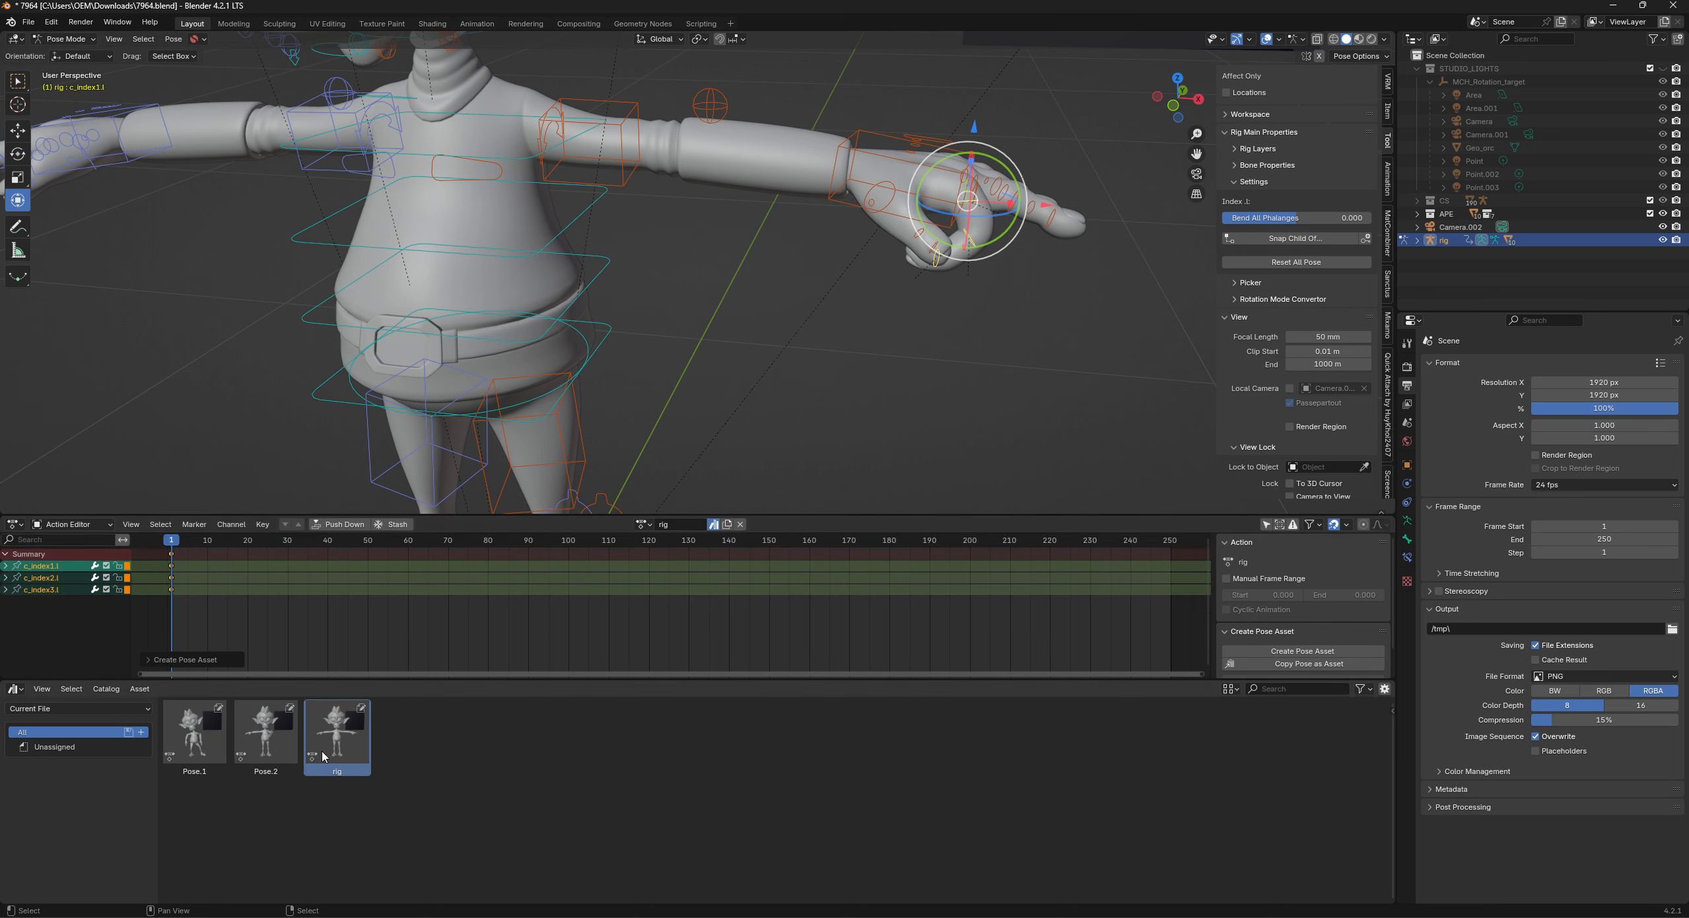
left_click(668, 524)
type("pose.rollf")
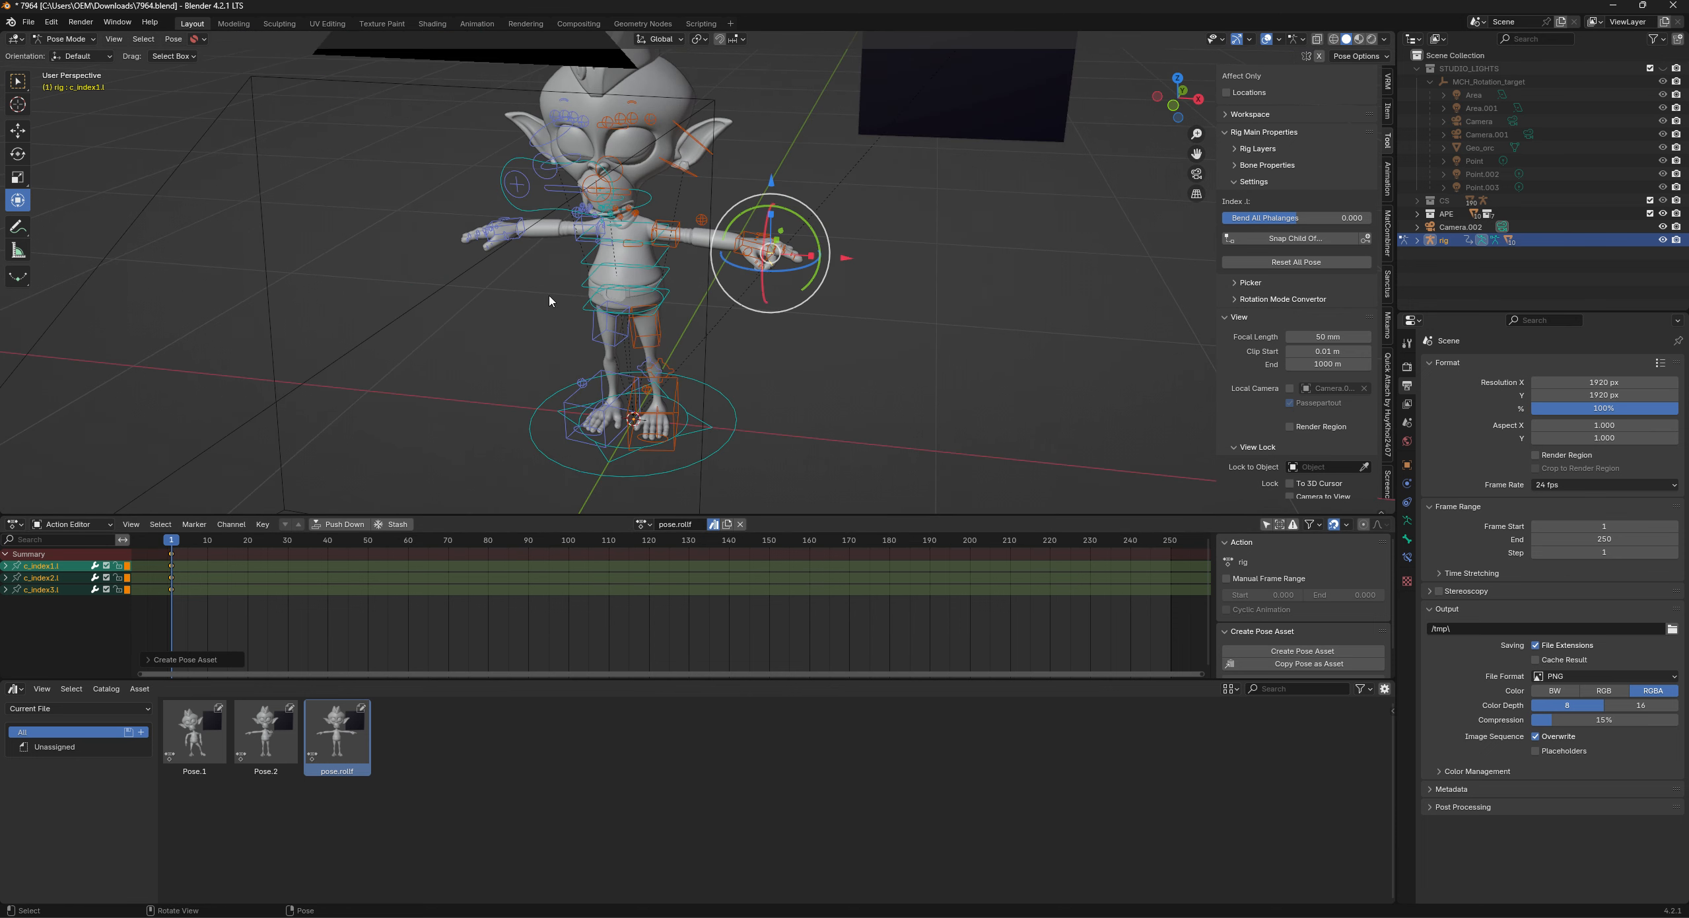
left_click(592, 190)
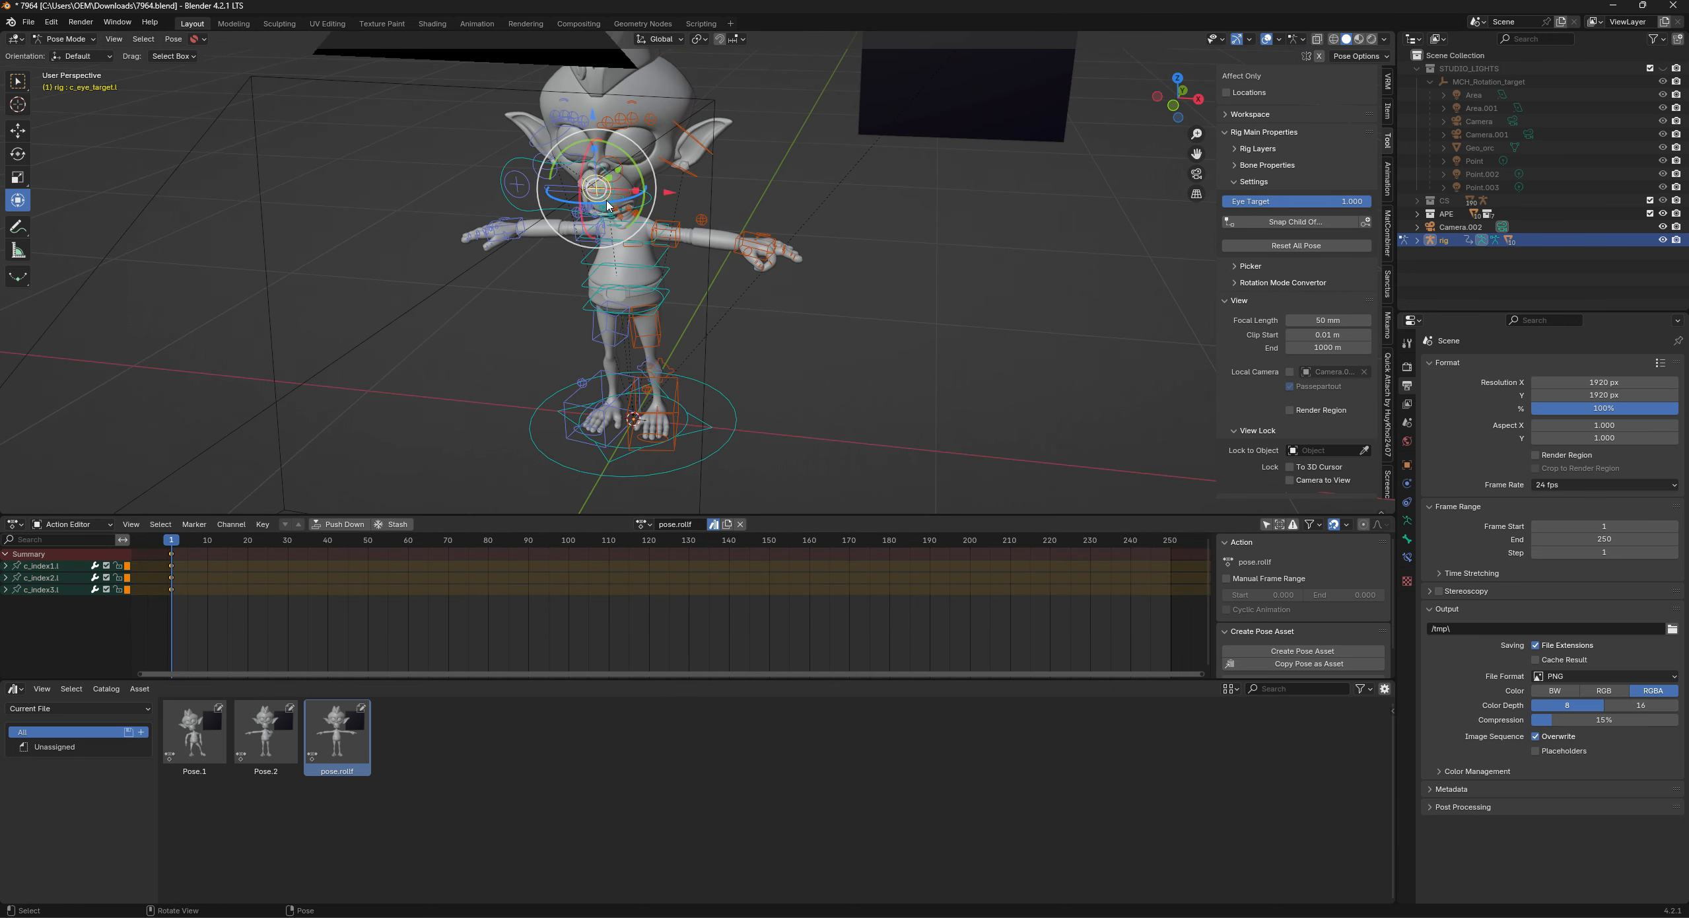
Select the rig's main control and alternate applying Pose.2 and the finger-roll pose.
left_click(633, 420)
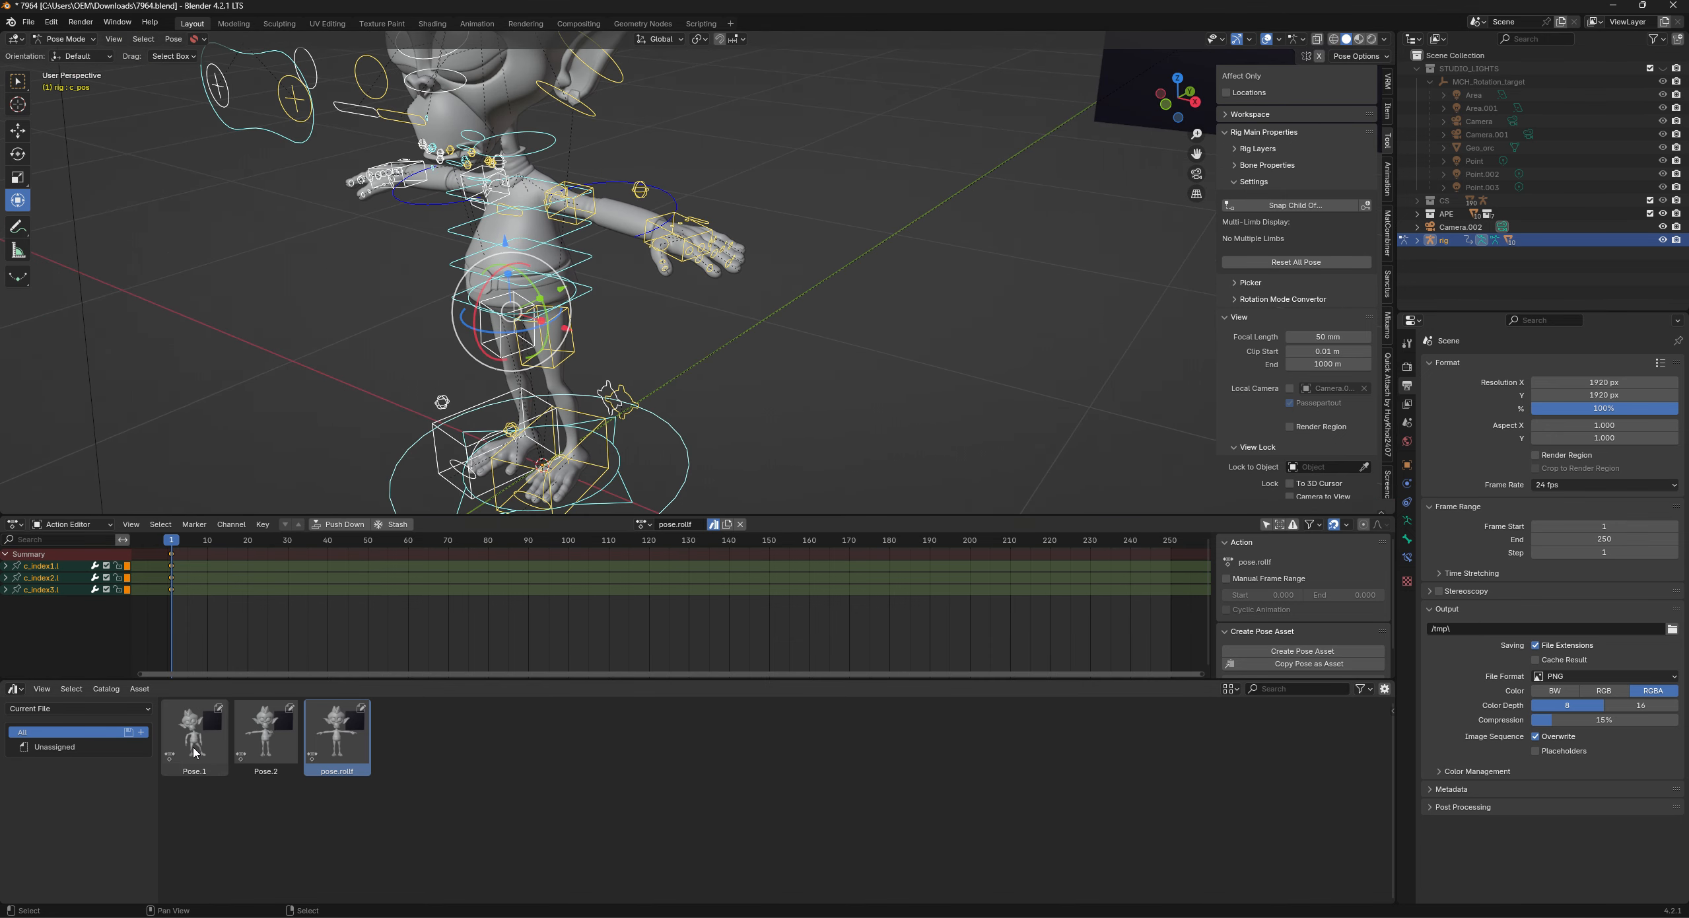
left_click(264, 732)
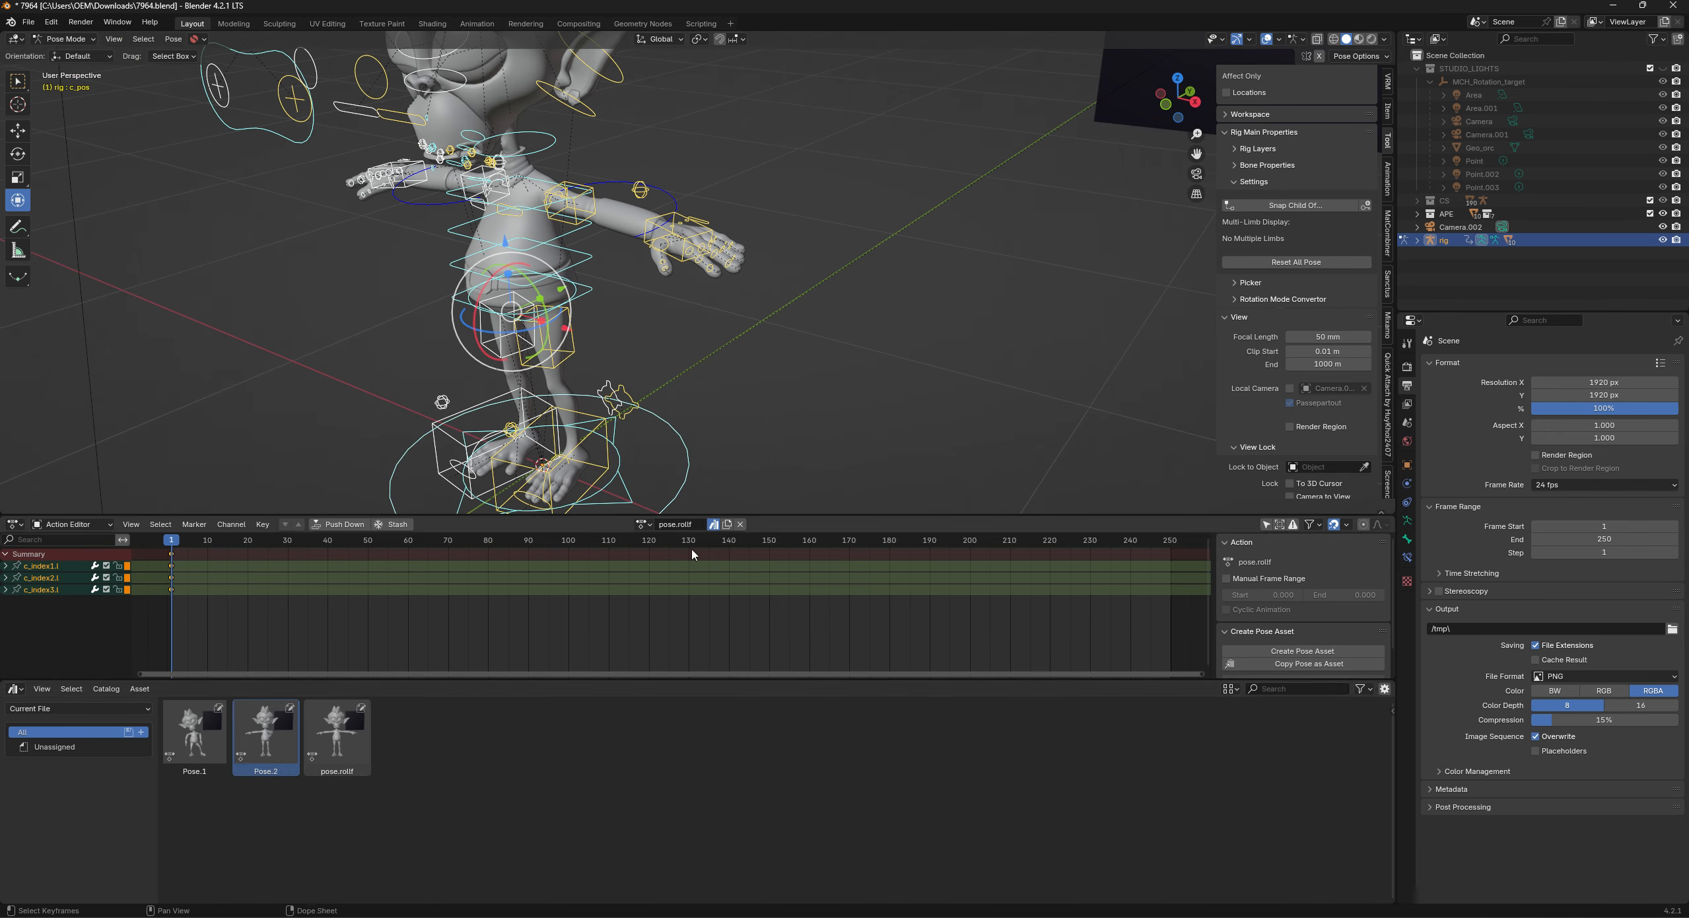
left_click(740, 525)
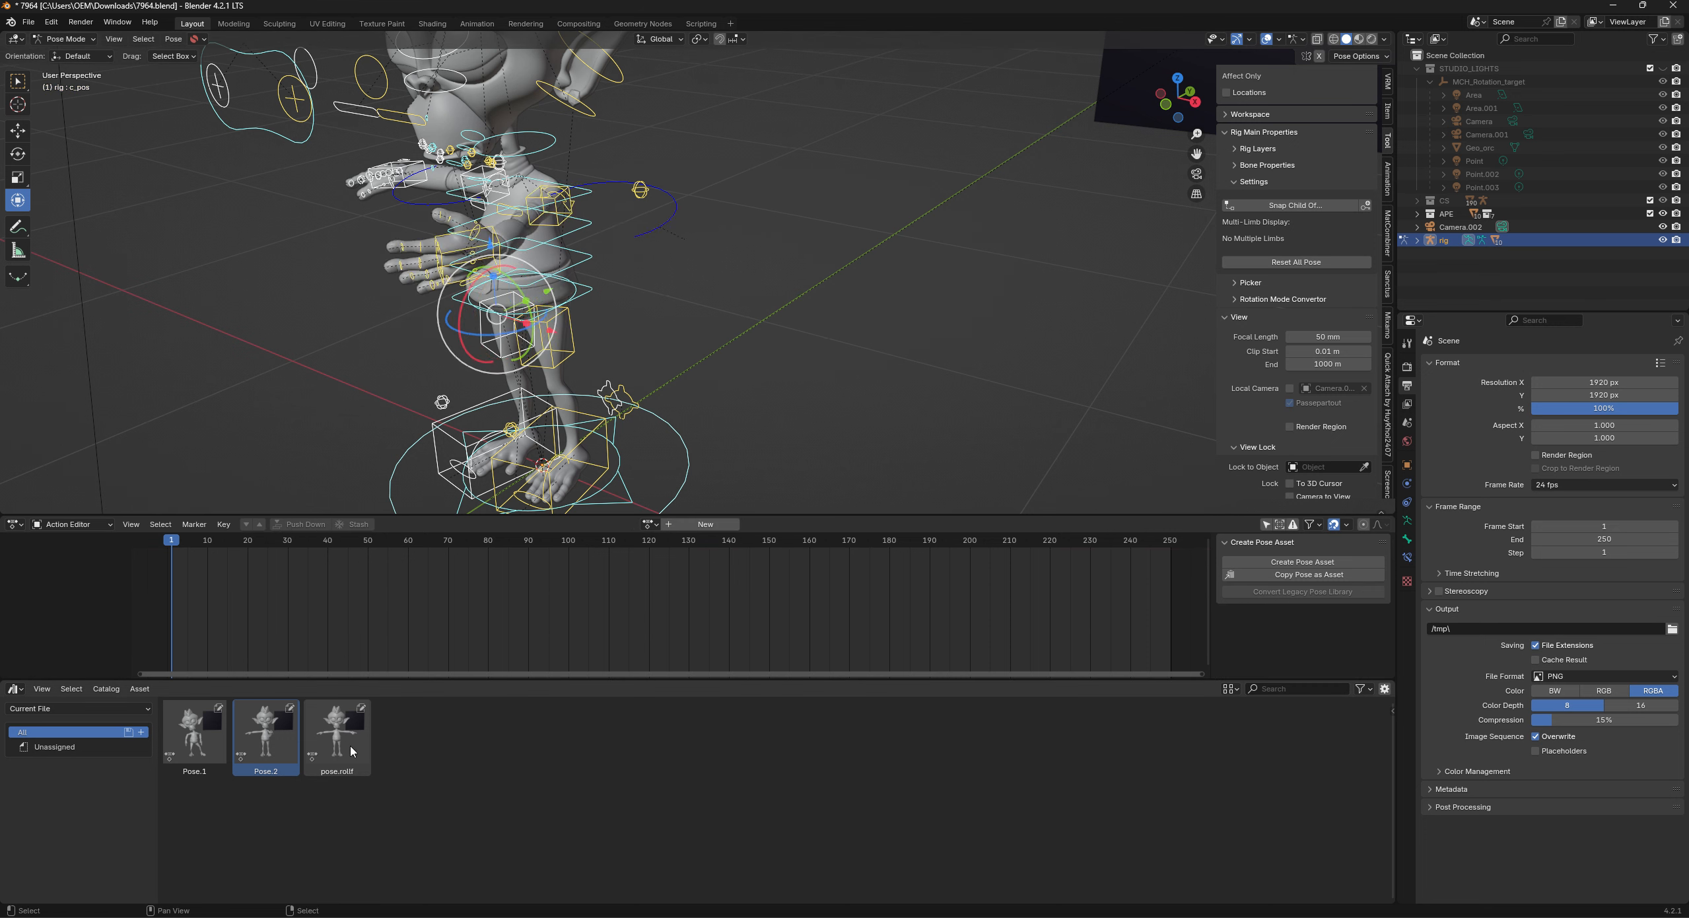
mouse_move(323, 722)
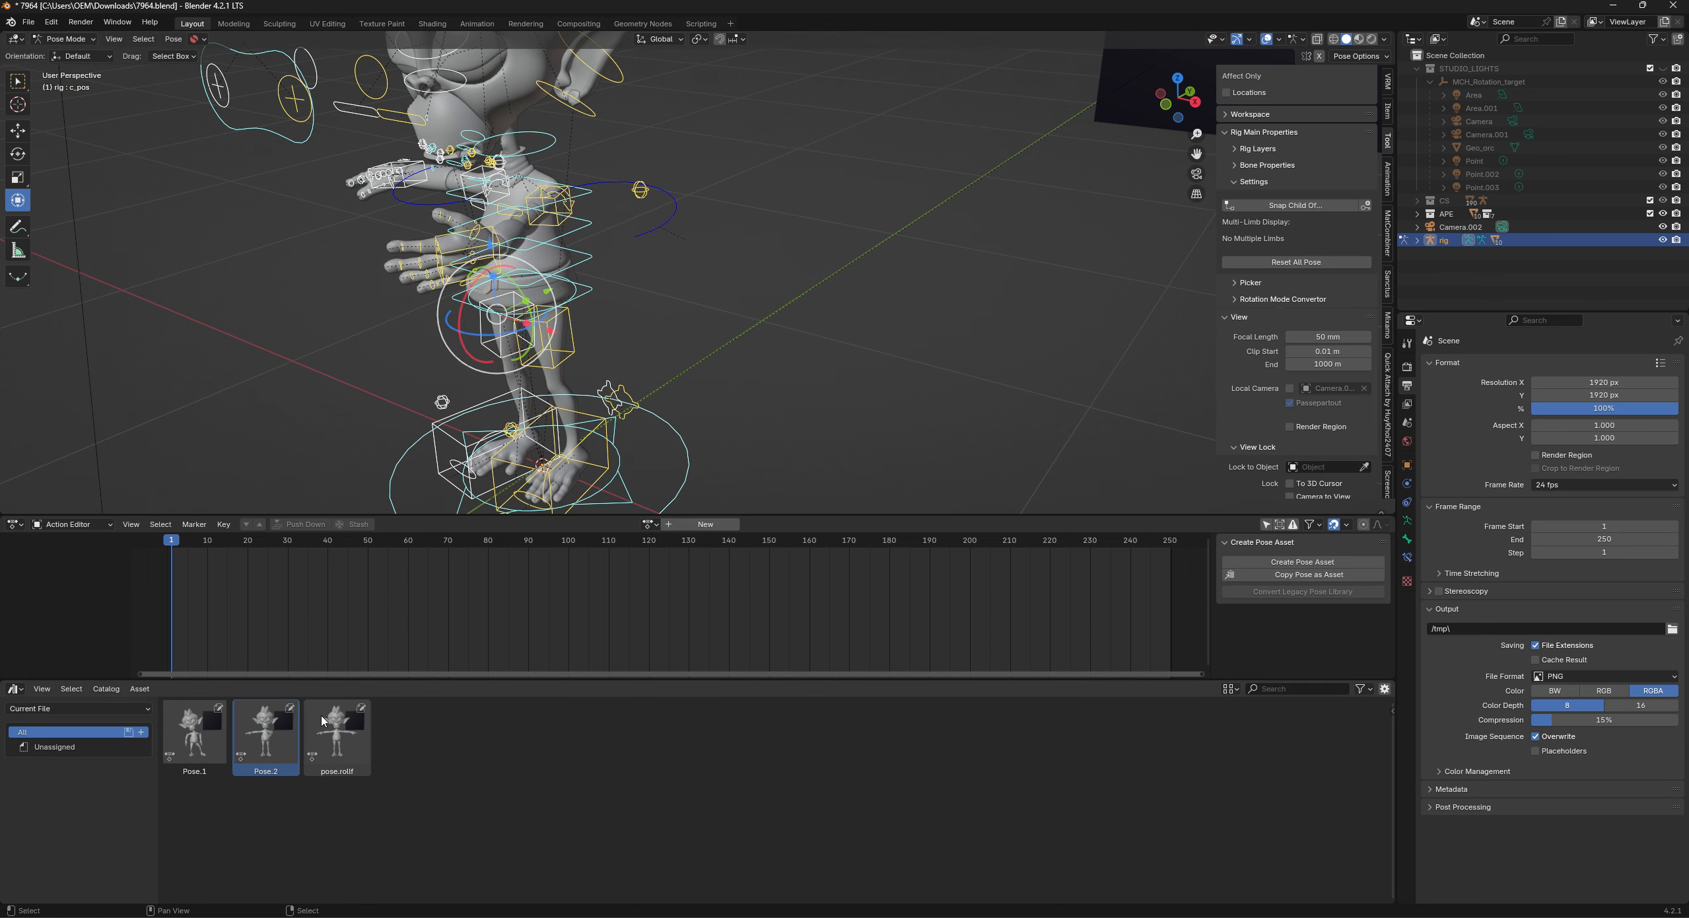
left_click(337, 732)
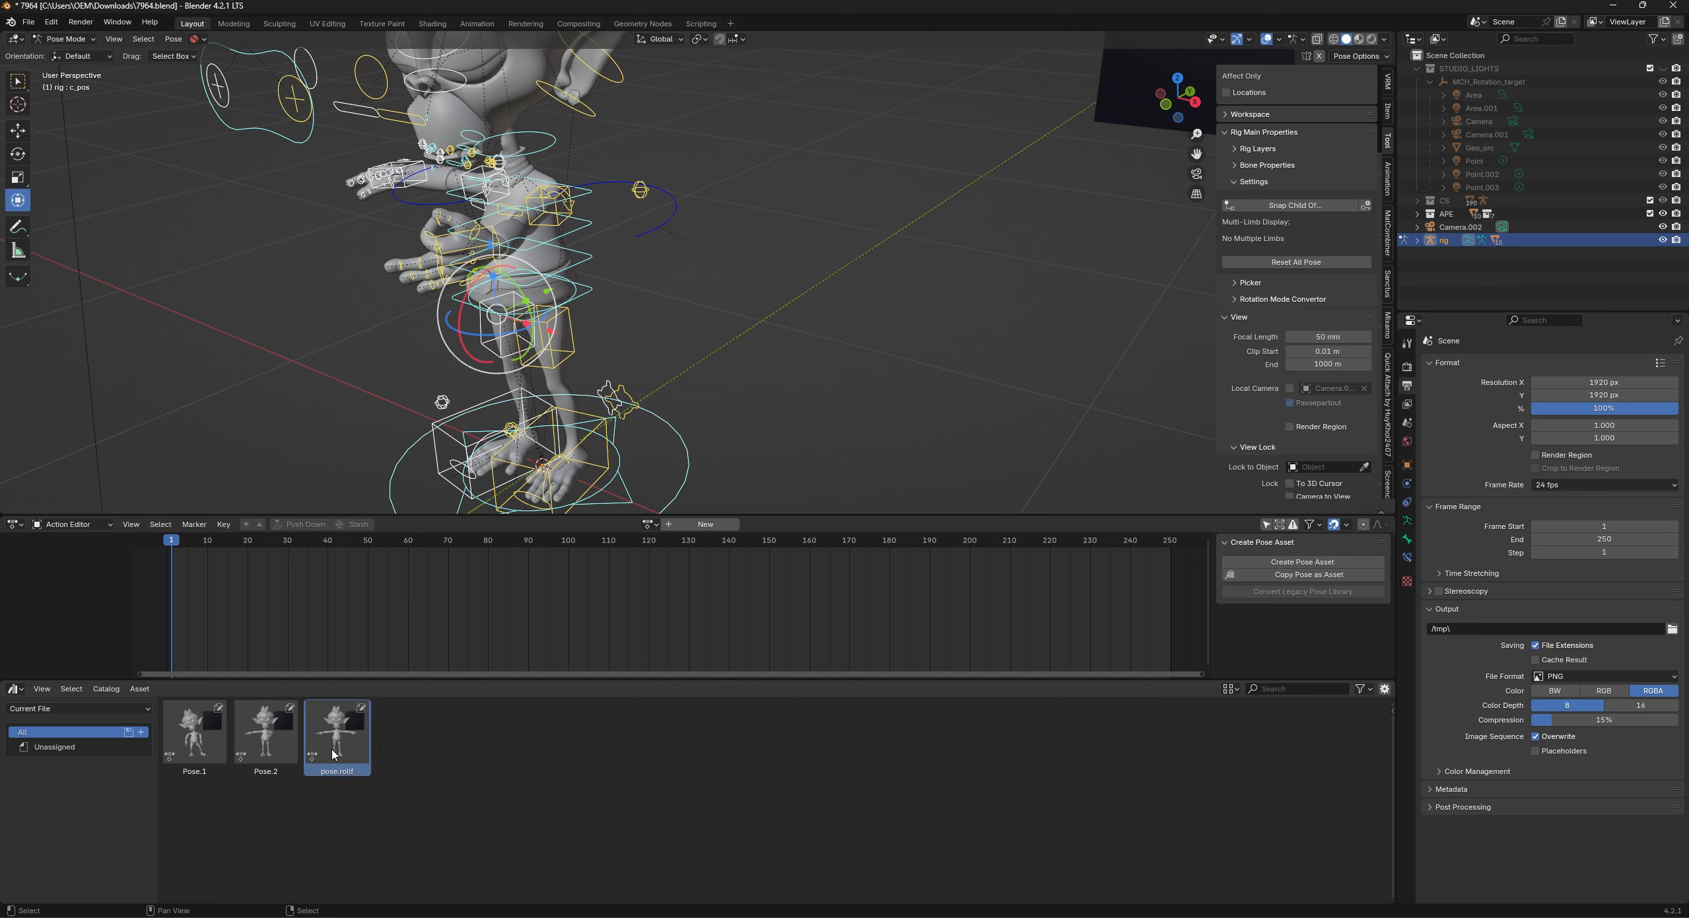
left_click(264, 732)
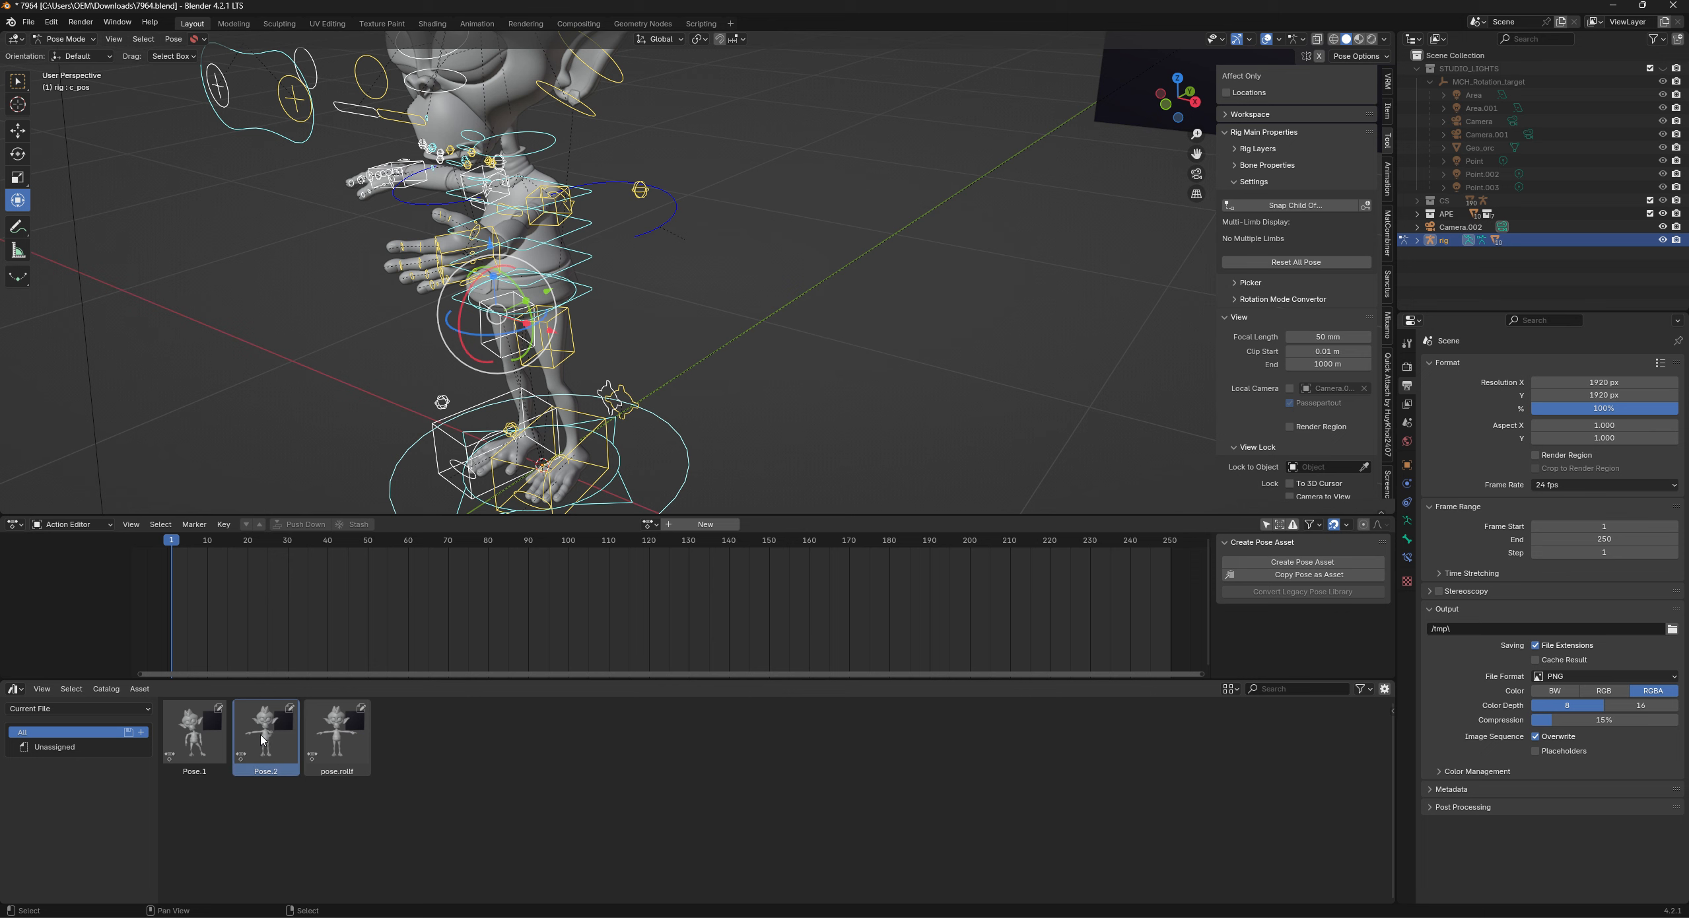
left_click(336, 735)
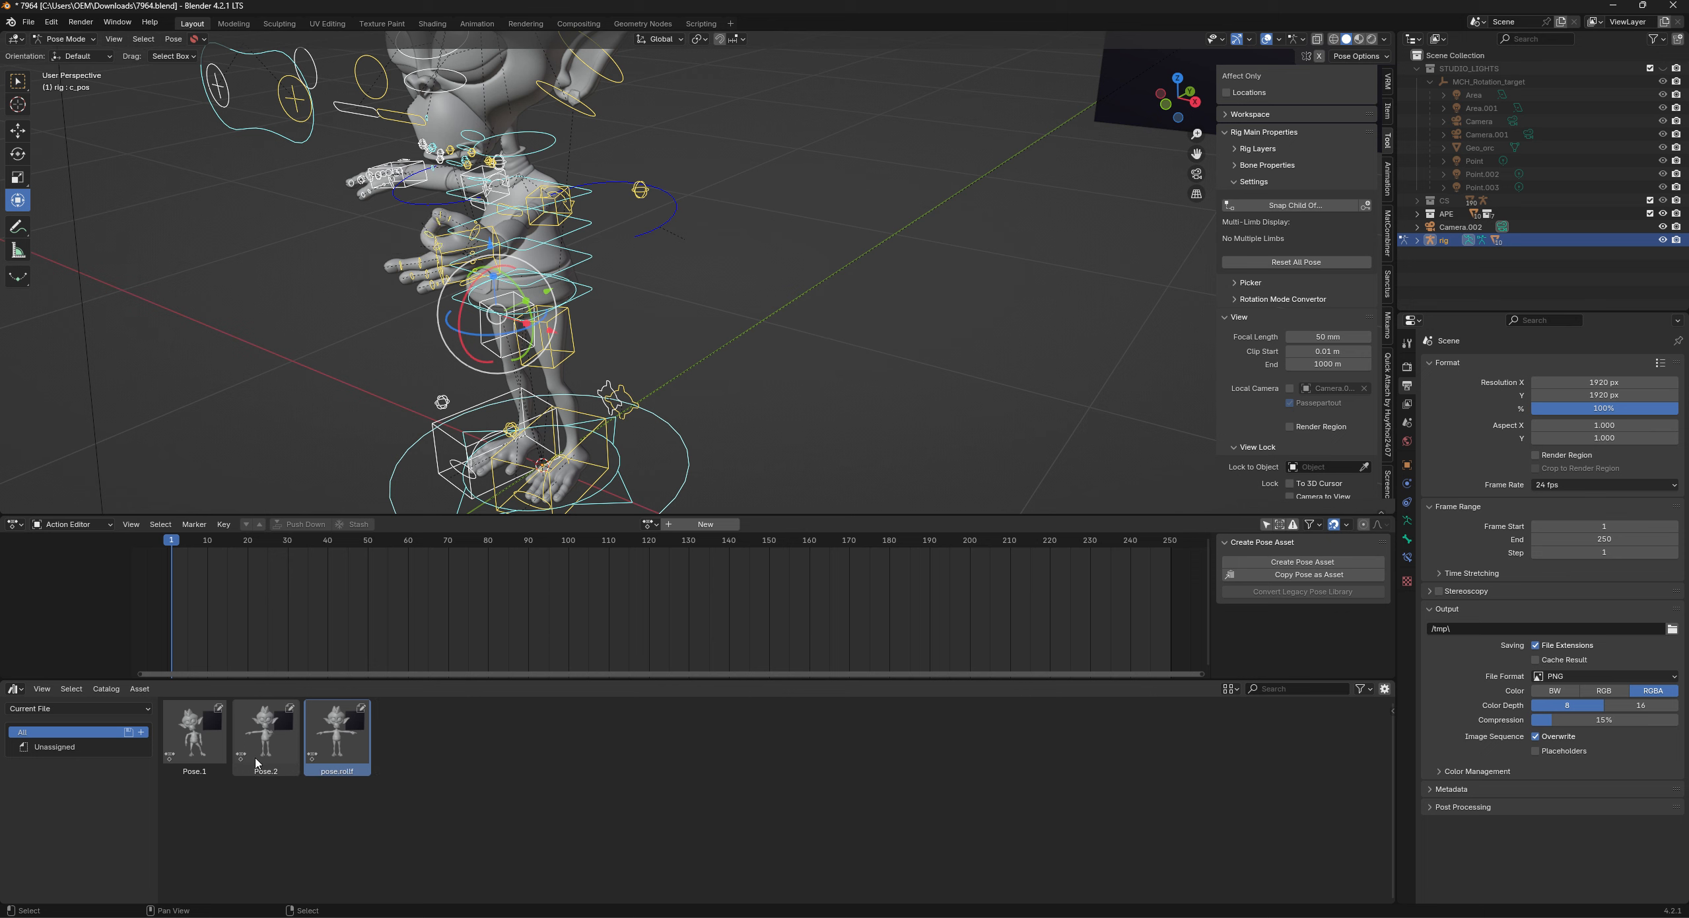
mouse_move(266, 762)
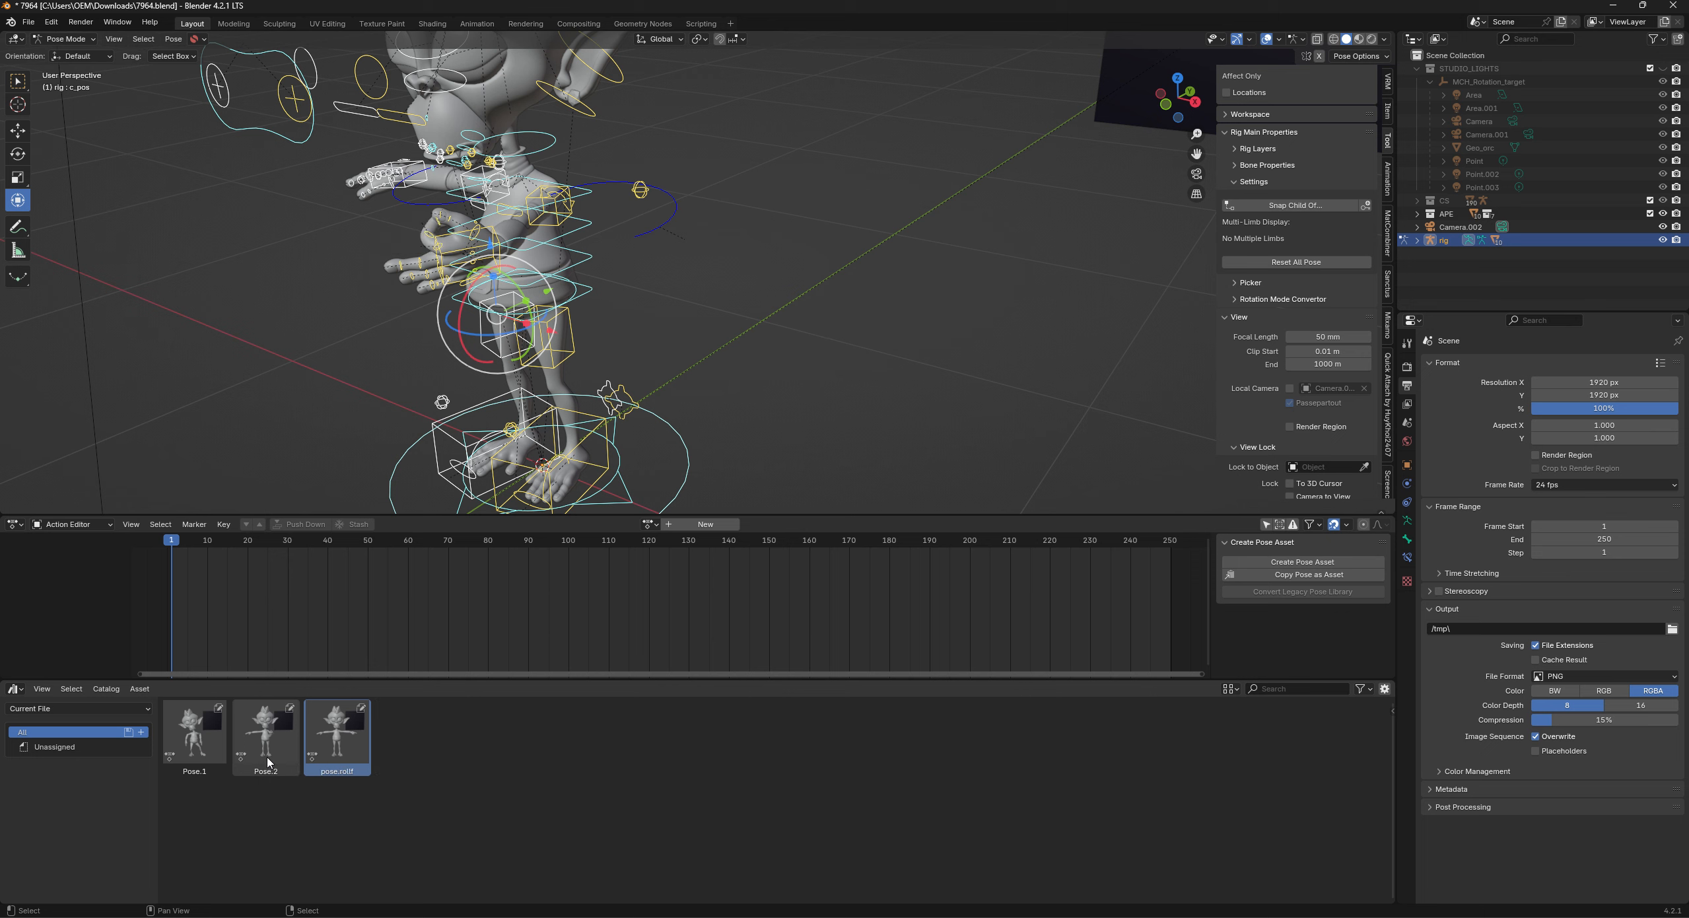
left_click(265, 732)
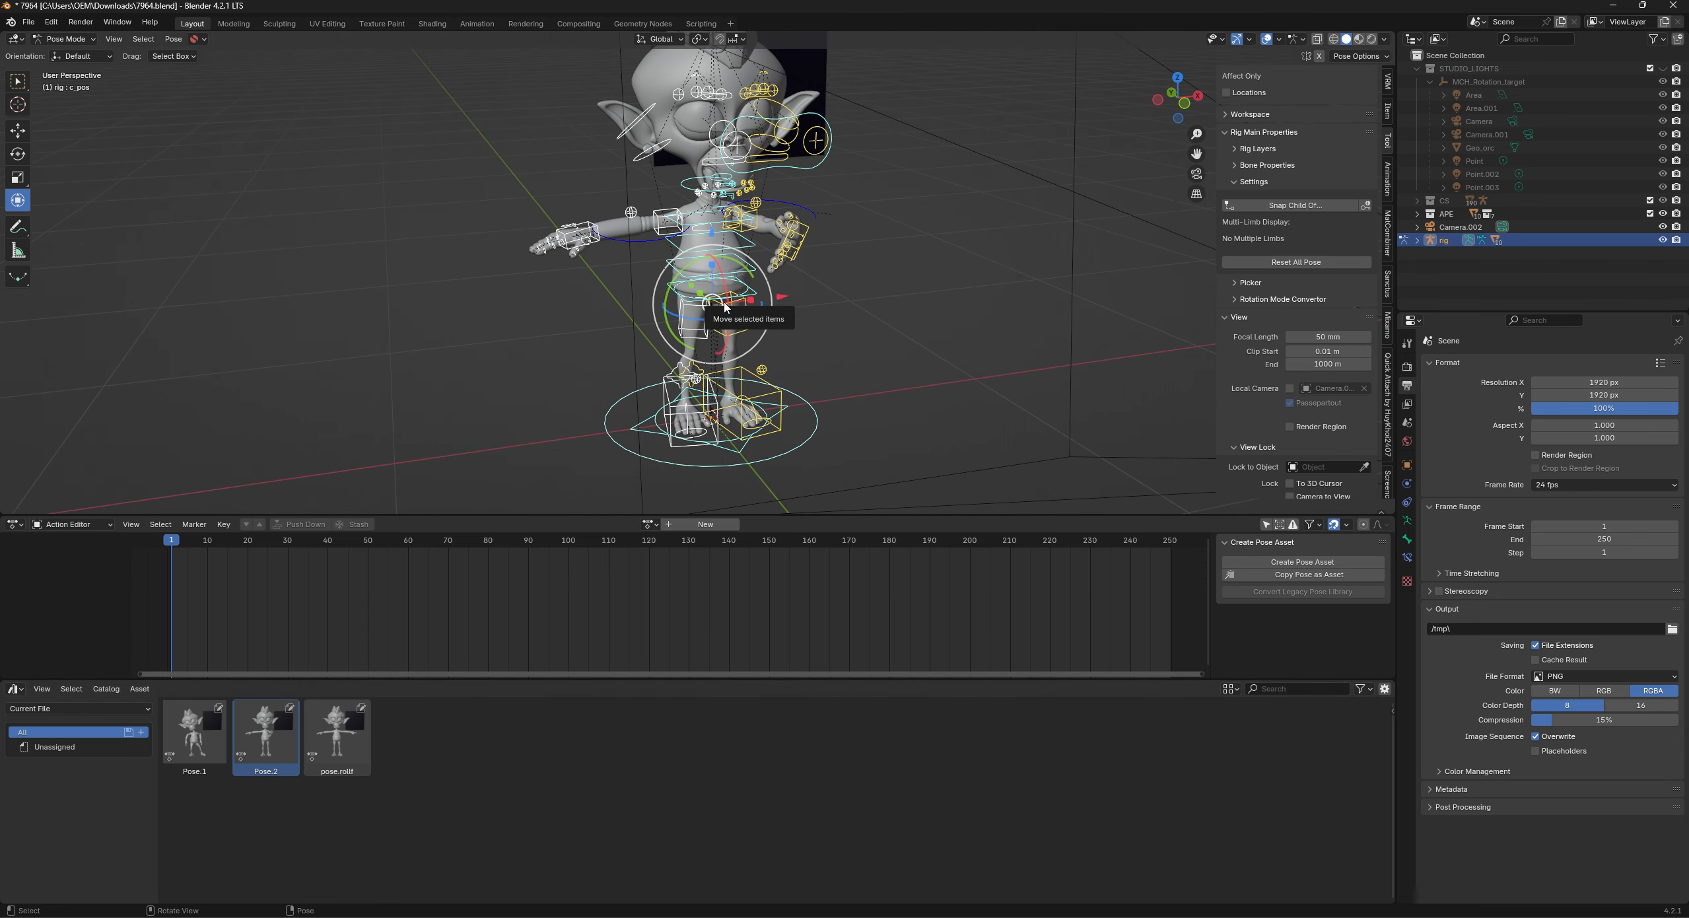
mouse_move(529, 498)
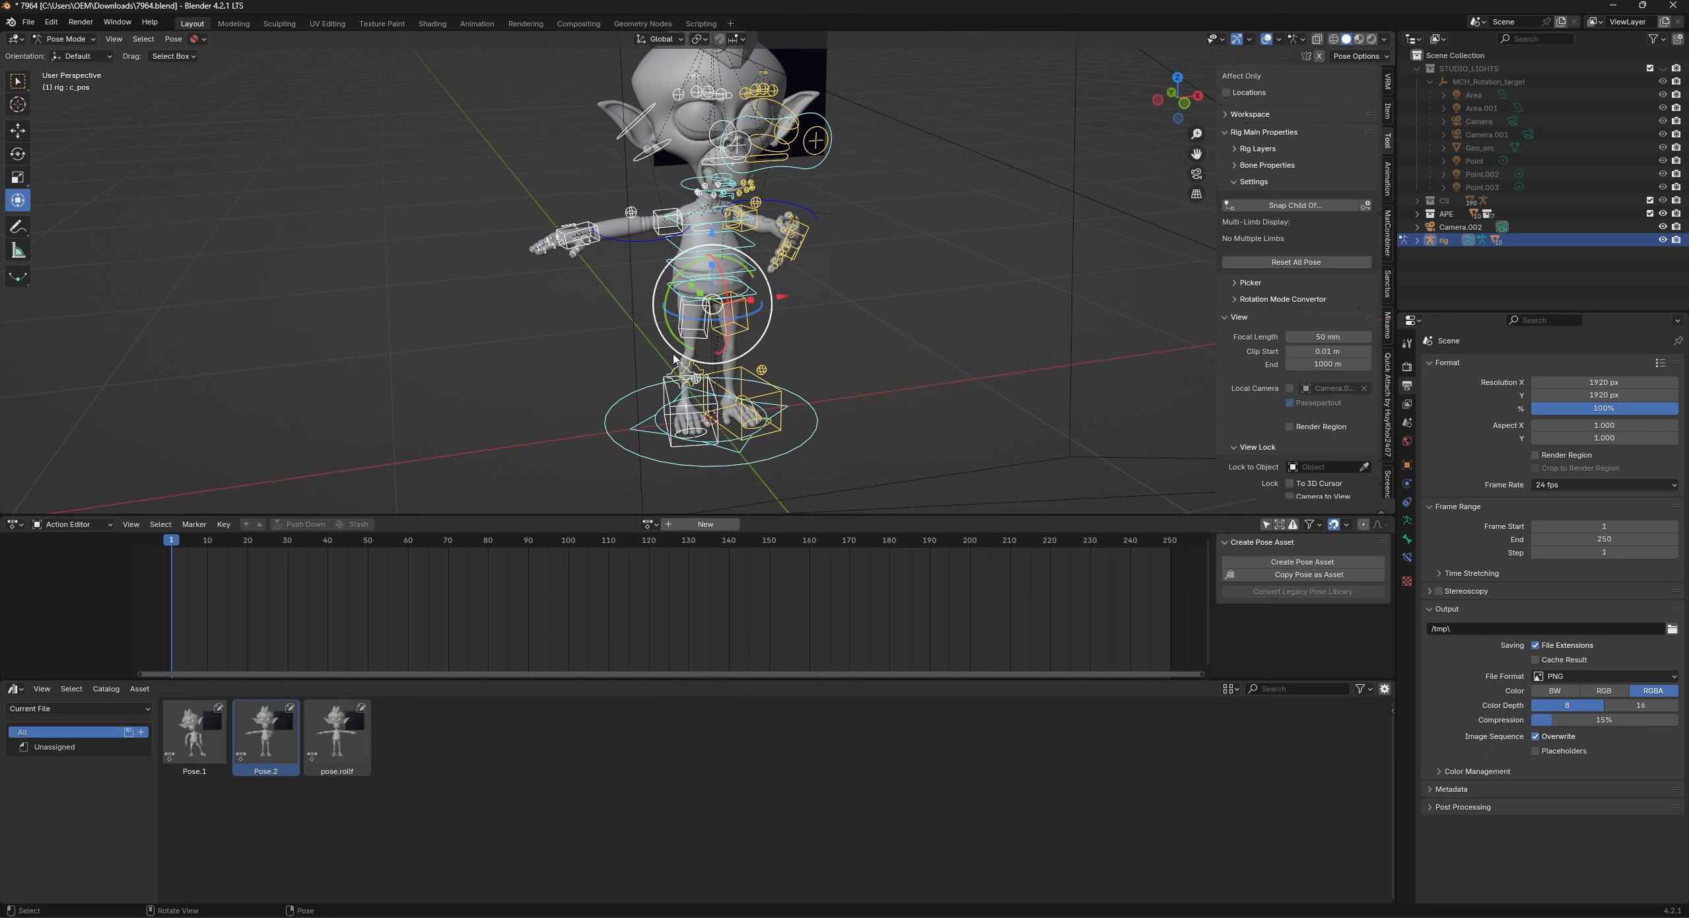
mouse_move(658, 378)
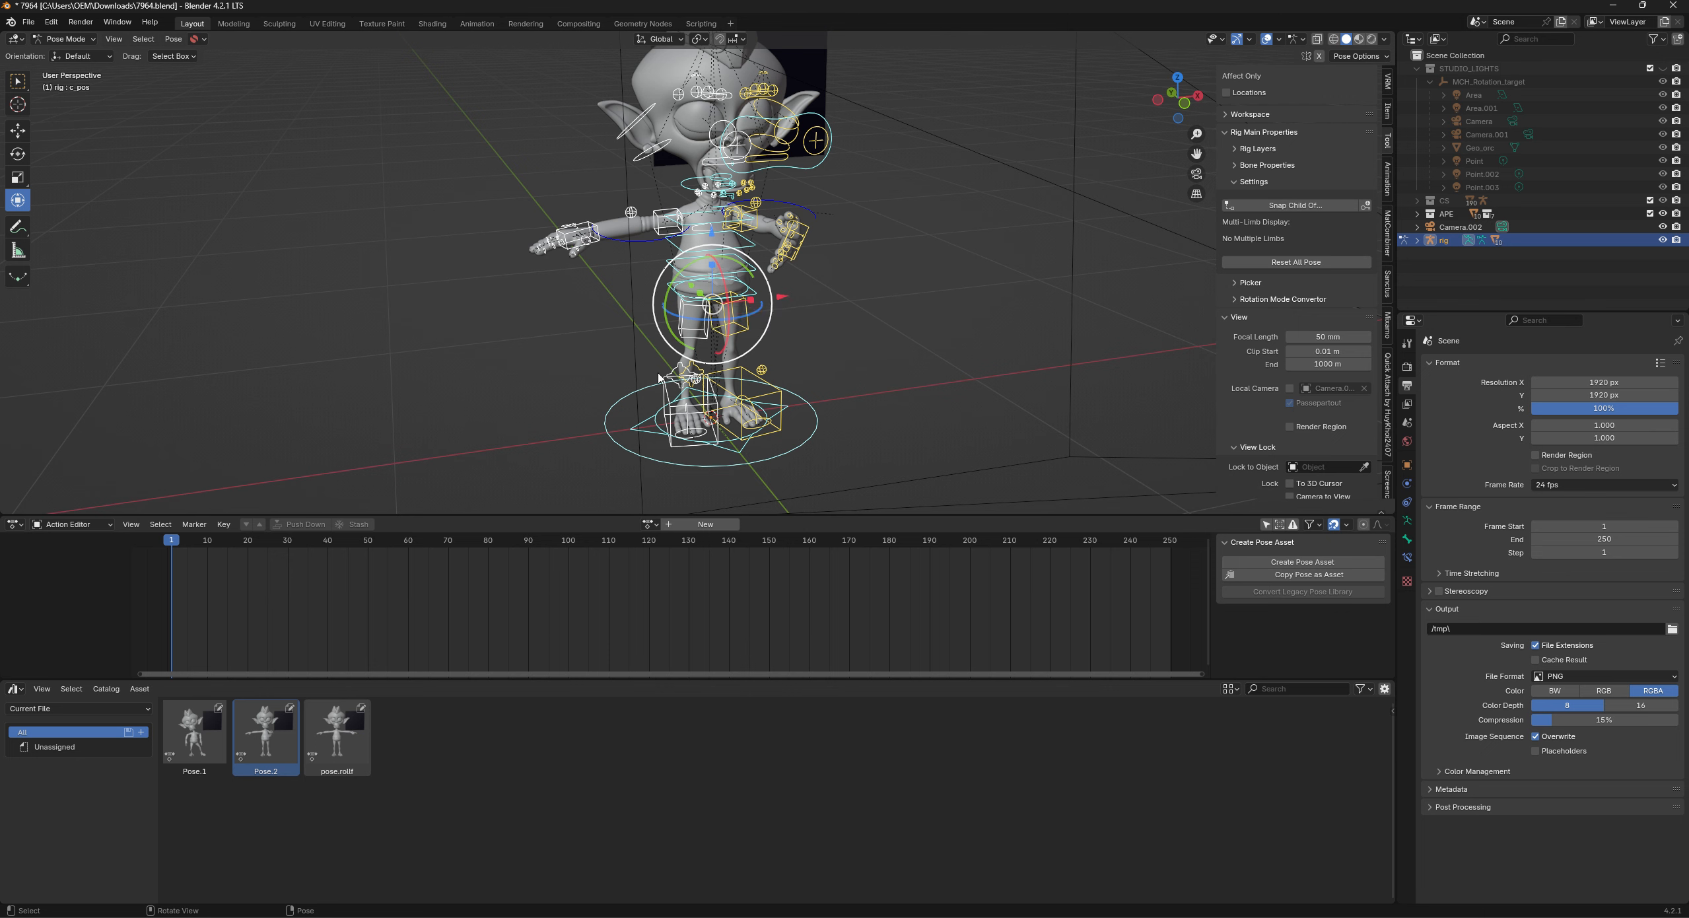
mouse_move(610, 362)
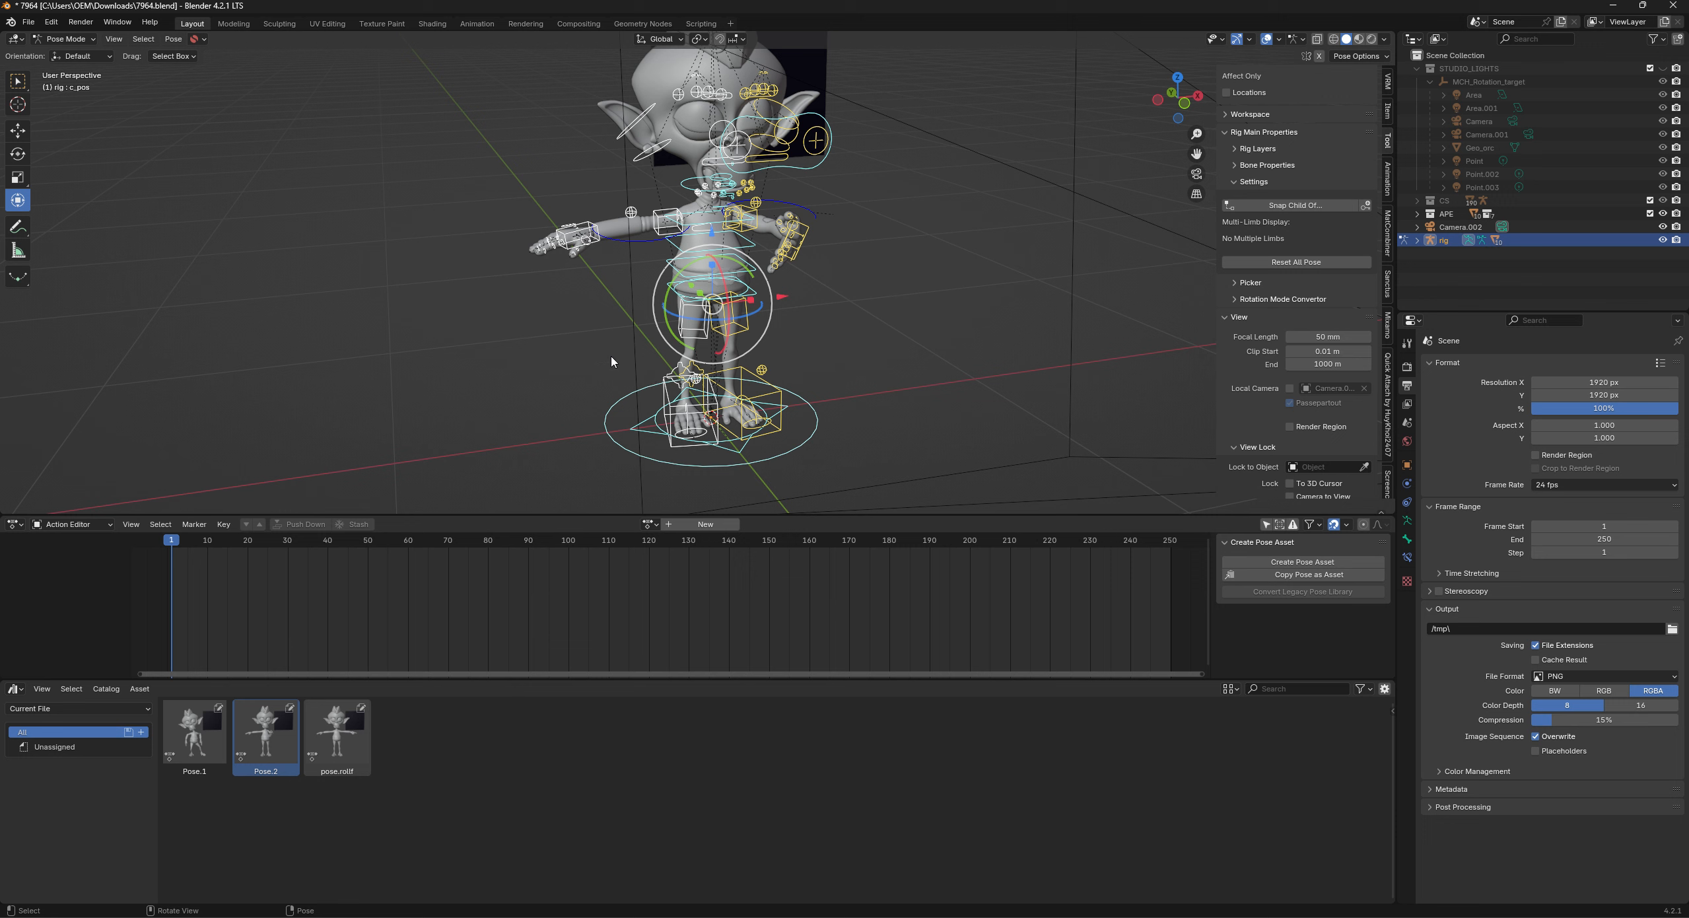
mouse_move(587, 290)
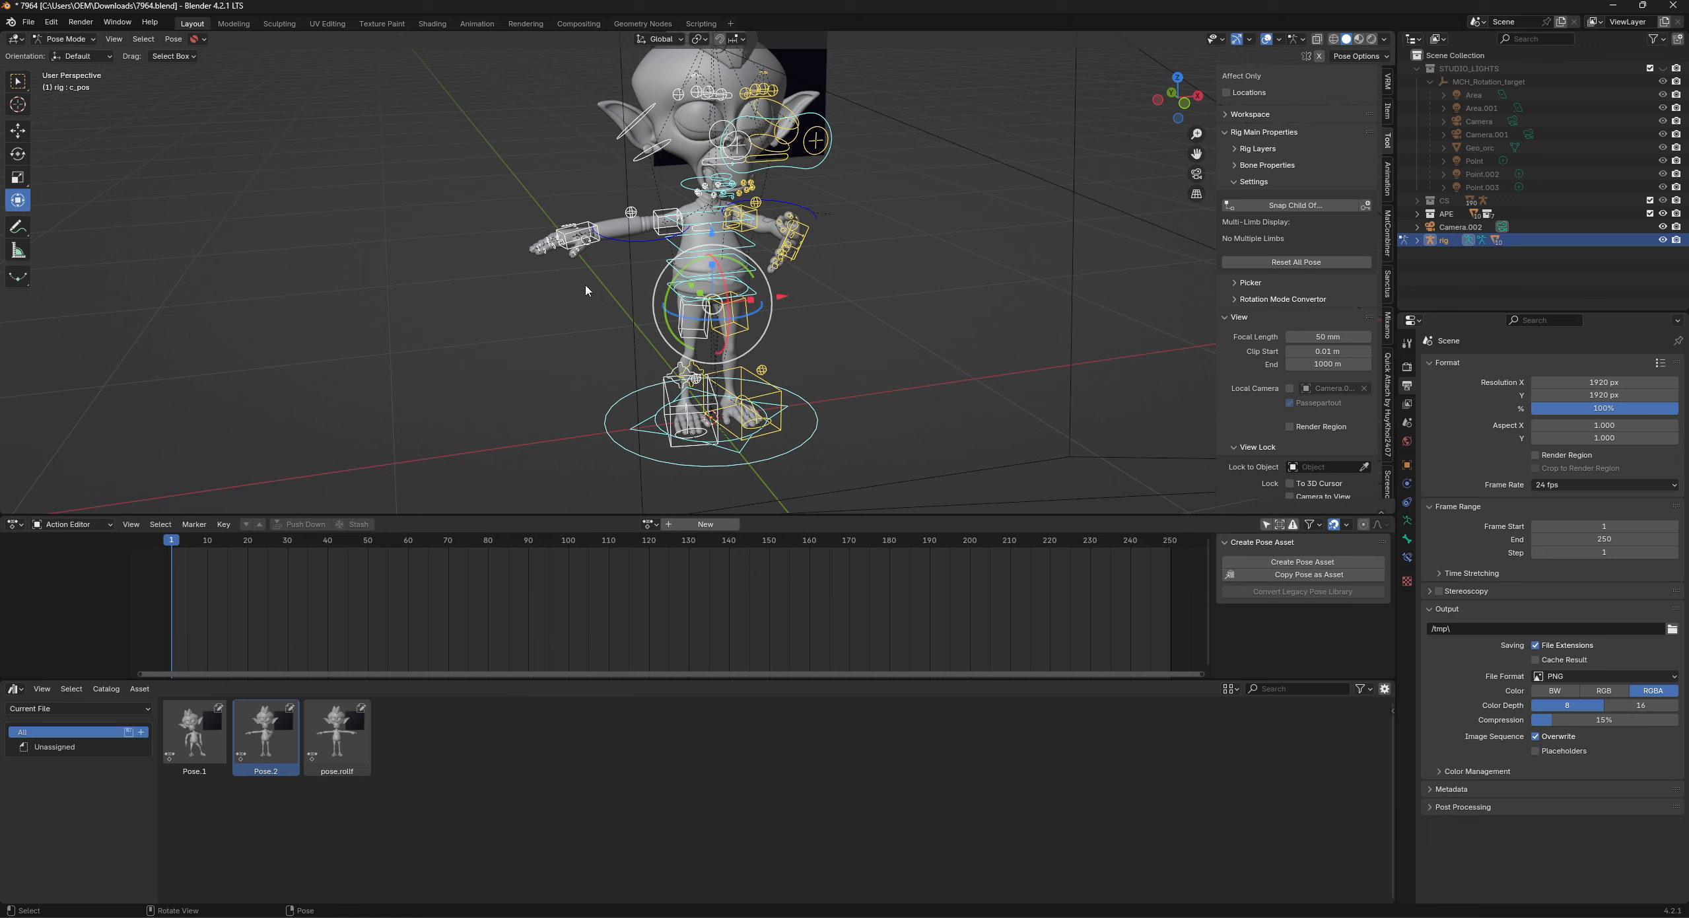